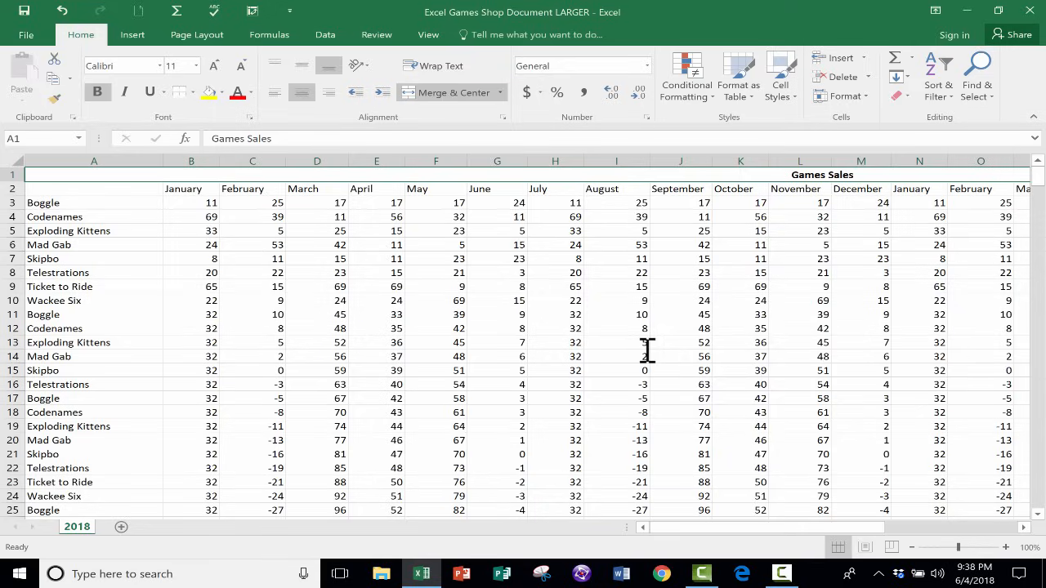
{"action": "mouse_move", "coordinate": [688, 299]}
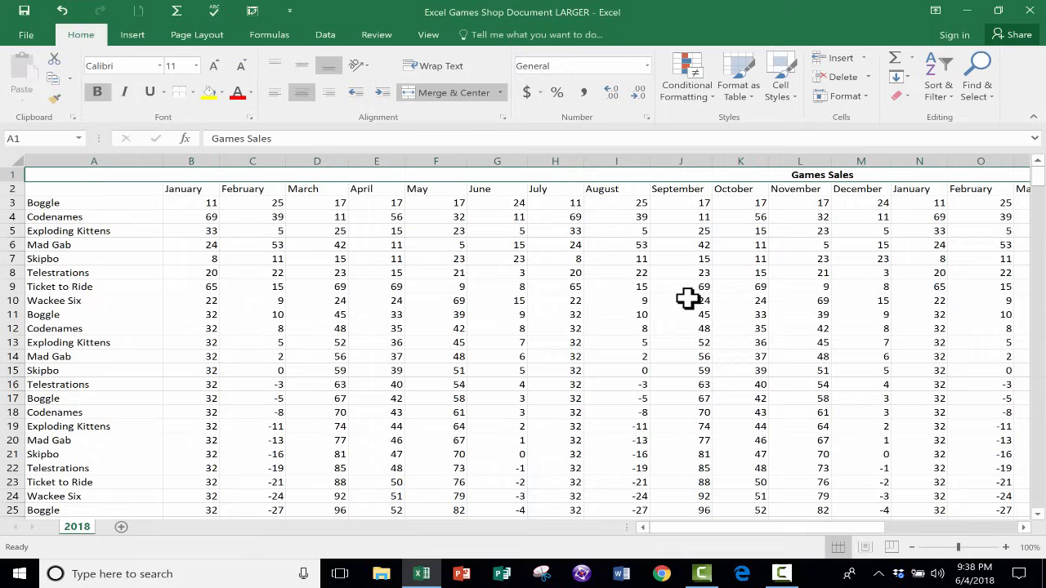
{"action": "mouse_move", "coordinate": [676, 286]}
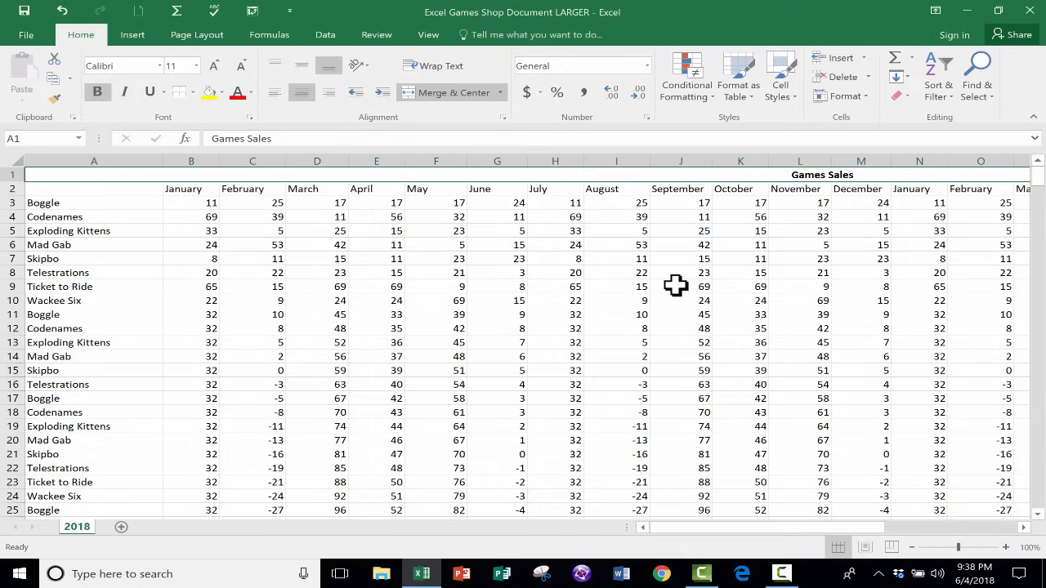
{"action": "mouse_move", "coordinate": [641, 277]}
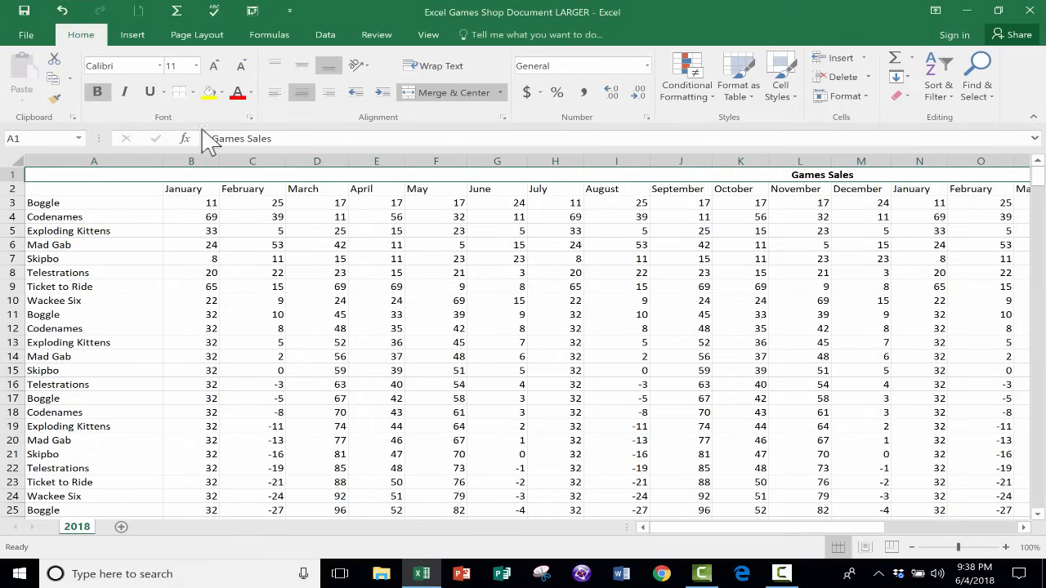
{"action": "mouse_move", "coordinate": [26, 34]}
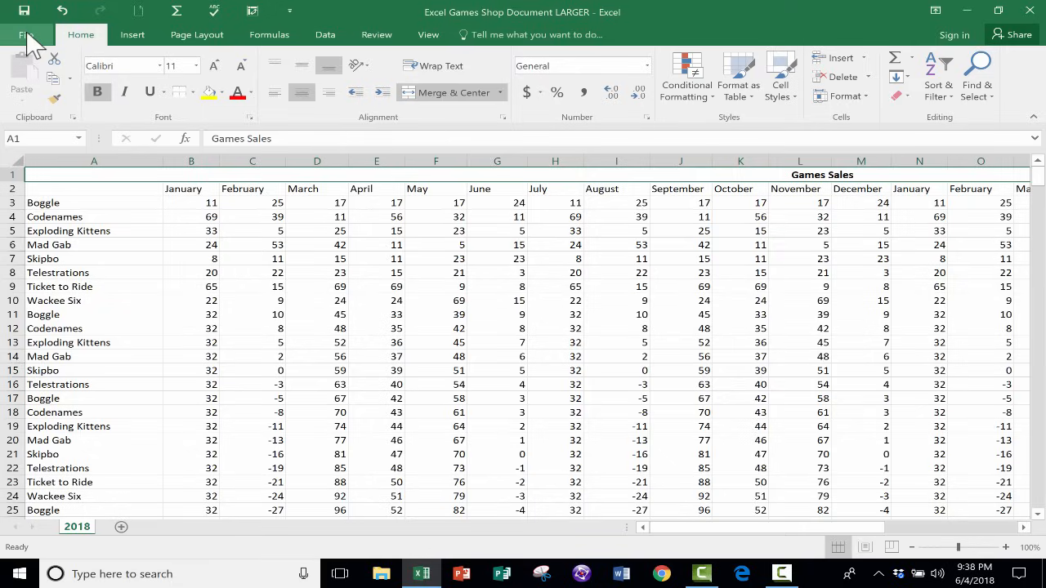
- Open File > Print to preview the Games Sales sheet, showing 30 portrait pages
{"action": "left_click", "coordinate": [29, 34]}
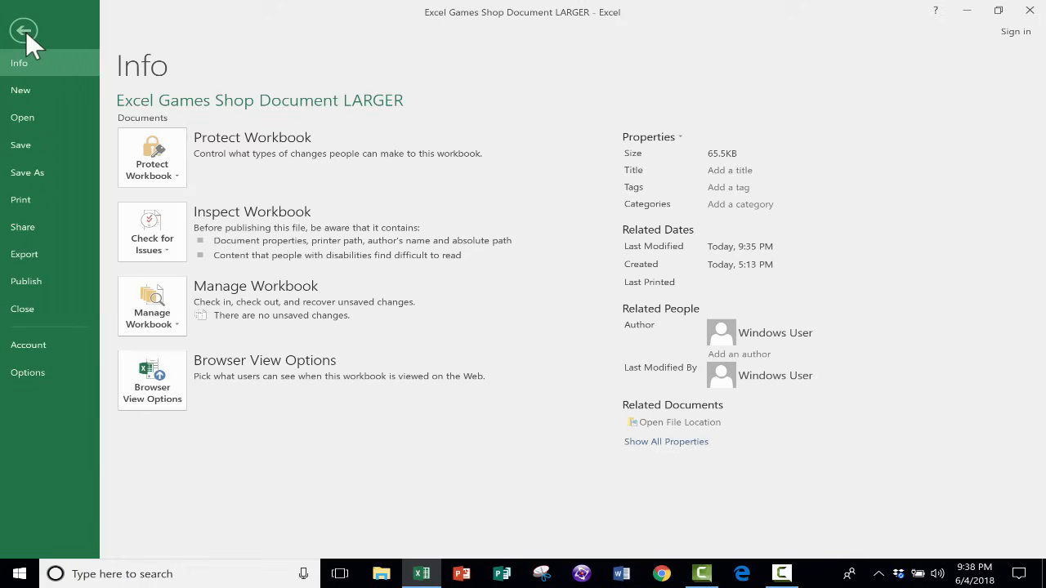
{"action": "mouse_move", "coordinate": [222, 99]}
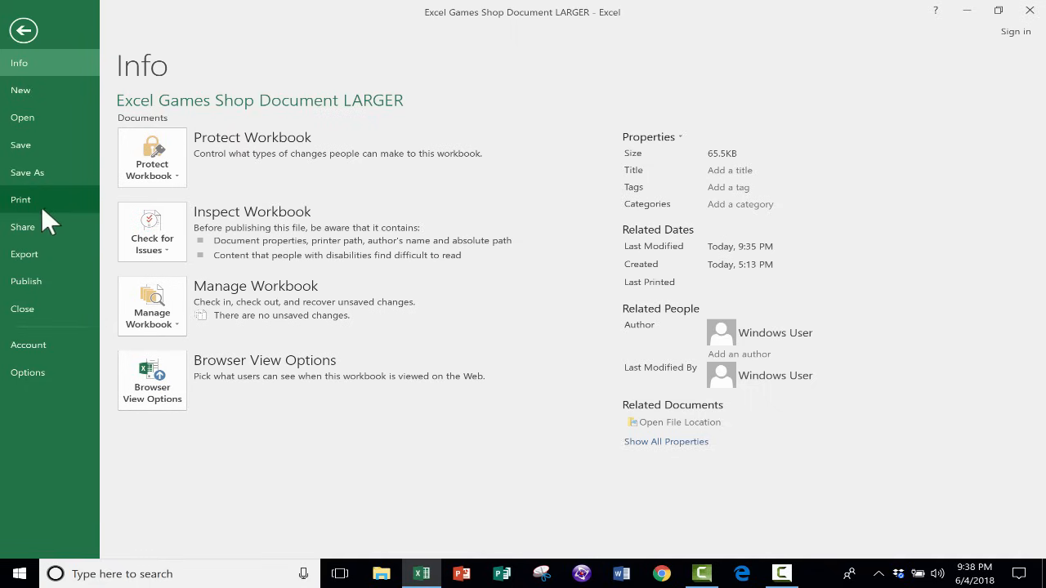
{"action": "left_click", "coordinate": [20, 200]}
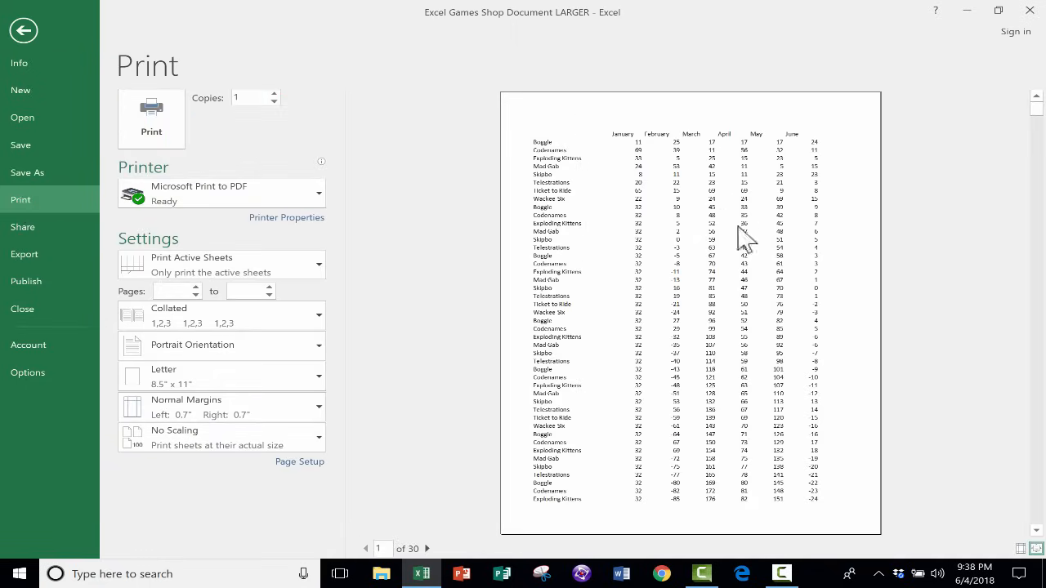
{"action": "mouse_move", "coordinate": [700, 212]}
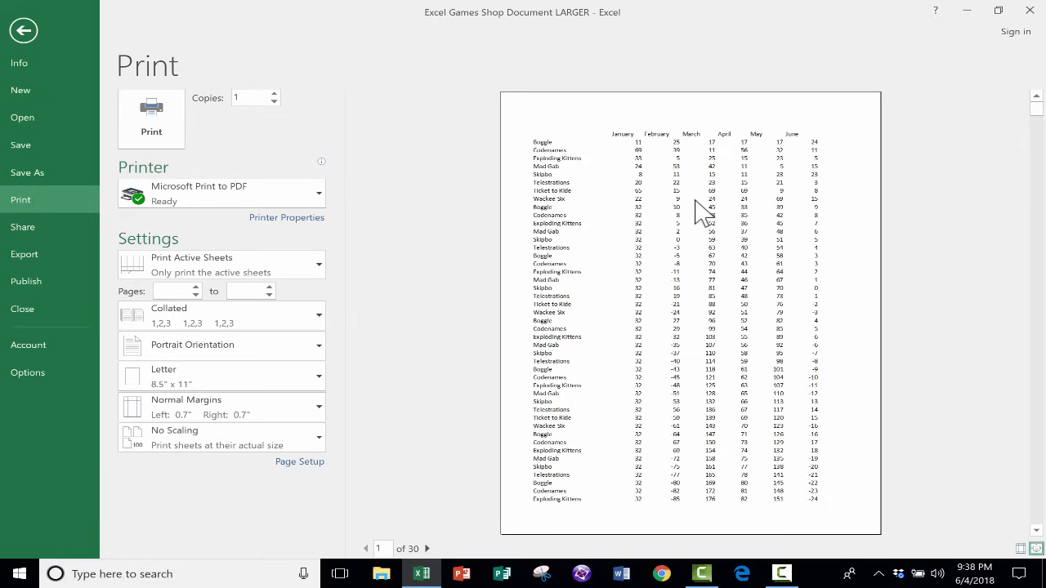
{"action": "mouse_move", "coordinate": [294, 18]}
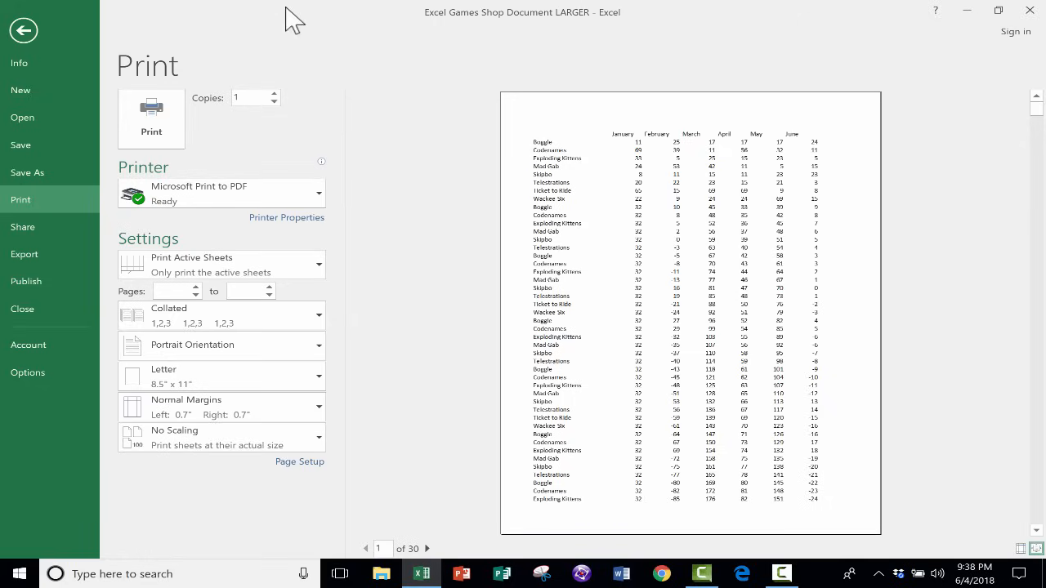
{"action": "mouse_move", "coordinate": [221, 344]}
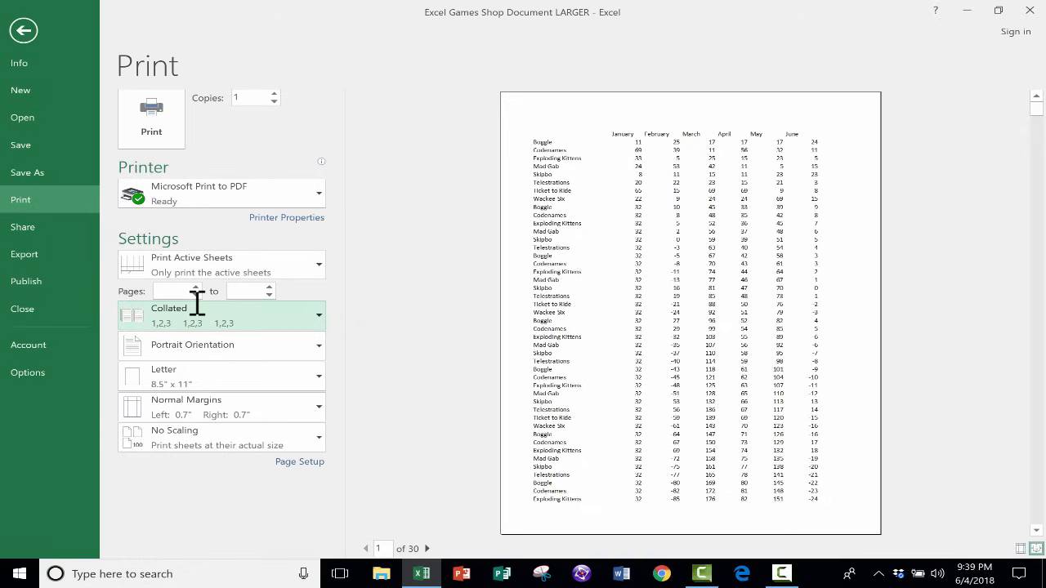
{"action": "mouse_move", "coordinate": [344, 315]}
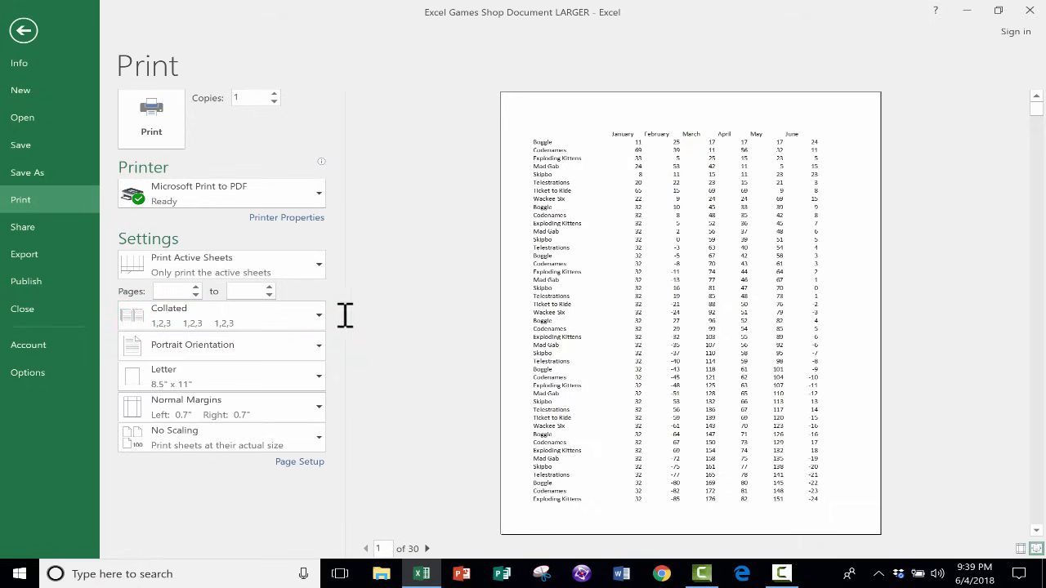
{"action": "mouse_move", "coordinate": [339, 262]}
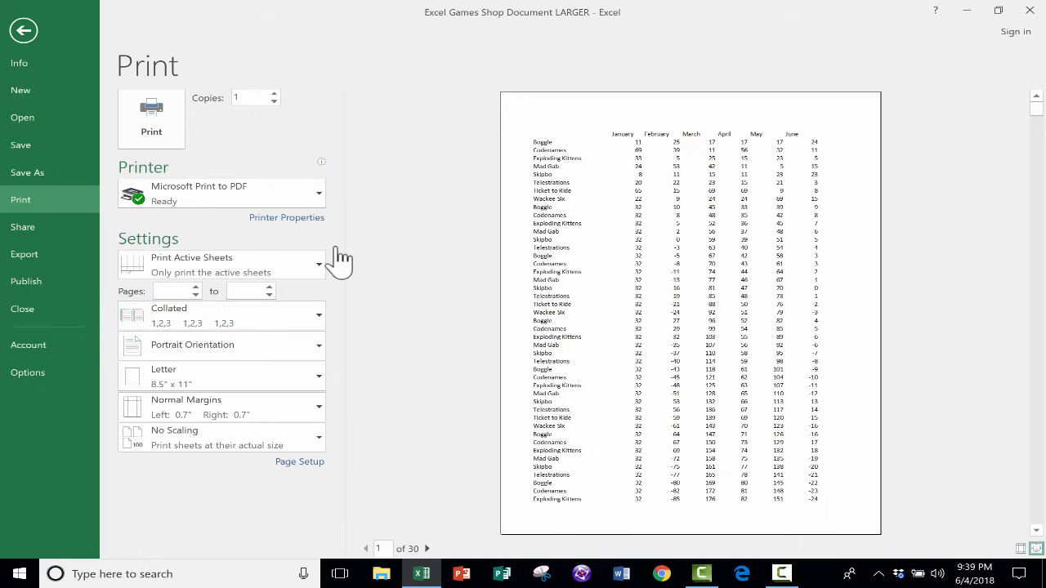
{"action": "mouse_move", "coordinate": [233, 188]}
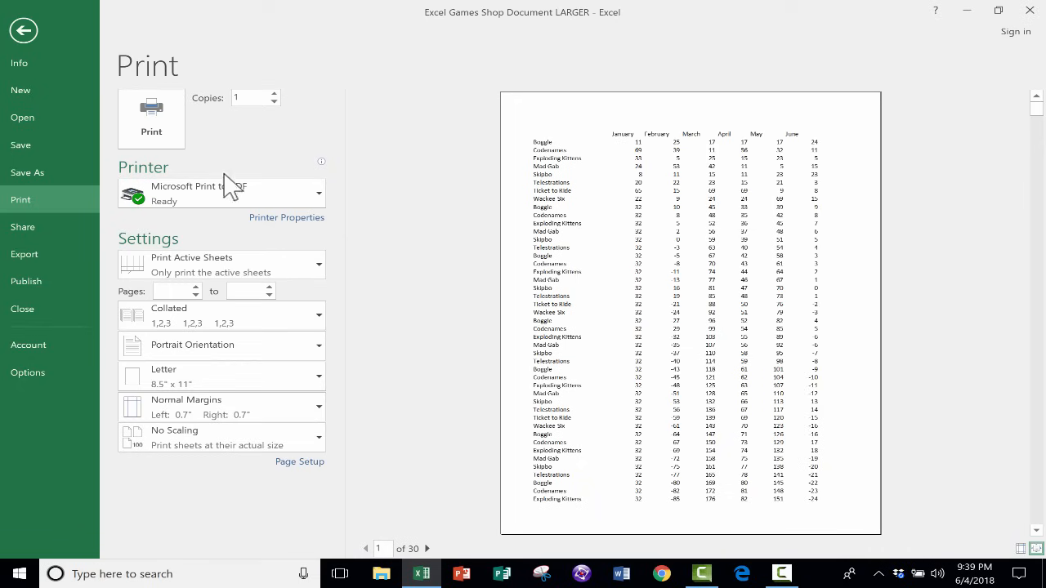
{"action": "mouse_move", "coordinate": [246, 446]}
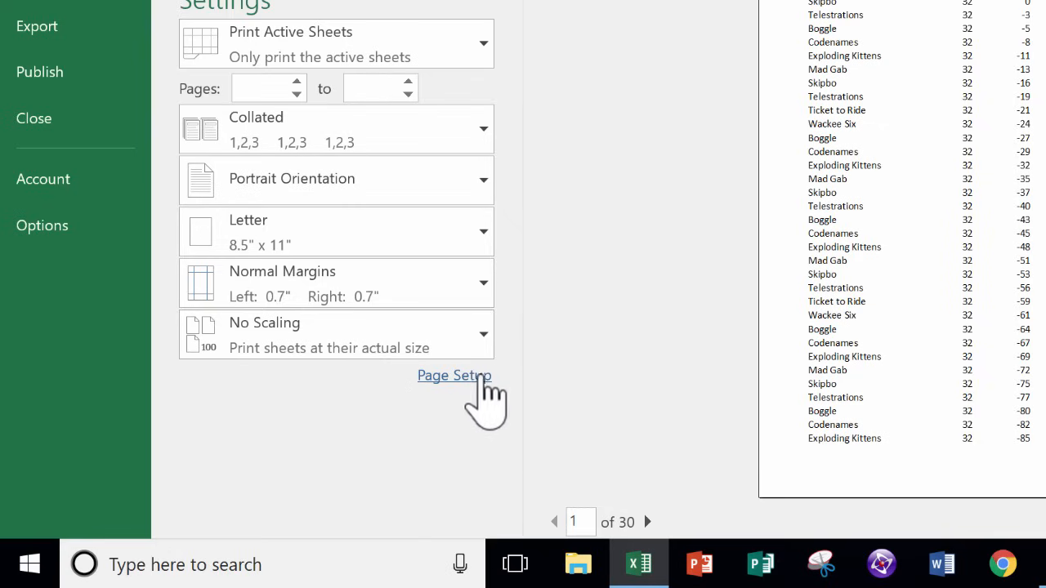
{"action": "mouse_move", "coordinate": [527, 258]}
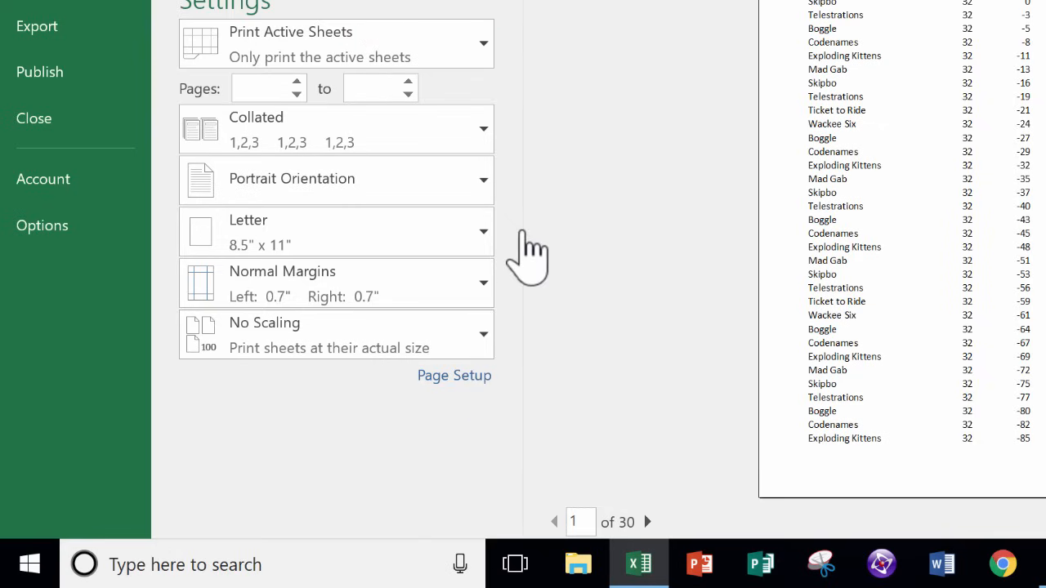
{"action": "mouse_move", "coordinate": [662, 290]}
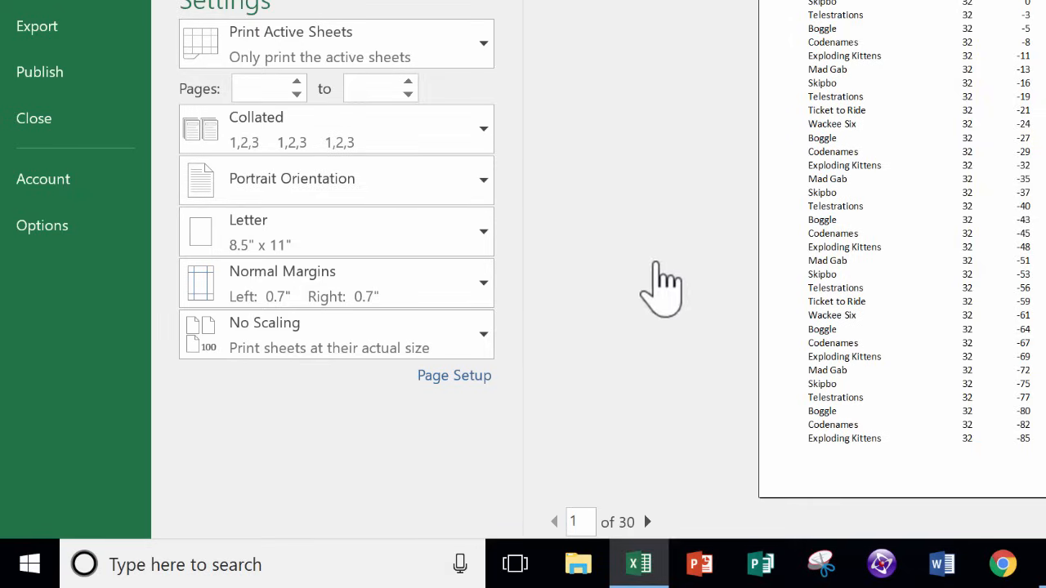
{"action": "mouse_move", "coordinate": [645, 560]}
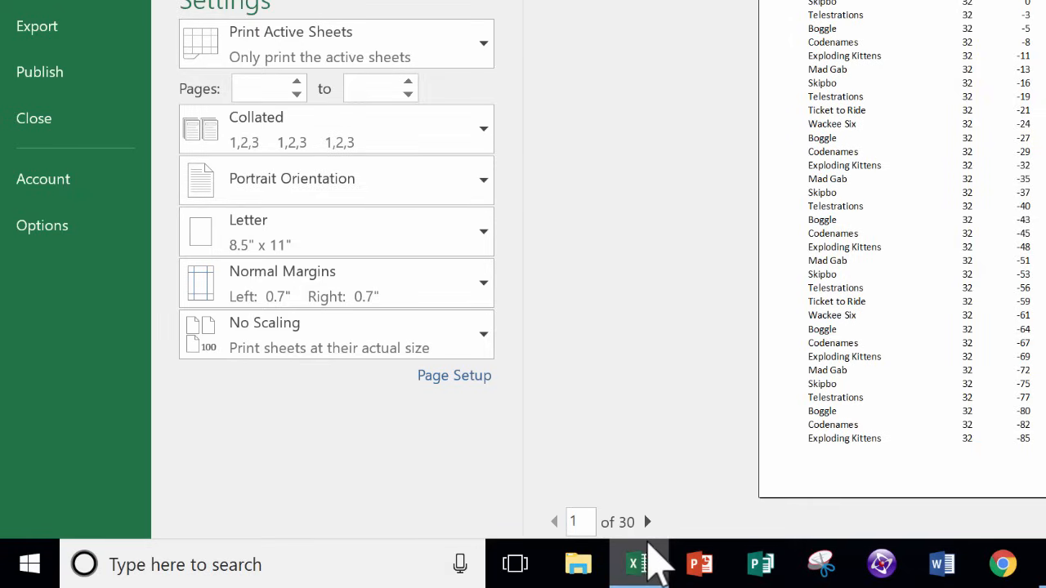
{"action": "mouse_move", "coordinate": [580, 522]}
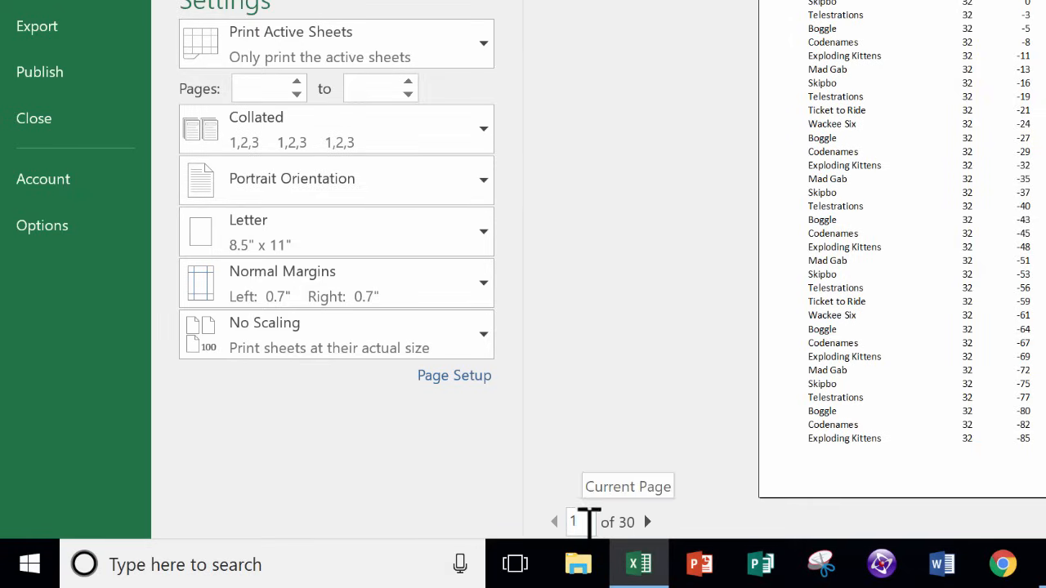
{"action": "mouse_move", "coordinate": [646, 522]}
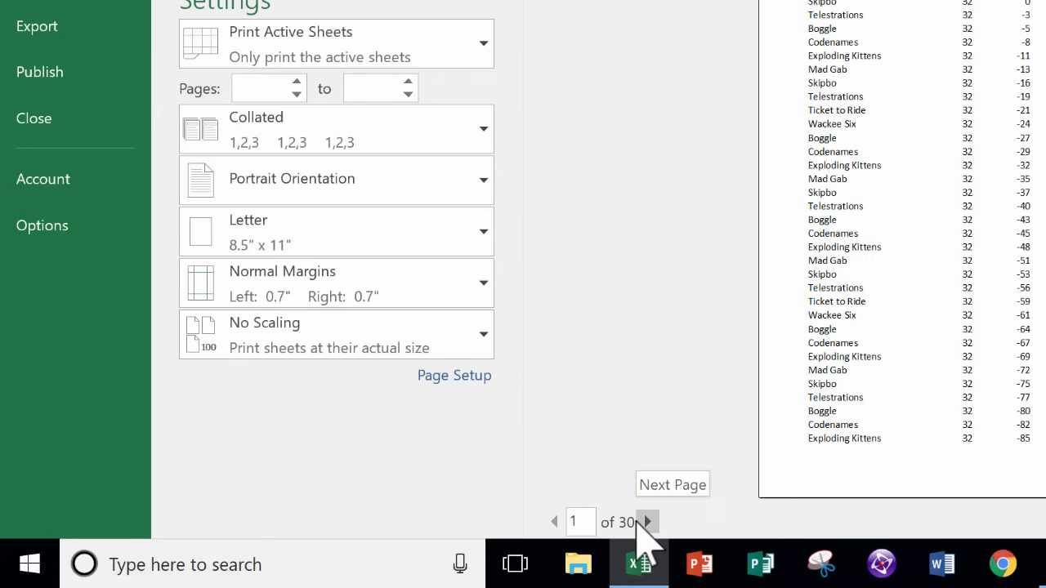
{"action": "left_click", "coordinate": [646, 521]}
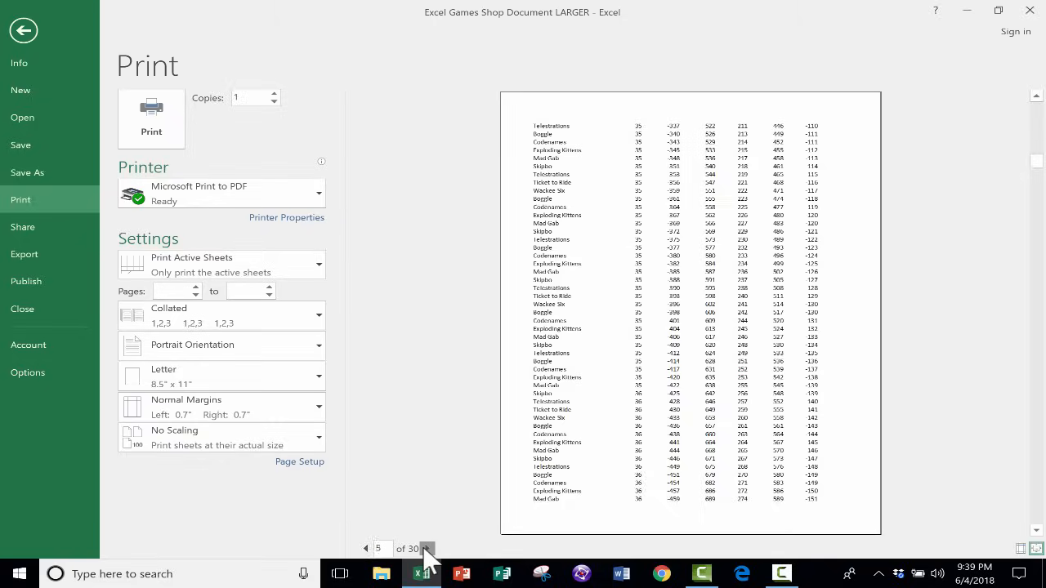
{"action": "left_click", "coordinate": [426, 548]}
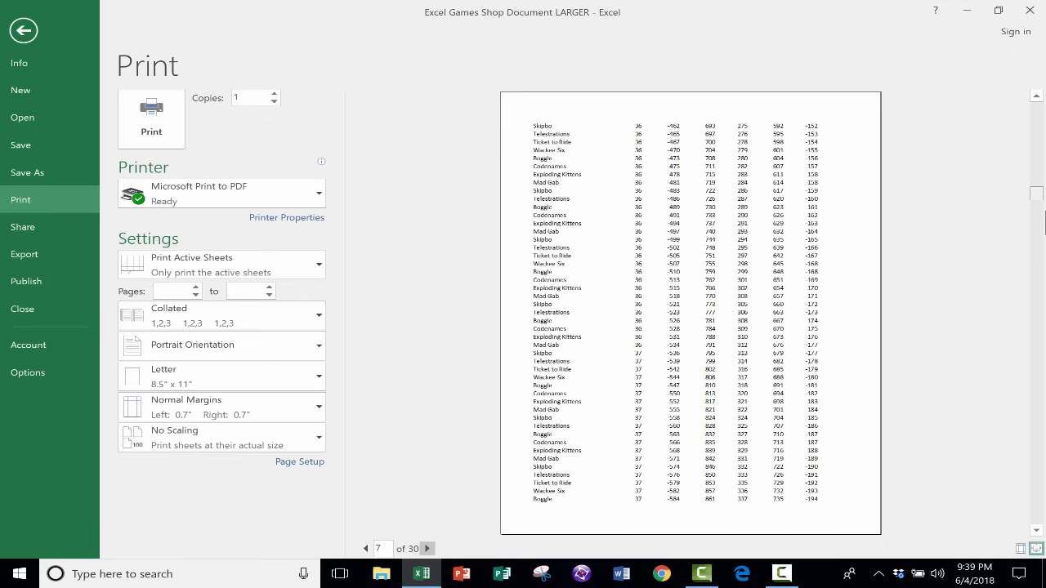
{"action": "left_click", "coordinate": [437, 548]}
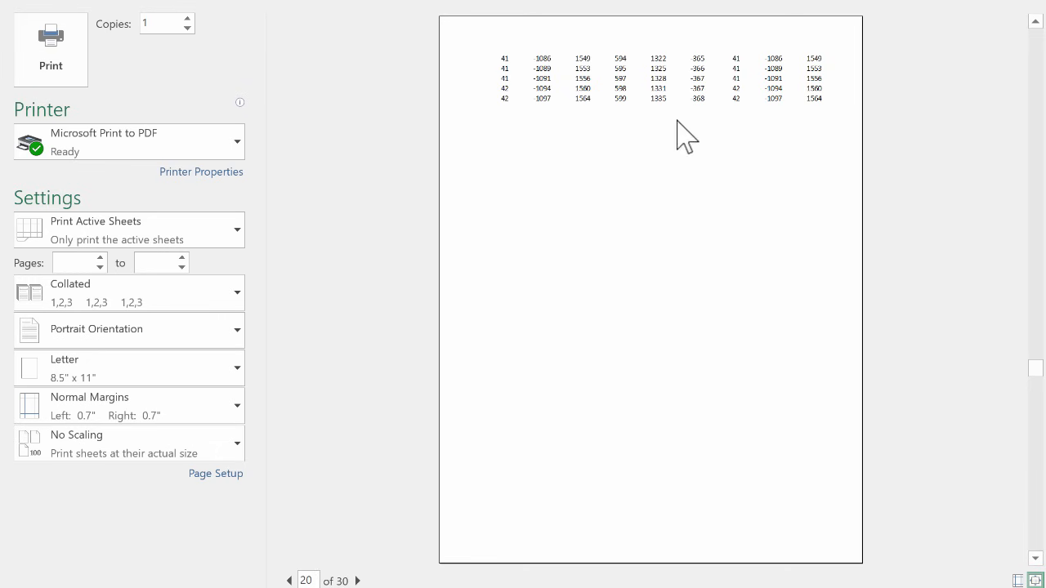
{"action": "scroll", "scroll_direction": "down", "scroll_amount": 3}
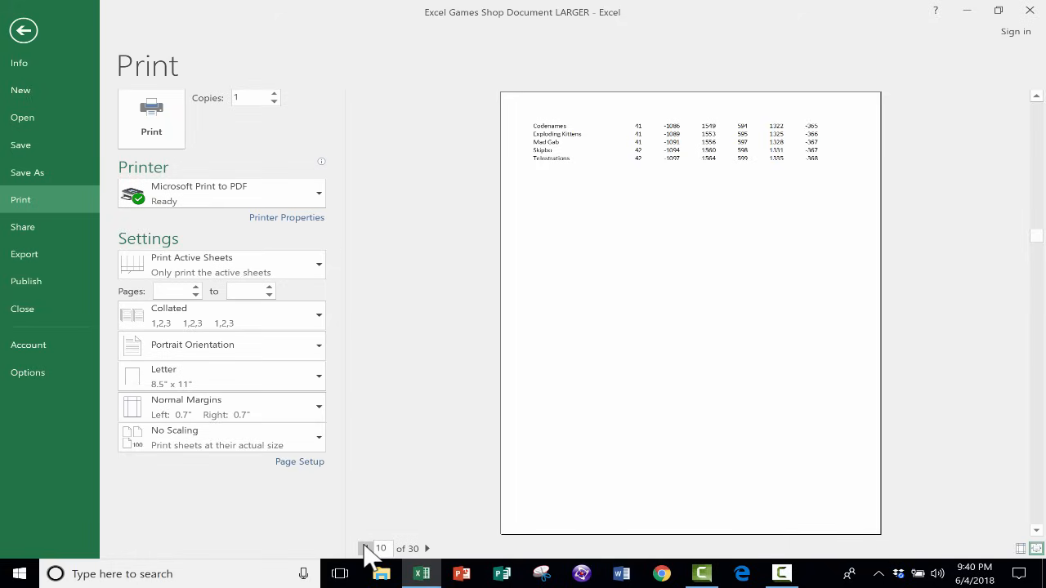
{"action": "mouse_move", "coordinate": [196, 302]}
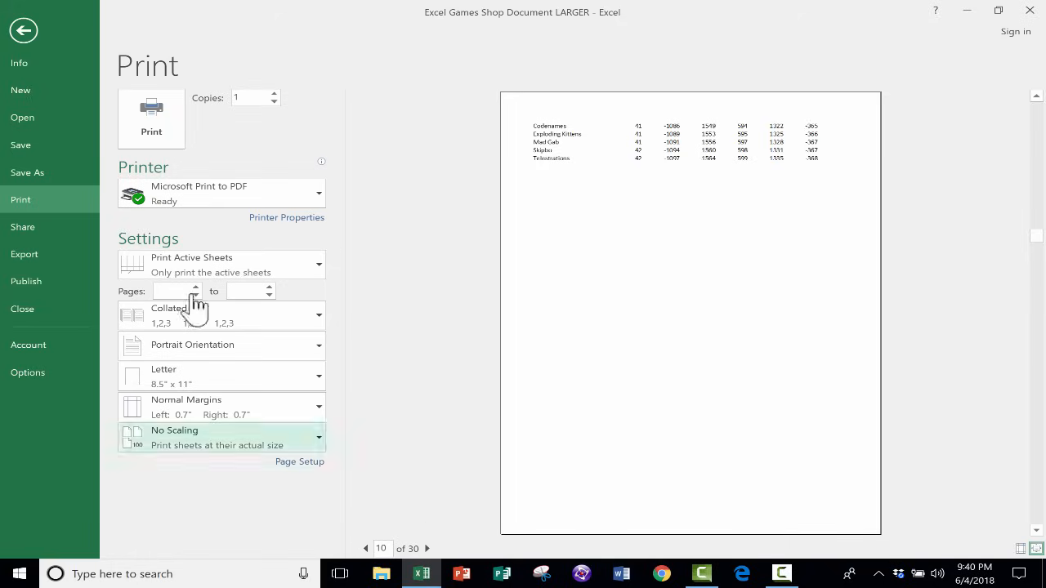
{"action": "mouse_move", "coordinate": [23, 30]}
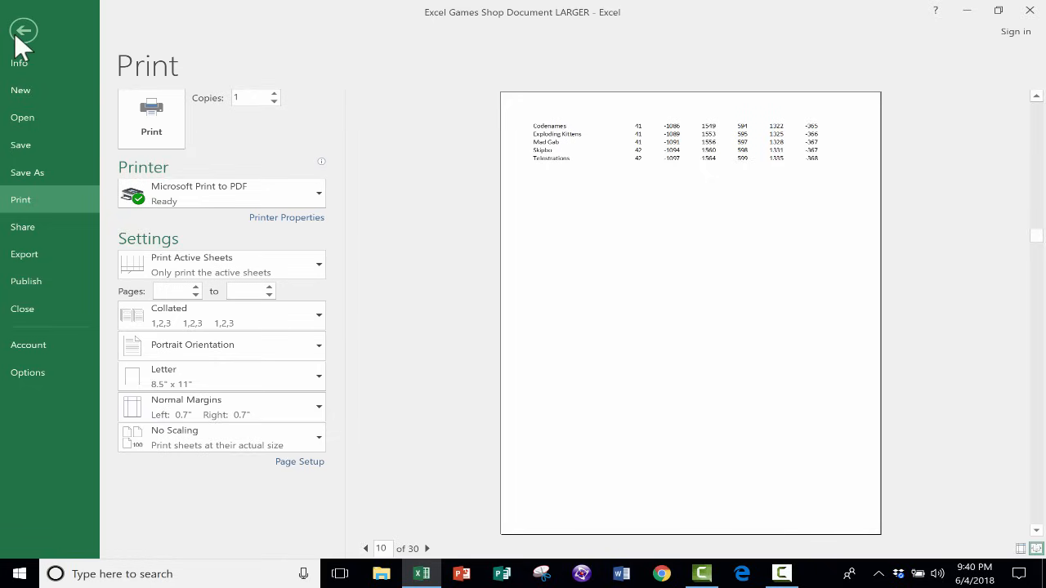
{"action": "mouse_move", "coordinate": [464, 198]}
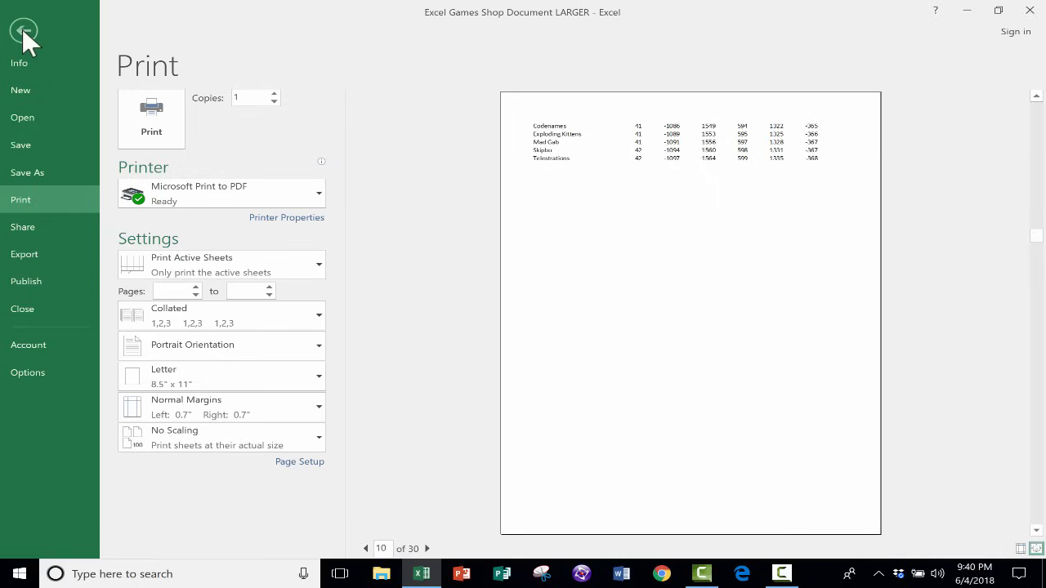
{"action": "mouse_move", "coordinate": [129, 64]}
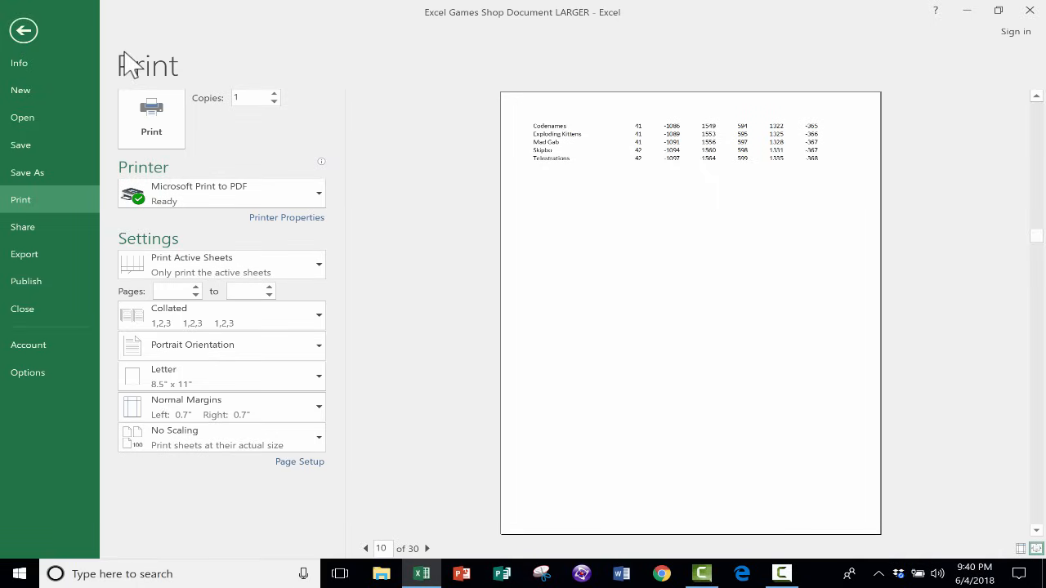
- Leave the Print page for the worksheet and switch to the Page Layout ribbon tab
{"action": "left_click", "coordinate": [24, 29]}
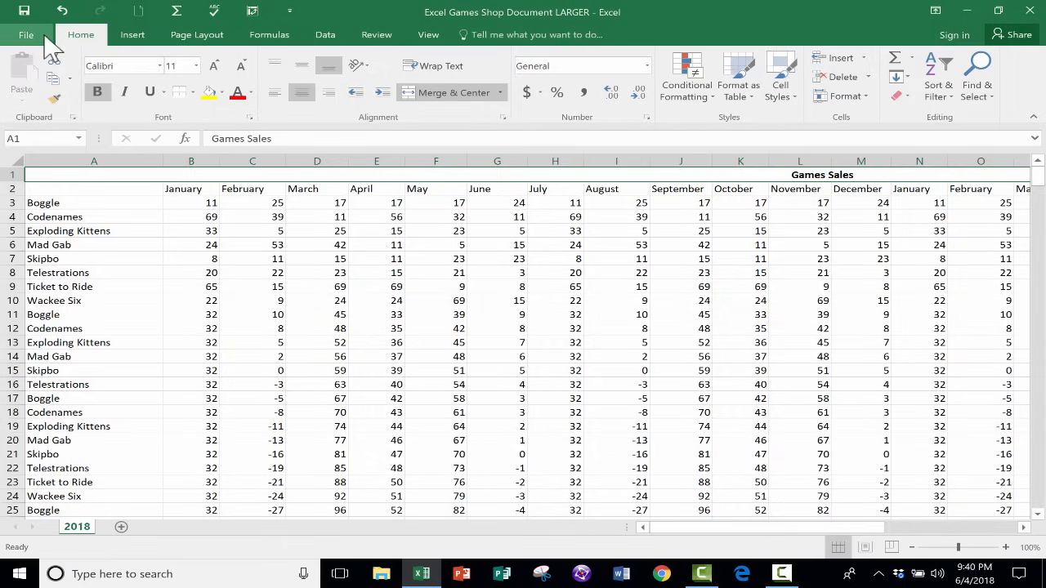
{"action": "left_click", "coordinate": [26, 34]}
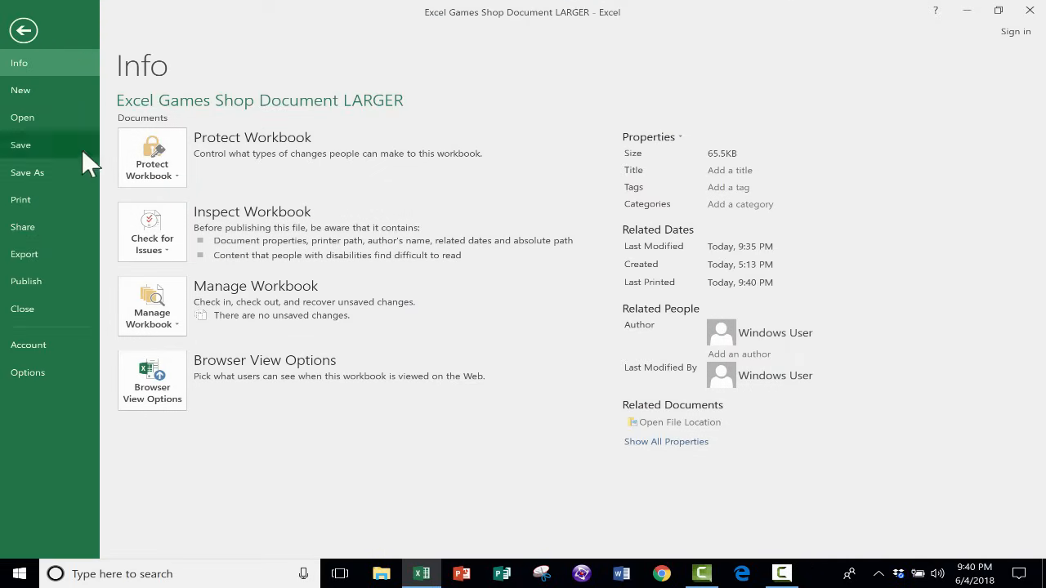
{"action": "left_click", "coordinate": [23, 31]}
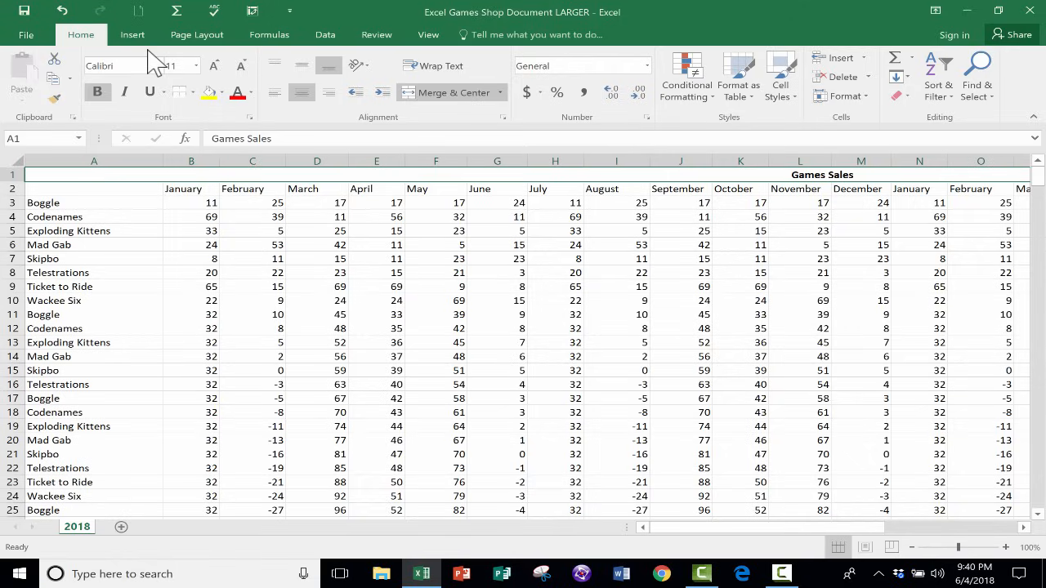
{"action": "mouse_move", "coordinate": [196, 34]}
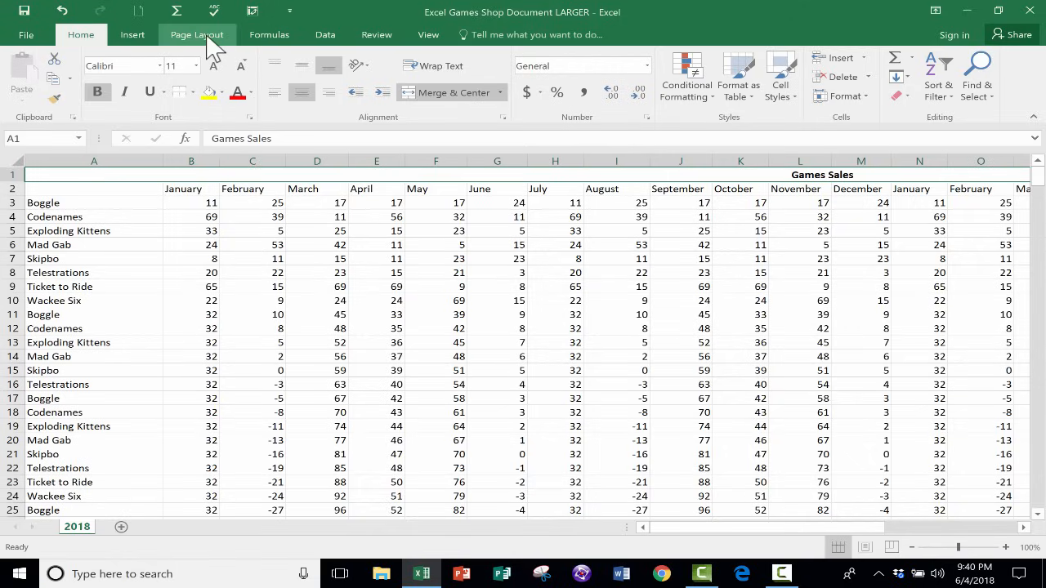
{"action": "left_click", "coordinate": [196, 34]}
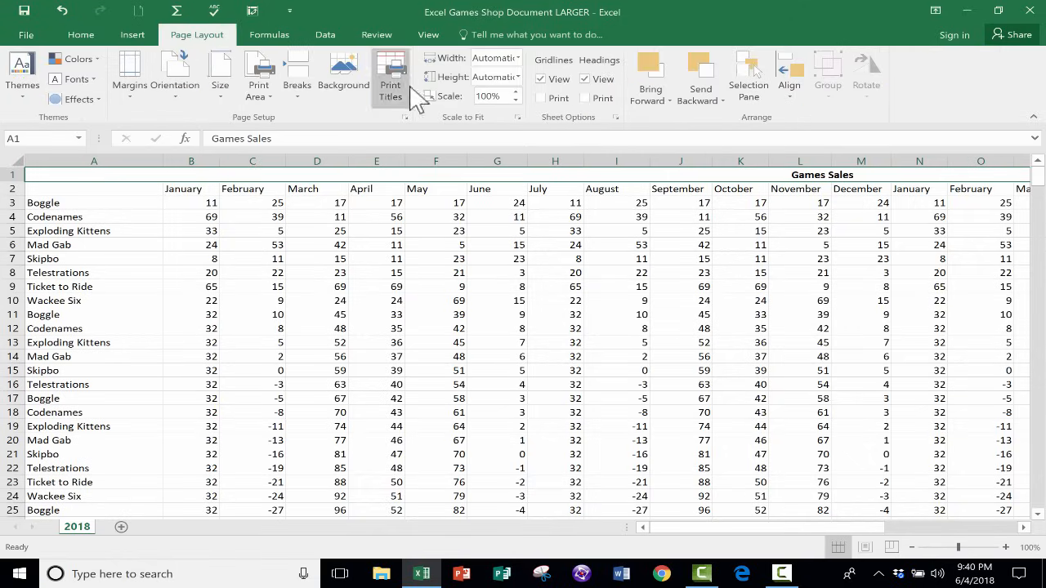
{"action": "mouse_move", "coordinate": [219, 74]}
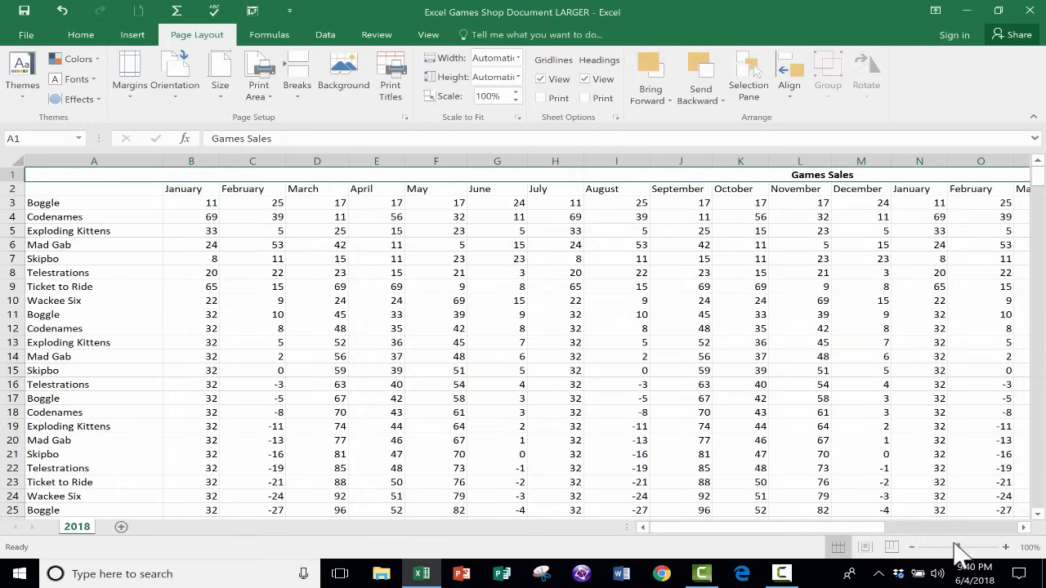
{"action": "left_click", "coordinate": [1006, 548]}
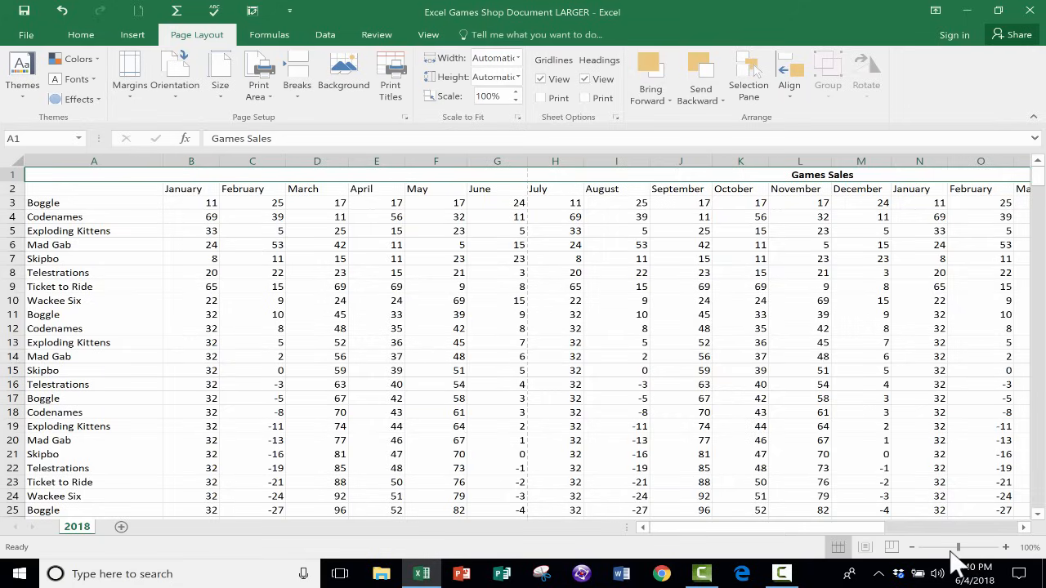
{"action": "mouse_move", "coordinate": [844, 474]}
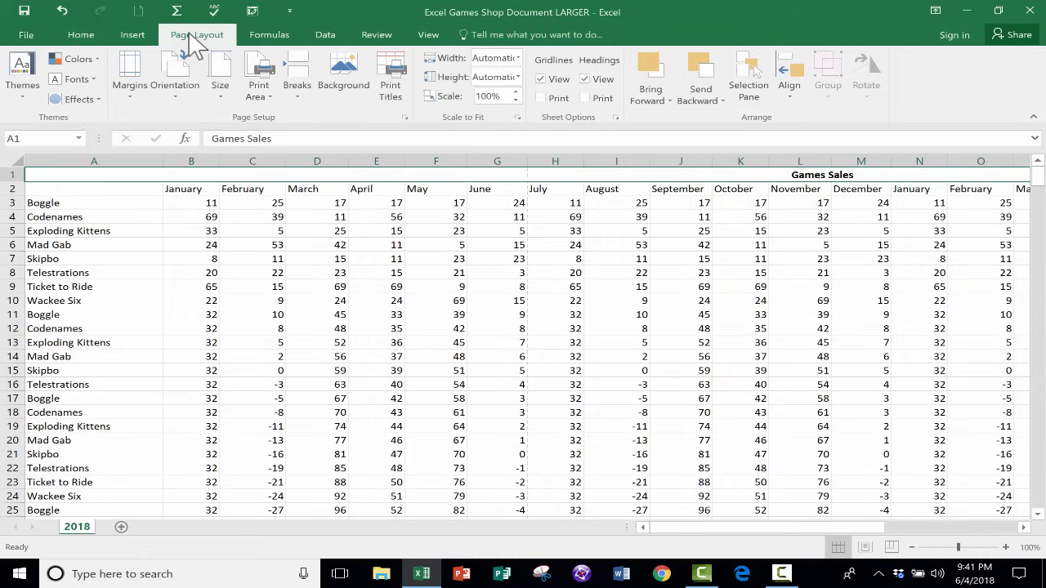
{"action": "mouse_move", "coordinate": [237, 126]}
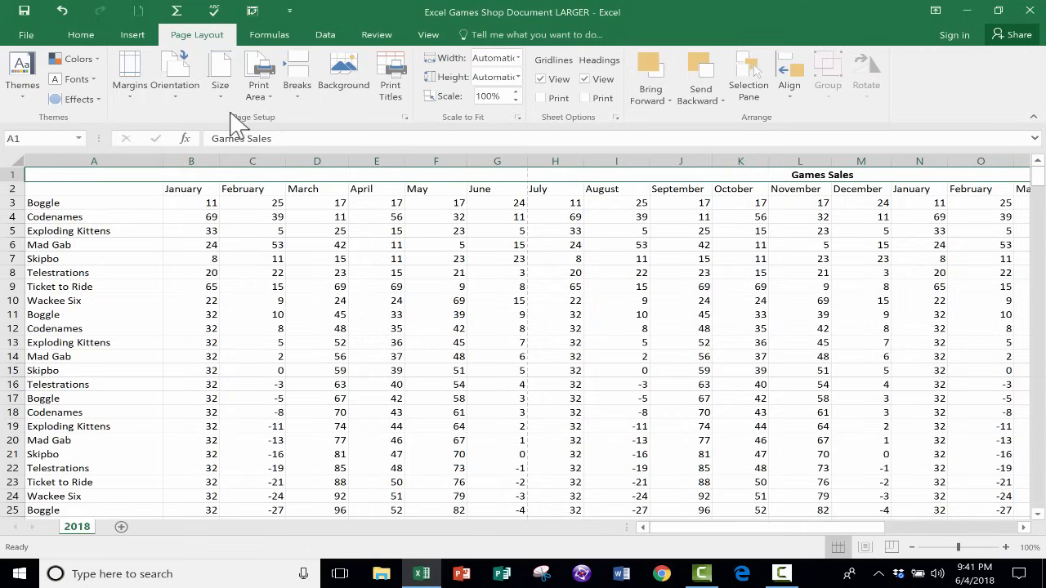
{"action": "mouse_move", "coordinate": [237, 131]}
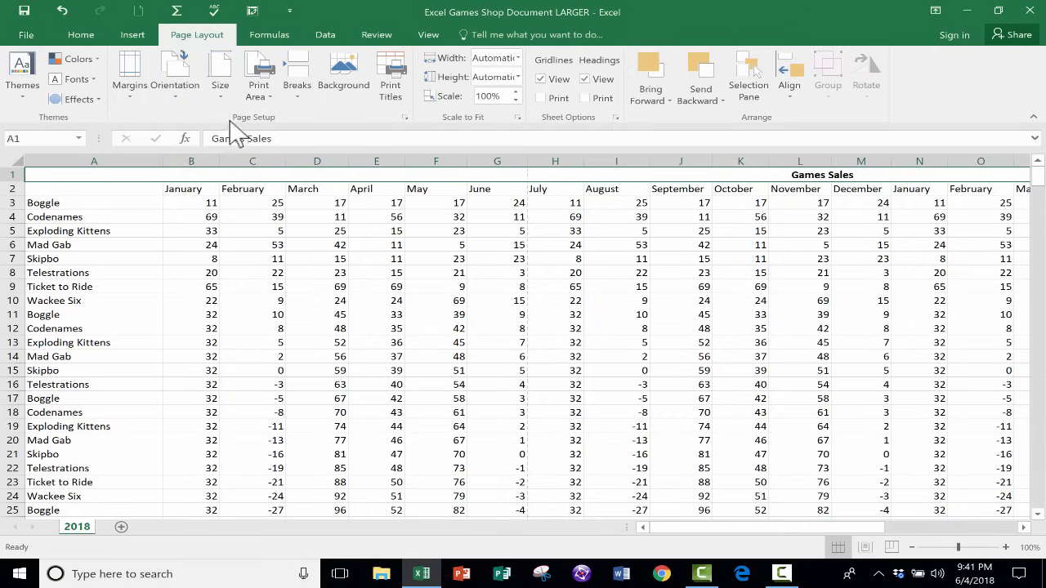
{"action": "mouse_move", "coordinate": [27, 34]}
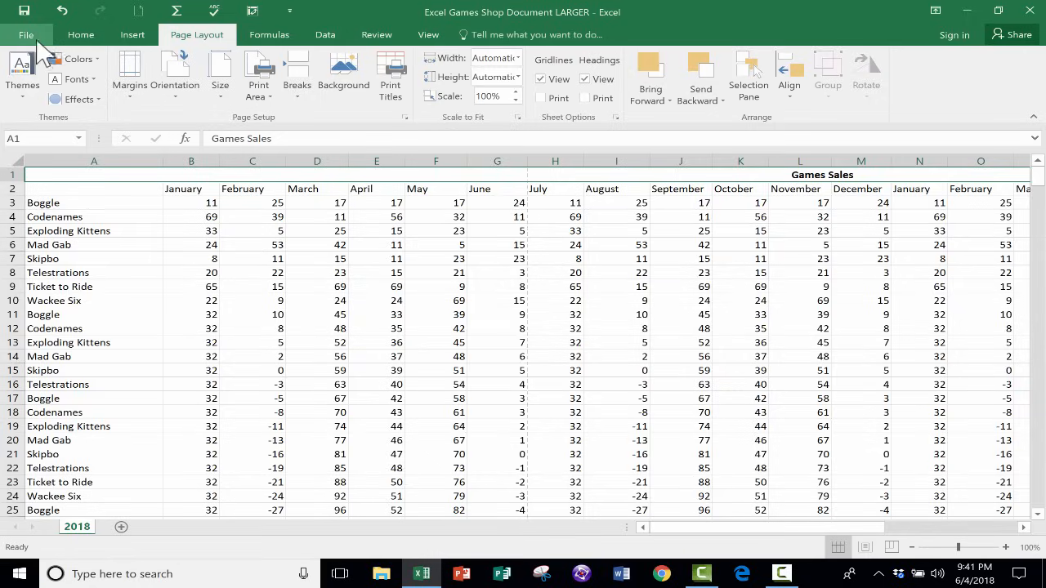
- Reopen print preview with Ctrl+F2, still showing 30 portrait pages
{"action": "left_click", "coordinate": [26, 34]}
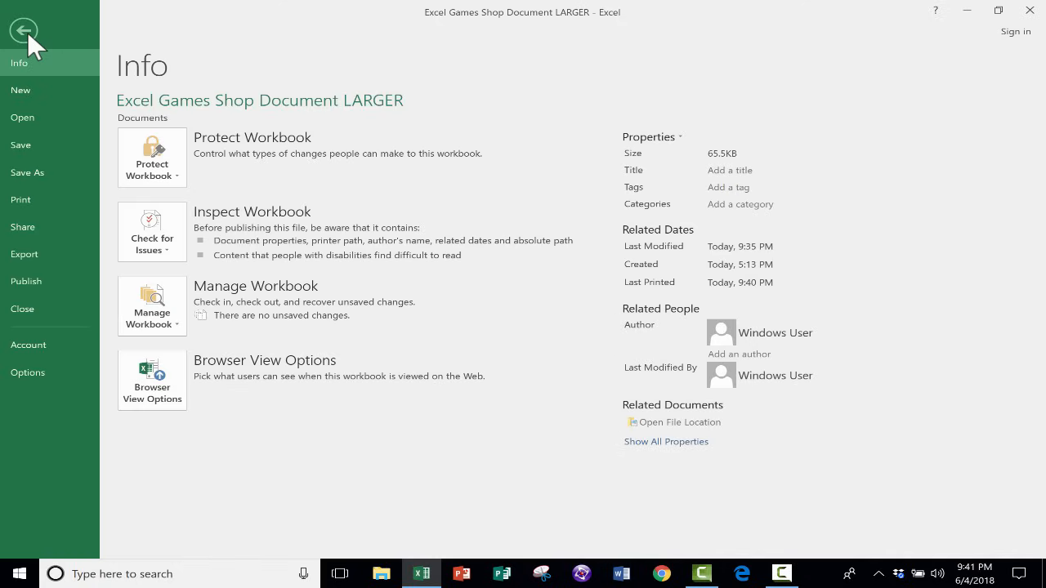
{"action": "mouse_move", "coordinate": [304, 63]}
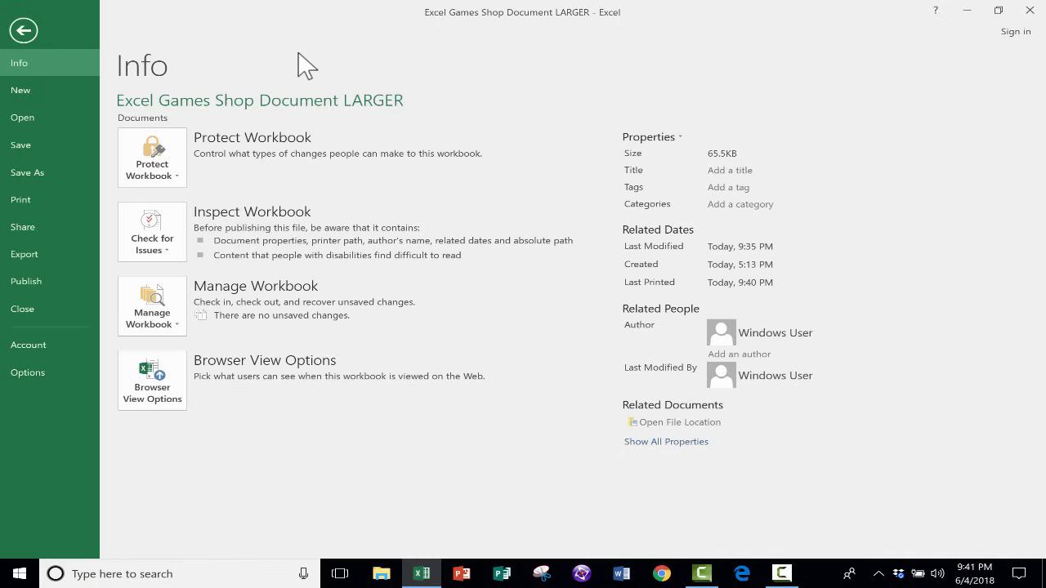
{"action": "left_click", "coordinate": [23, 31]}
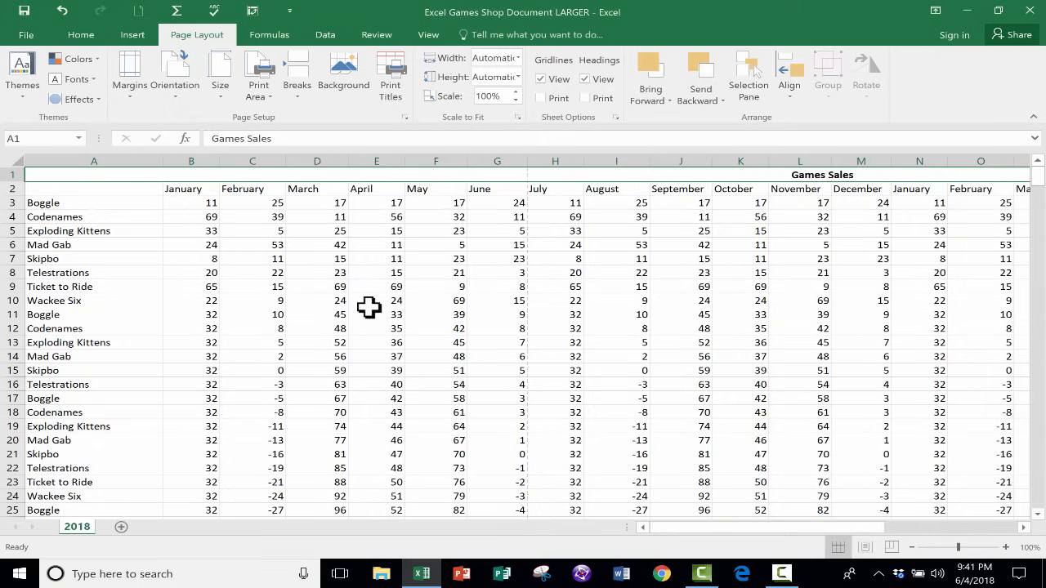
{"action": "mouse_move", "coordinate": [443, 274]}
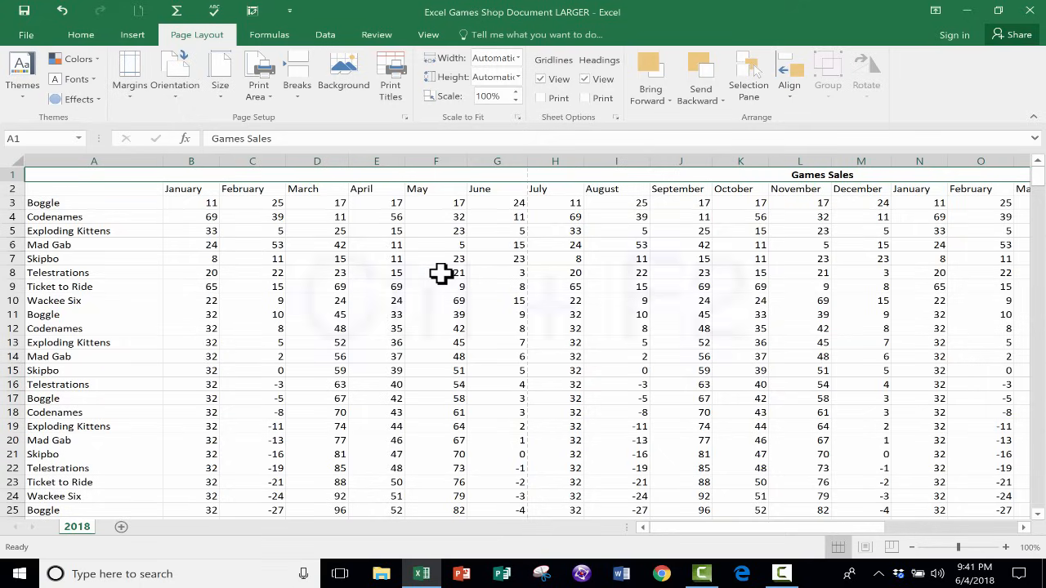
{"action": "key", "text": "ctrl+f2"}
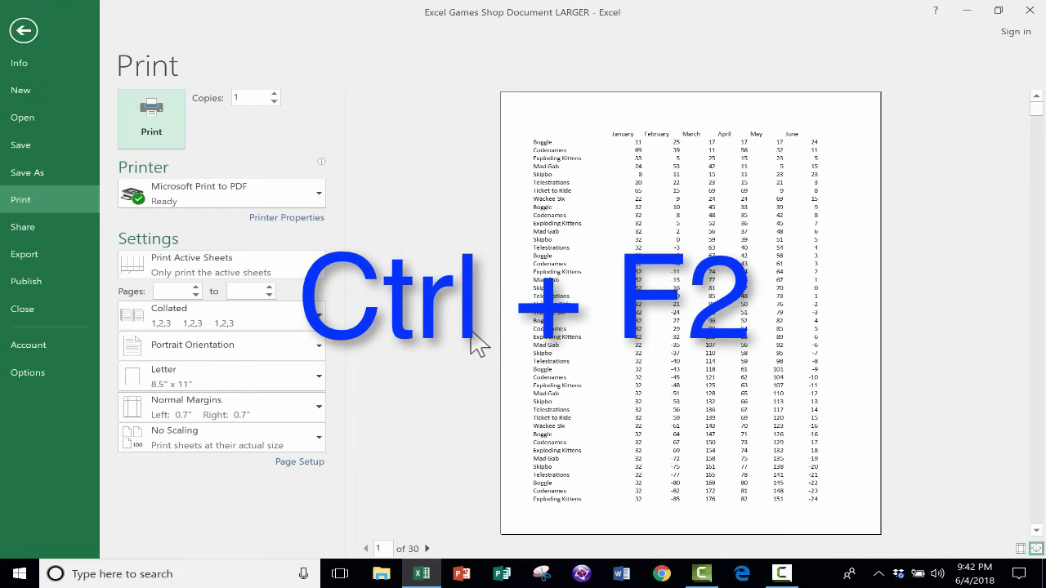
{"action": "mouse_move", "coordinate": [554, 175]}
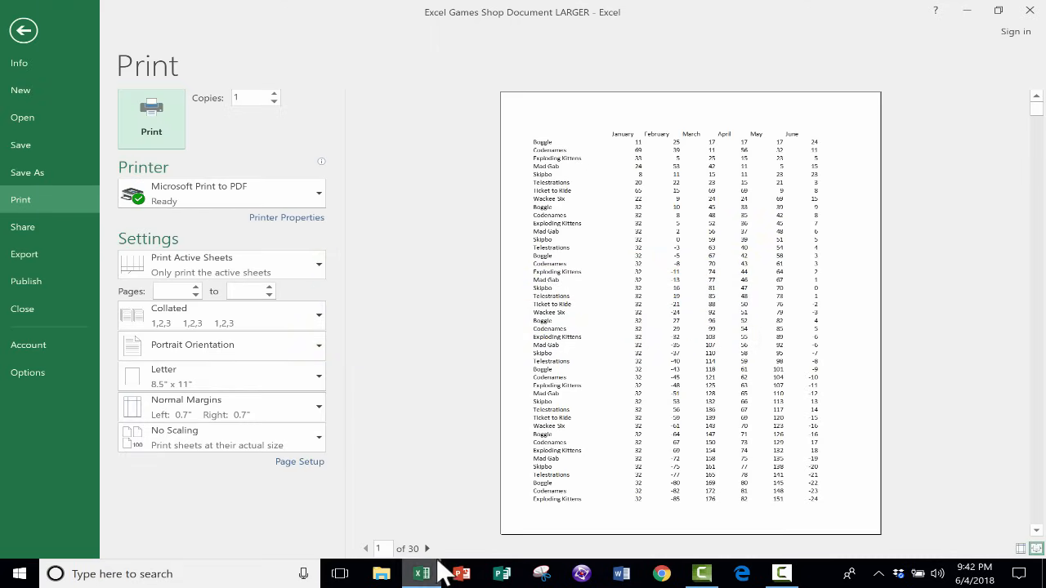
{"action": "mouse_move", "coordinate": [425, 548]}
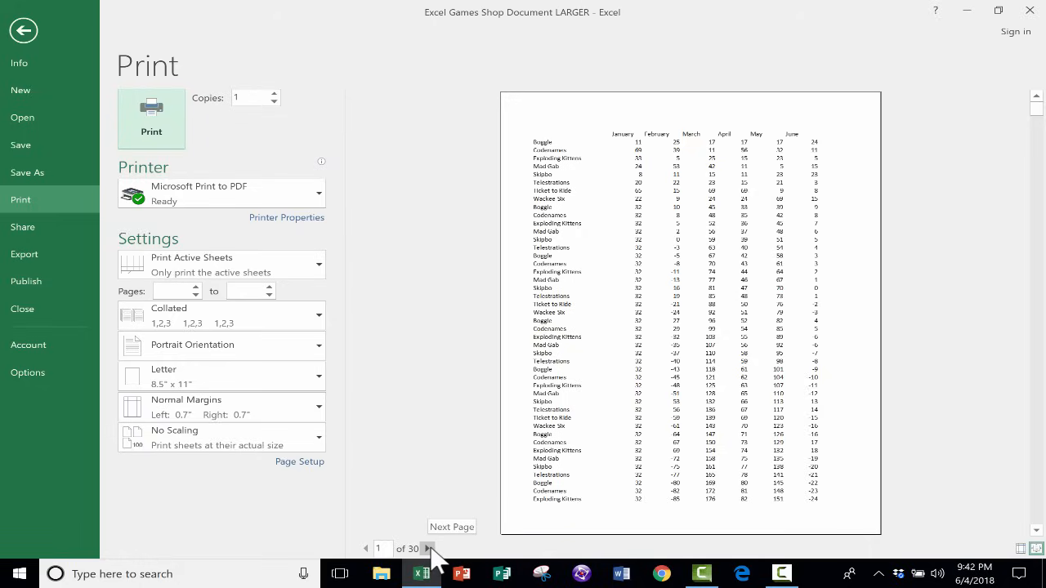
{"action": "mouse_move", "coordinate": [531, 114]}
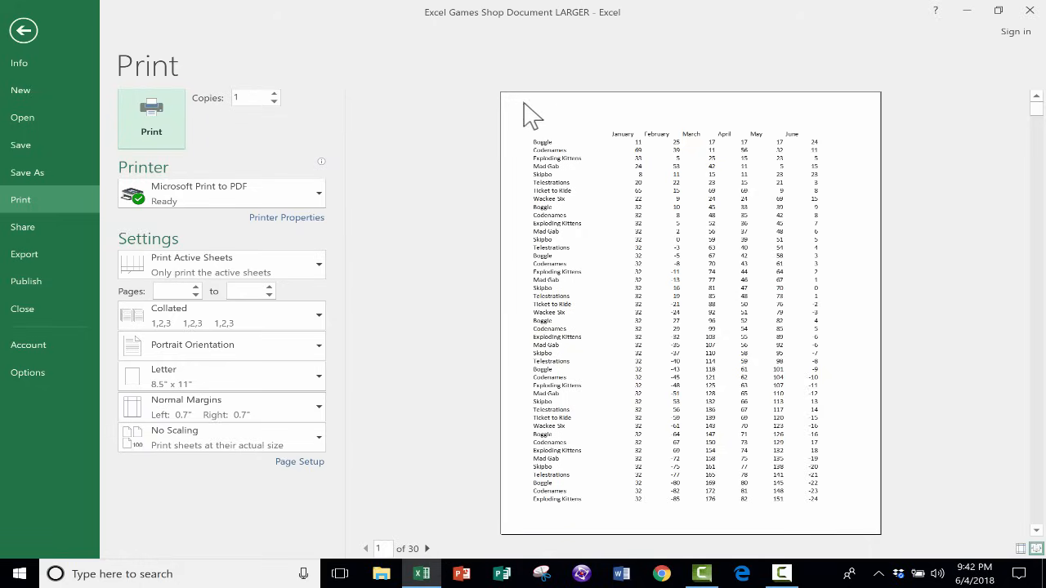
{"action": "mouse_move", "coordinate": [861, 197]}
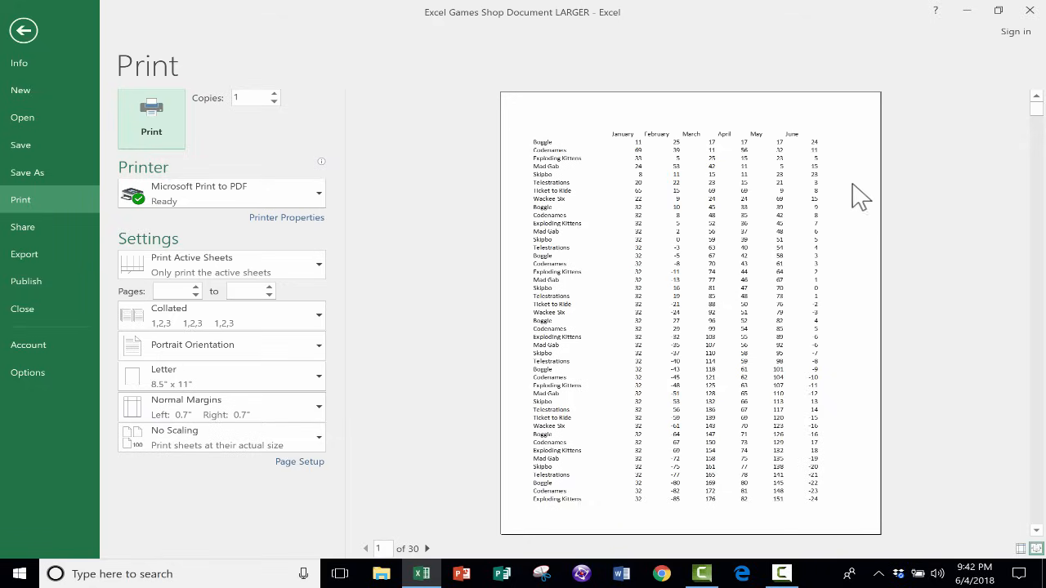
{"action": "mouse_move", "coordinate": [830, 502]}
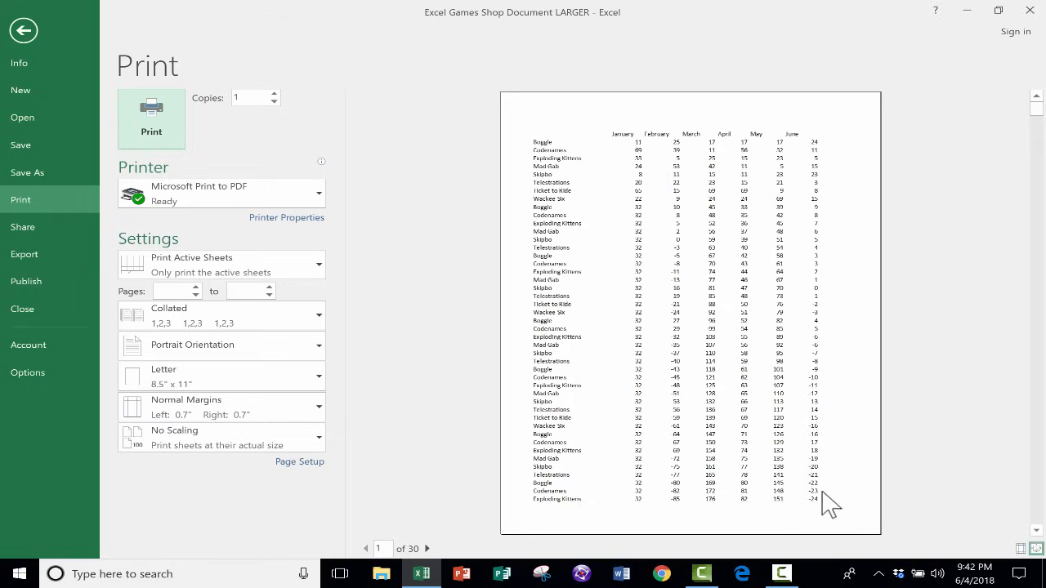
{"action": "mouse_move", "coordinate": [568, 112]}
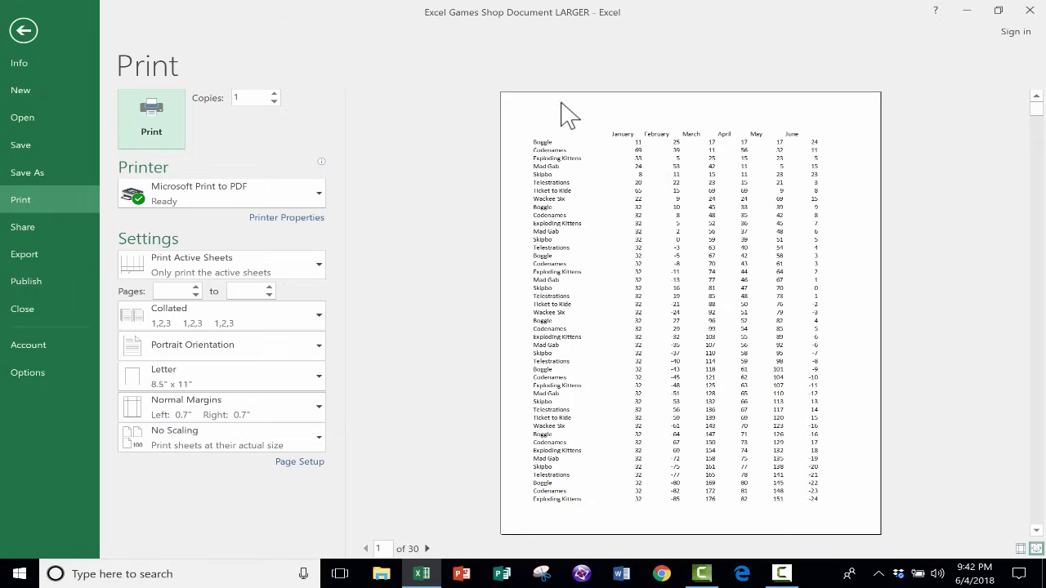
{"action": "mouse_move", "coordinate": [731, 400]}
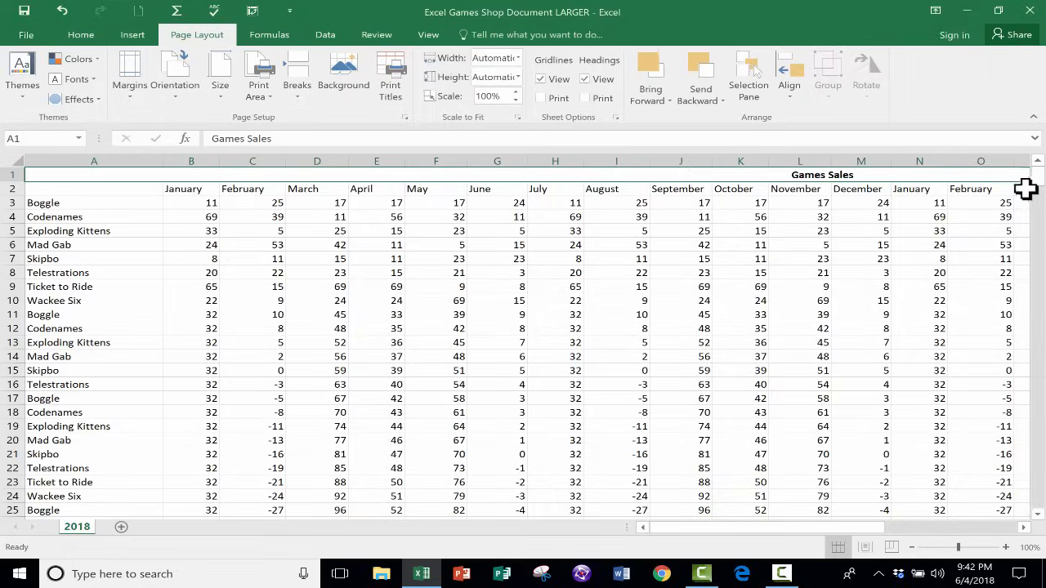
- Scroll down, then right and back across the Games Sales month columns
{"action": "scroll", "scroll_direction": "down", "scroll_amount": 3}
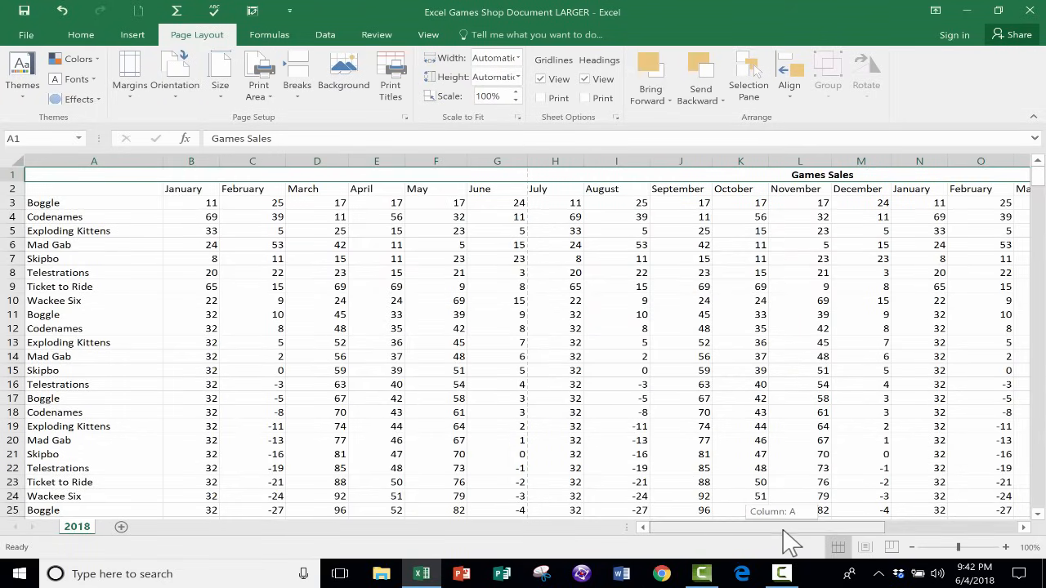
{"action": "scroll", "scroll_direction": "right", "scroll_amount": 3}
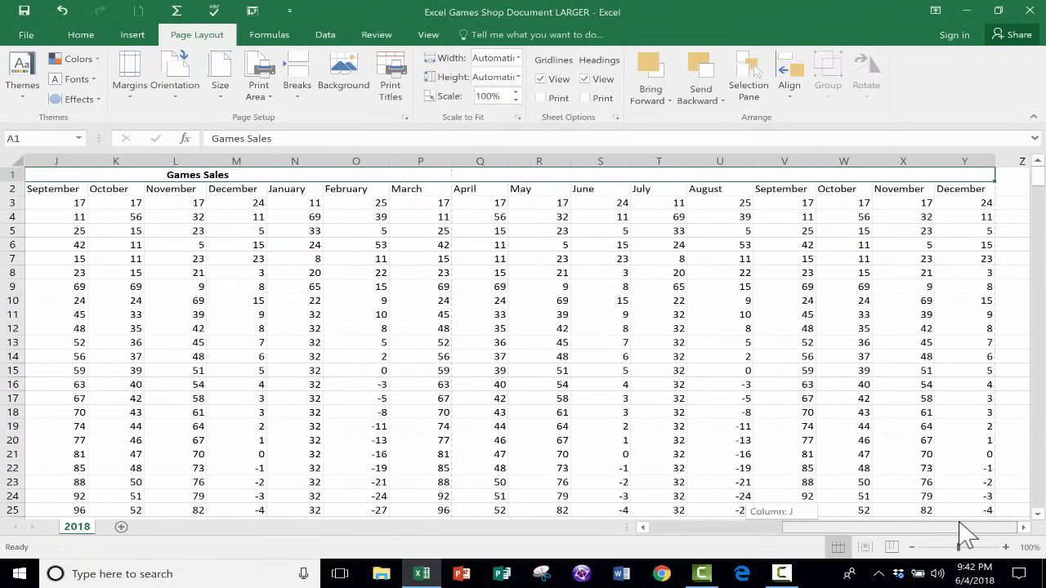
{"action": "scroll", "scroll_direction": "left", "scroll_amount": 3}
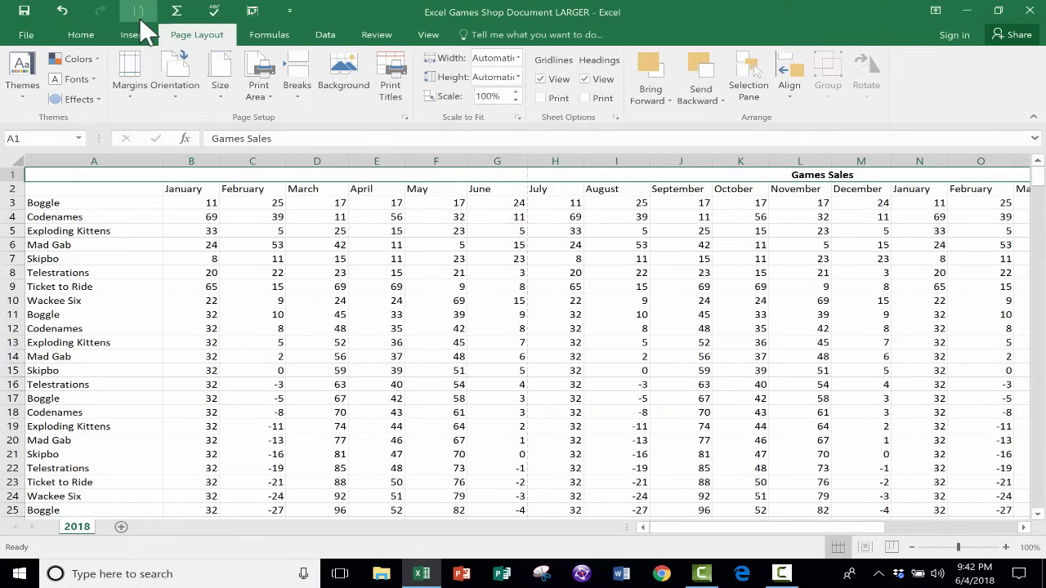
{"action": "mouse_move", "coordinate": [174, 78]}
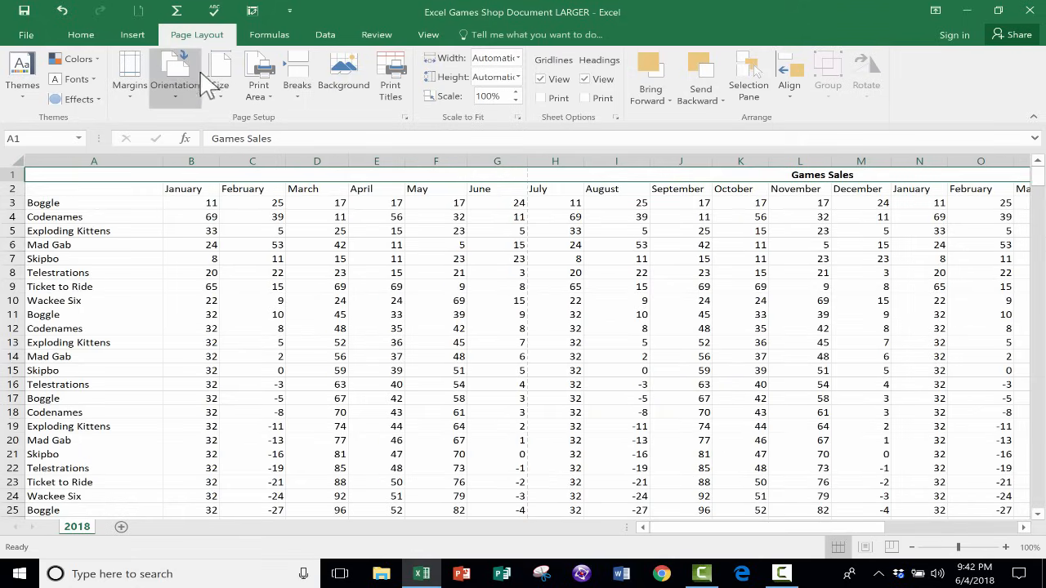
{"action": "mouse_move", "coordinate": [173, 73]}
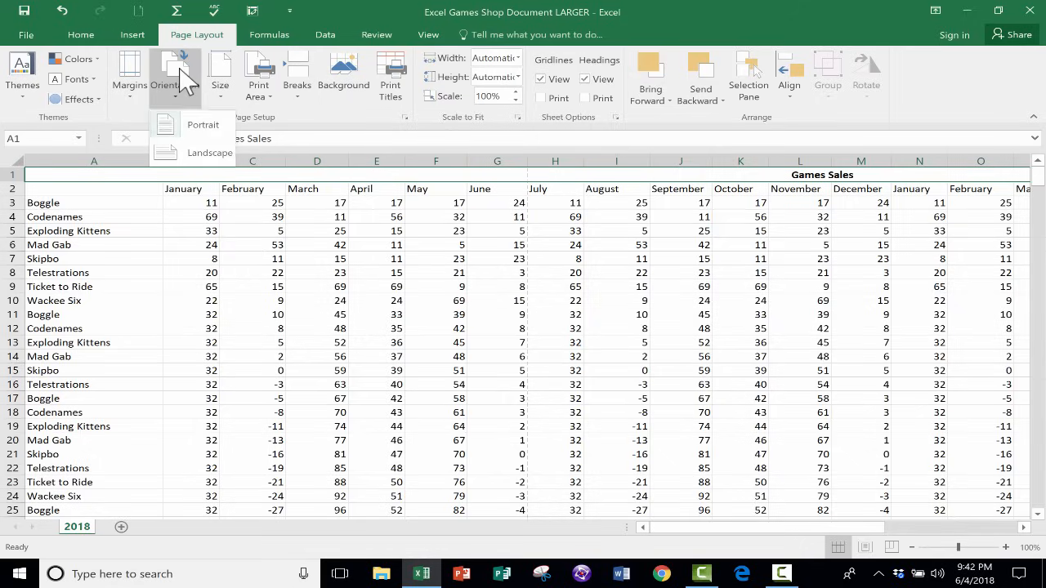
{"action": "mouse_move", "coordinate": [209, 153]}
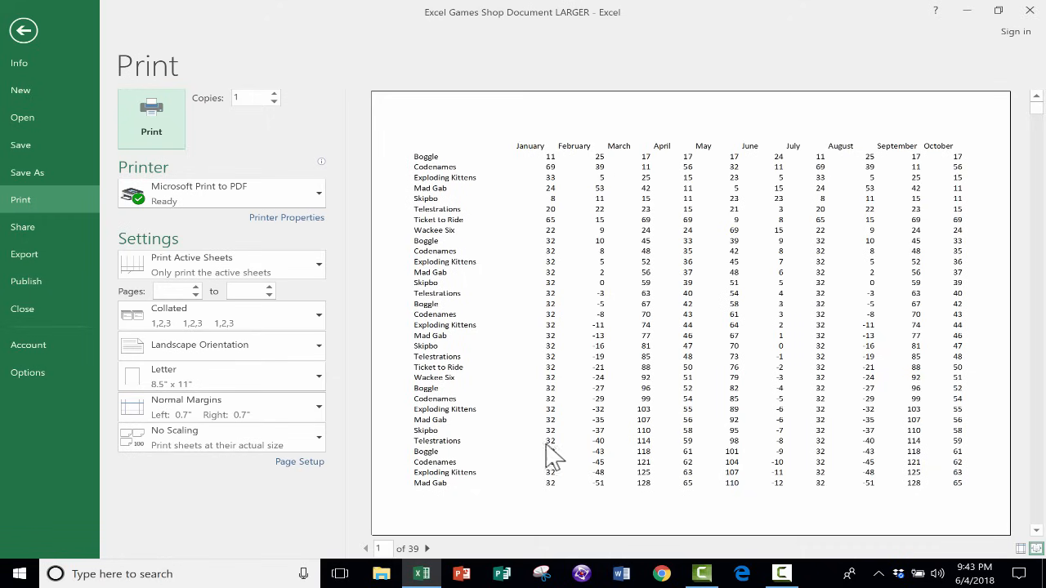
{"action": "mouse_move", "coordinate": [401, 564]}
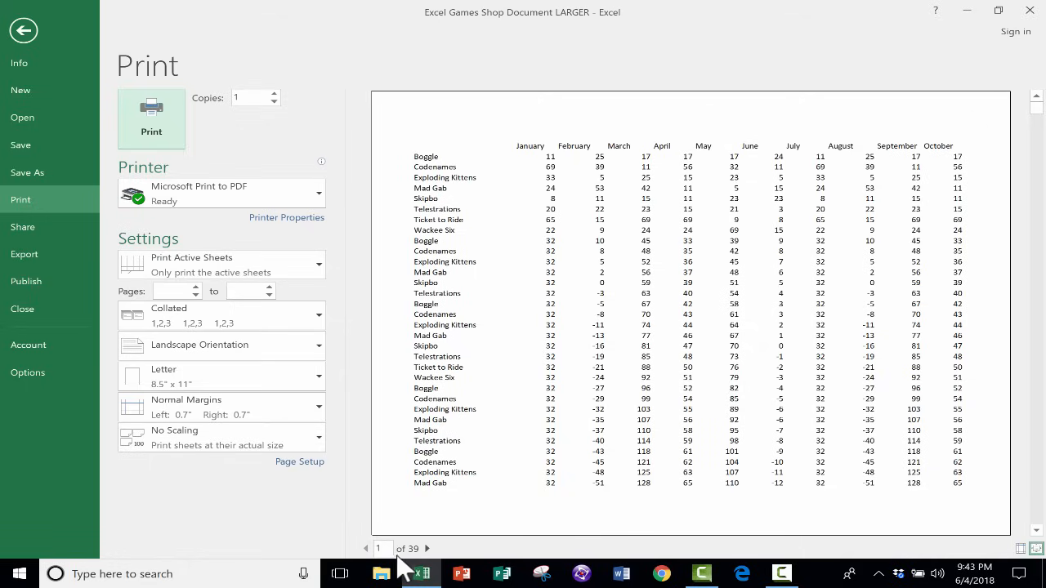
{"action": "mouse_move", "coordinate": [562, 309]}
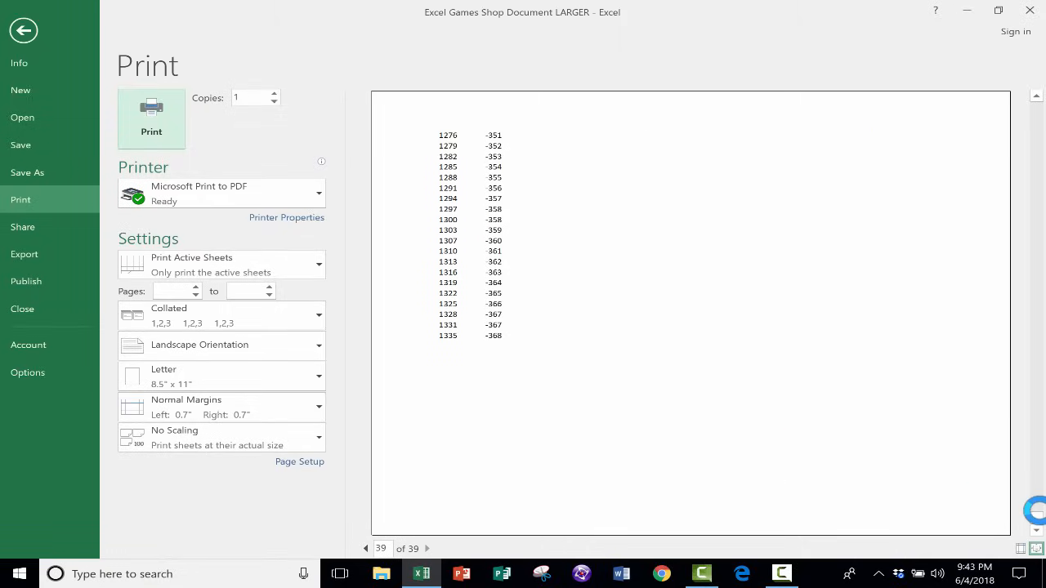
- Page back through the 39-page landscape preview, then return to the worksheet
{"action": "left_click", "coordinate": [366, 548]}
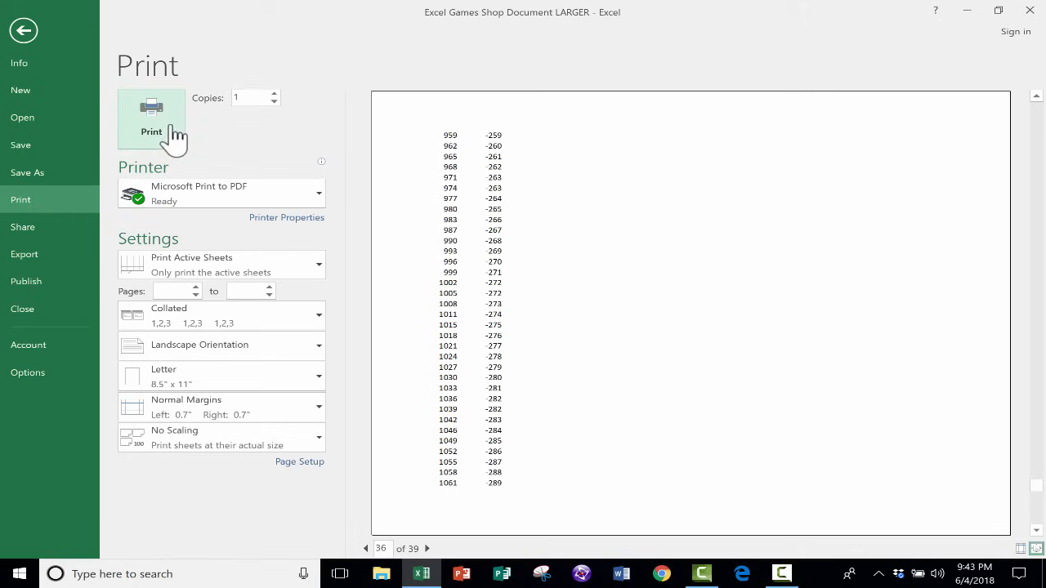
{"action": "left_click", "coordinate": [23, 29]}
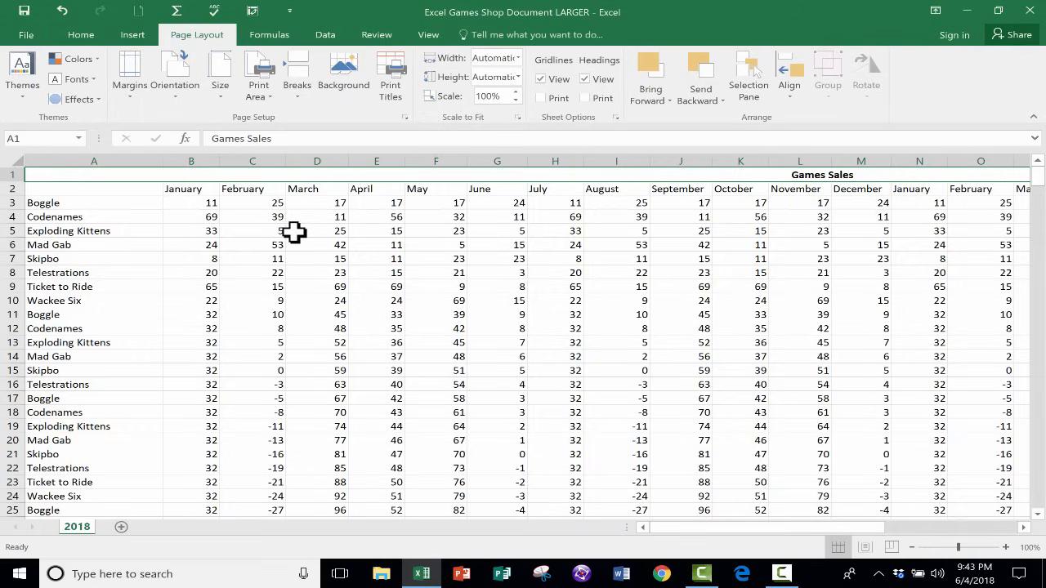
{"action": "mouse_move", "coordinate": [171, 157]}
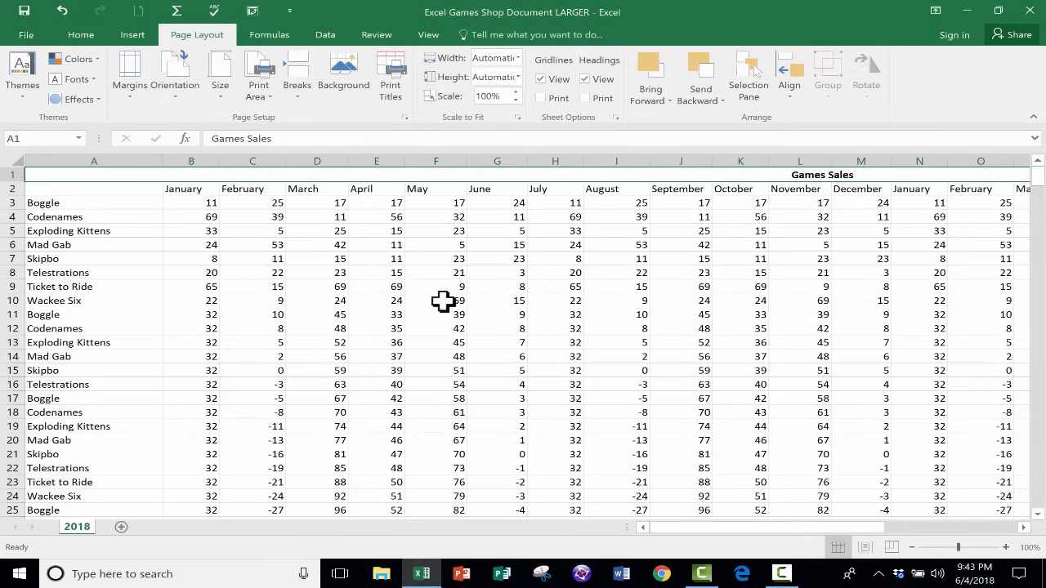
{"action": "mouse_move", "coordinate": [168, 419]}
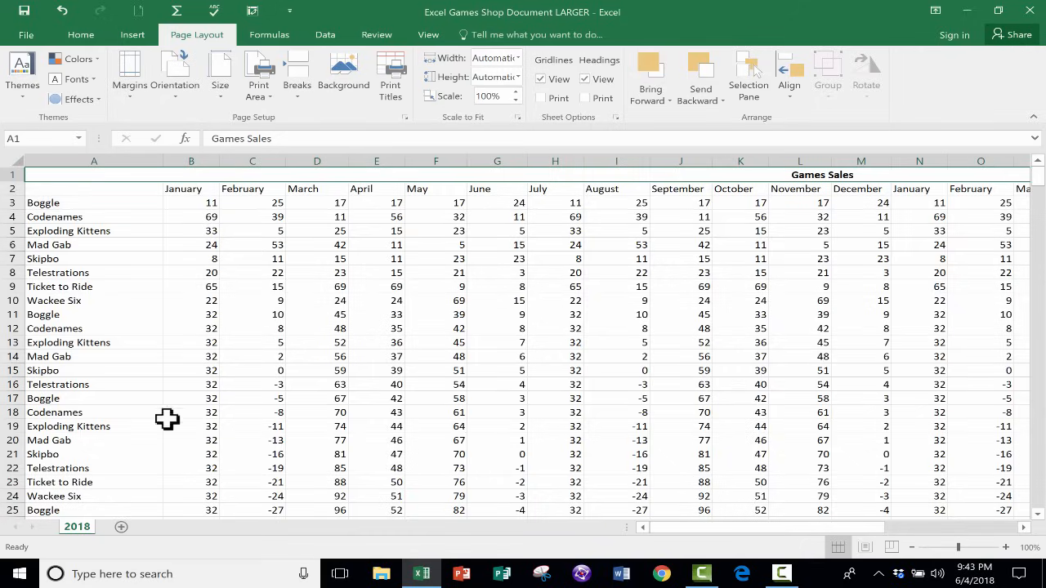
{"action": "mouse_move", "coordinate": [87, 235]}
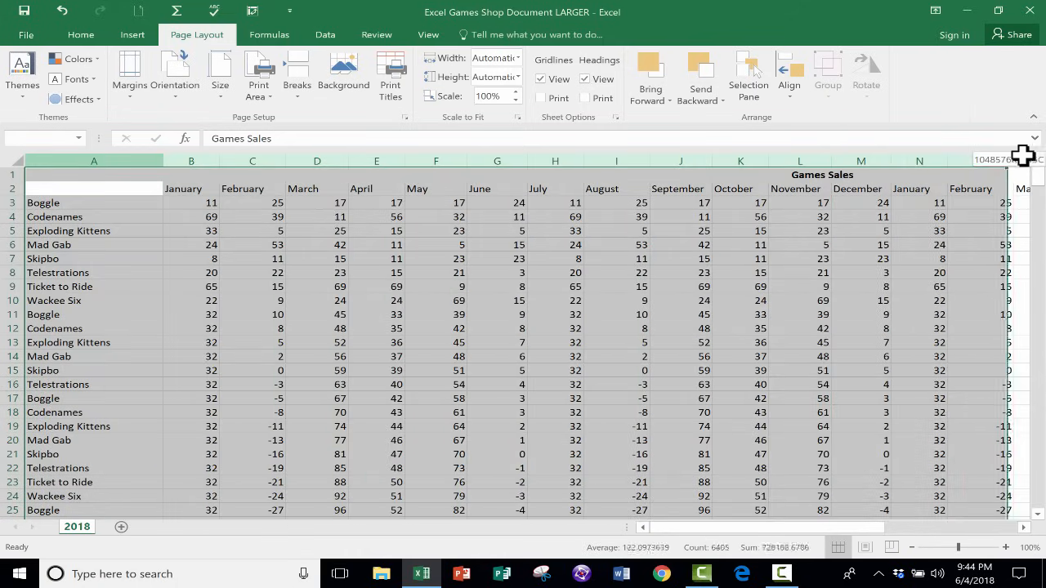
- Scroll right and back across the AutoFitted, narrower month columns
{"action": "scroll", "scroll_direction": "right", "scroll_amount": 3}
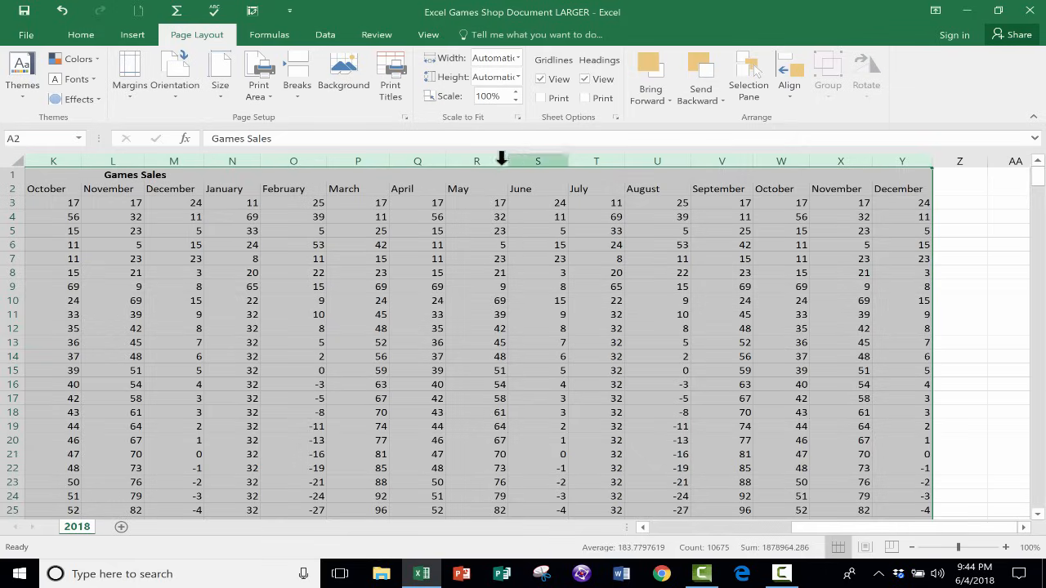
{"action": "mouse_move", "coordinate": [558, 166]}
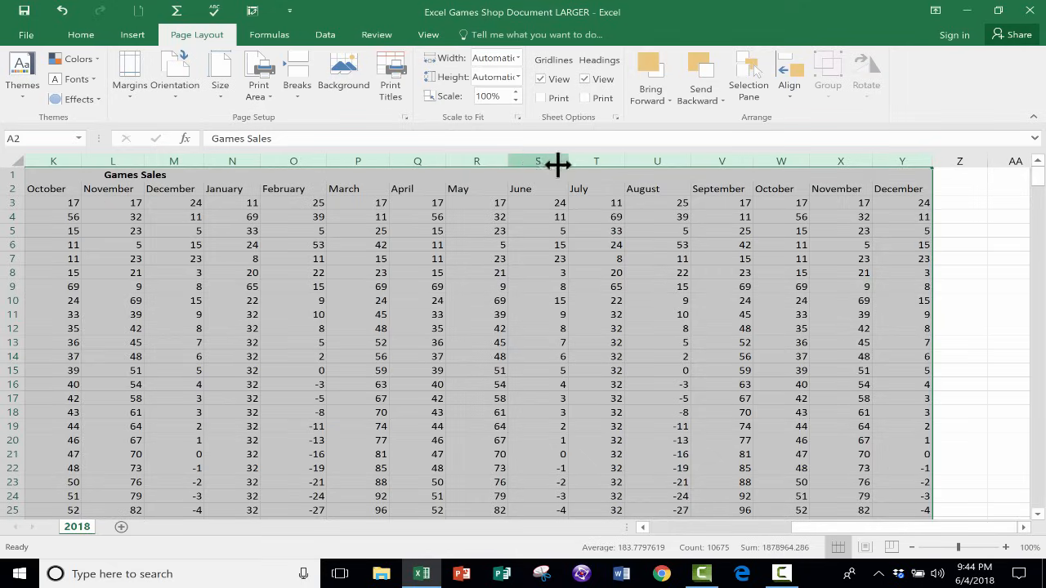
{"action": "mouse_move", "coordinate": [668, 171]}
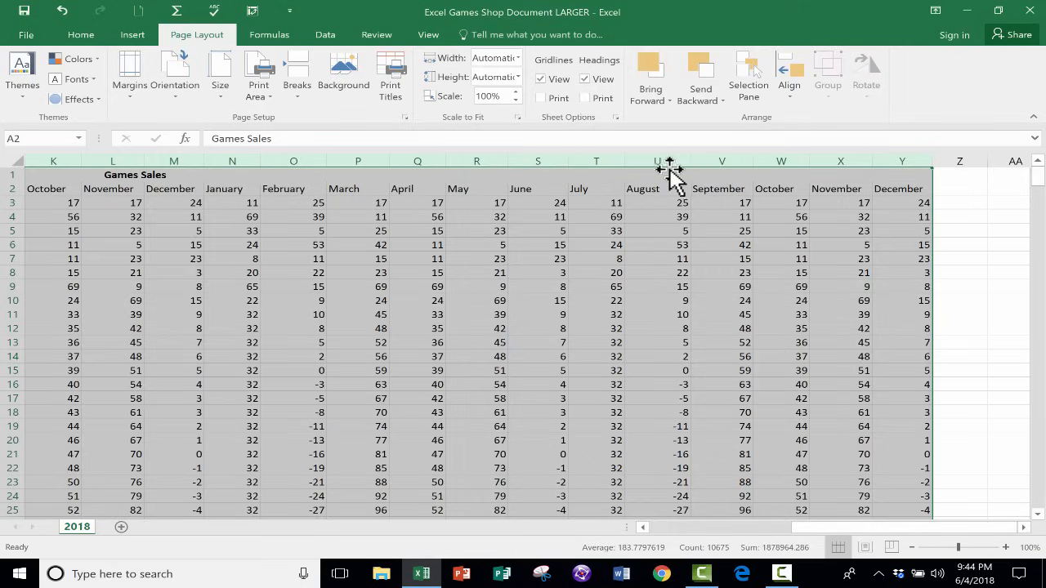
{"action": "mouse_move", "coordinate": [624, 162]}
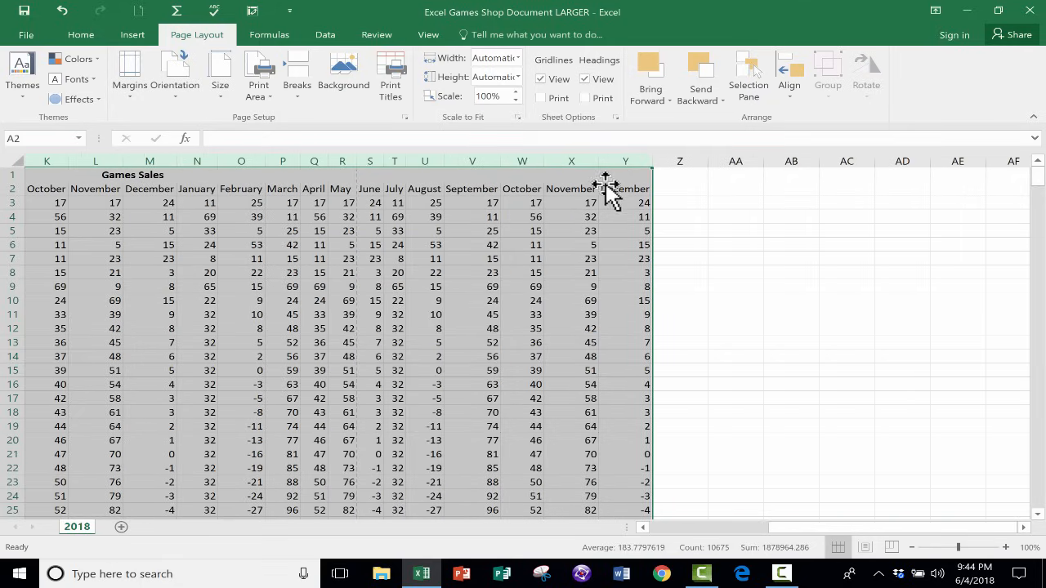
{"action": "mouse_move", "coordinate": [369, 188]}
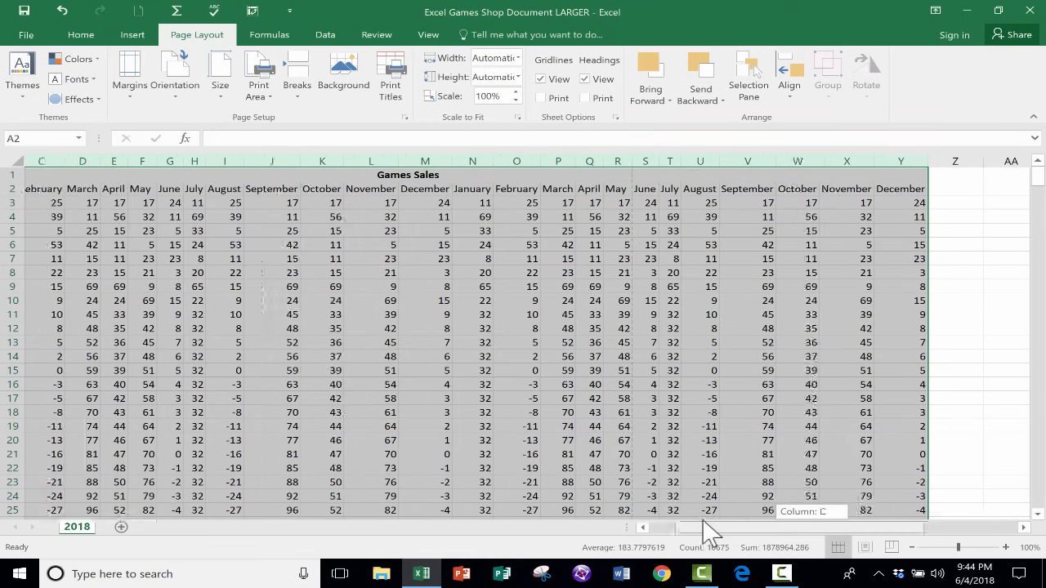
{"action": "scroll", "scroll_direction": "left", "scroll_amount": 3}
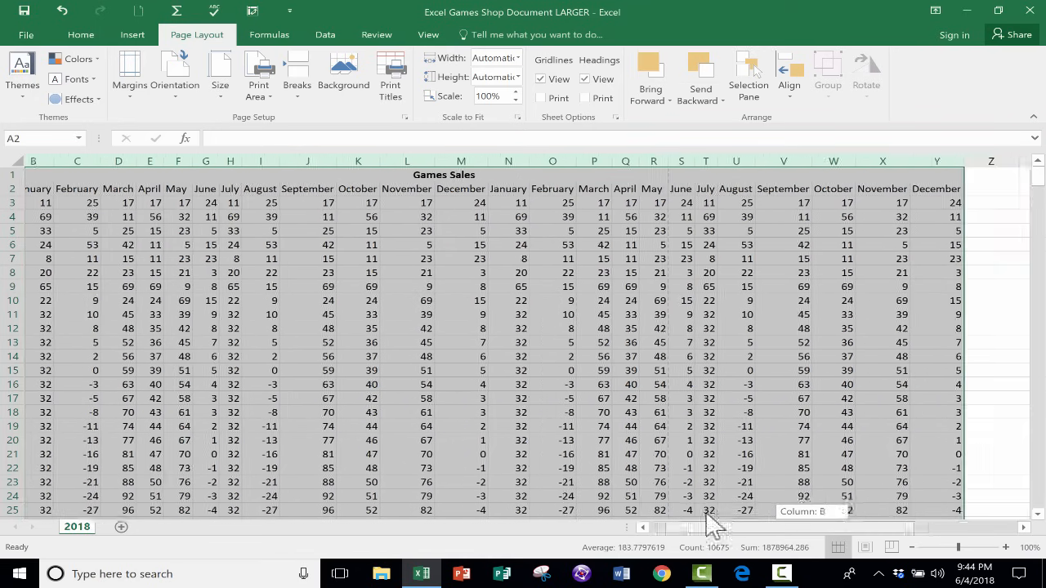
{"action": "scroll", "scroll_direction": "left", "scroll_amount": 3}
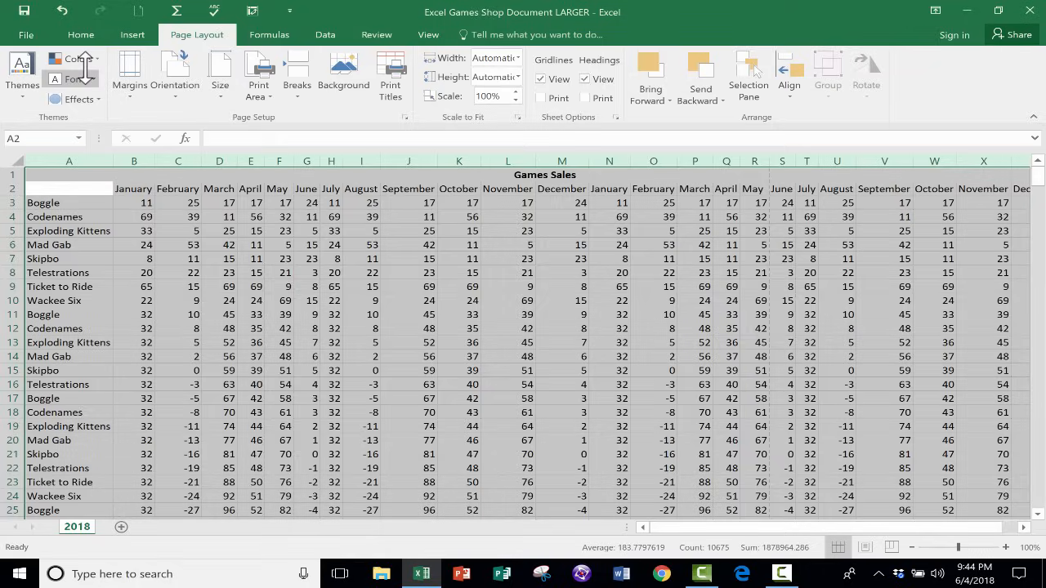
{"action": "left_click", "coordinate": [27, 34]}
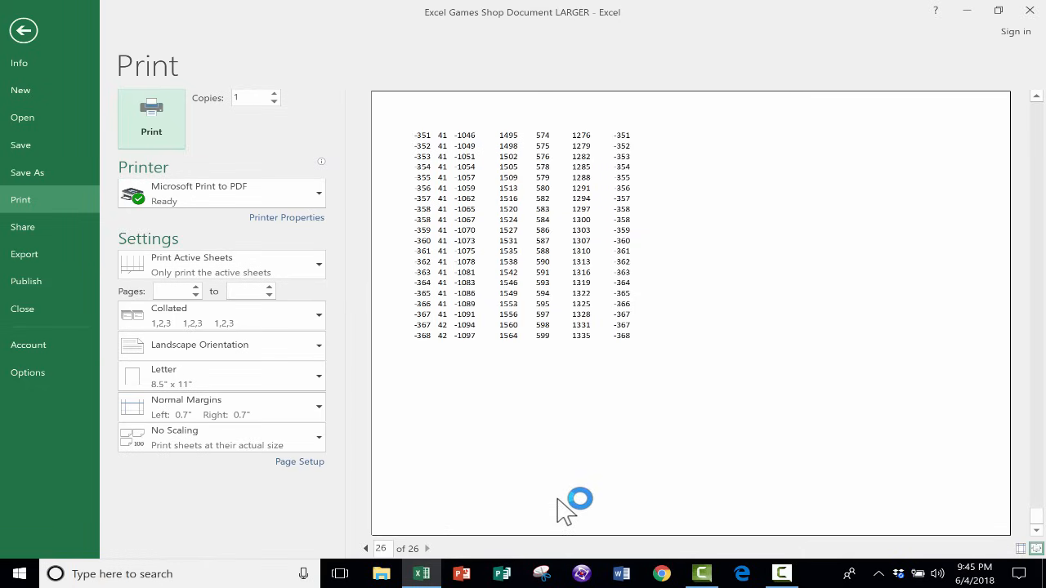
{"action": "left_click", "coordinate": [23, 30]}
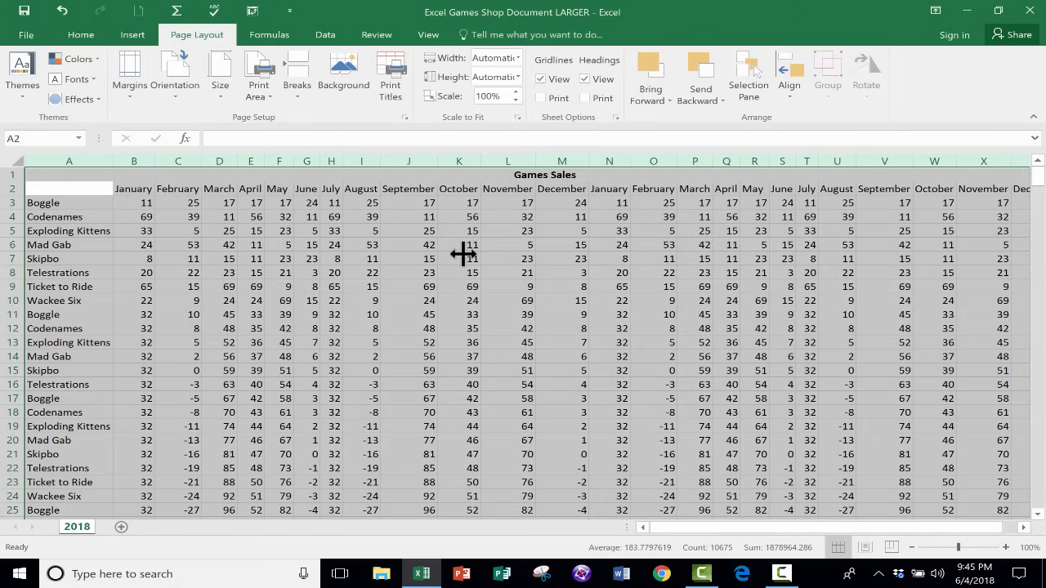
- Select the Games Sales data in columns A through U and set it as the print area
{"action": "left_click", "coordinate": [458, 259]}
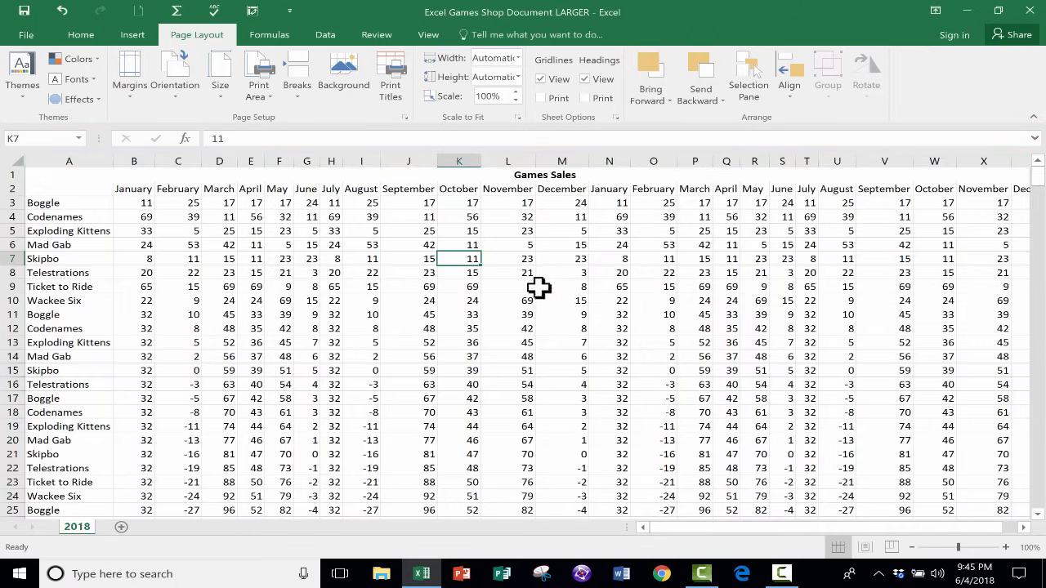
{"action": "left_click", "coordinate": [306, 231]}
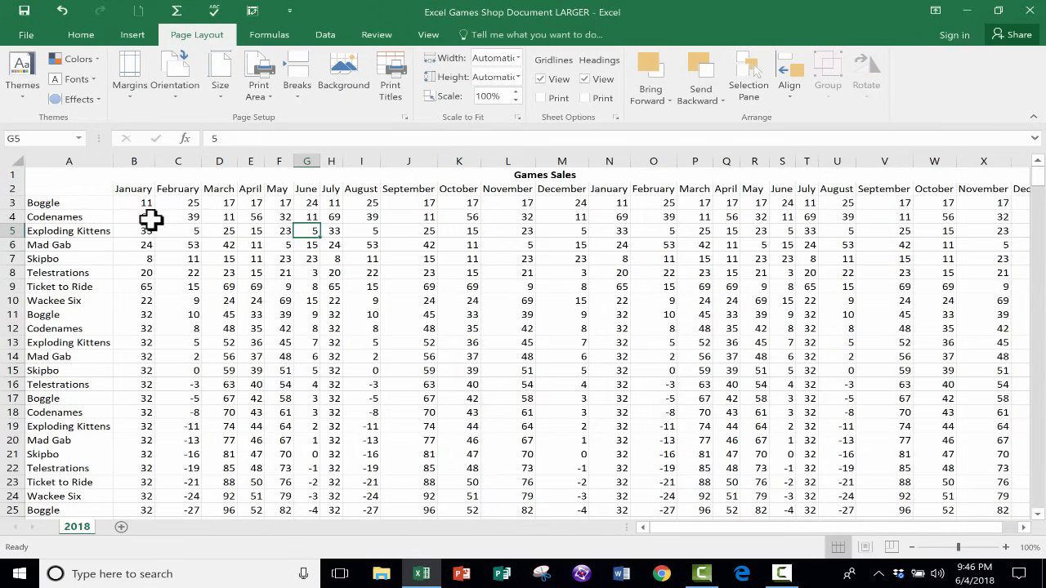
{"action": "mouse_move", "coordinate": [853, 544]}
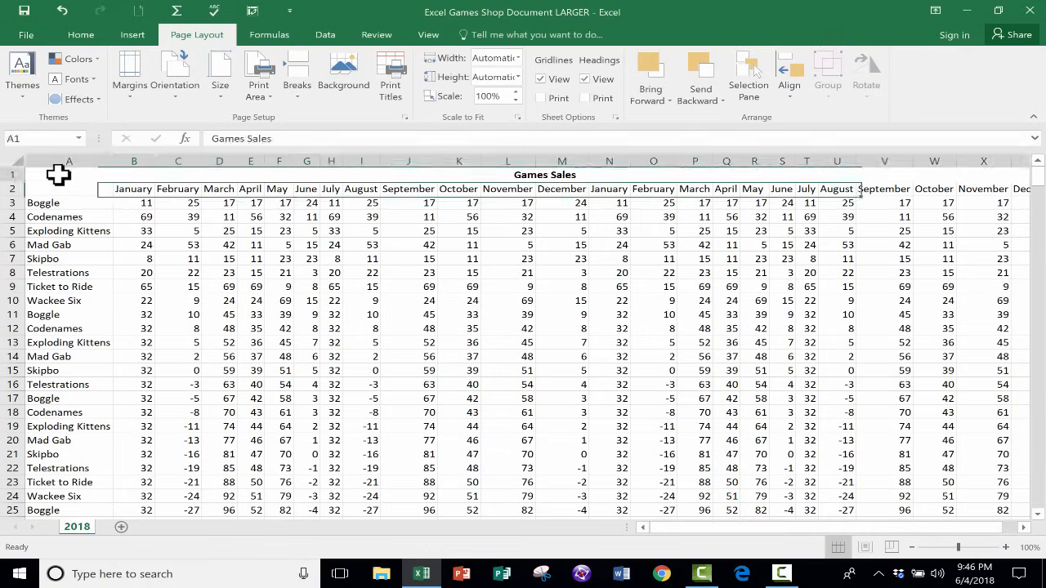
{"action": "left_click", "coordinate": [68, 160]}
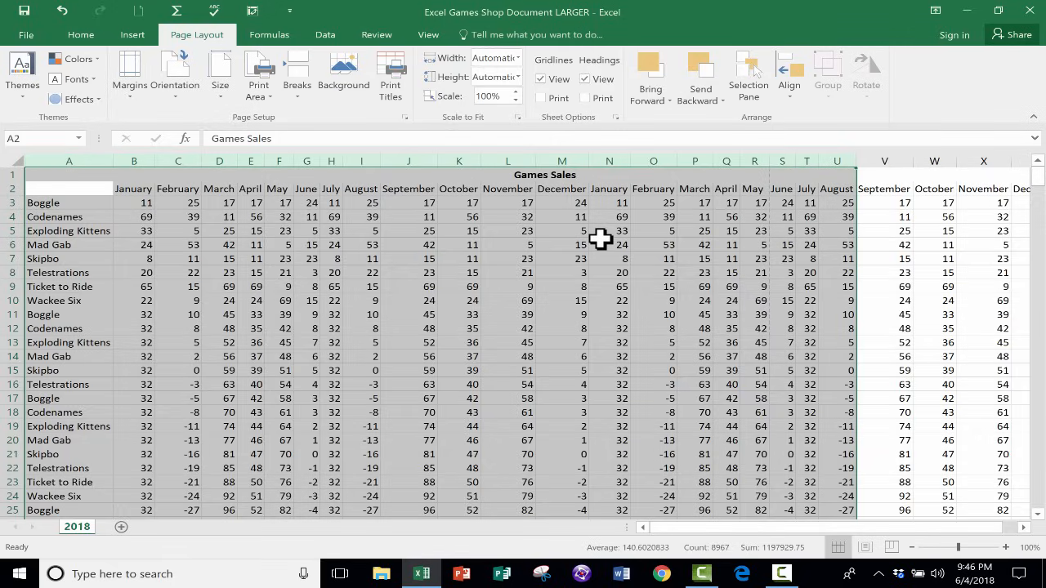
{"action": "mouse_move", "coordinate": [588, 207]}
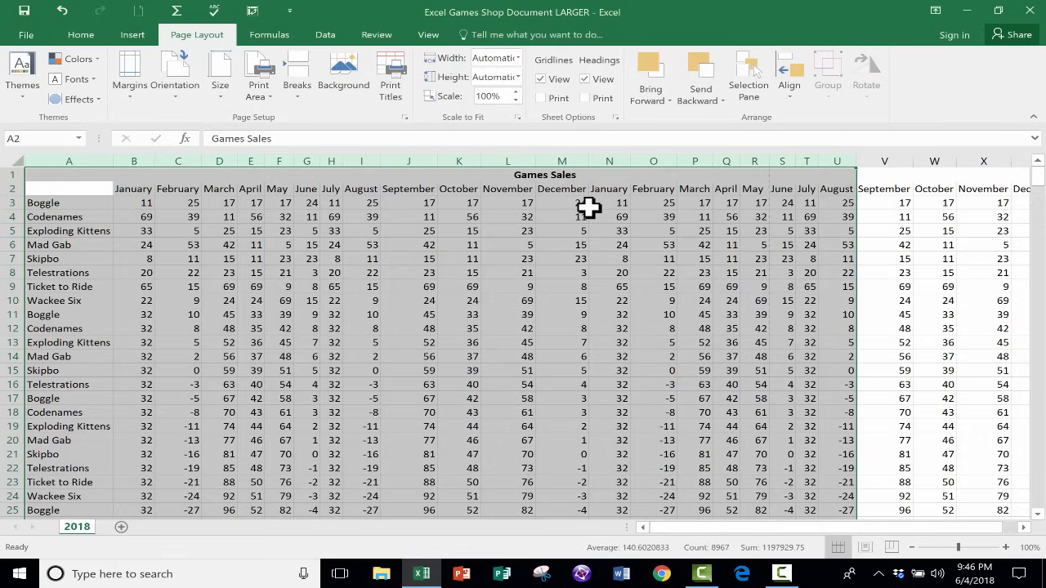
{"action": "mouse_move", "coordinate": [208, 41]}
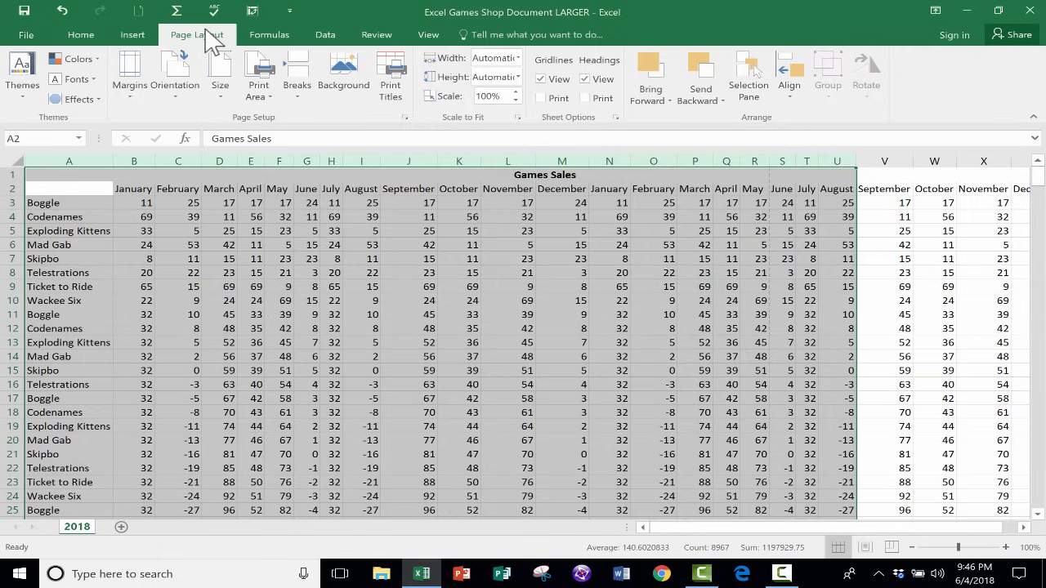
{"action": "left_click", "coordinate": [258, 73]}
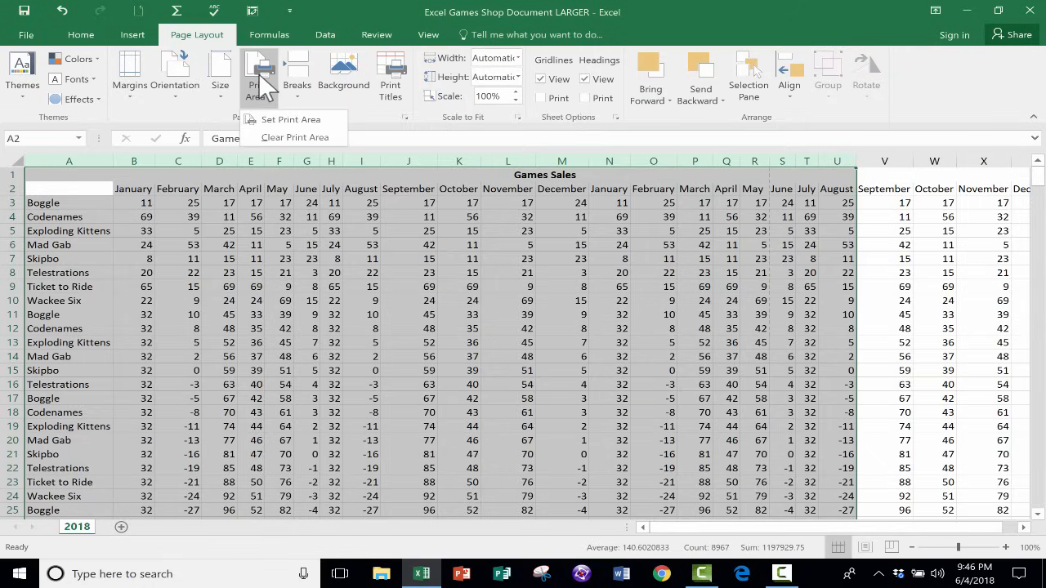
{"action": "left_click", "coordinate": [290, 119]}
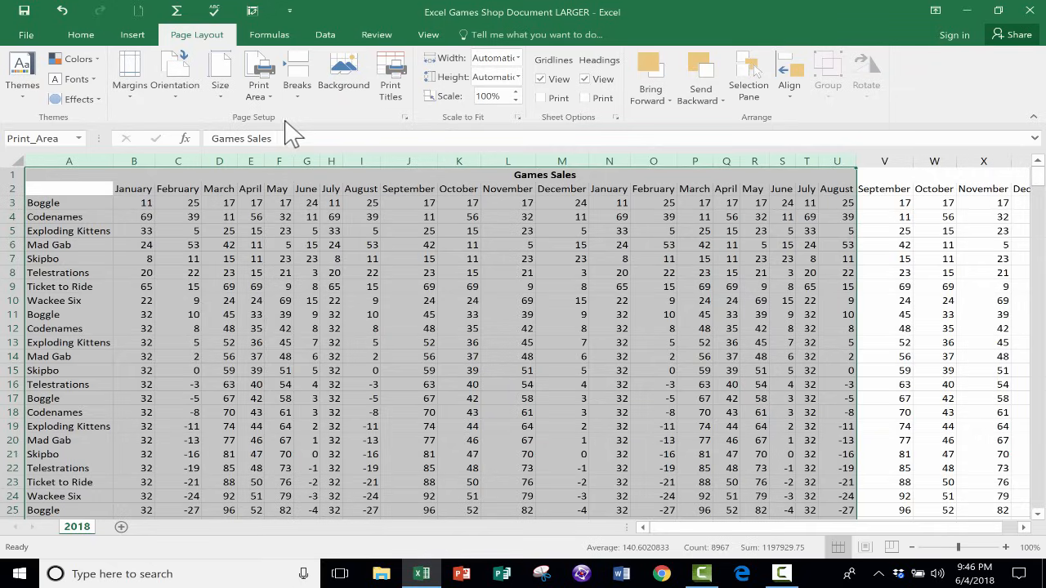
{"action": "mouse_move", "coordinate": [529, 205]}
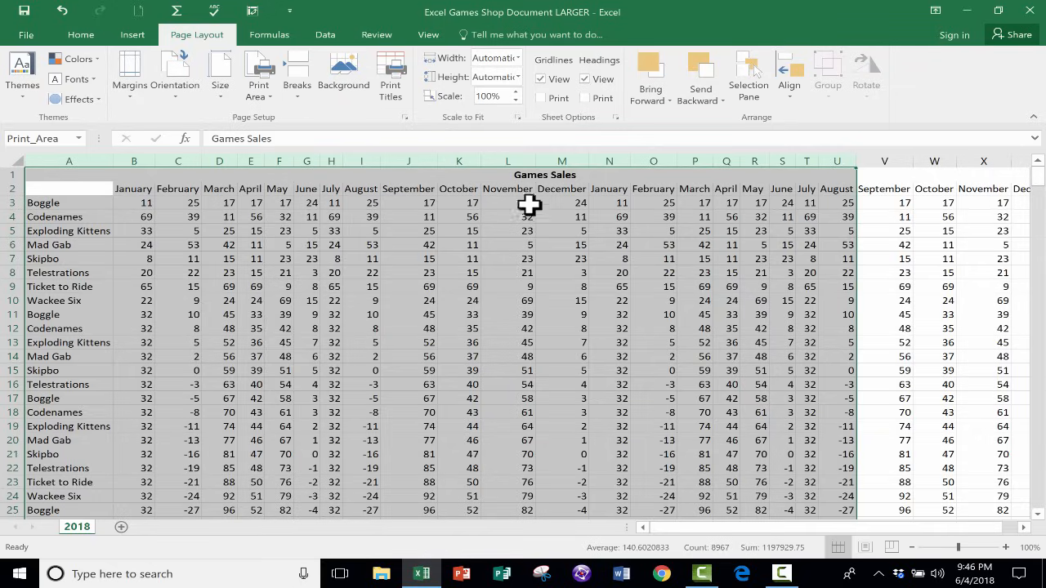
{"action": "mouse_move", "coordinate": [651, 216]}
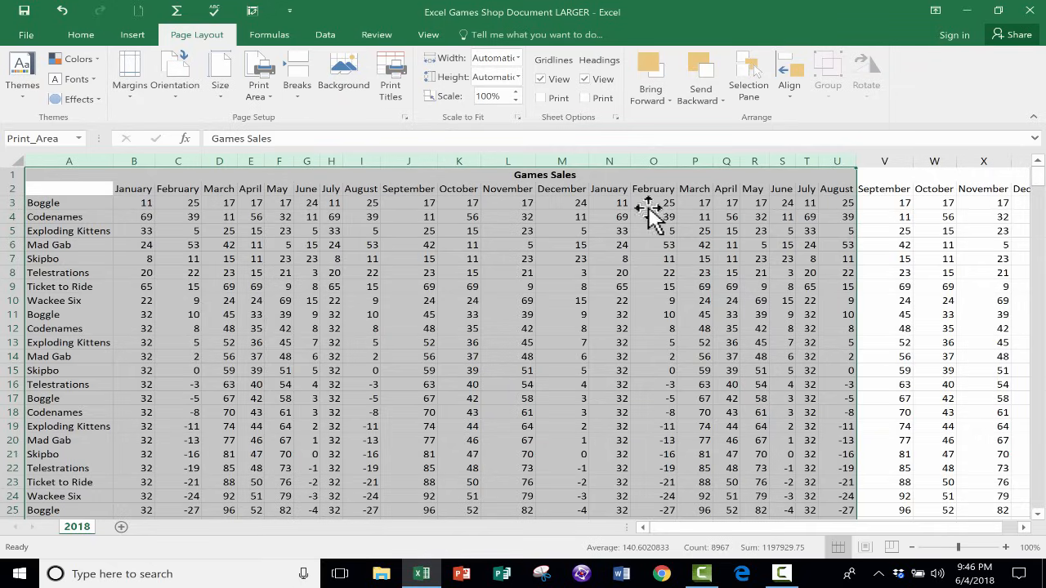
{"action": "mouse_move", "coordinate": [25, 69]}
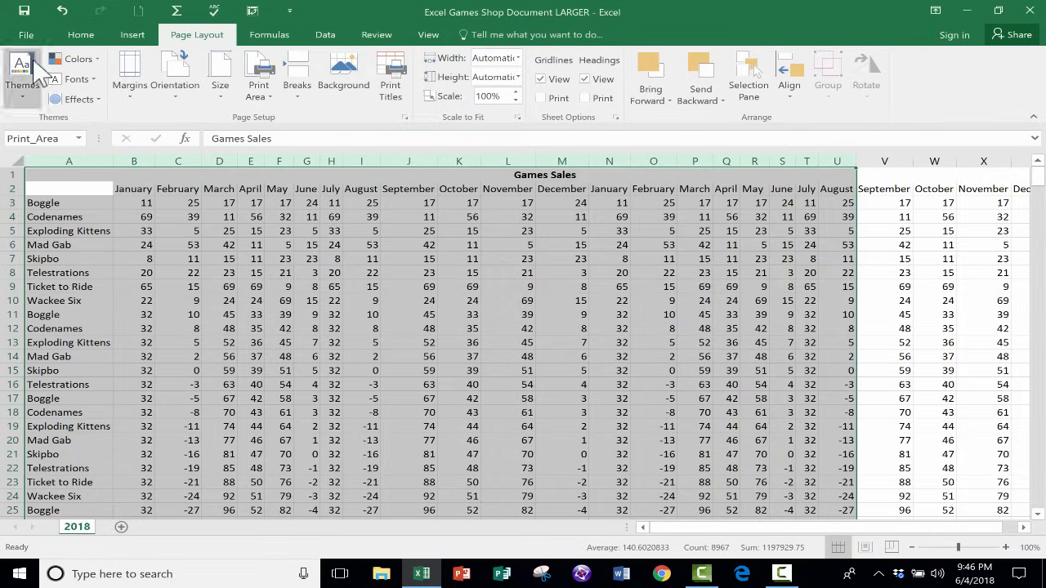
- Preview the new print area through File > Print, showing 26 pages, then return to the sheet
{"action": "left_click", "coordinate": [26, 34]}
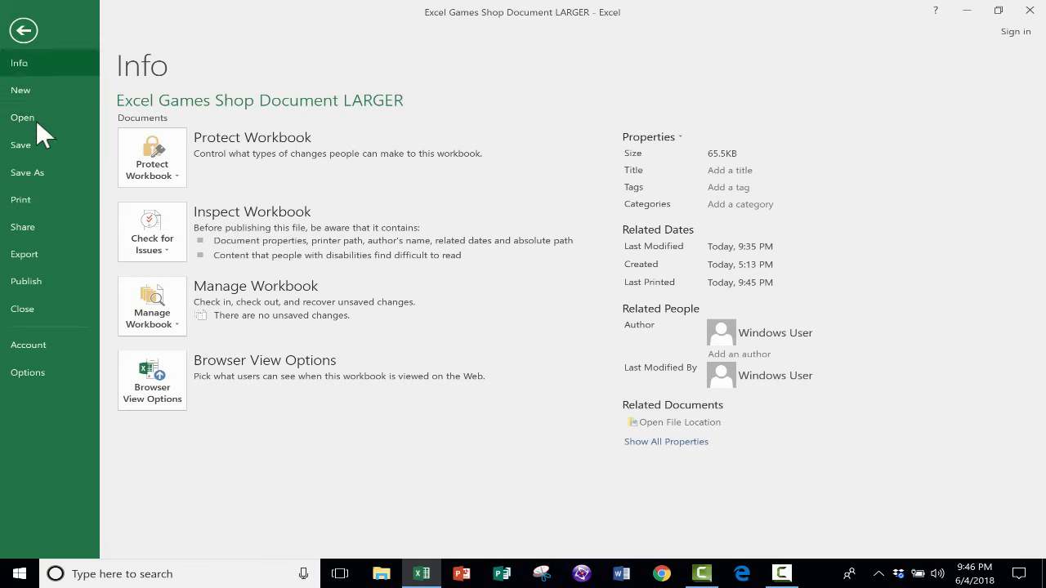
{"action": "left_click", "coordinate": [20, 200]}
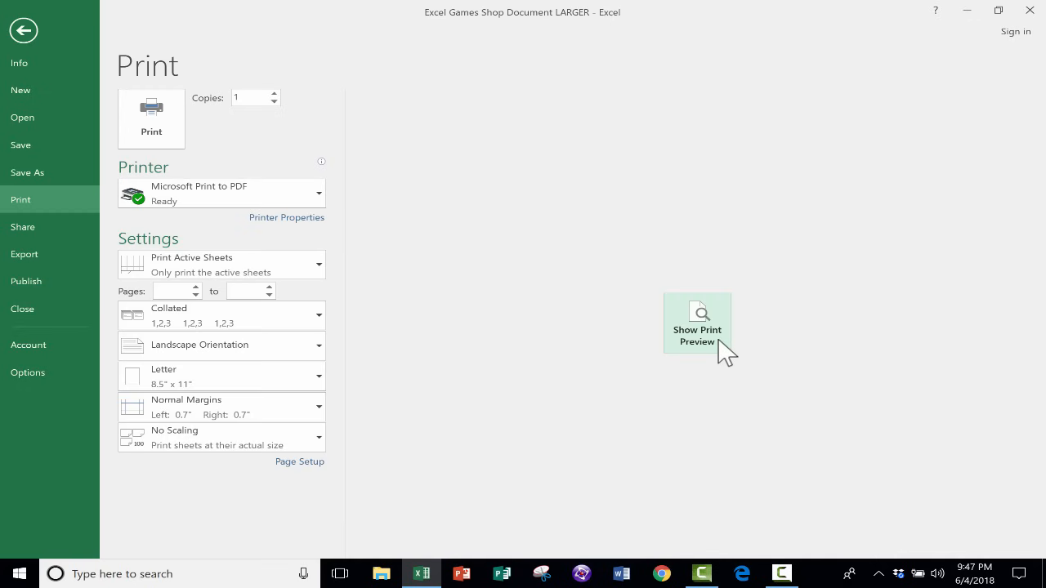
{"action": "left_click", "coordinate": [696, 319]}
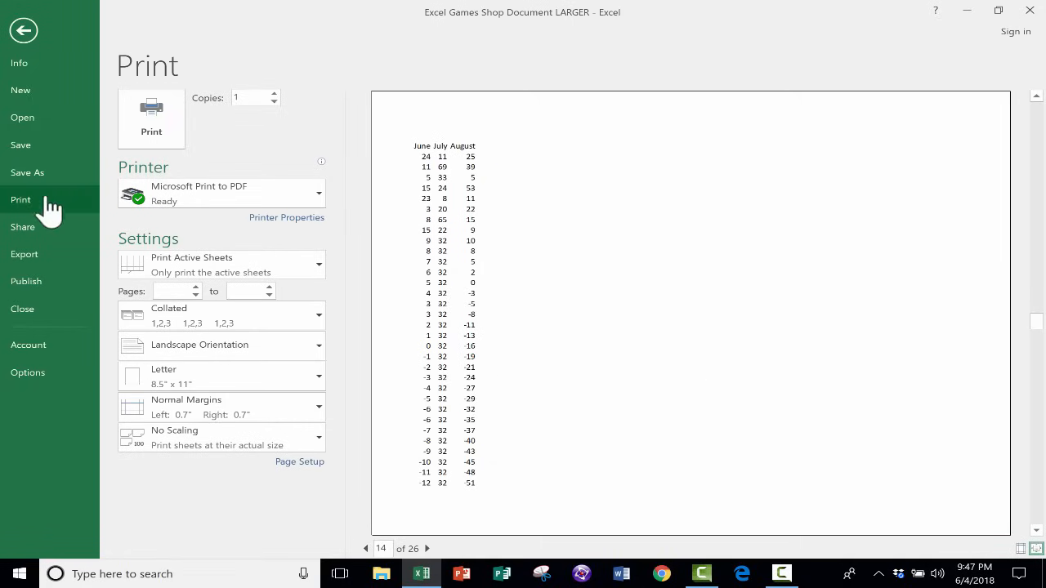
{"action": "left_click", "coordinate": [23, 29]}
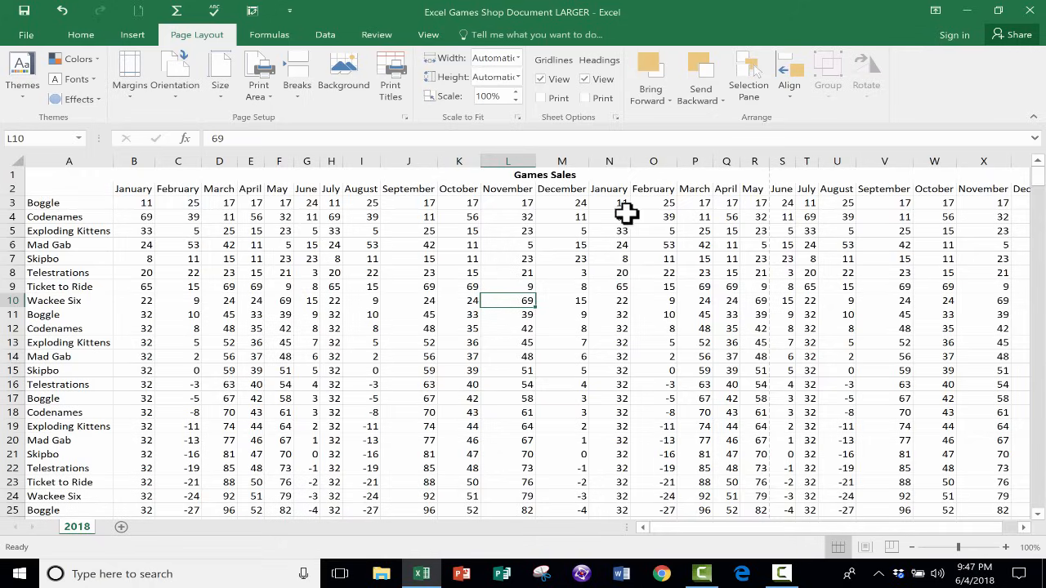
{"action": "mouse_move", "coordinate": [534, 230]}
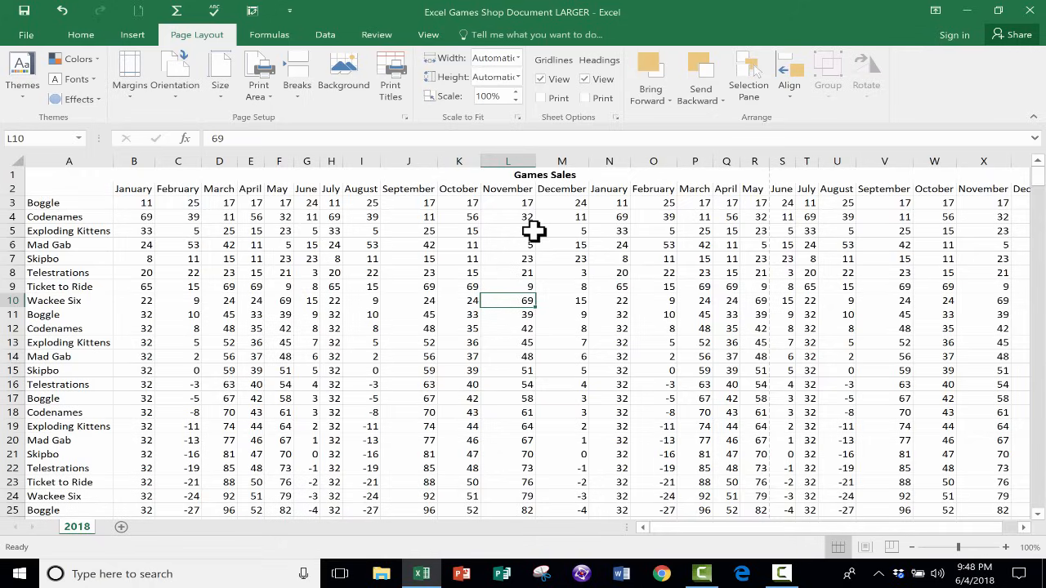
{"action": "mouse_move", "coordinate": [360, 186]}
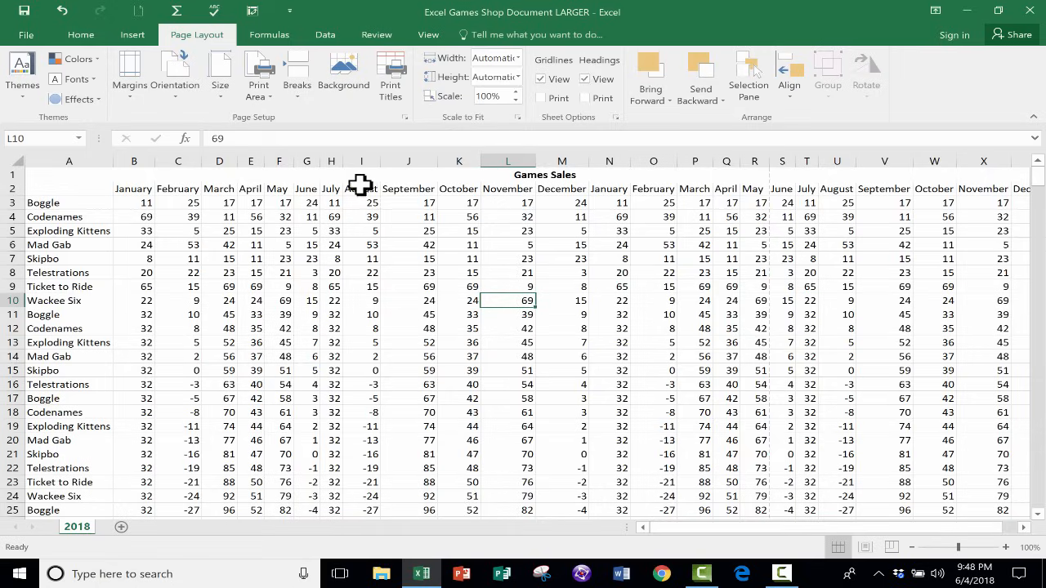
{"action": "mouse_move", "coordinate": [567, 189]}
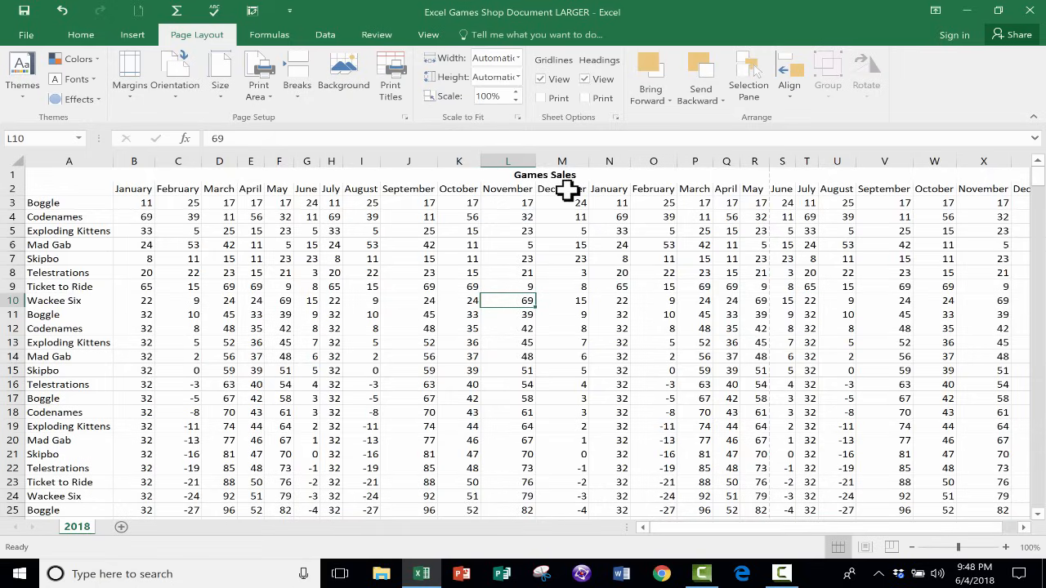
{"action": "mouse_move", "coordinate": [983, 181]}
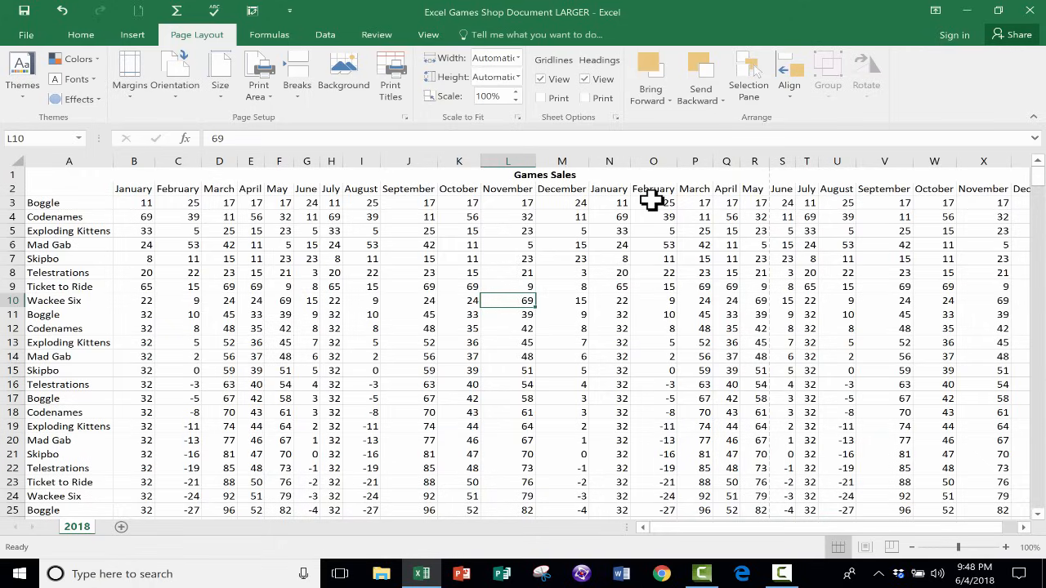
{"action": "mouse_move", "coordinate": [507, 194]}
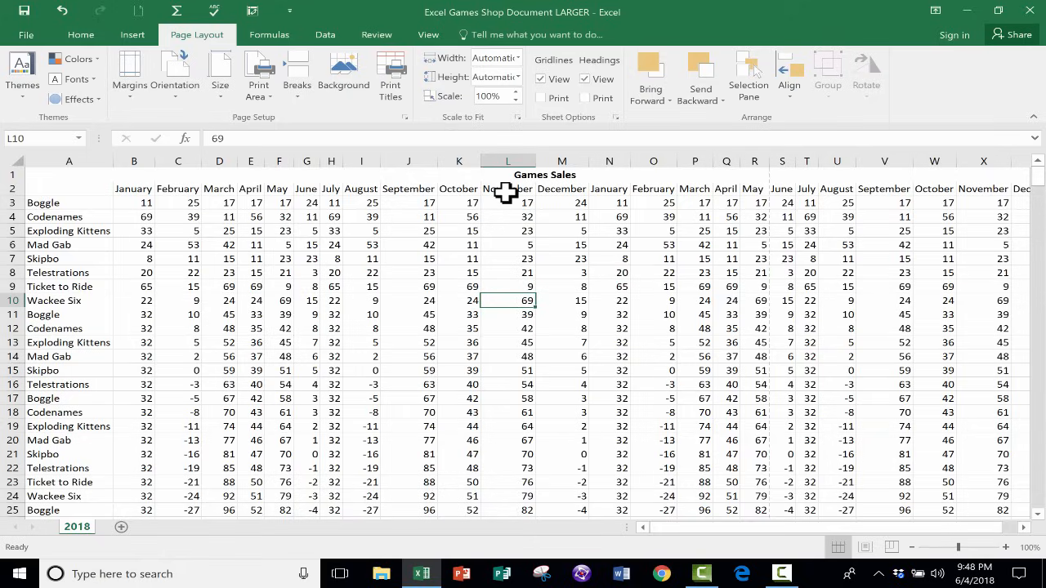
{"action": "mouse_move", "coordinate": [535, 177]}
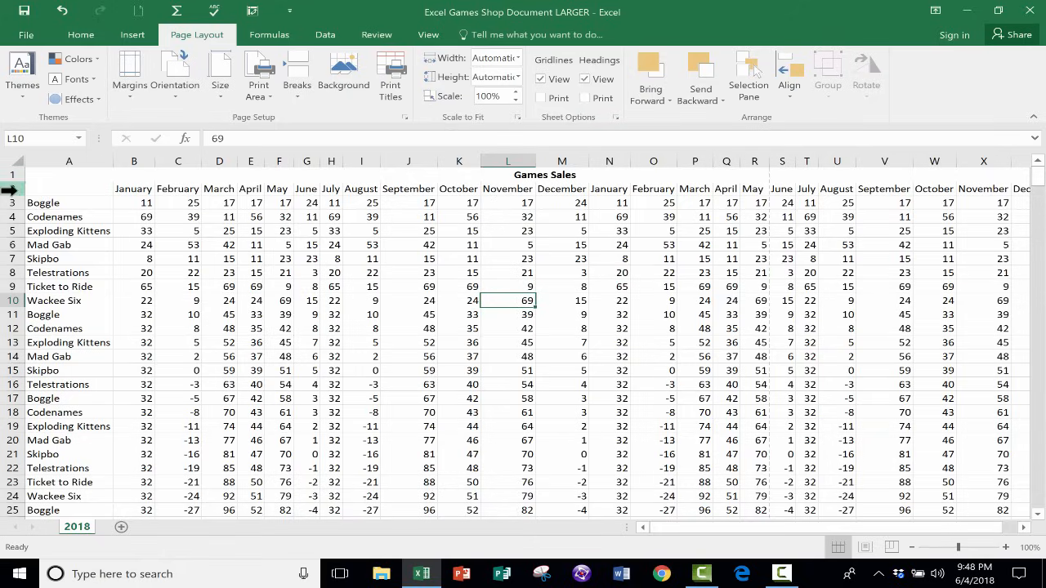
- Apply Vertical Text orientation to the row 2 month headings from the Home tab
{"action": "left_click", "coordinate": [68, 188]}
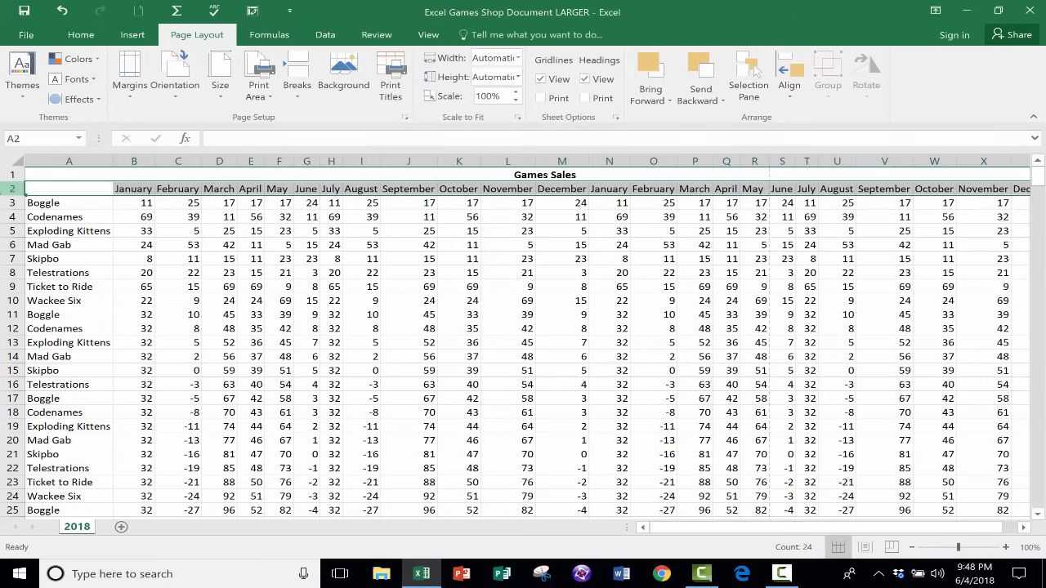
{"action": "mouse_move", "coordinate": [134, 57]}
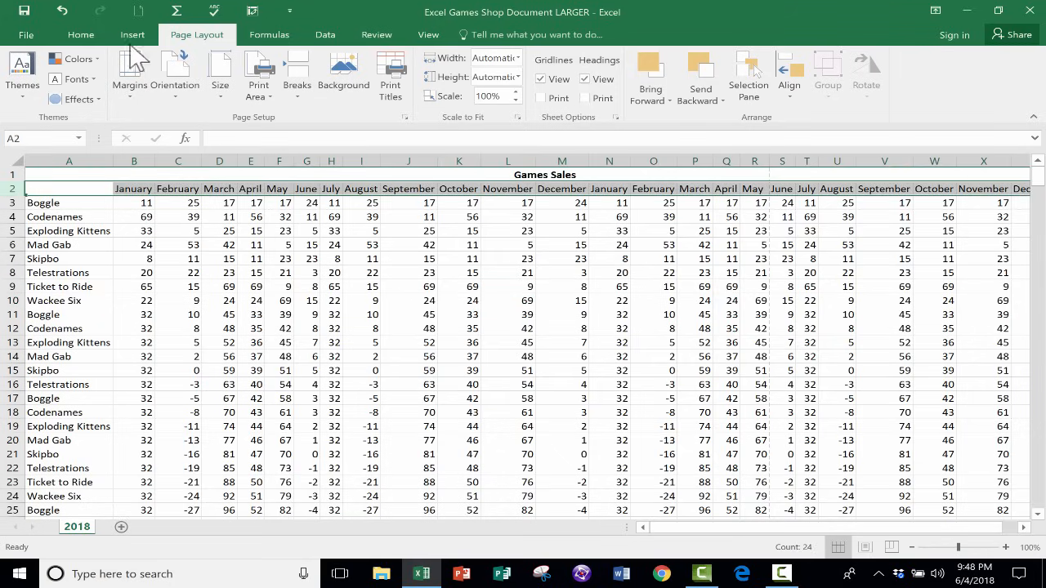
{"action": "left_click", "coordinate": [80, 34]}
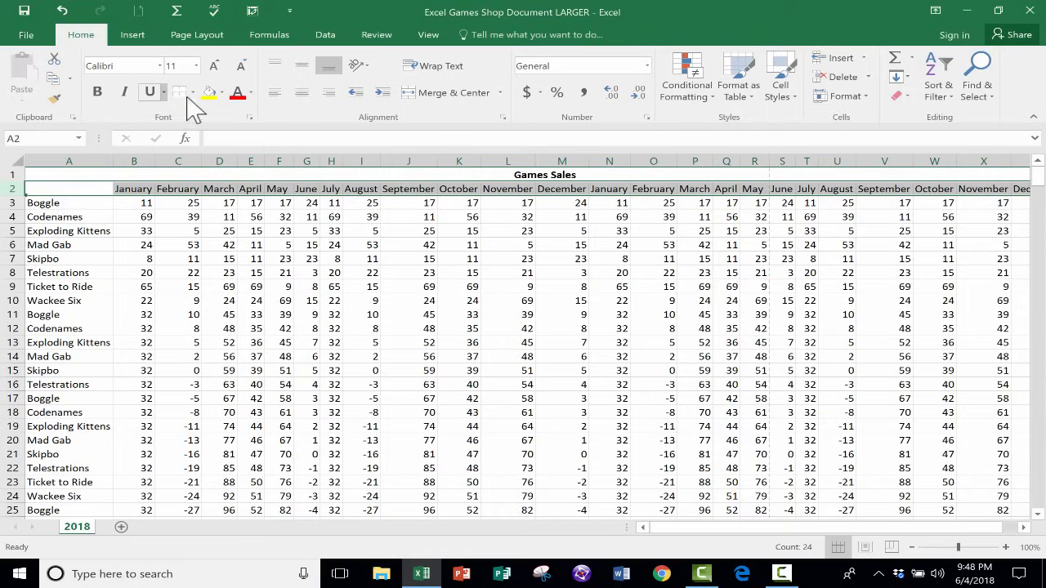
{"action": "mouse_move", "coordinate": [355, 65]}
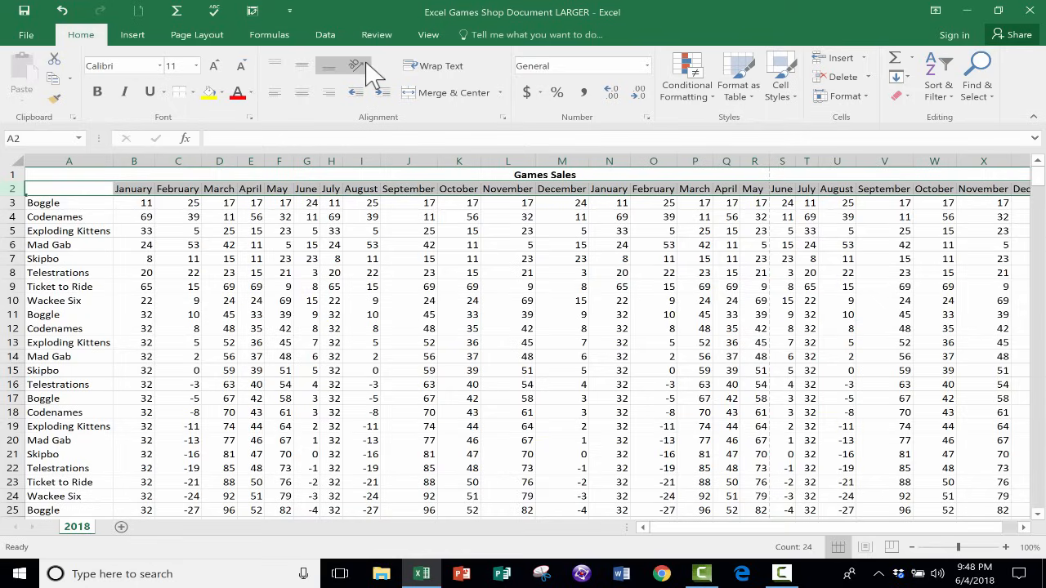
{"action": "left_click", "coordinate": [355, 66]}
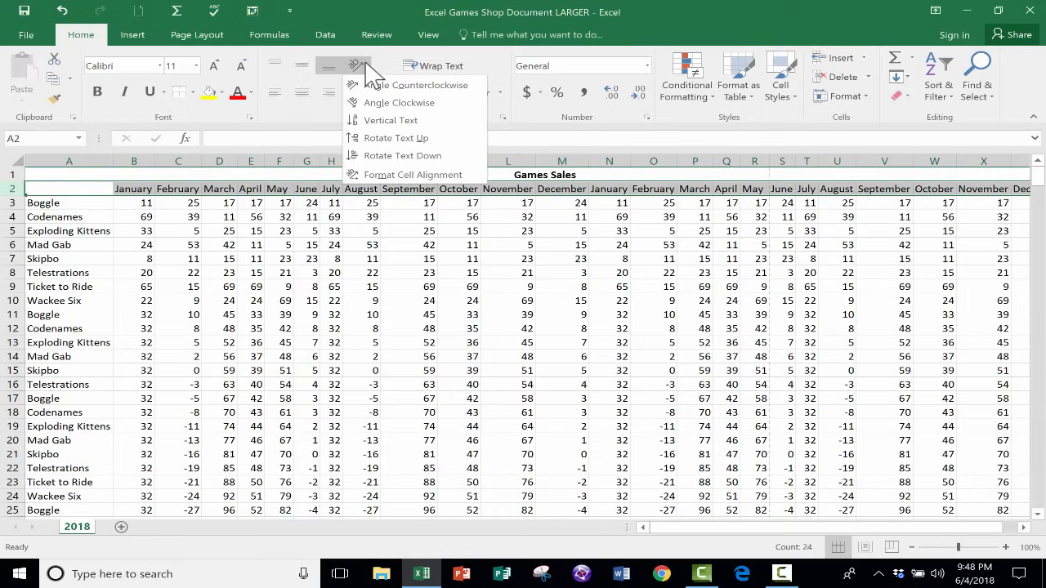
{"action": "mouse_move", "coordinate": [401, 90]}
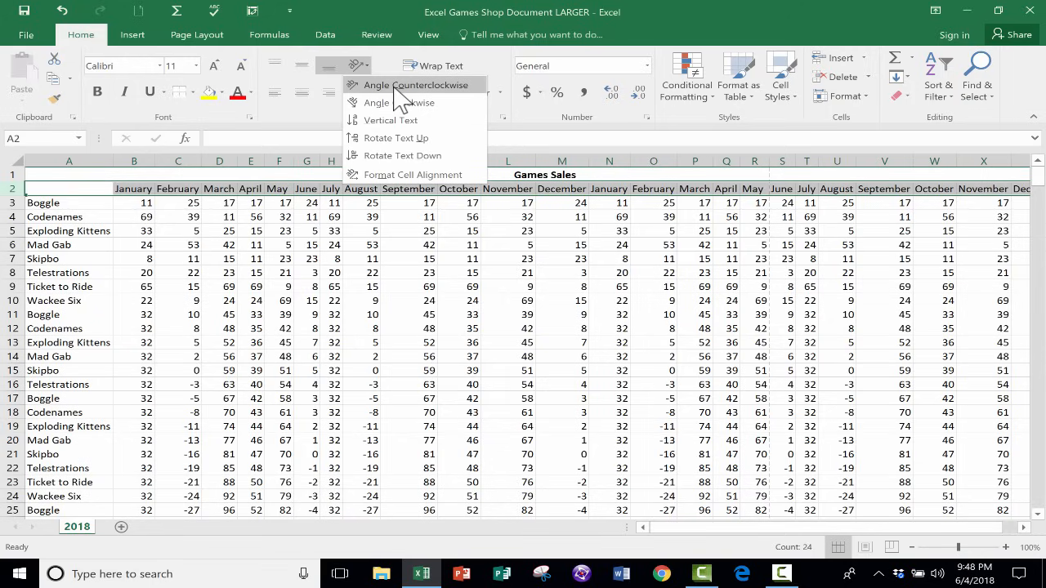
{"action": "left_click", "coordinate": [415, 85]}
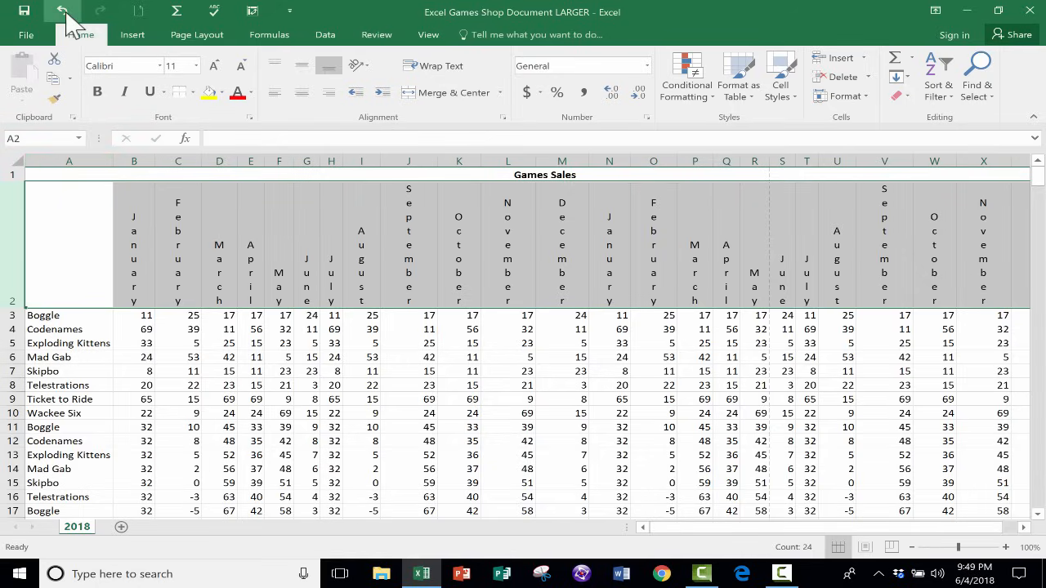
- Undo the vertical month headings, scroll across the sheet, and switch to Page Layout
{"action": "left_click", "coordinate": [64, 10]}
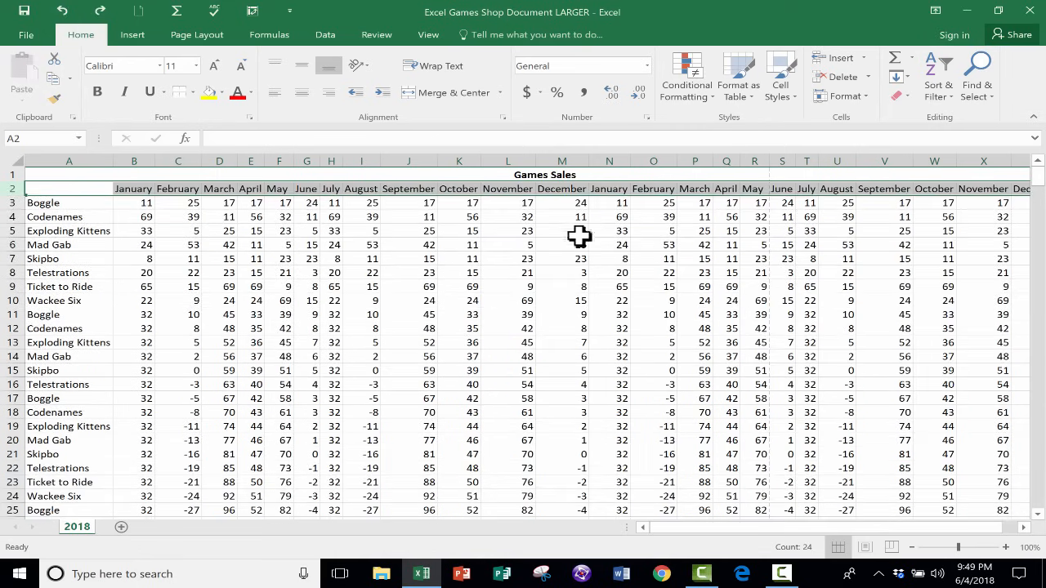
{"action": "mouse_move", "coordinate": [542, 309]}
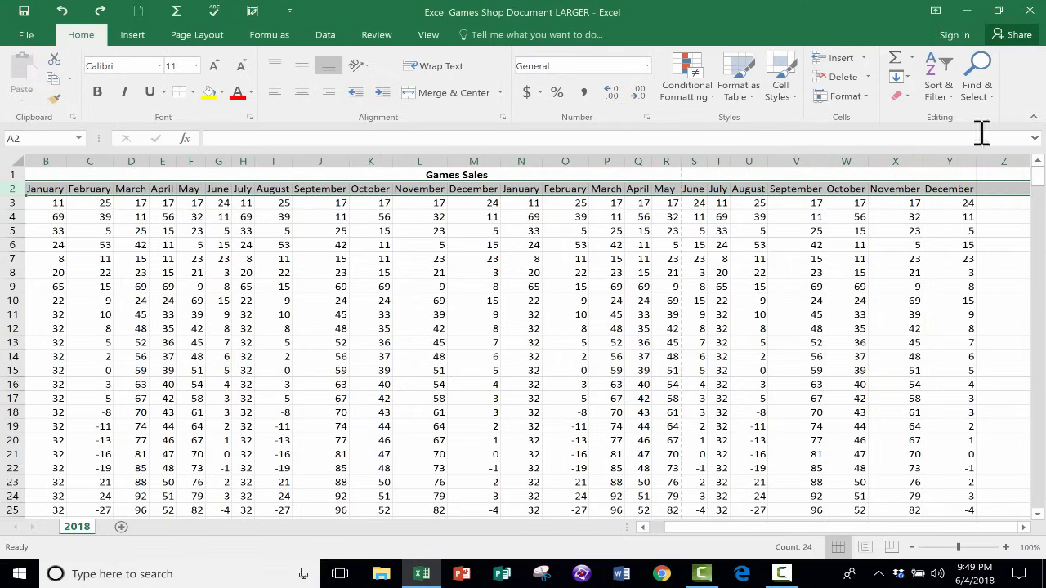
{"action": "scroll", "scroll_direction": "left", "scroll_amount": 3}
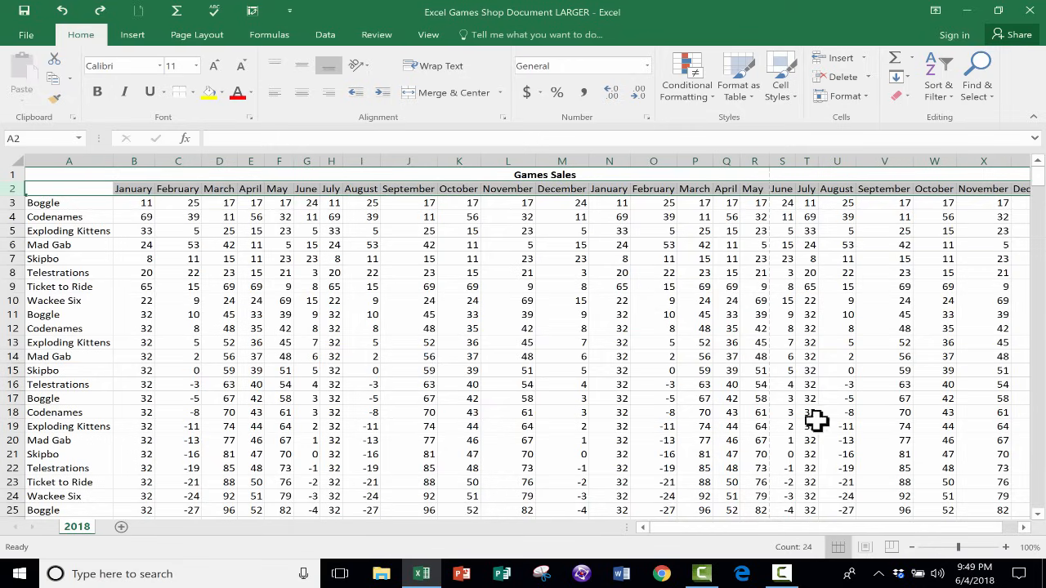
{"action": "scroll", "scroll_direction": "right", "scroll_amount": 3}
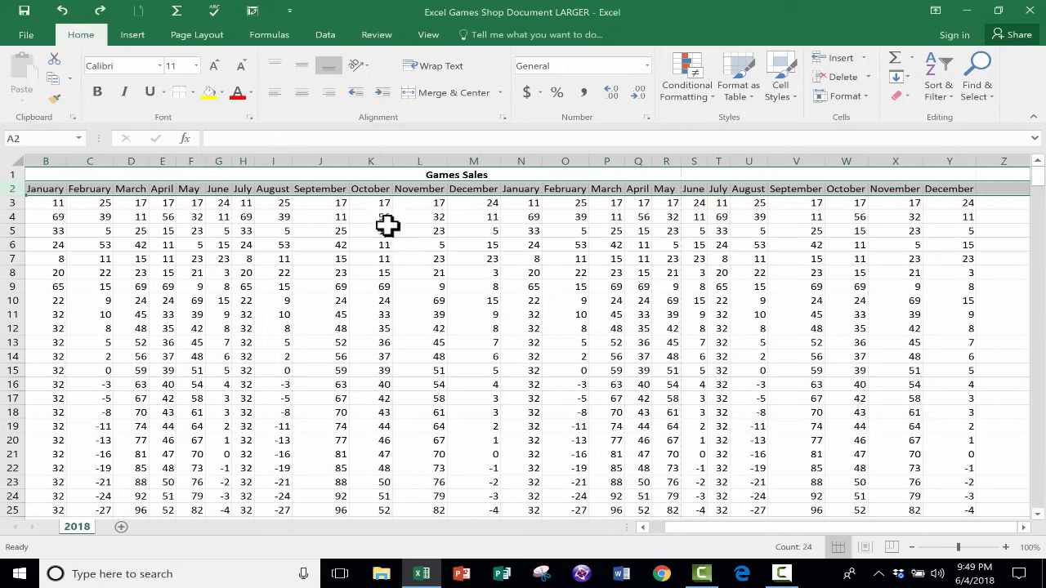
{"action": "left_click", "coordinate": [196, 35]}
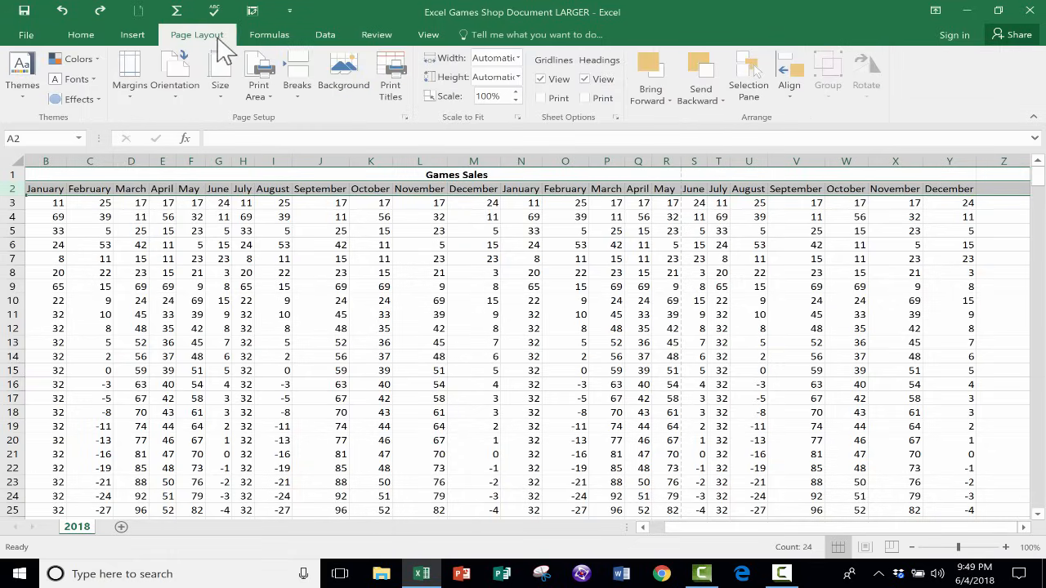
{"action": "left_click", "coordinate": [258, 74]}
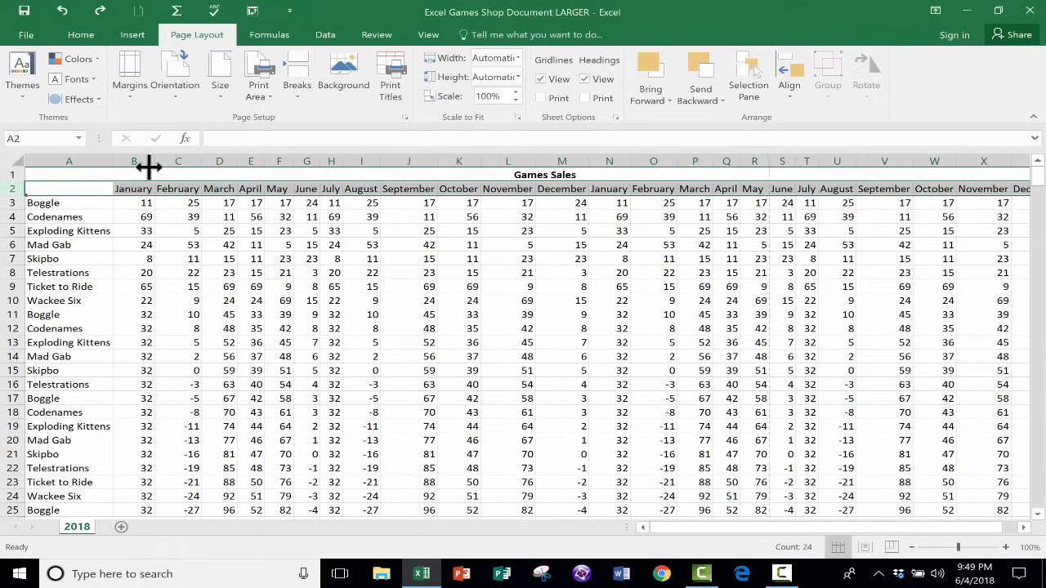
{"action": "mouse_move", "coordinate": [183, 217]}
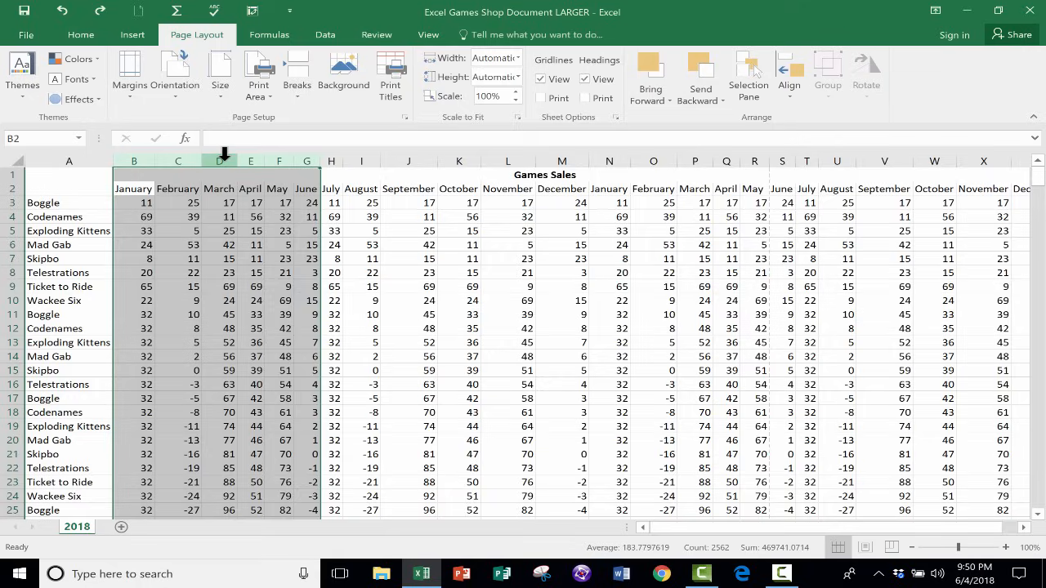
{"action": "mouse_move", "coordinate": [171, 161]}
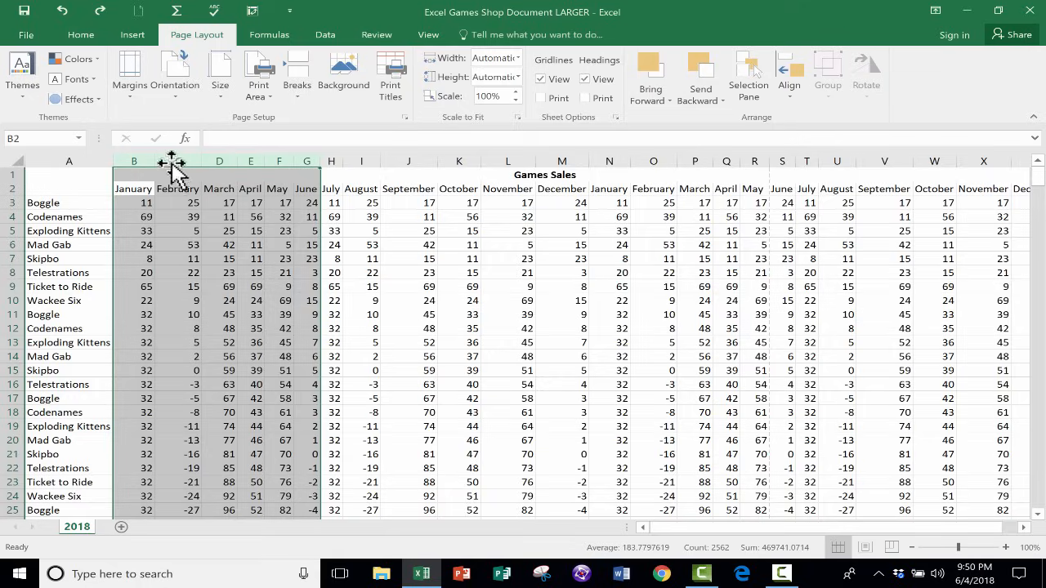
- Hide columns B–G (January–June) so the sheet begins at July
{"action": "right_click", "coordinate": [171, 160]}
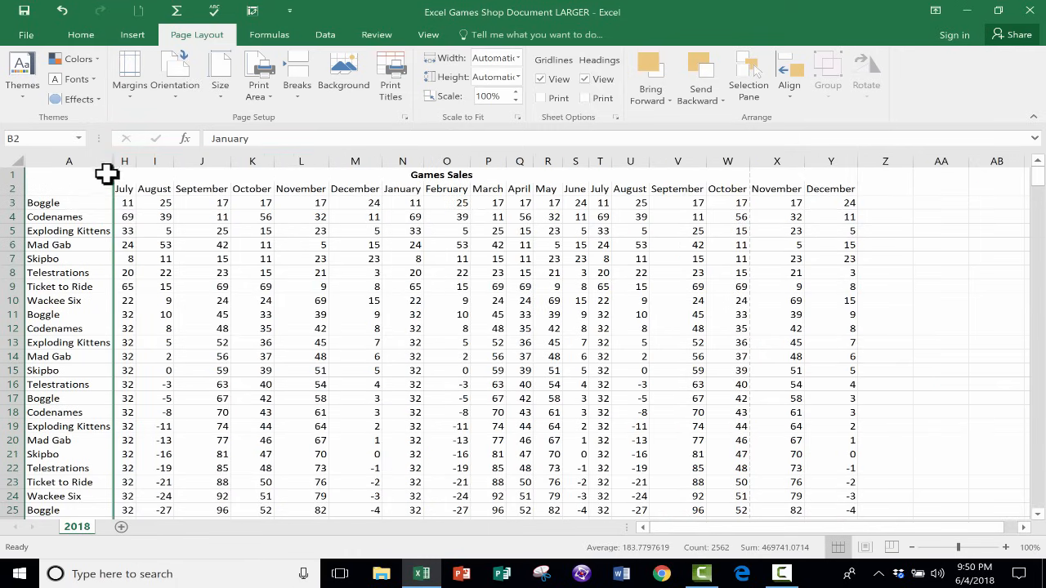
{"action": "mouse_move", "coordinate": [860, 281]}
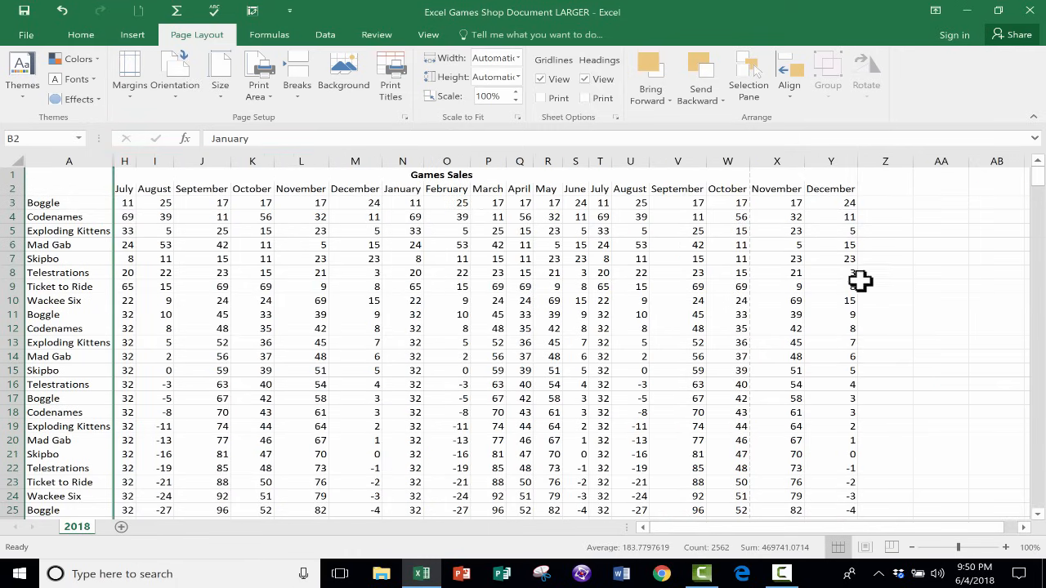
{"action": "left_click", "coordinate": [547, 258]}
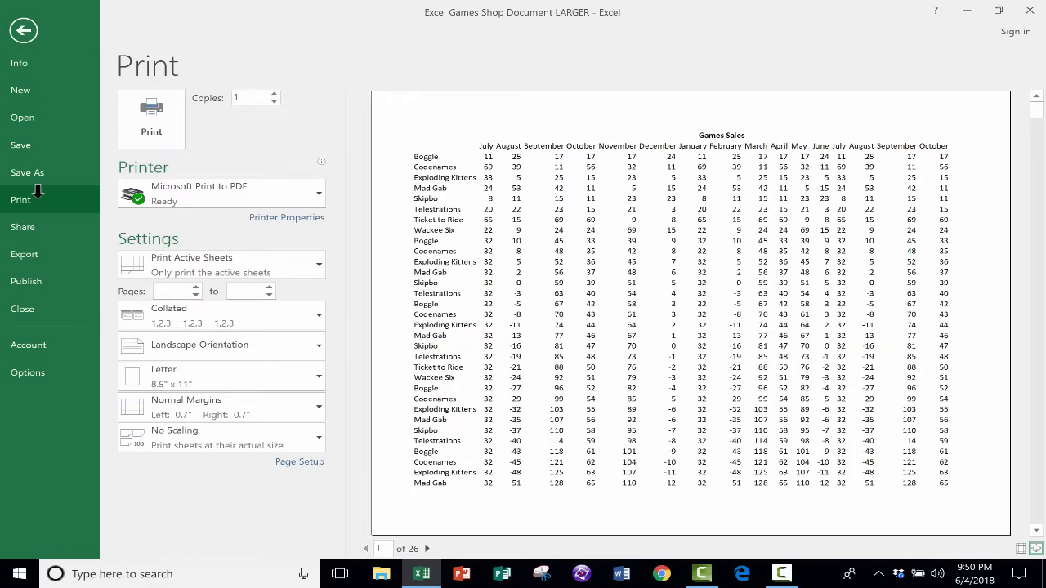
{"action": "mouse_move", "coordinate": [858, 250]}
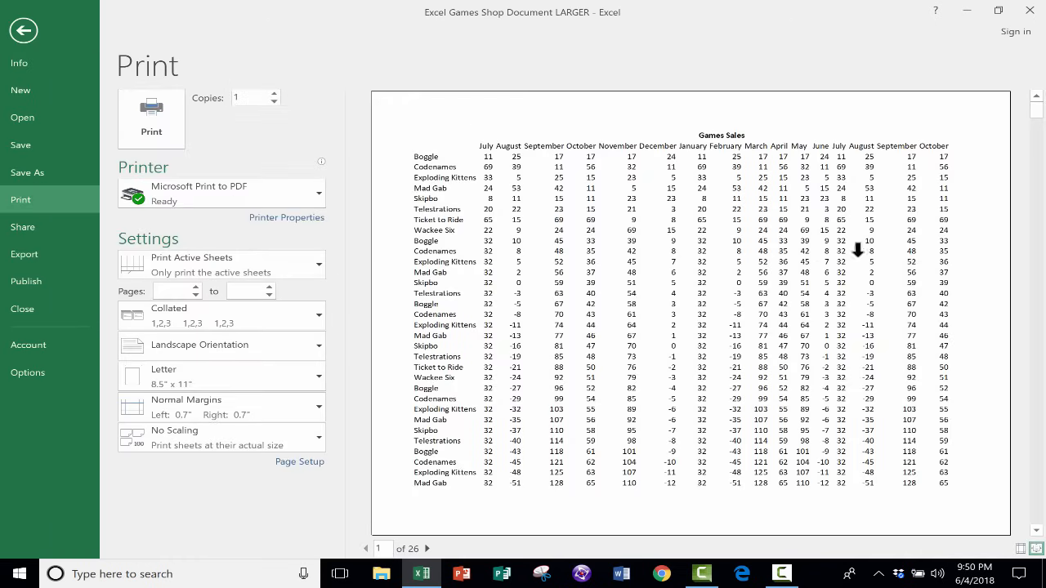
{"action": "mouse_move", "coordinate": [494, 169]}
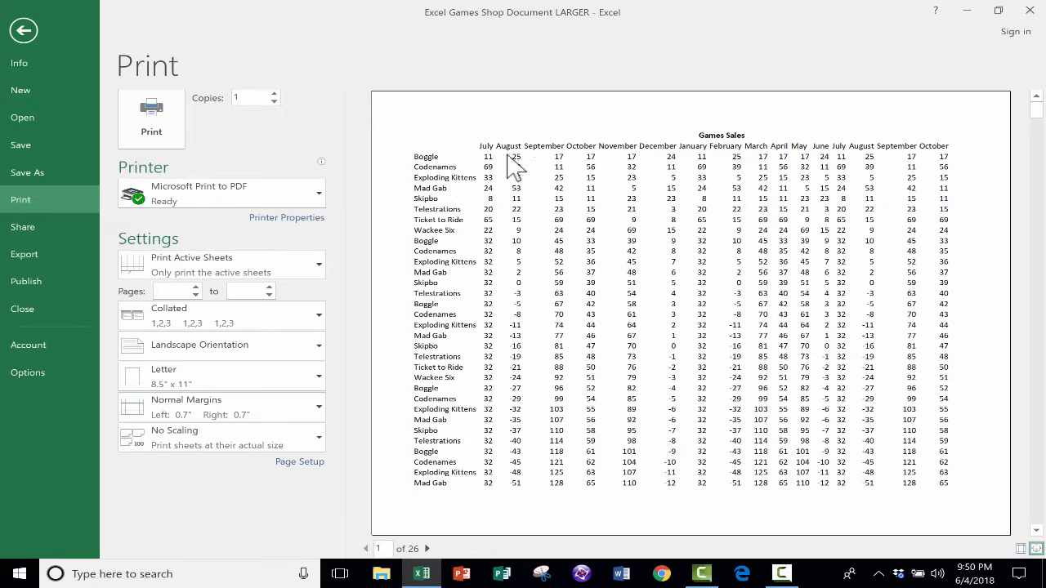
{"action": "mouse_move", "coordinate": [503, 448]}
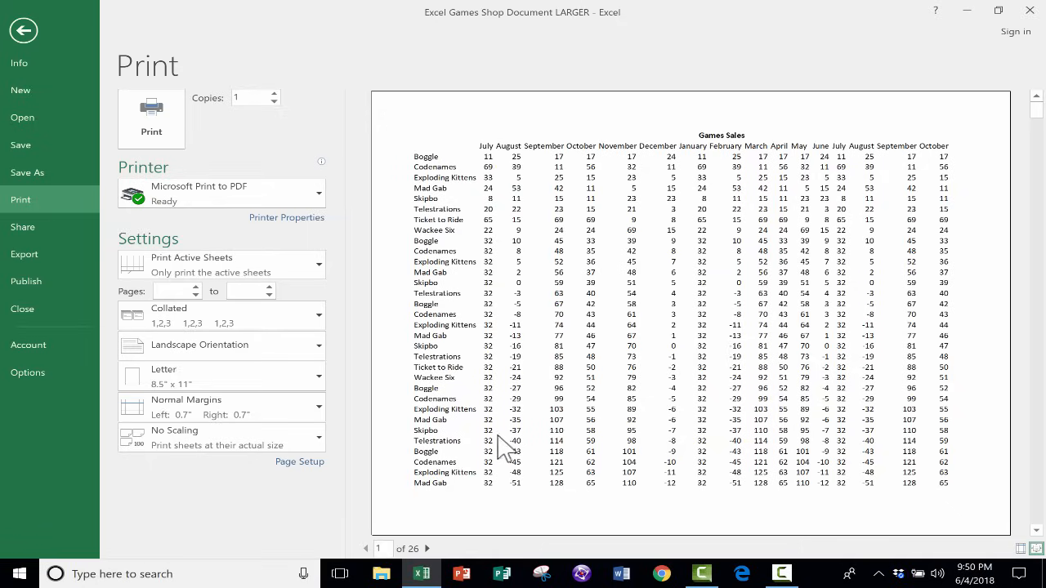
{"action": "mouse_move", "coordinate": [421, 560]}
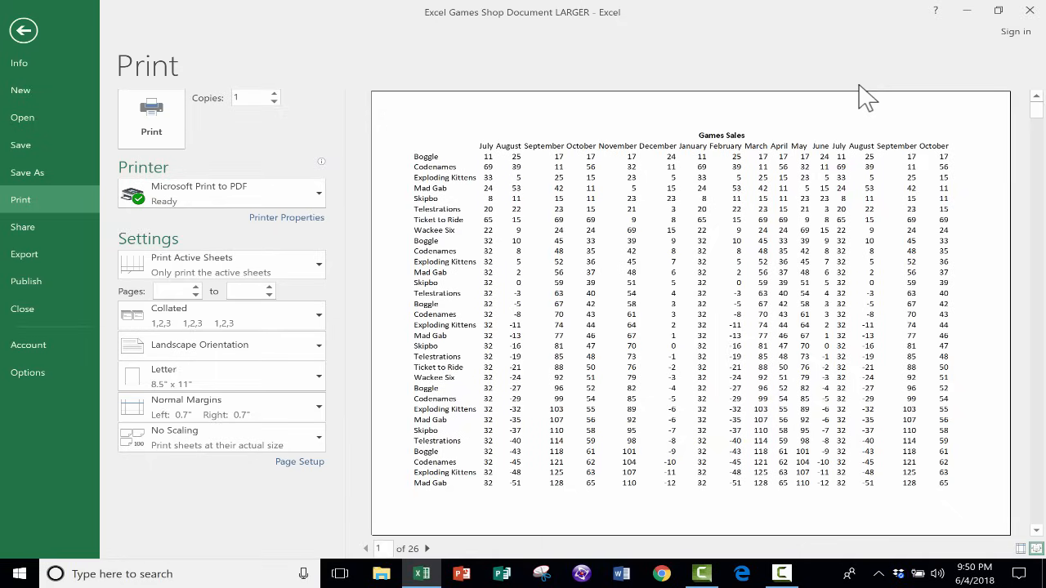
{"action": "mouse_move", "coordinate": [408, 131]}
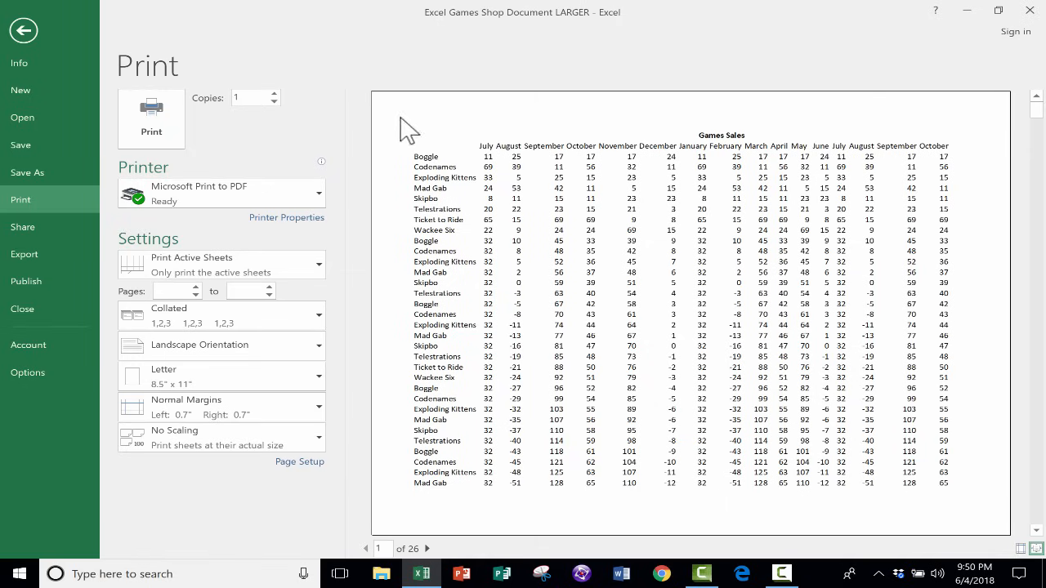
{"action": "left_click", "coordinate": [23, 30]}
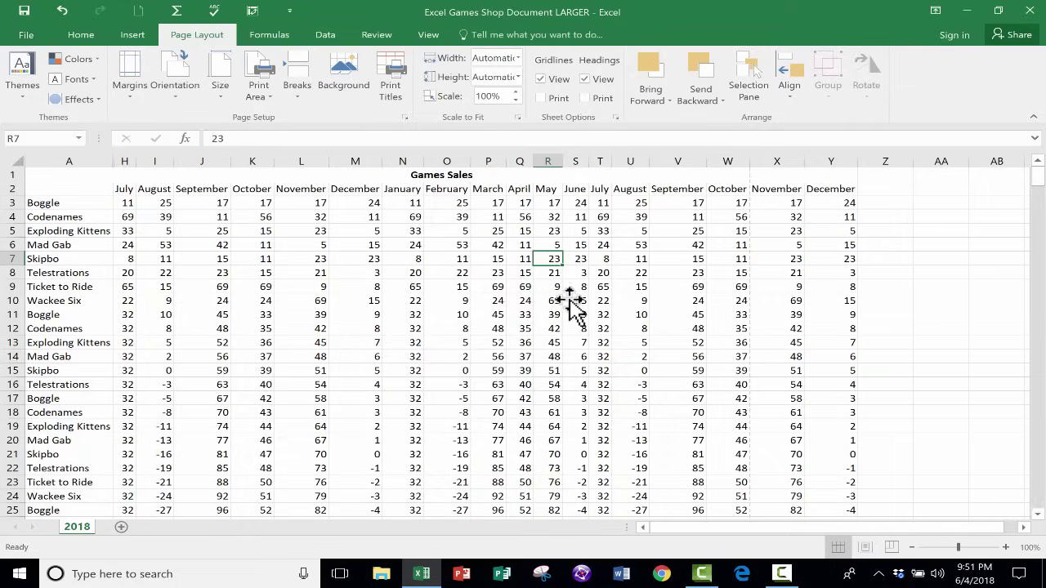
{"action": "mouse_move", "coordinate": [600, 339]}
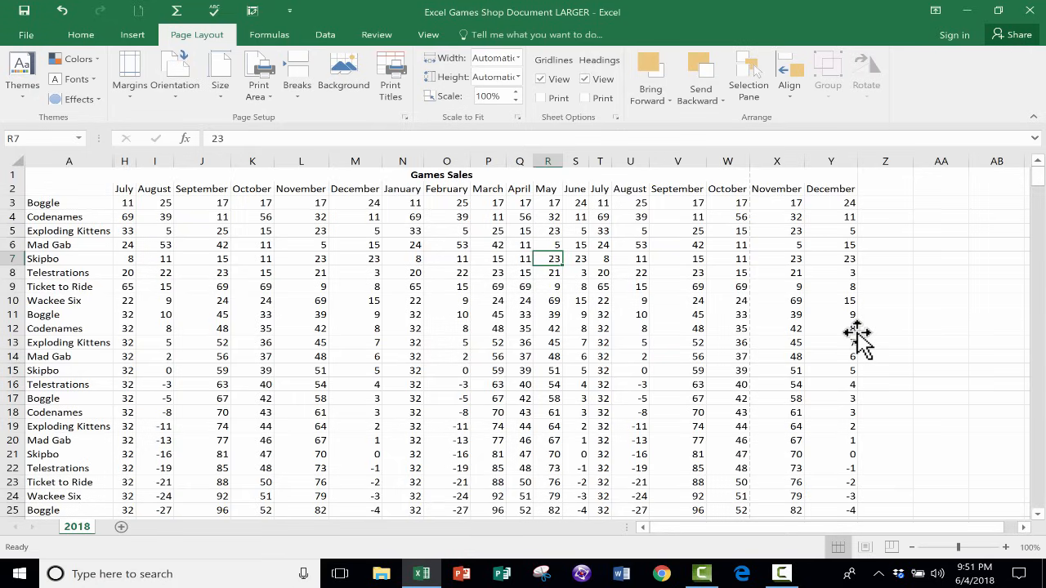
{"action": "mouse_move", "coordinate": [829, 530]}
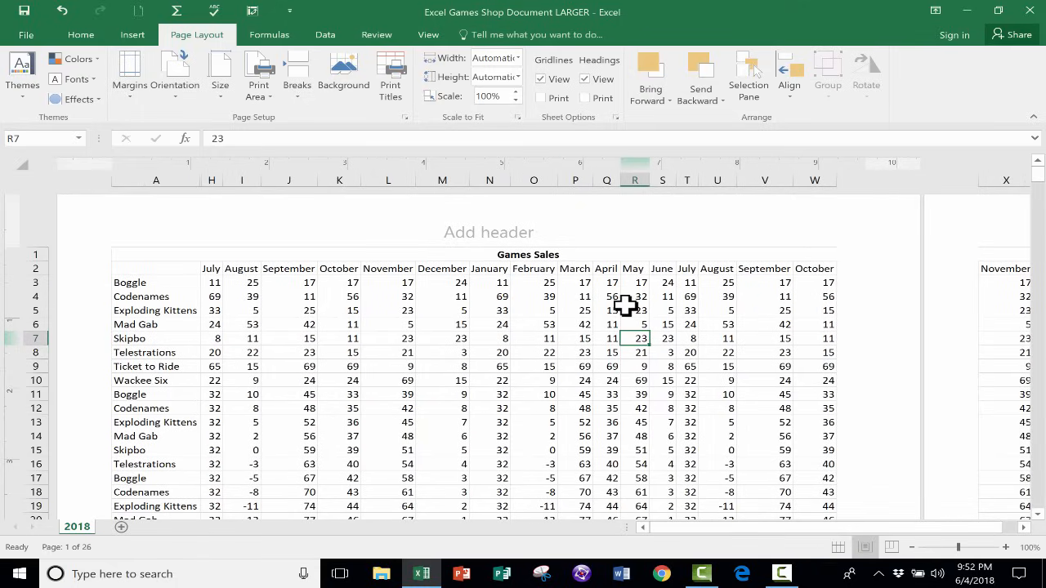
{"action": "mouse_move", "coordinate": [927, 257]}
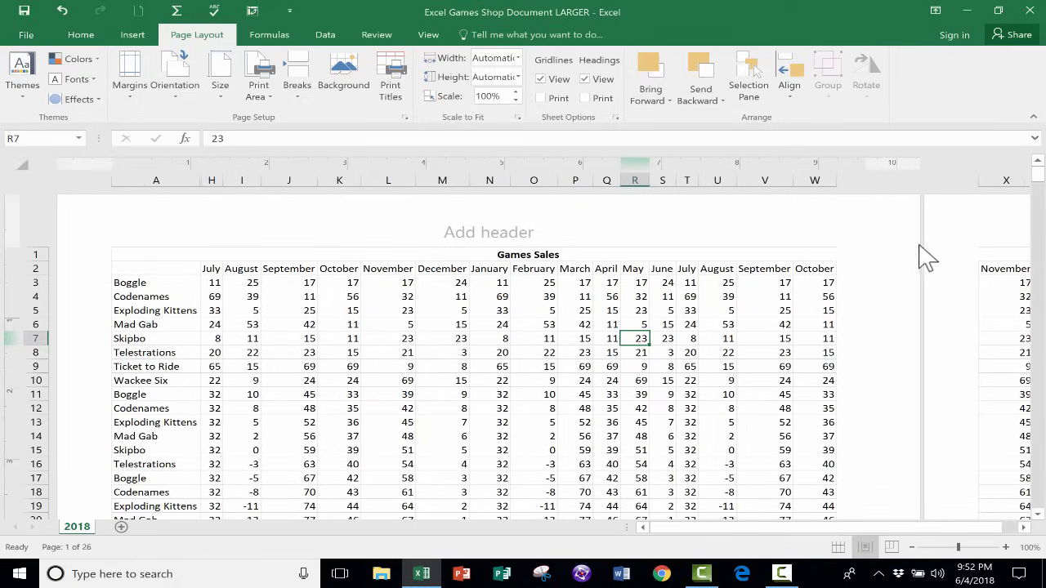
- Scroll through the Page Layout pages, then switch Games Sales to Normal view
{"action": "scroll", "scroll_direction": "down", "scroll_amount": 3}
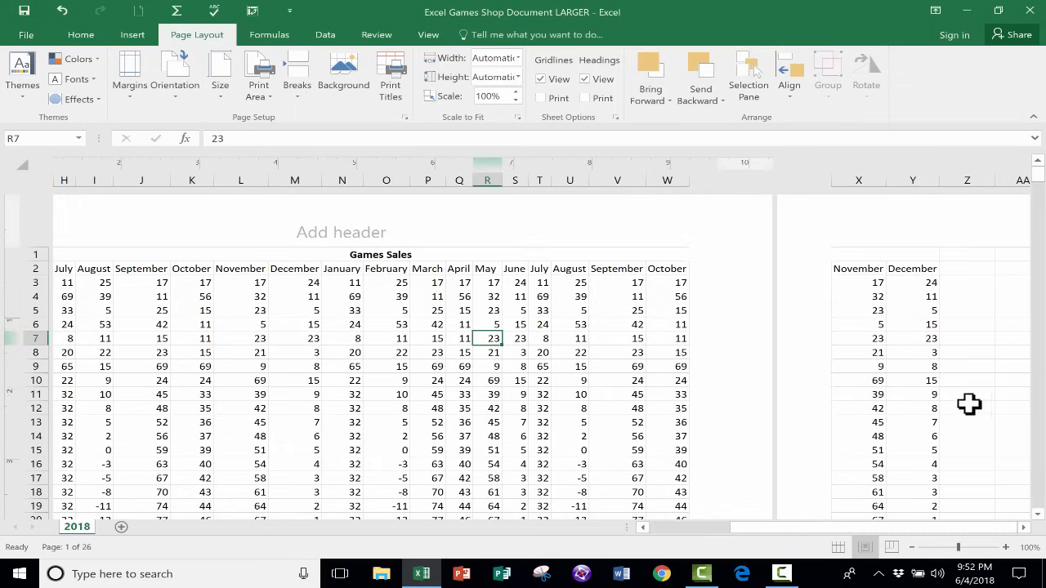
{"action": "mouse_move", "coordinate": [546, 303]}
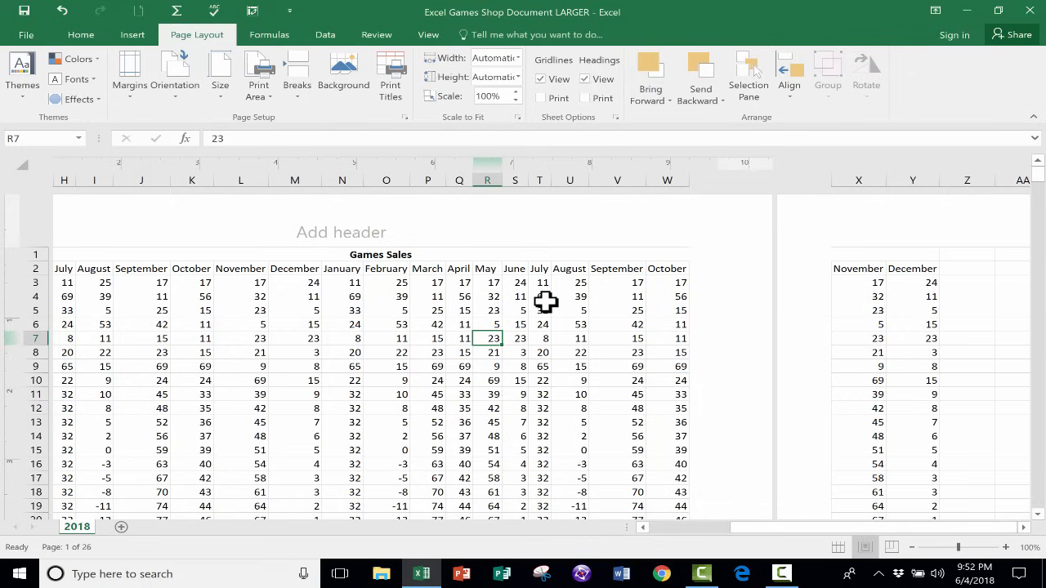
{"action": "scroll", "scroll_direction": "down", "scroll_amount": 3}
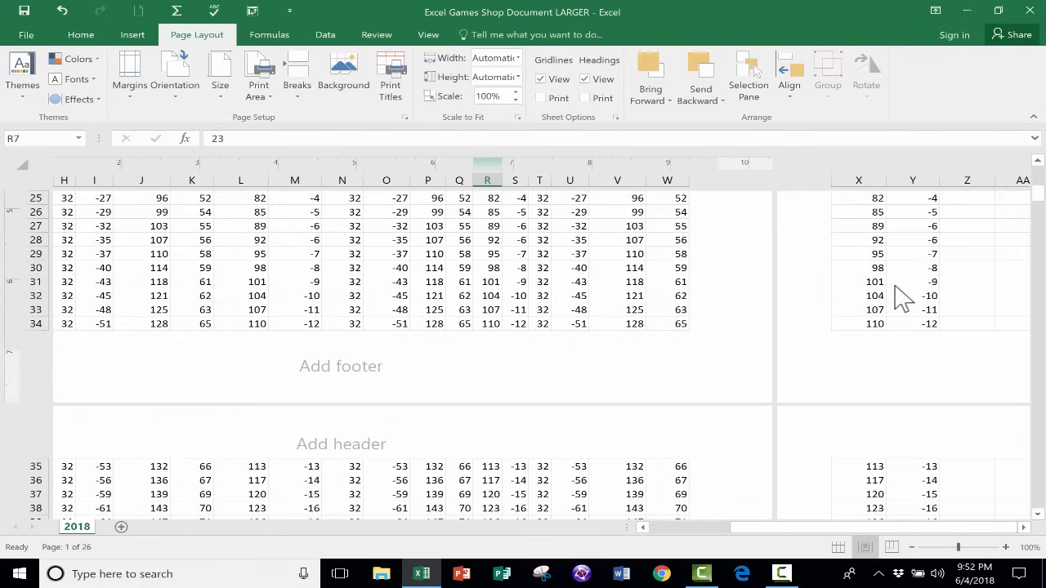
{"action": "scroll", "scroll_direction": "up", "scroll_amount": 3}
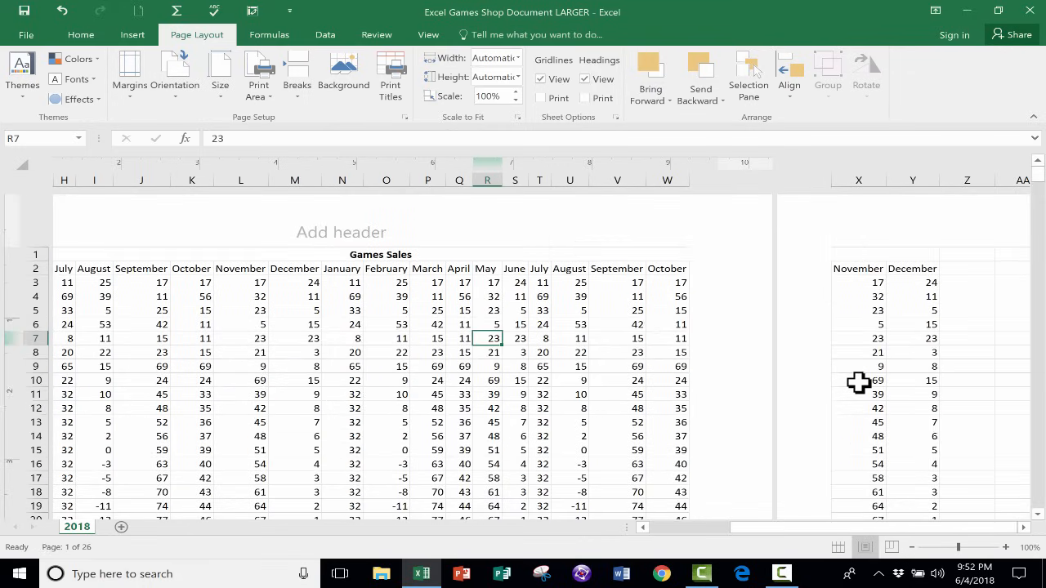
{"action": "scroll", "scroll_direction": "down", "scroll_amount": 3}
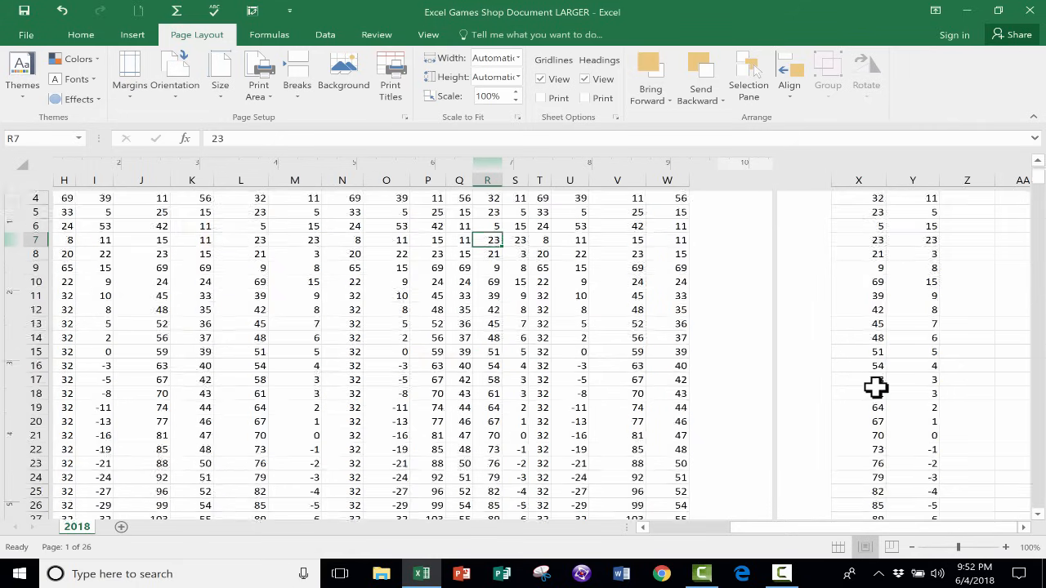
{"action": "scroll", "scroll_direction": "down", "scroll_amount": 3}
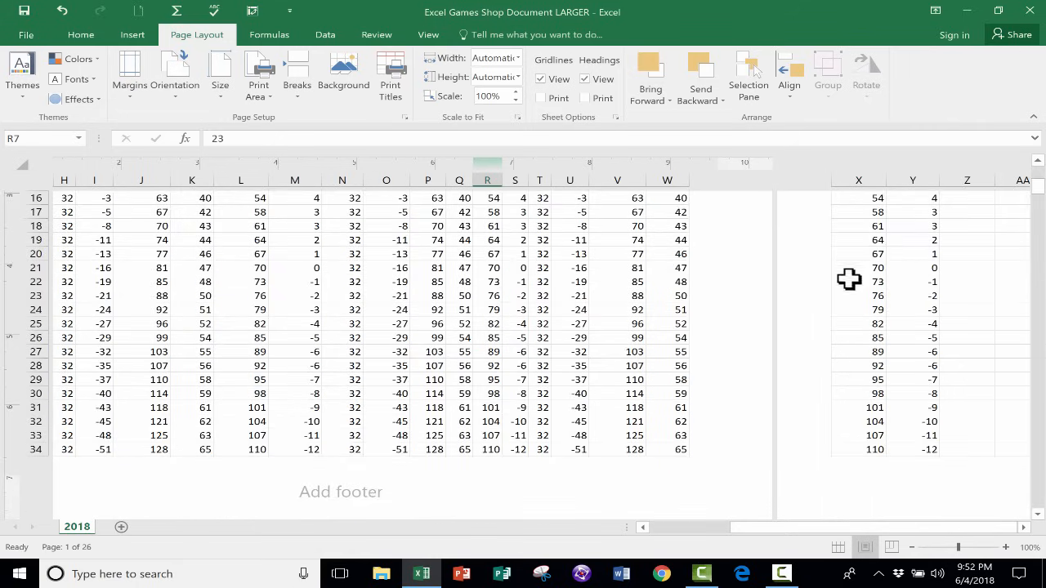
{"action": "scroll", "scroll_direction": "up", "scroll_amount": 3}
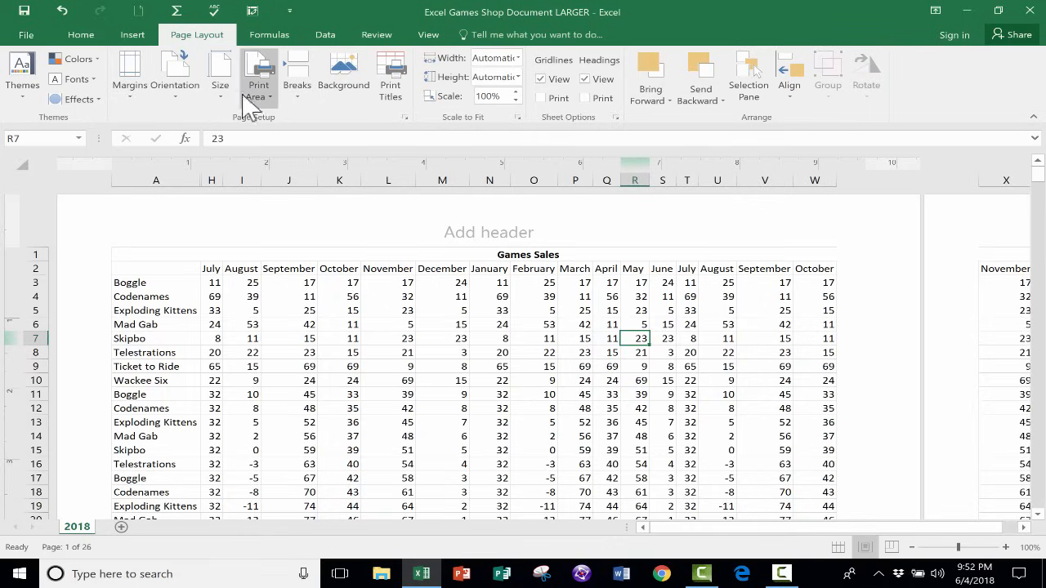
{"action": "mouse_move", "coordinate": [195, 51]}
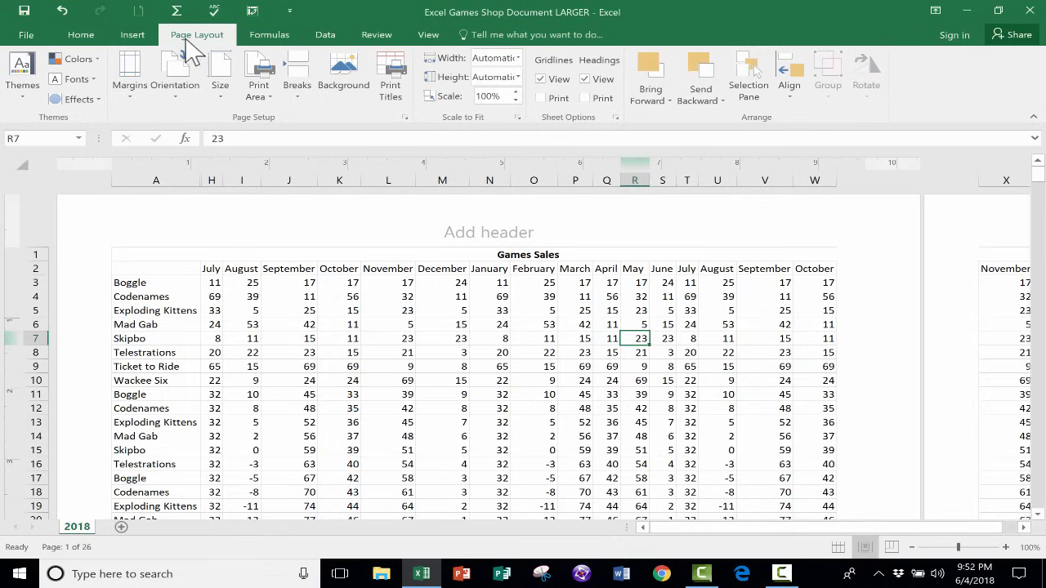
{"action": "mouse_move", "coordinate": [211, 43]}
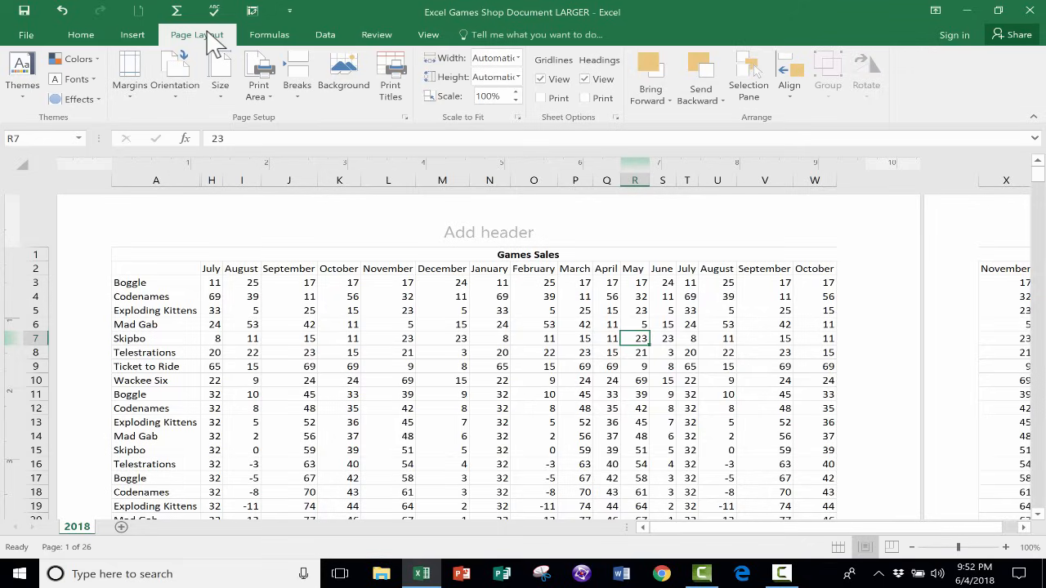
{"action": "mouse_move", "coordinate": [551, 255]}
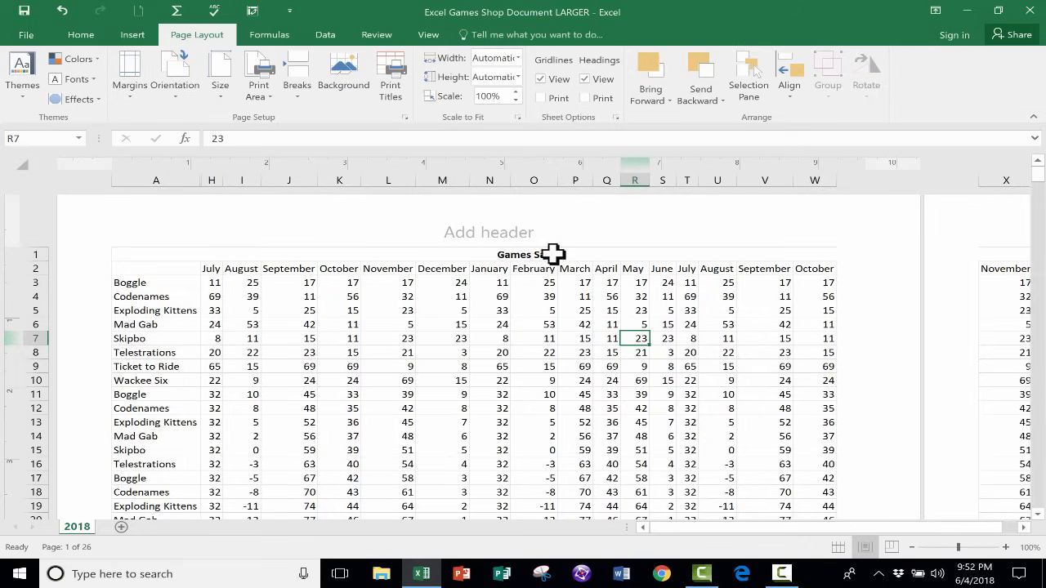
{"action": "mouse_move", "coordinate": [864, 548]}
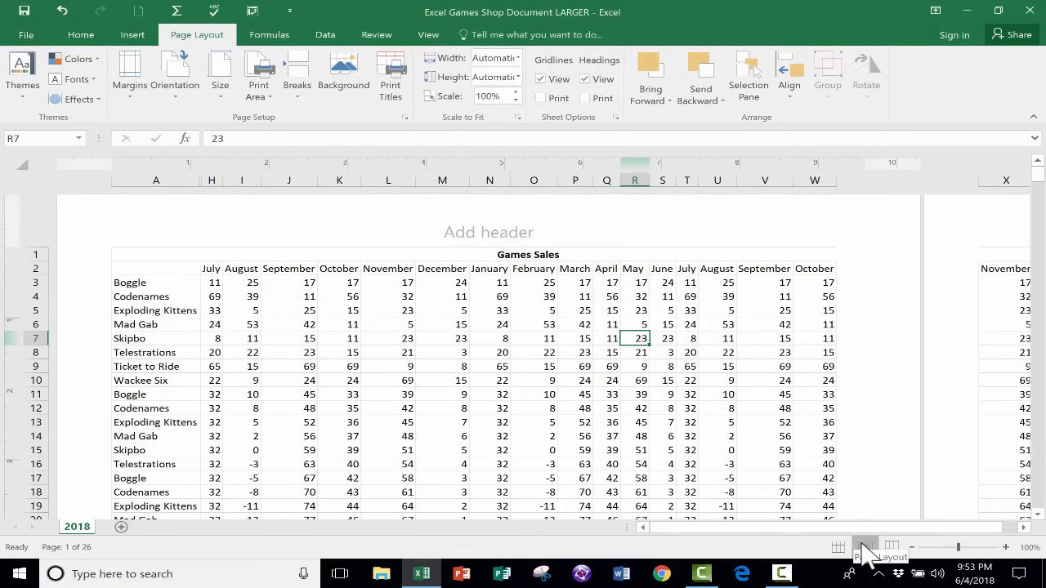
{"action": "left_click", "coordinate": [837, 547]}
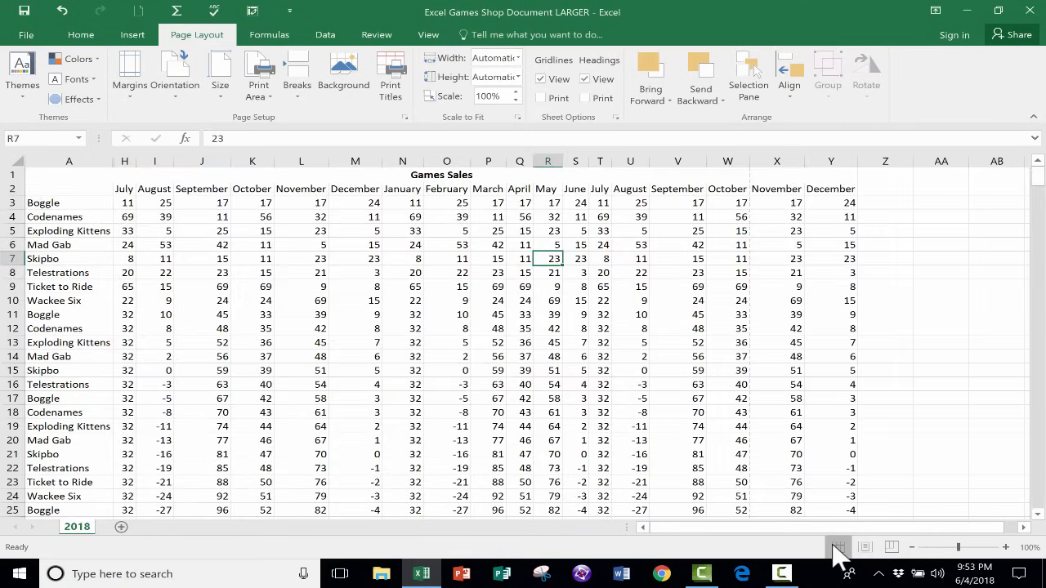
- Switch to Page Layout view and open the centre page header for editing
{"action": "left_click", "coordinate": [865, 547]}
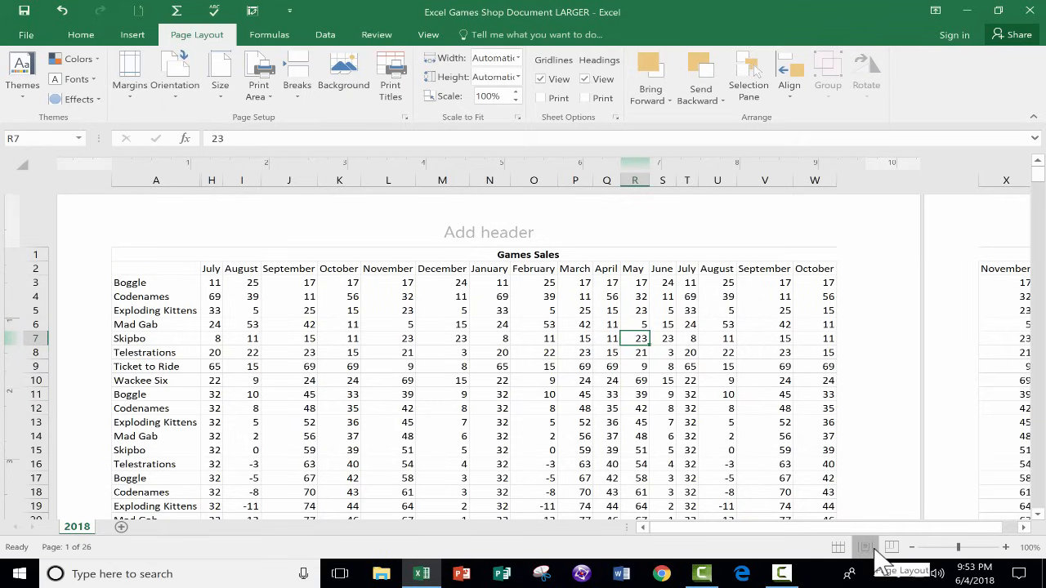
{"action": "mouse_move", "coordinate": [870, 524]}
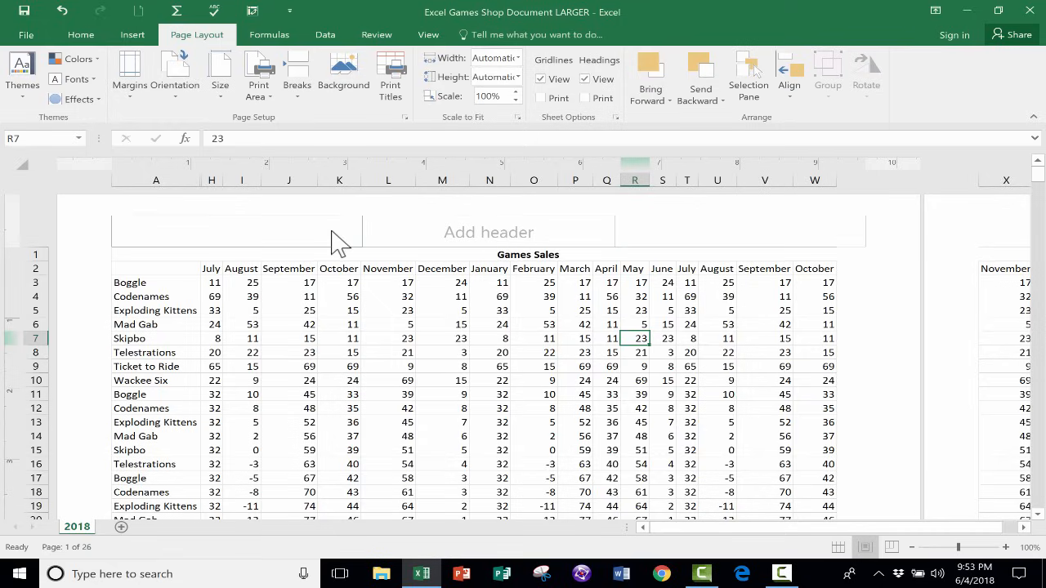
{"action": "left_click", "coordinate": [487, 231]}
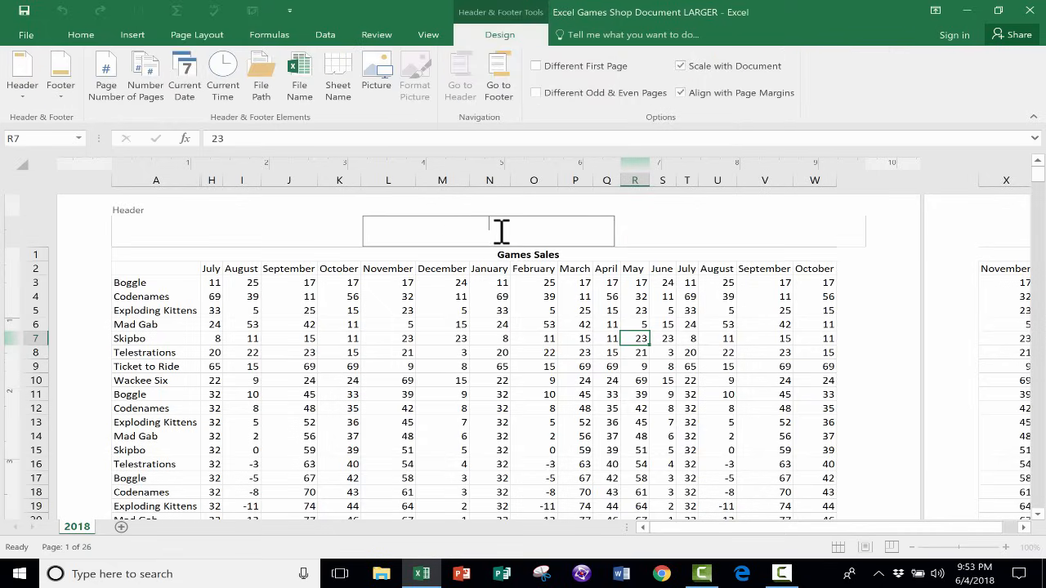
{"action": "mouse_move", "coordinate": [580, 249]}
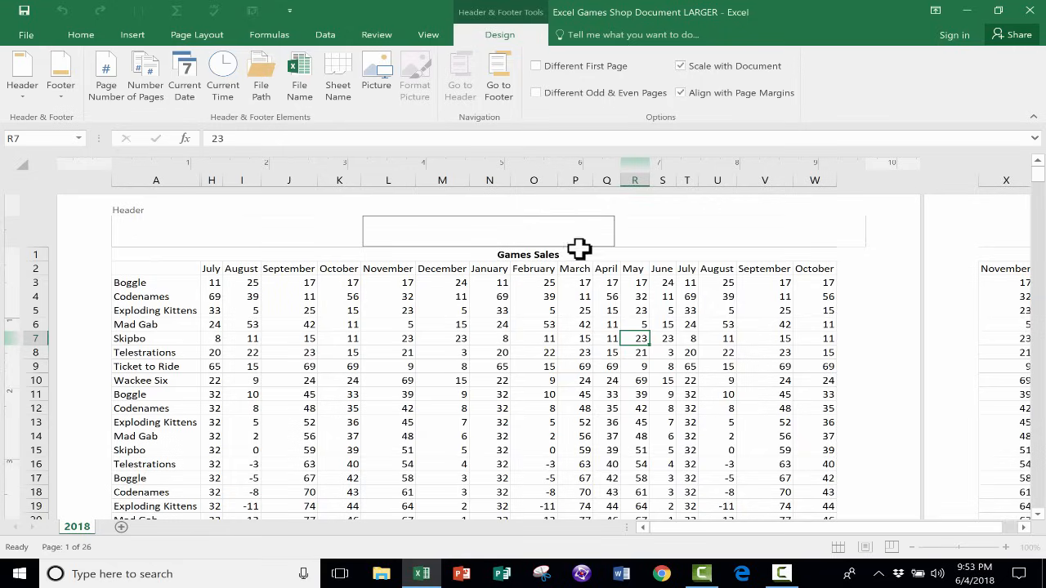
{"action": "mouse_move", "coordinate": [416, 227]}
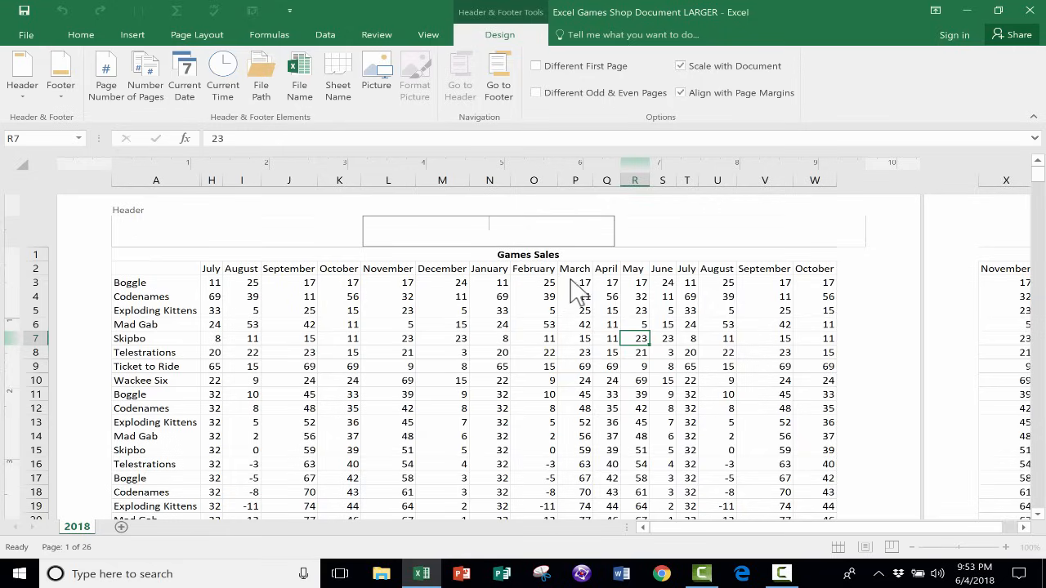
{"action": "mouse_move", "coordinate": [662, 248]}
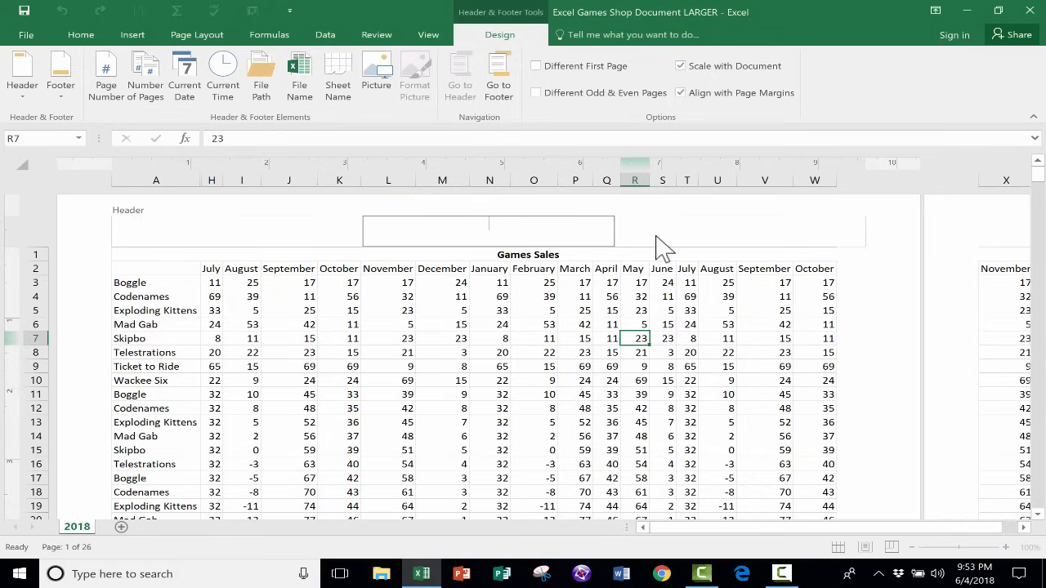
- Enter 'Amazingly Fun Games Corp' in the centre header, without a trailing period
{"action": "type", "text": "Amaz"}
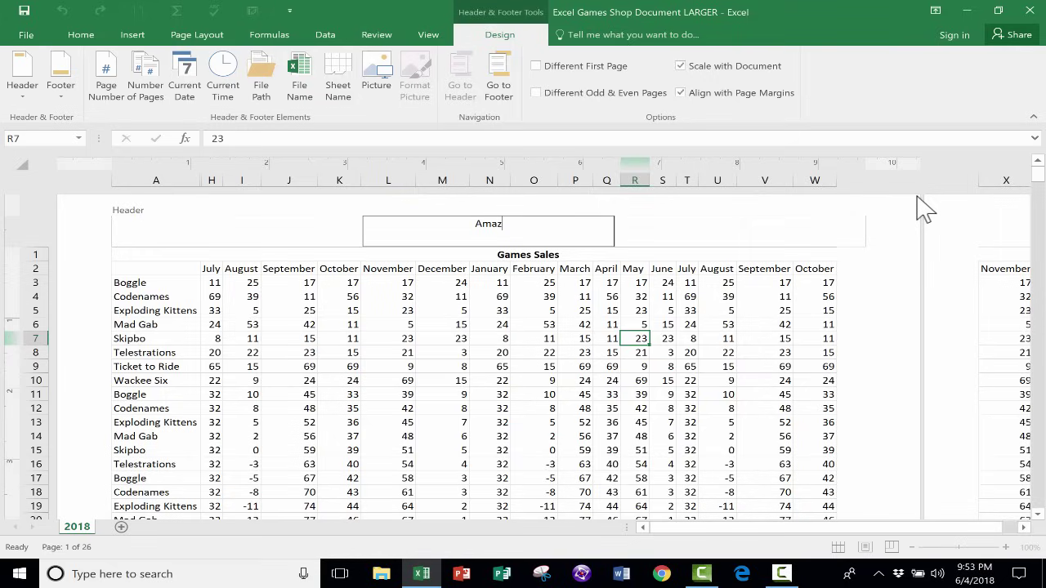
{"action": "mouse_move", "coordinate": [328, 370]}
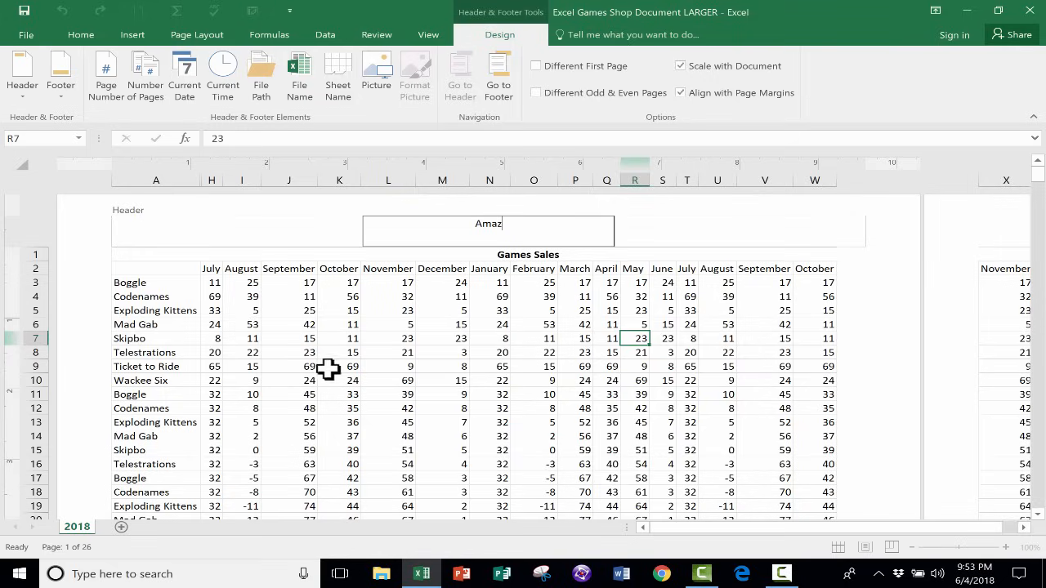
{"action": "mouse_move", "coordinate": [591, 247]}
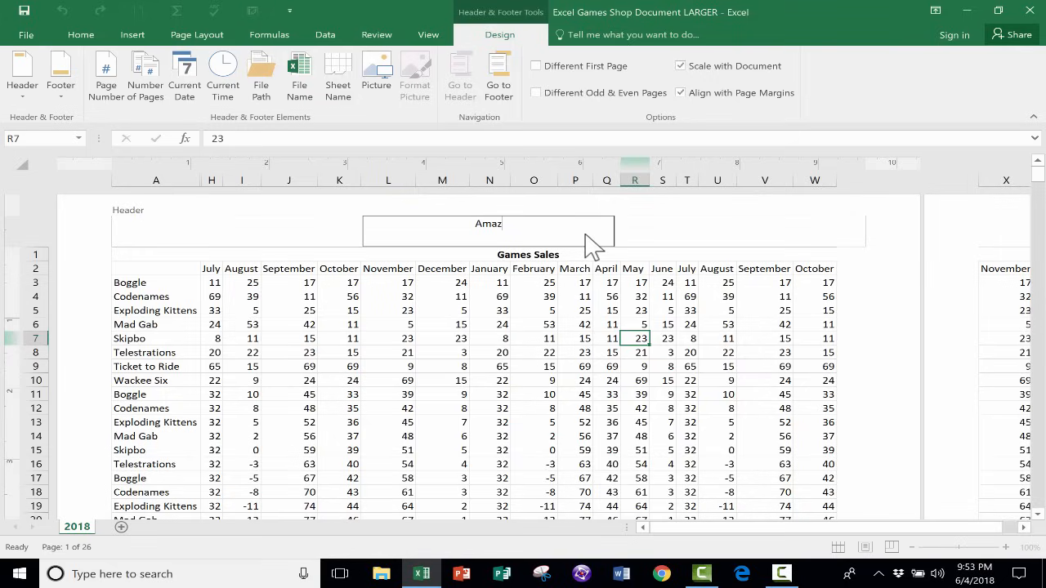
{"action": "type", "text": "ingly Fun"}
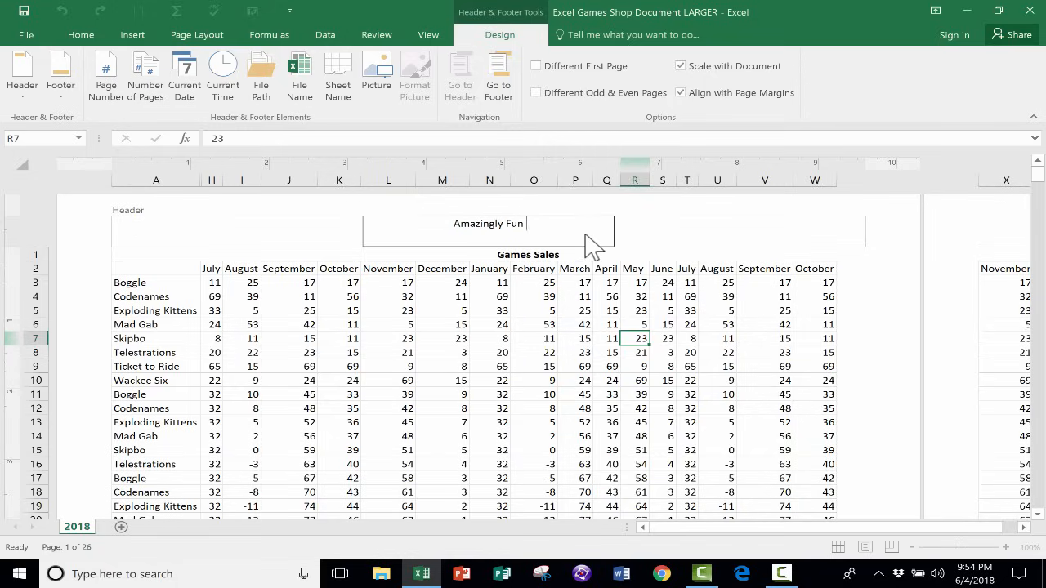
{"action": "type", "text": "Games Corp."}
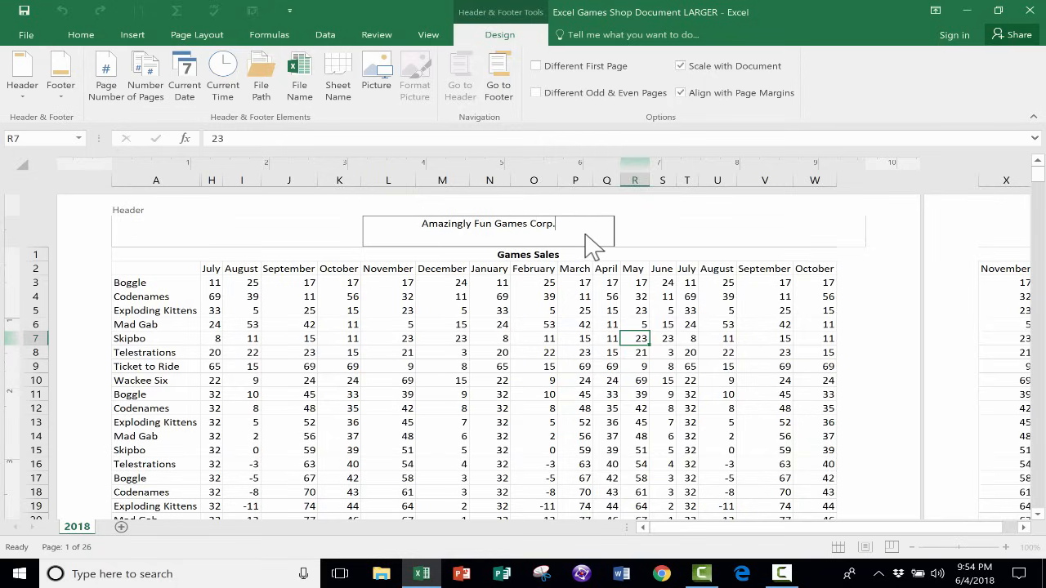
{"action": "key", "text": "Backspace"}
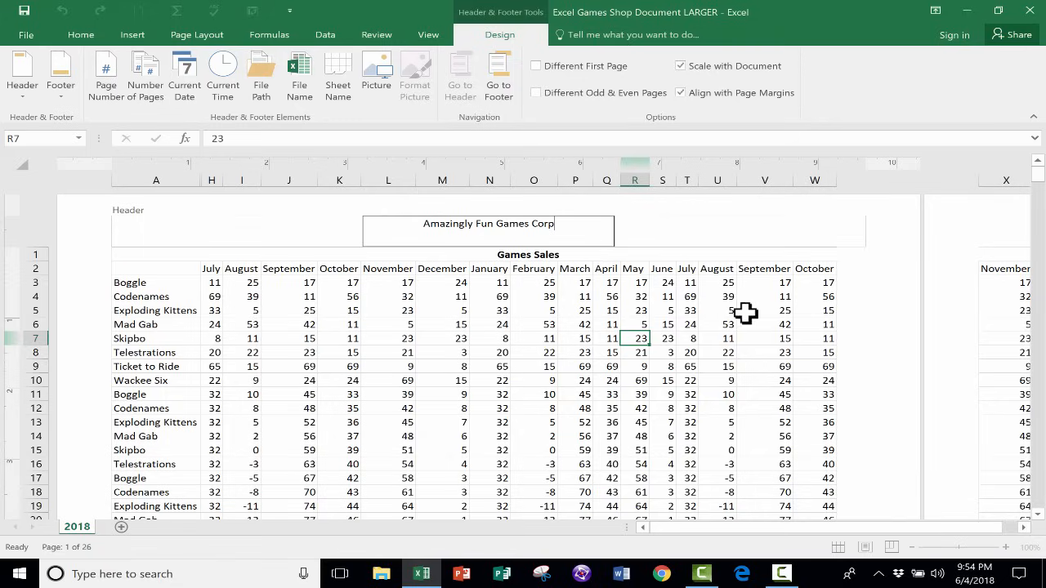
{"action": "mouse_move", "coordinate": [856, 362]}
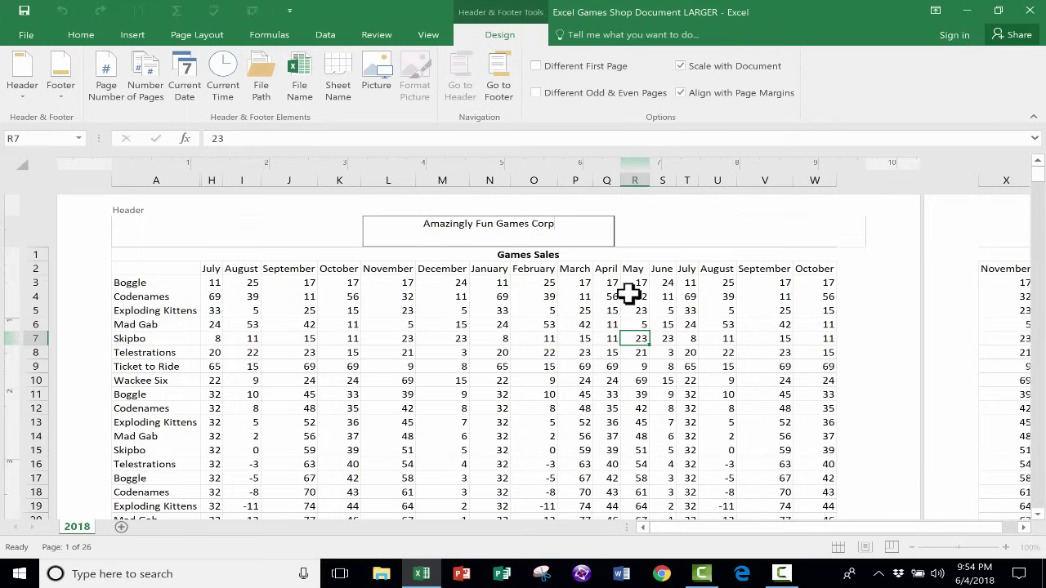
{"action": "mouse_move", "coordinate": [306, 249]}
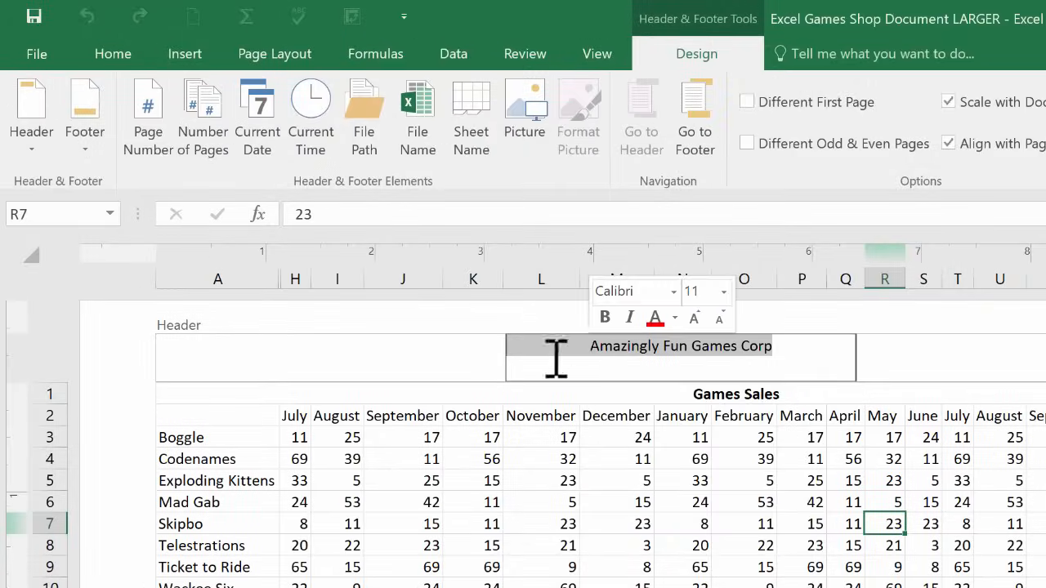
- Insert the Current Date and Current Time fields into the left header section
{"action": "left_click", "coordinate": [327, 346]}
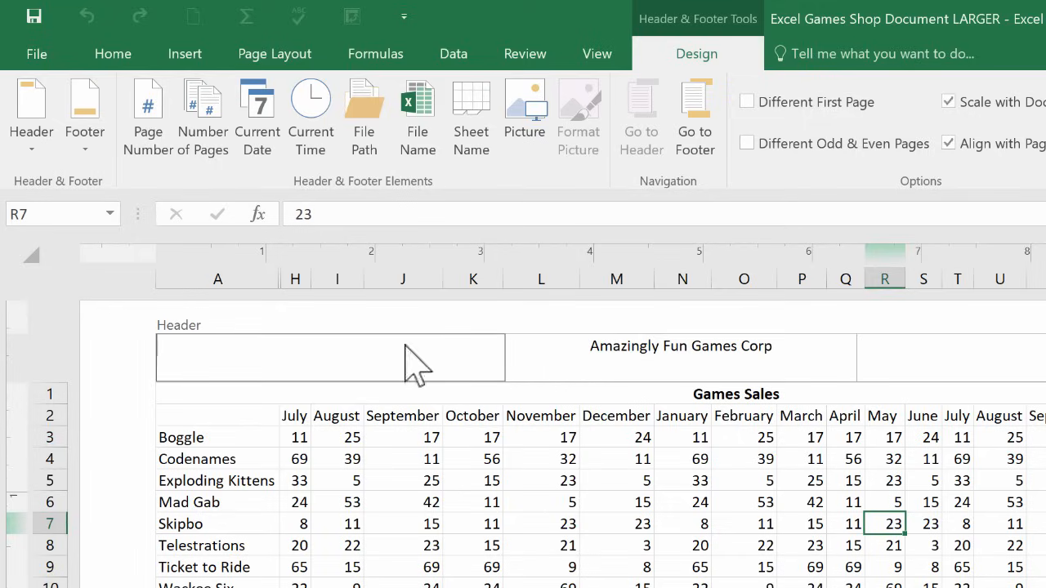
{"action": "left_click", "coordinate": [258, 115]}
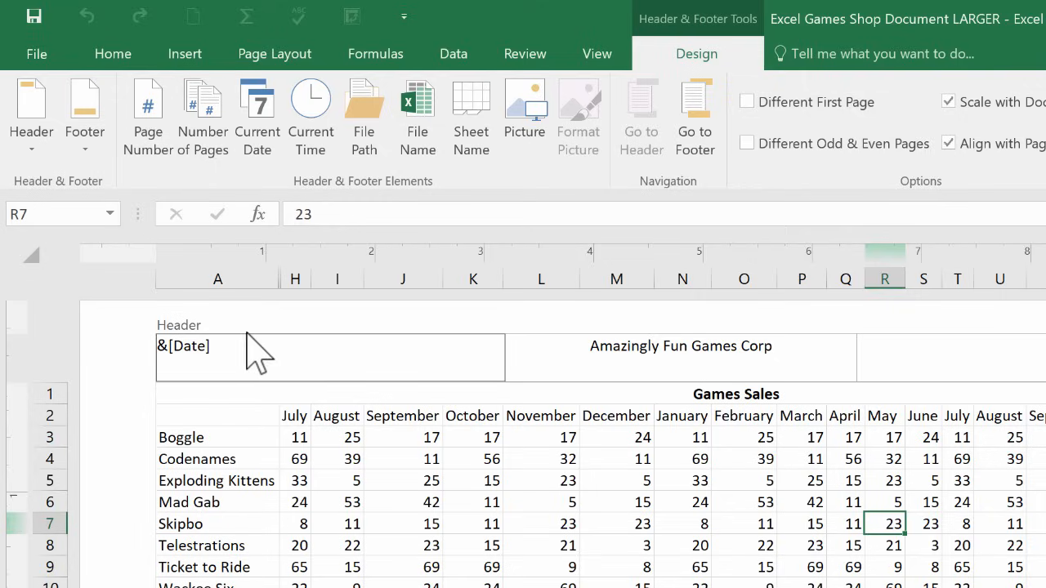
{"action": "mouse_move", "coordinate": [262, 310]}
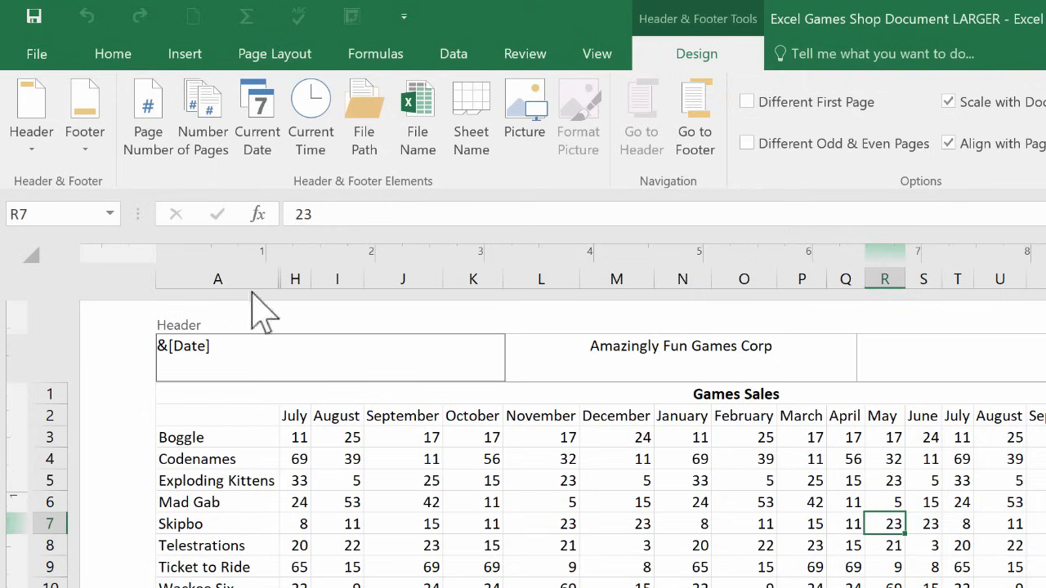
{"action": "mouse_move", "coordinate": [258, 114]}
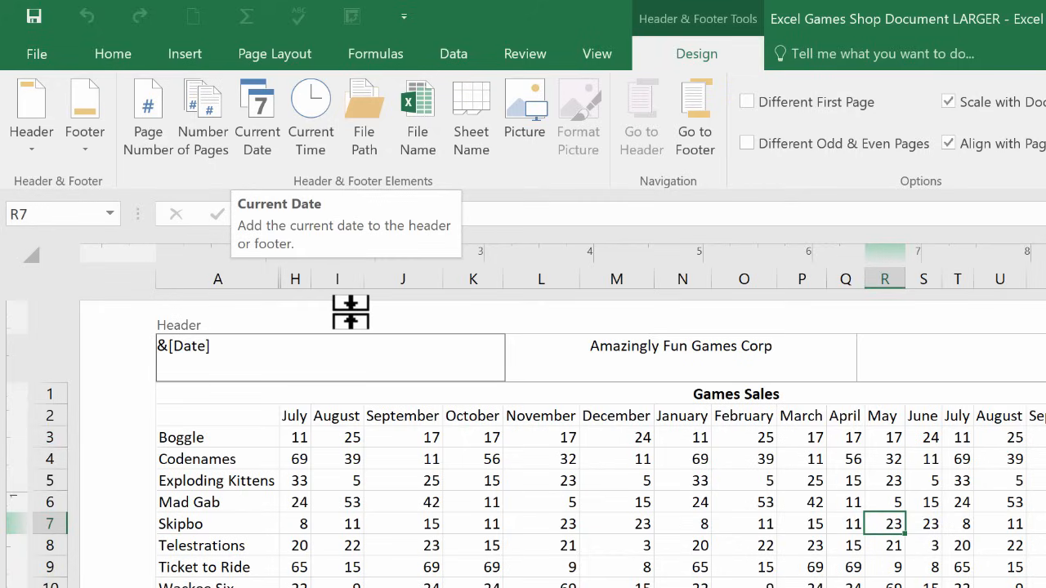
{"action": "mouse_move", "coordinate": [311, 118]}
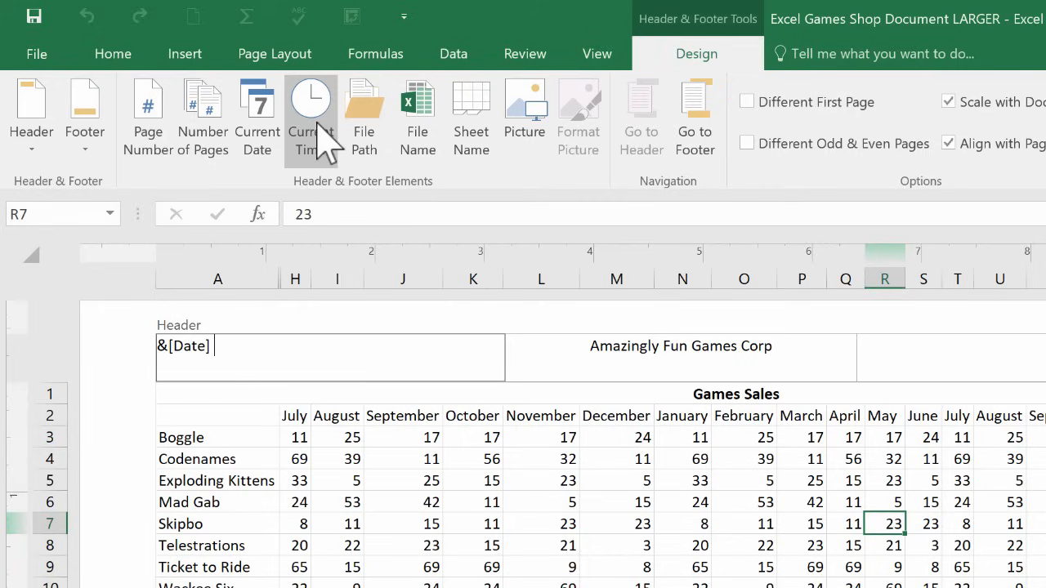
{"action": "left_click", "coordinate": [310, 114]}
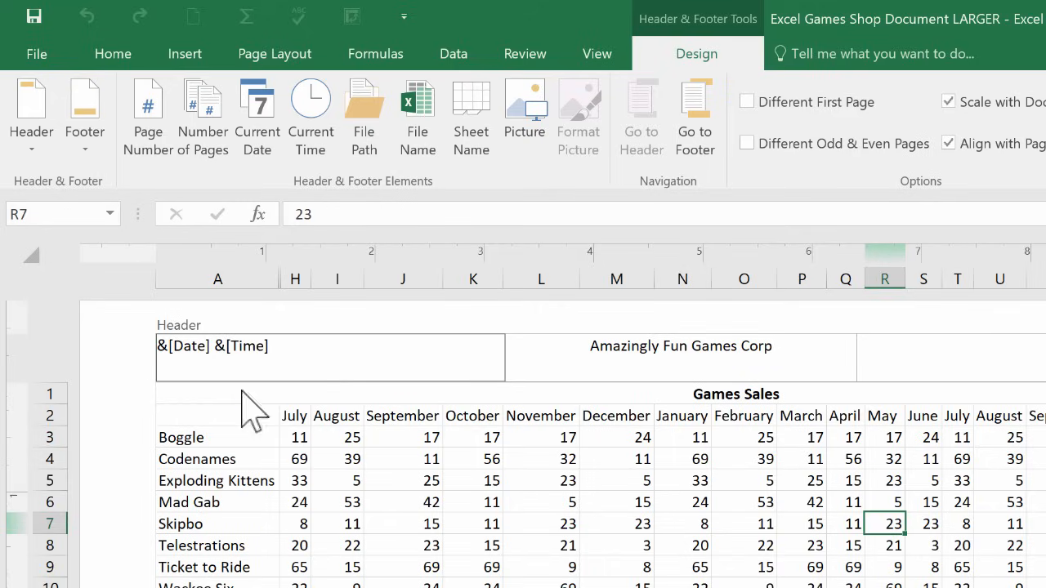
{"action": "mouse_move", "coordinate": [600, 418]}
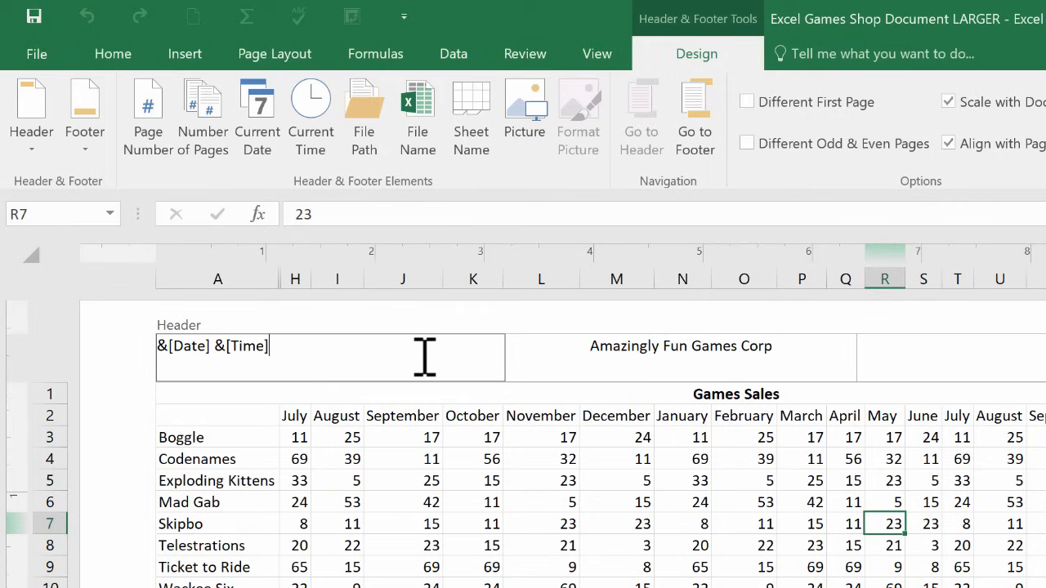
{"action": "left_click", "coordinate": [950, 357]}
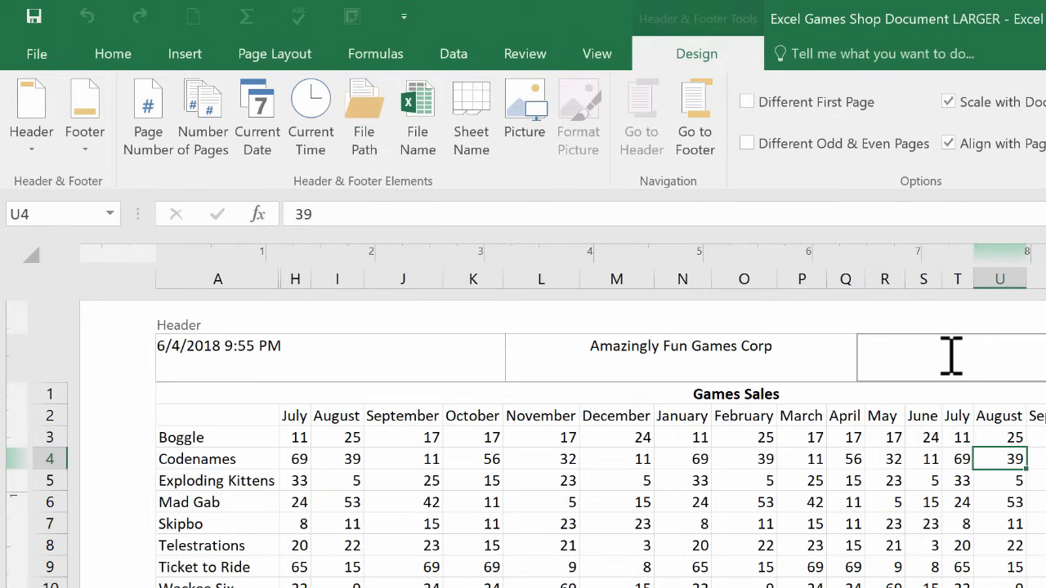
{"action": "mouse_move", "coordinate": [441, 184]}
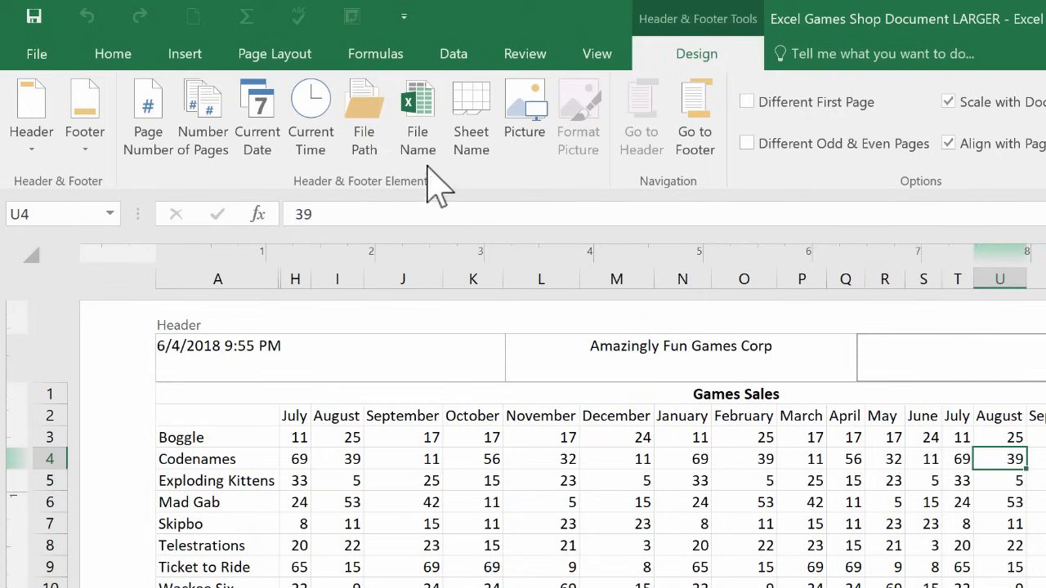
{"action": "mouse_move", "coordinate": [145, 77]}
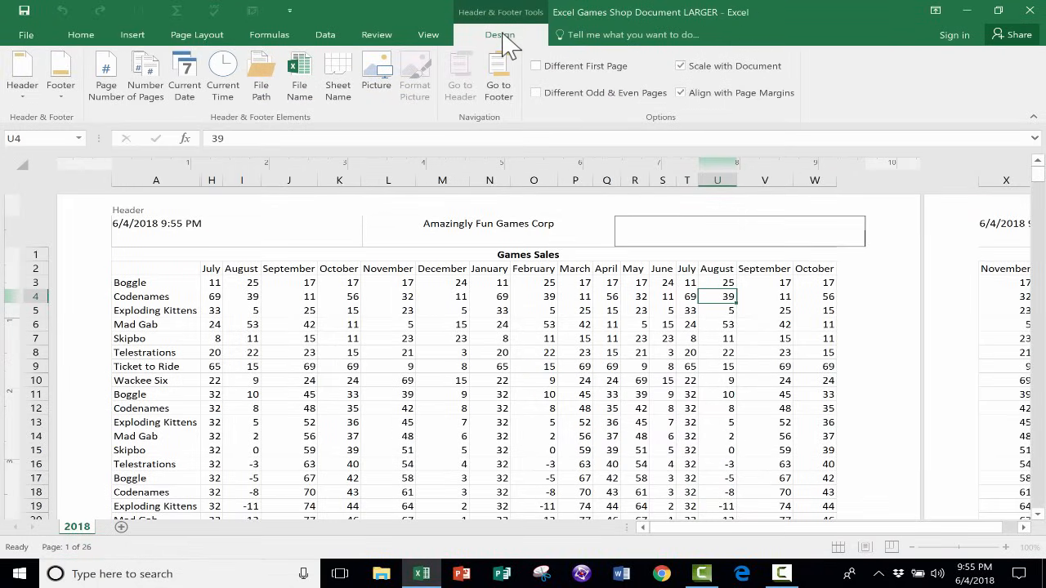
{"action": "mouse_move", "coordinate": [728, 244]}
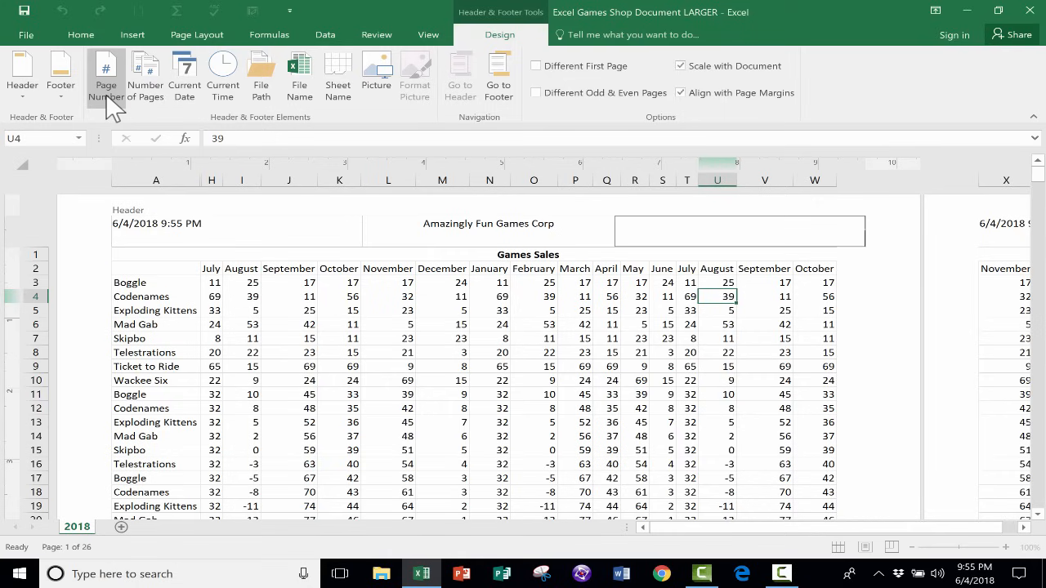
- Fill the right header with 'Page [page number] of [number of pages] Pages'
{"action": "left_click", "coordinate": [105, 74]}
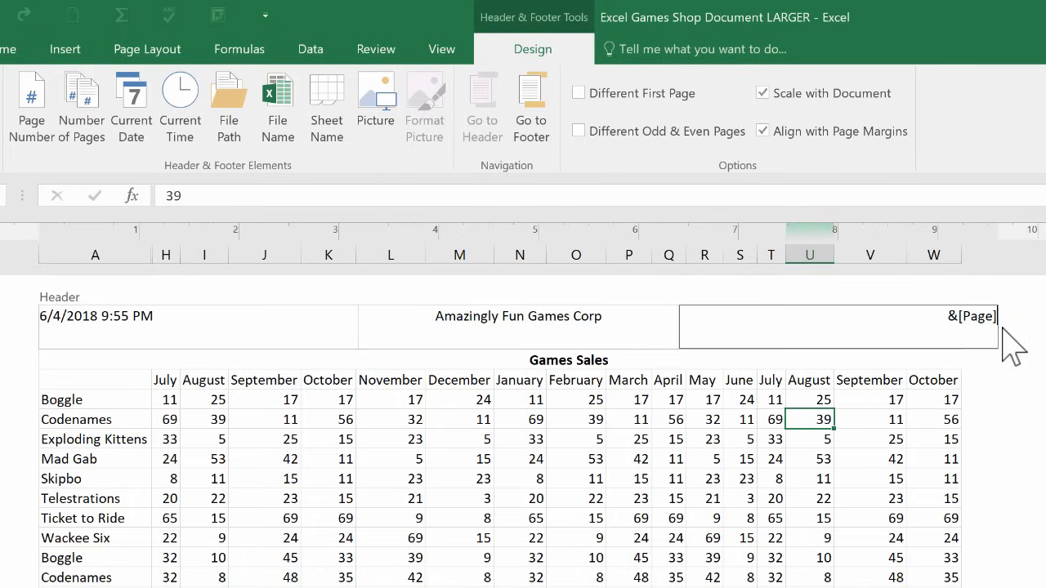
{"action": "mouse_move", "coordinate": [376, 282]}
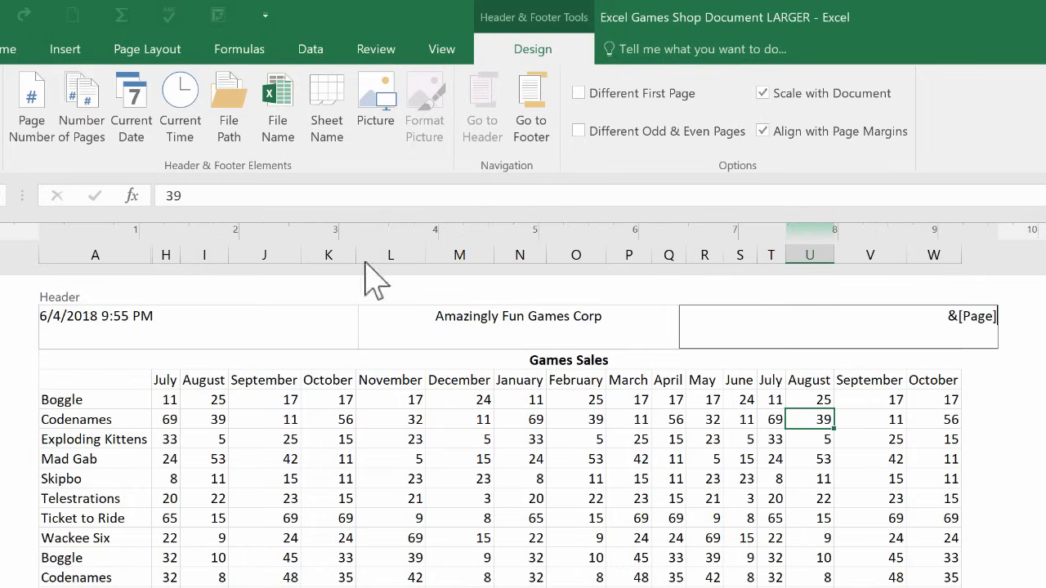
{"action": "mouse_move", "coordinate": [81, 110]}
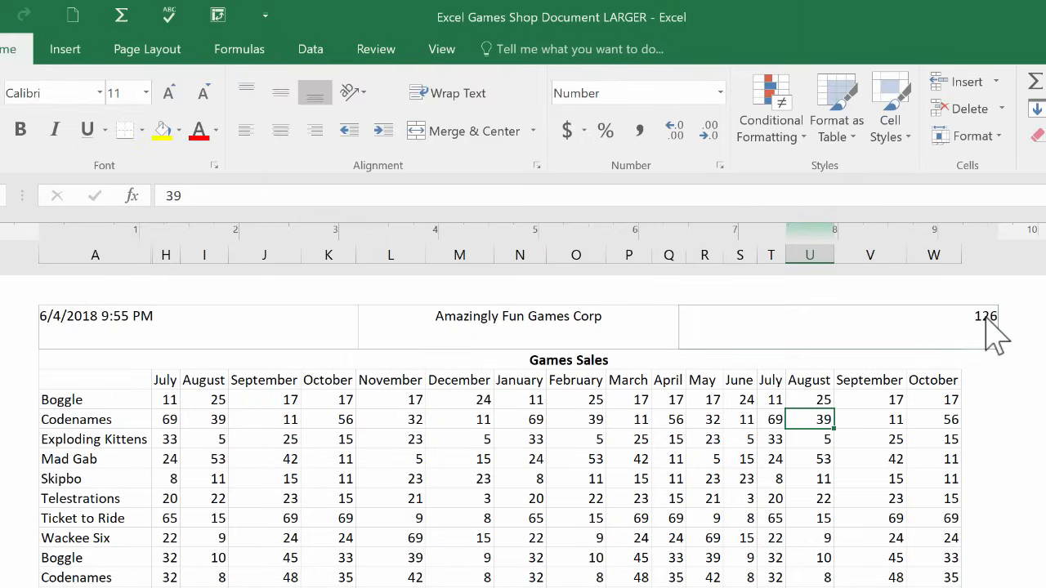
{"action": "mouse_move", "coordinate": [988, 330]}
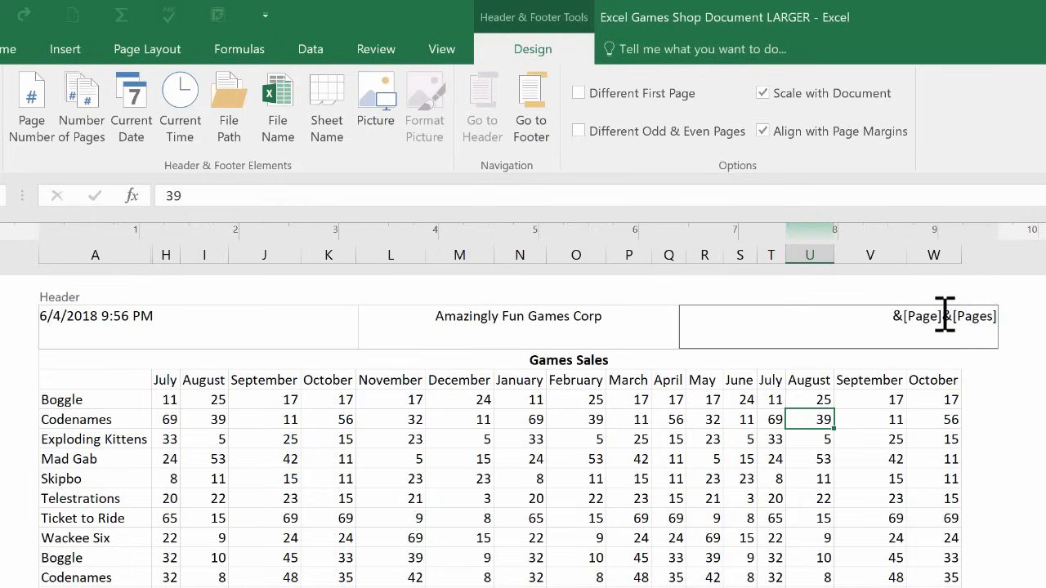
{"action": "mouse_move", "coordinate": [984, 343]}
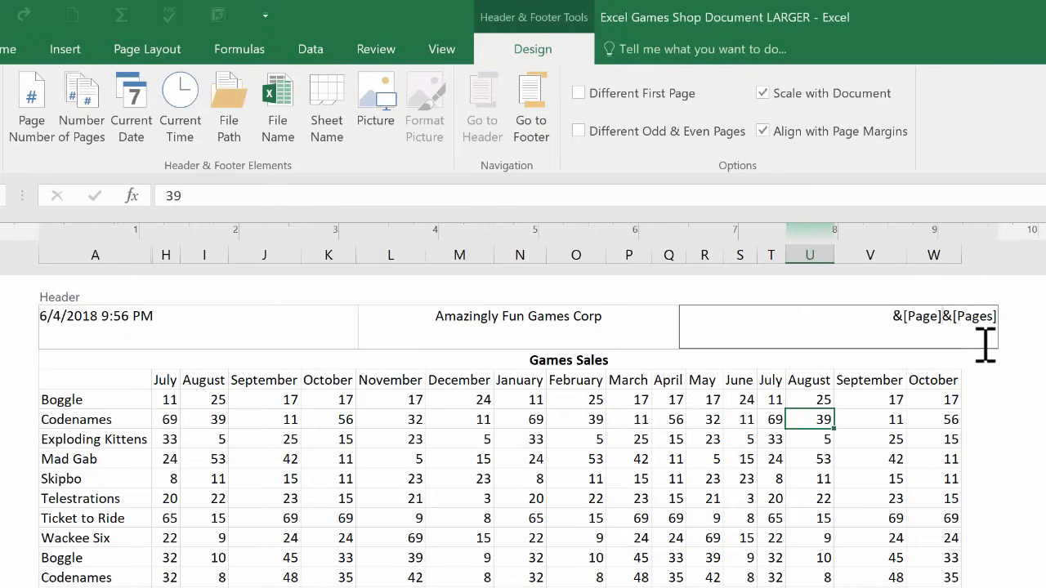
{"action": "type", "text": "of"}
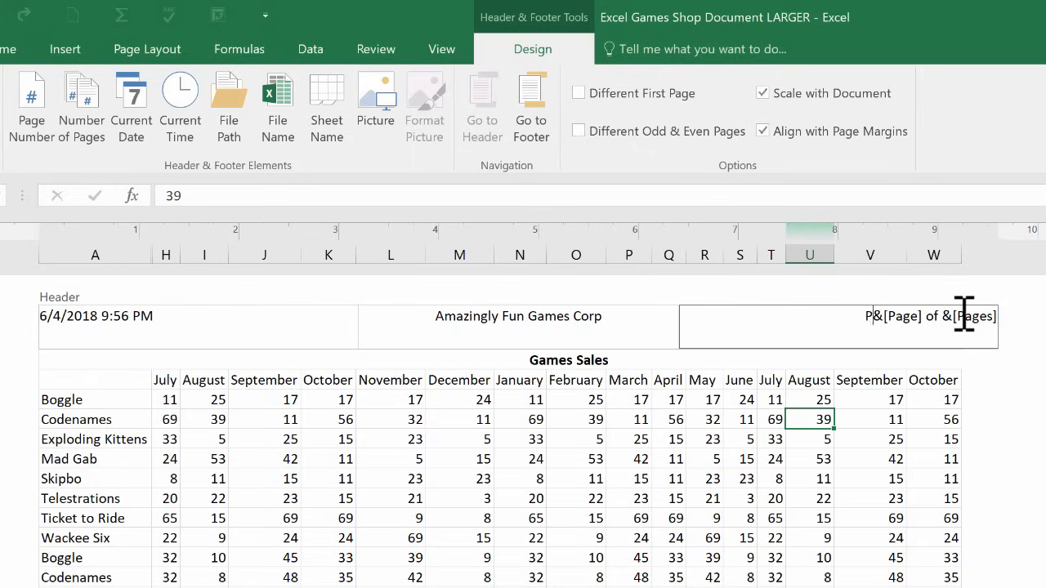
{"action": "type", "text": "age"}
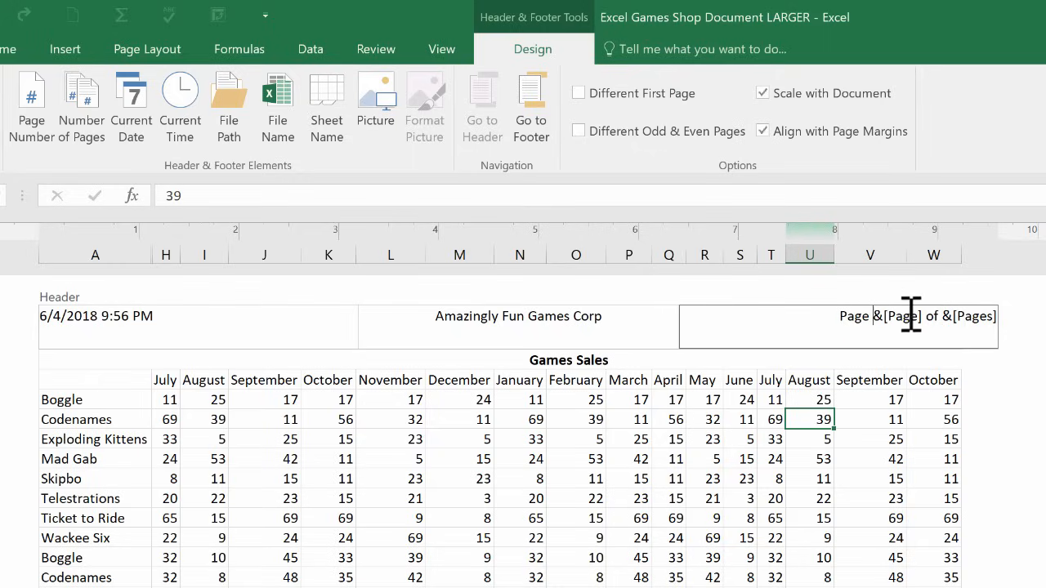
{"action": "mouse_move", "coordinate": [997, 317]}
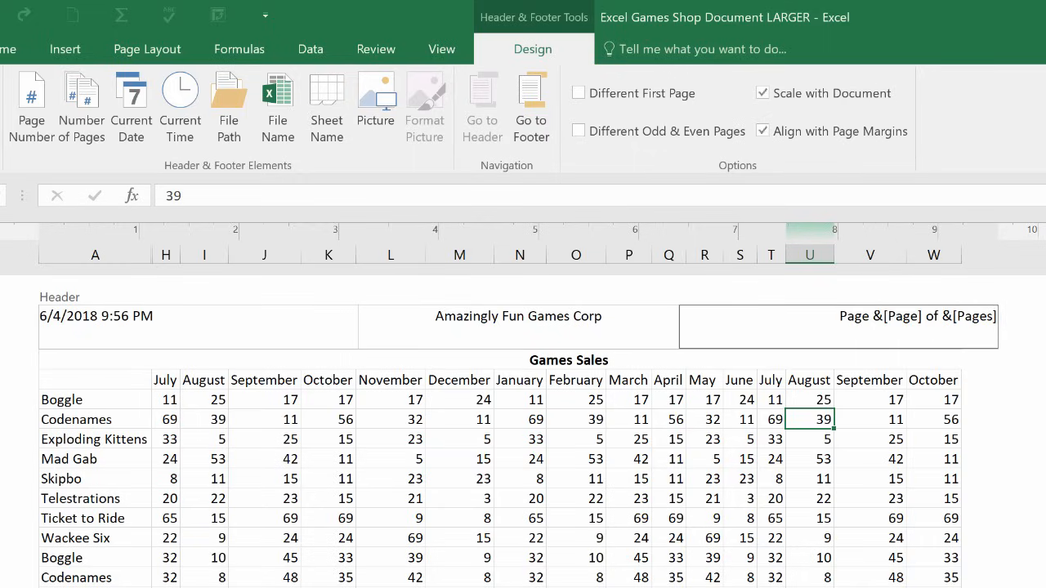
{"action": "type", "text": "P"}
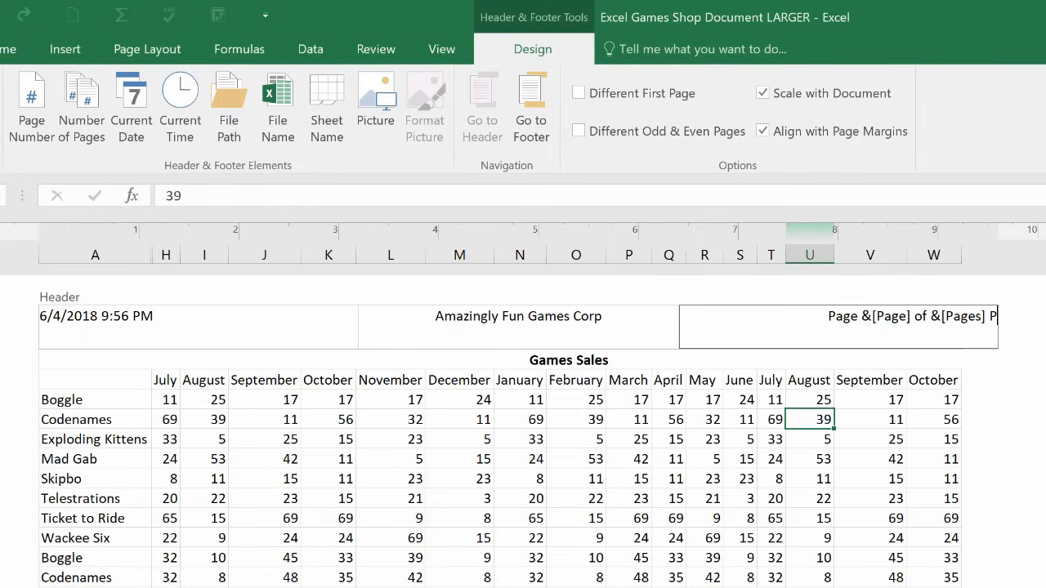
{"action": "left_click", "coordinate": [517, 316]}
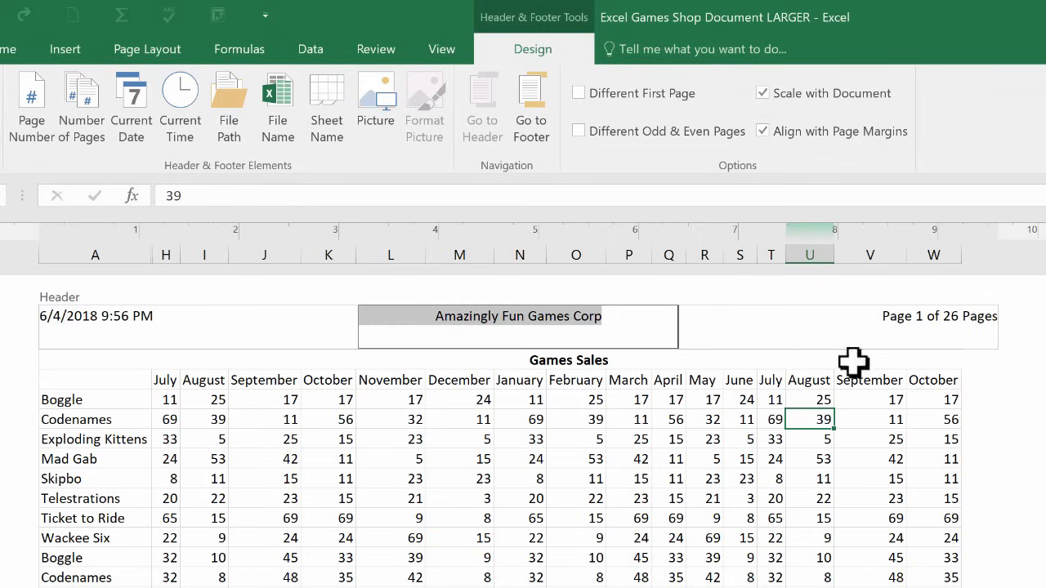
{"action": "mouse_move", "coordinate": [1013, 339]}
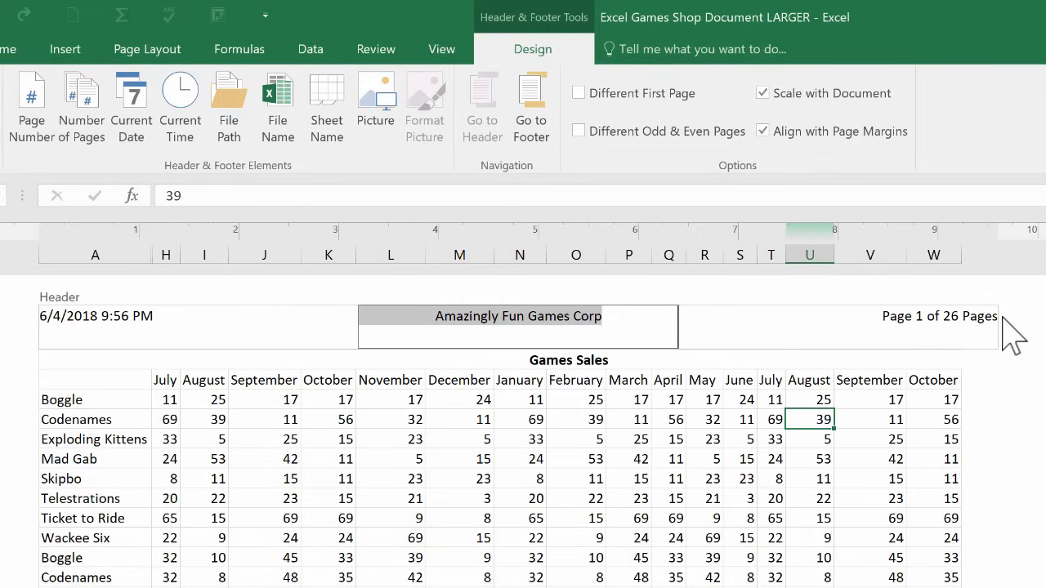
{"action": "mouse_move", "coordinate": [1001, 339]}
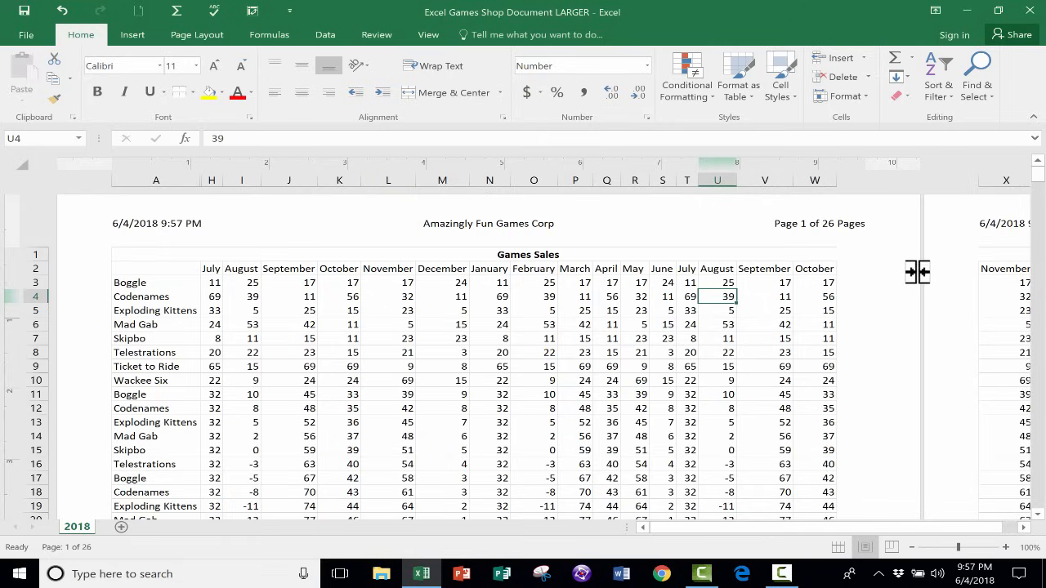
{"action": "mouse_move", "coordinate": [844, 407]}
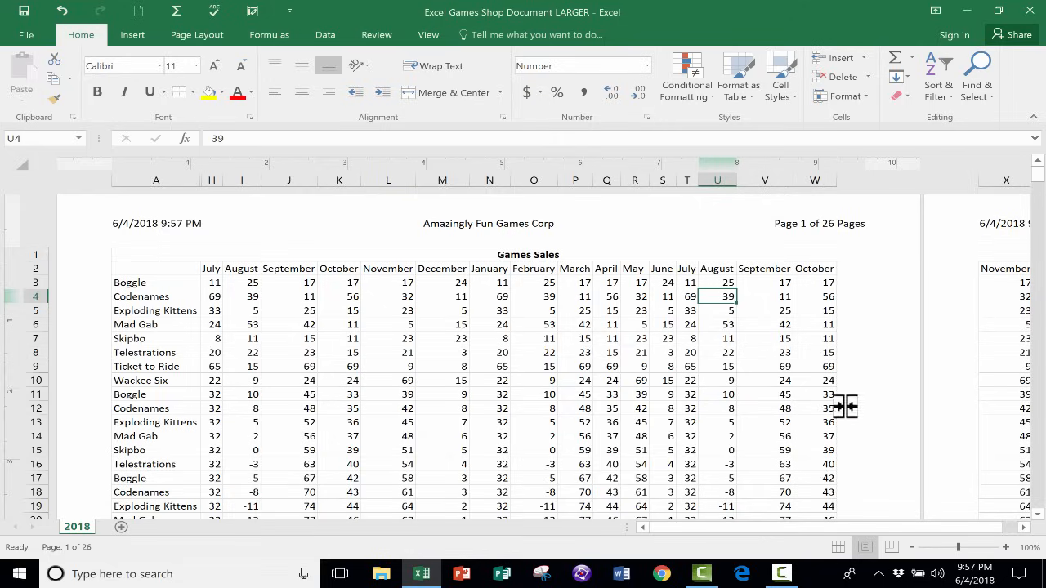
{"action": "left_click", "coordinate": [25, 35]}
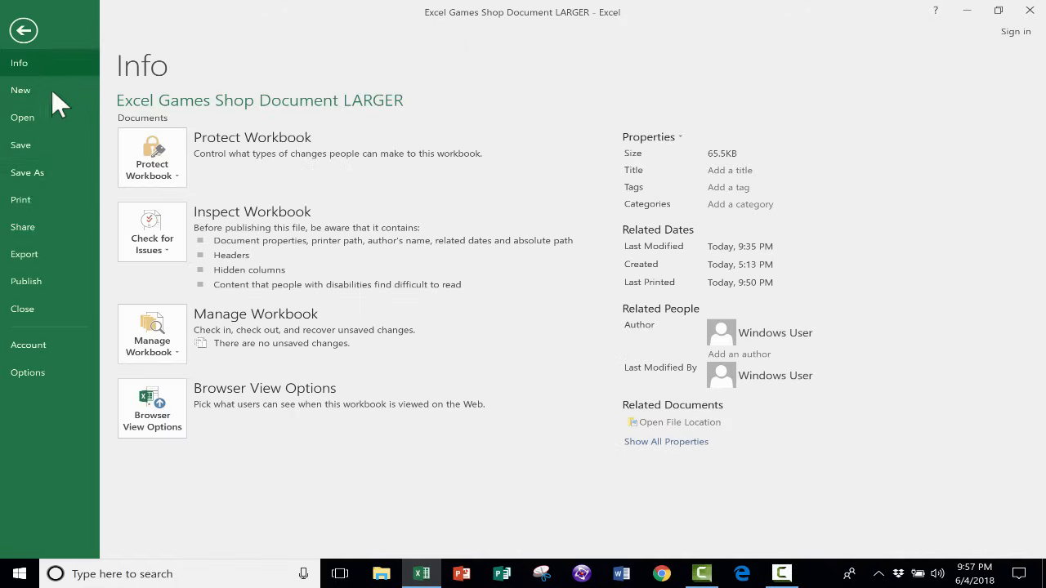
- Open Print preview to verify the 'Page 1 of 26 Pages' header
{"action": "left_click", "coordinate": [21, 200]}
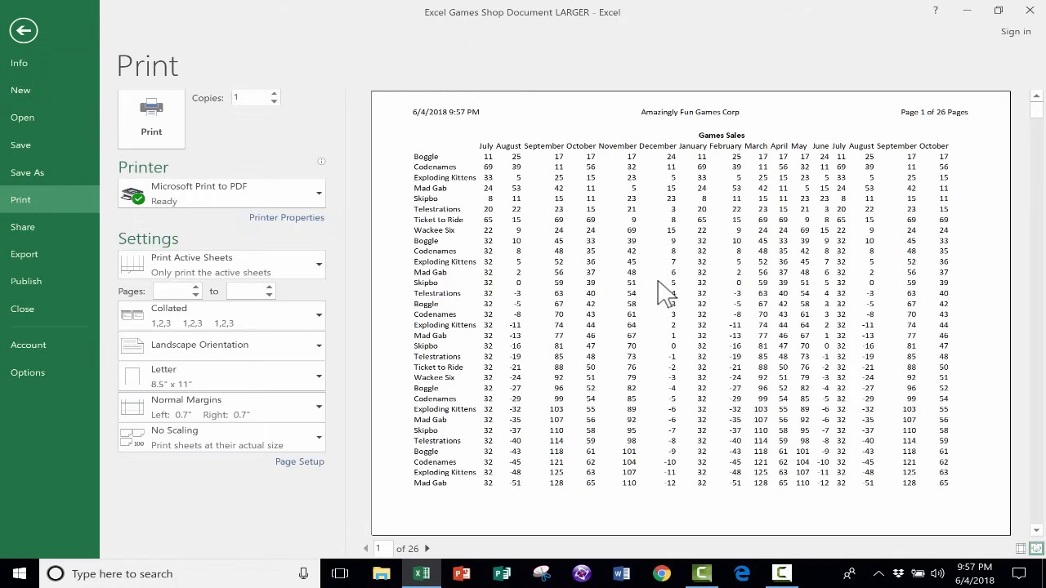
{"action": "mouse_move", "coordinate": [783, 200]}
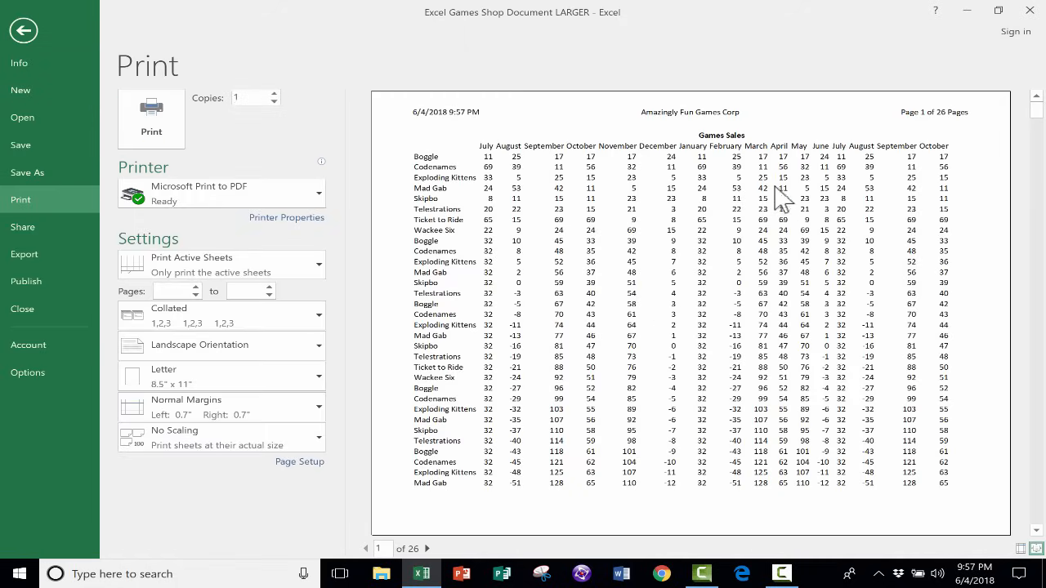
{"action": "mouse_move", "coordinate": [612, 126]}
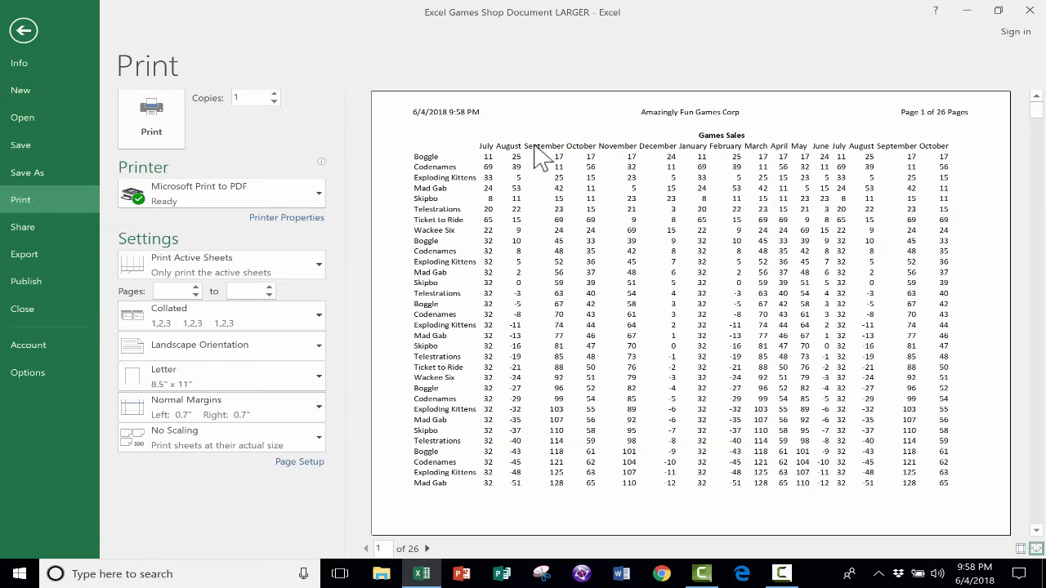
{"action": "mouse_move", "coordinate": [562, 274]}
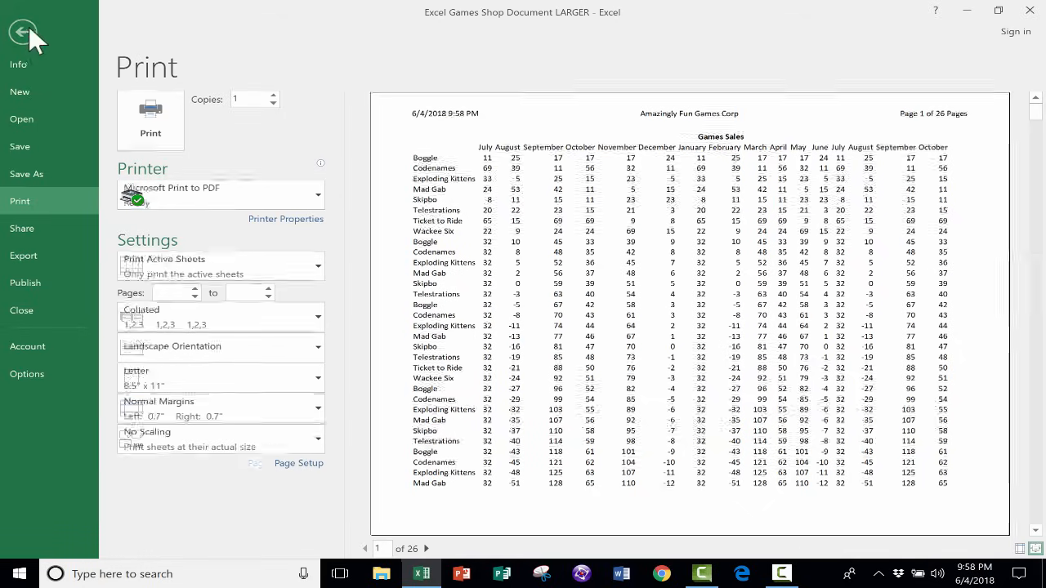
- Set Print Titles so rows to repeat at top is $2:$2
{"action": "left_click", "coordinate": [23, 31]}
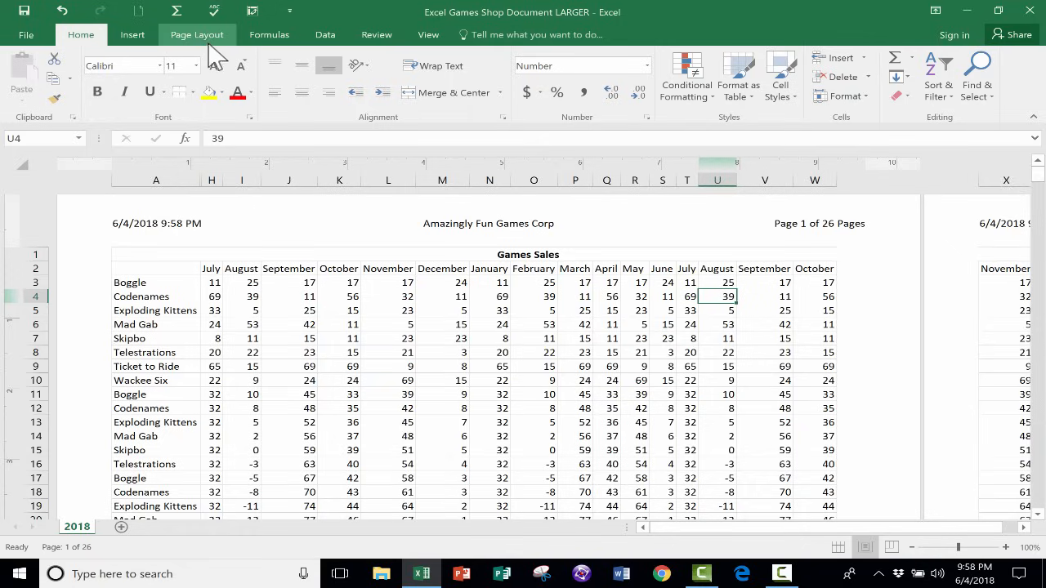
{"action": "left_click", "coordinate": [196, 34]}
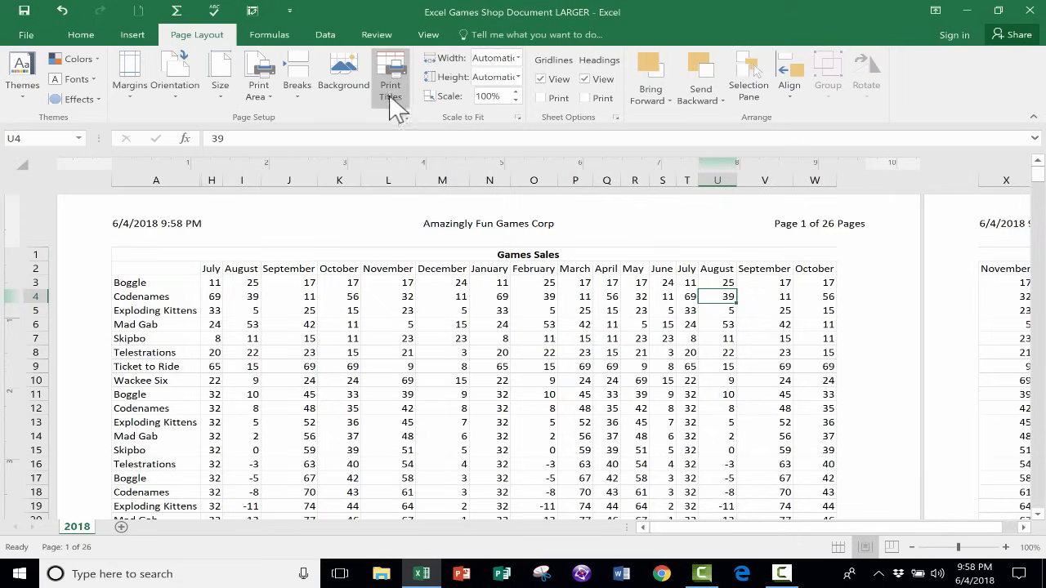
{"action": "left_click", "coordinate": [390, 73]}
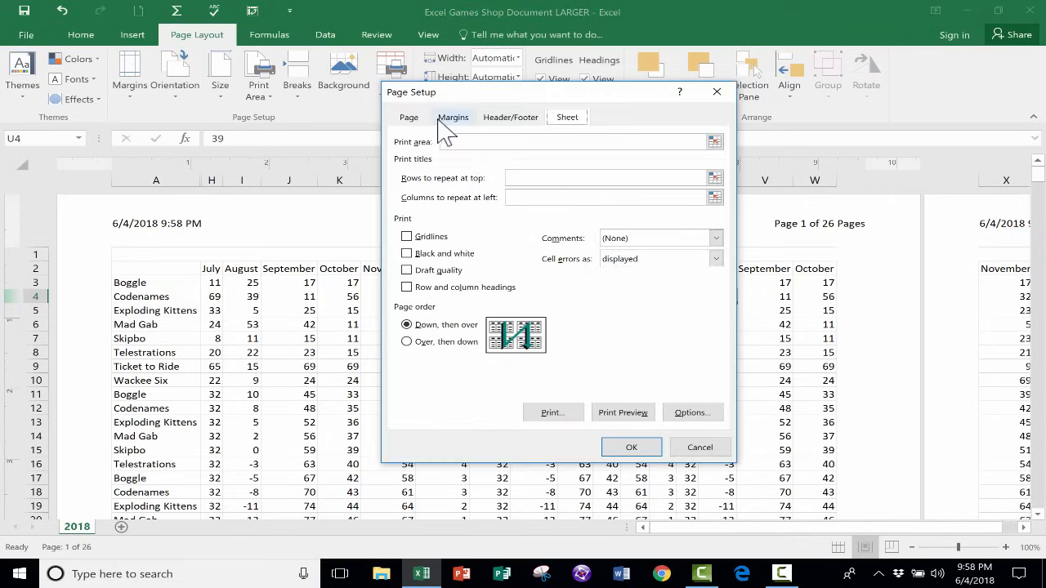
{"action": "mouse_move", "coordinate": [489, 178]}
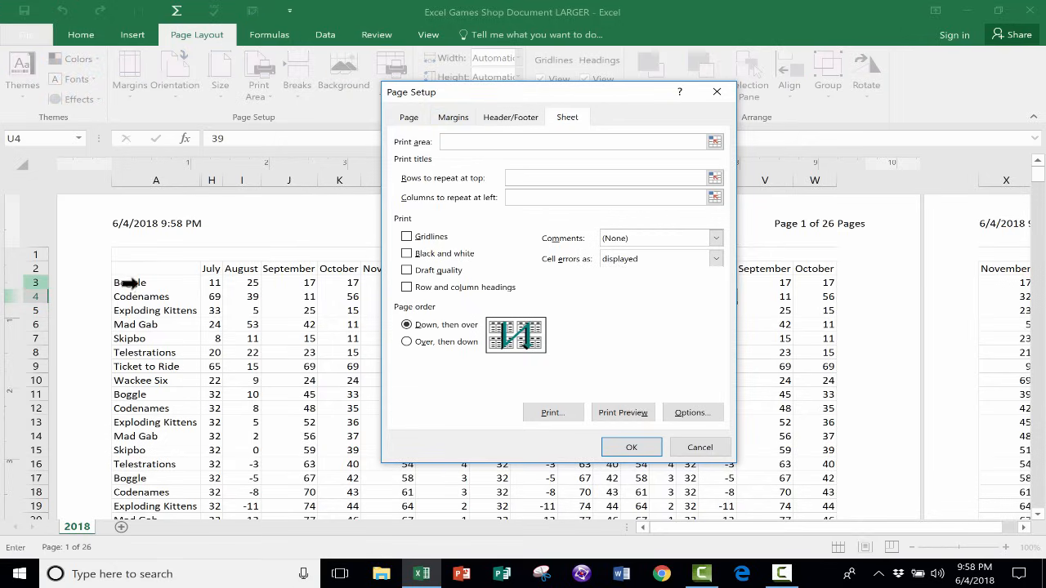
{"action": "left_click", "coordinate": [715, 177]}
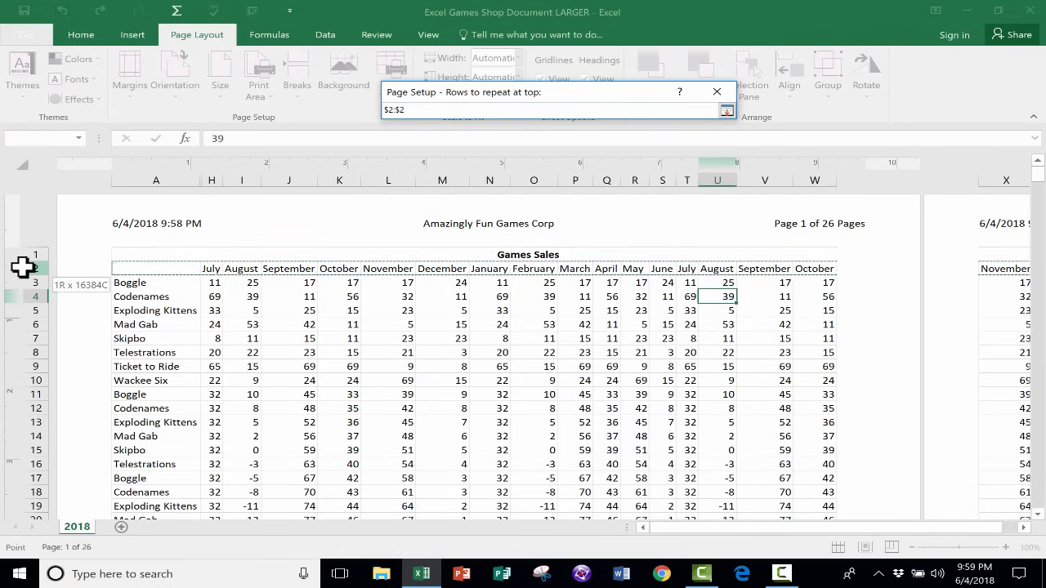
{"action": "left_click", "coordinate": [727, 111]}
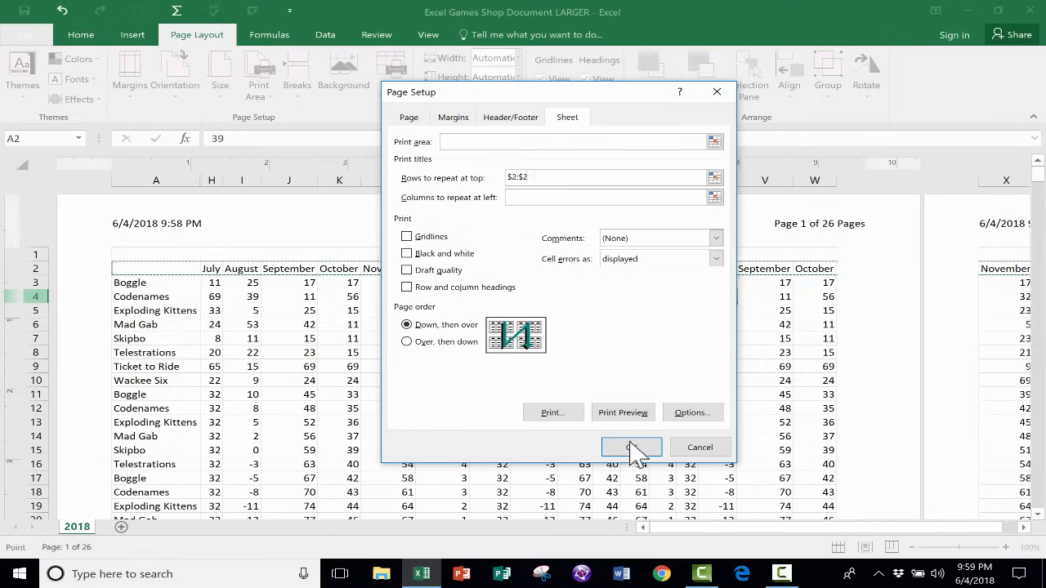
{"action": "left_click", "coordinate": [631, 447]}
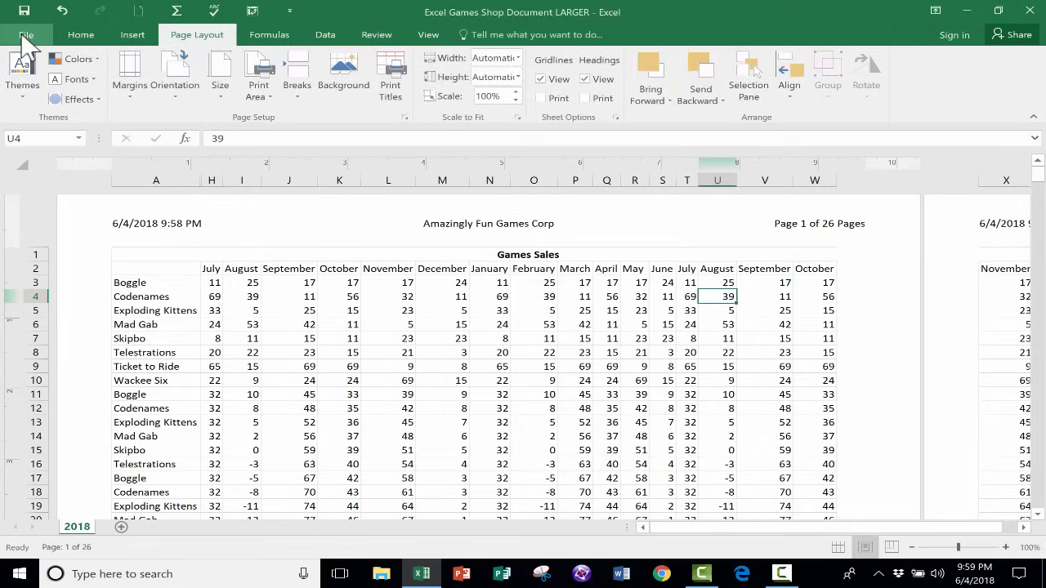
- Page through the 26-page landscape print preview of Games Sales
{"action": "left_click", "coordinate": [25, 34]}
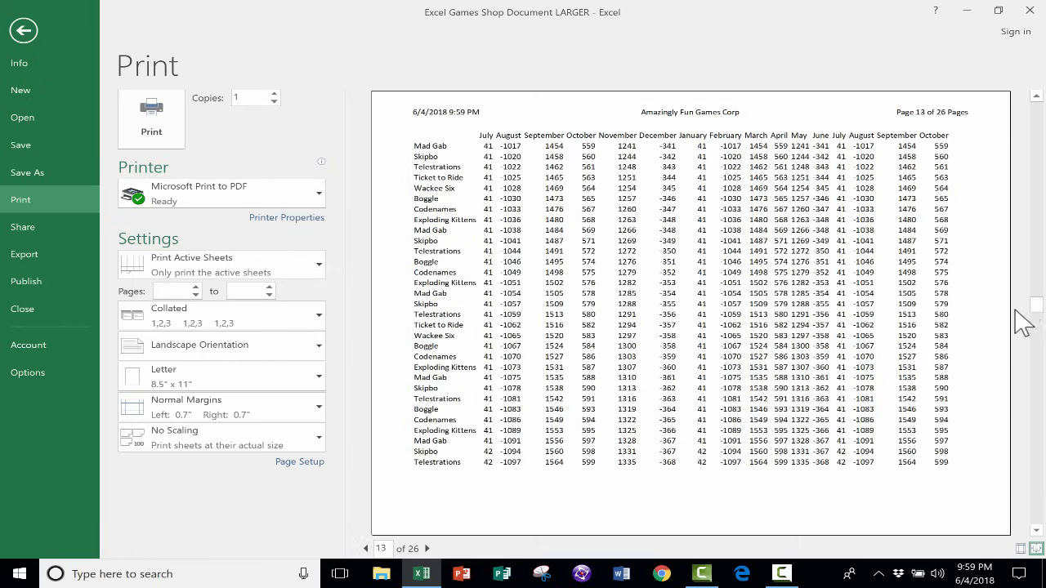
{"action": "mouse_move", "coordinate": [756, 155]}
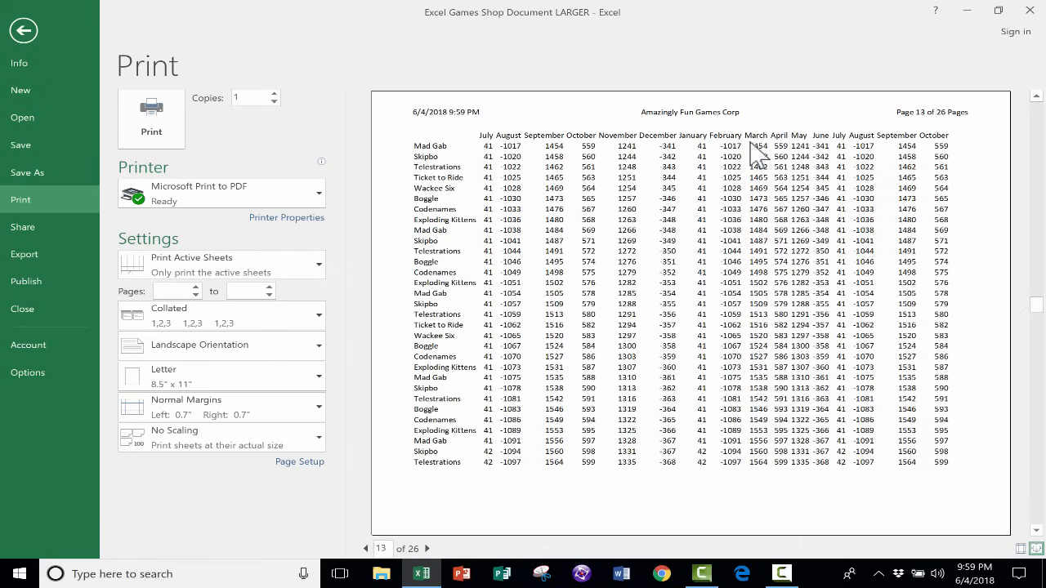
{"action": "mouse_move", "coordinate": [825, 151]}
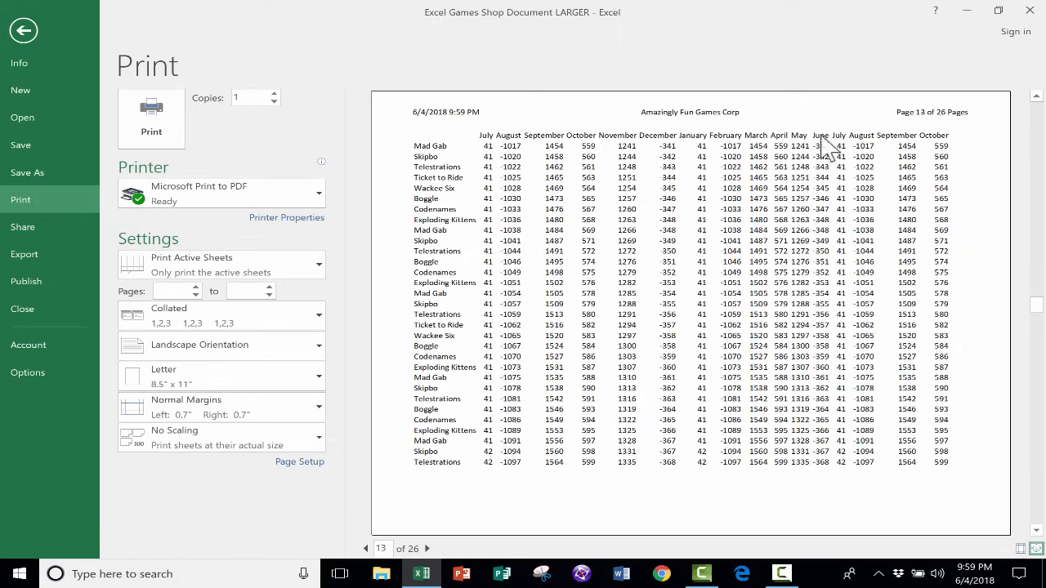
{"action": "mouse_move", "coordinate": [23, 31]}
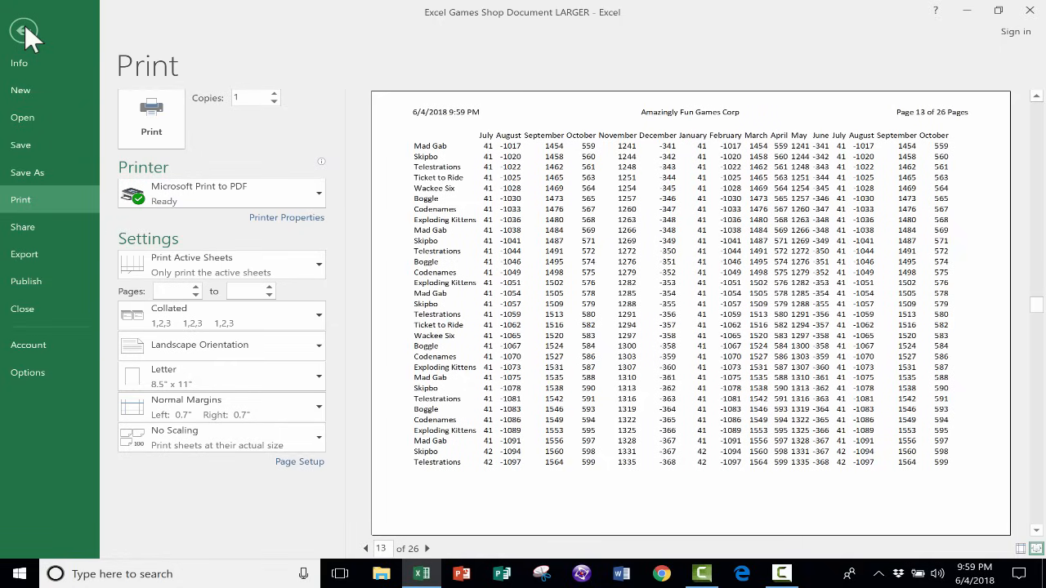
- Move between the sheet, print preview and backstage, ending on the Info page
{"action": "left_click", "coordinate": [23, 32]}
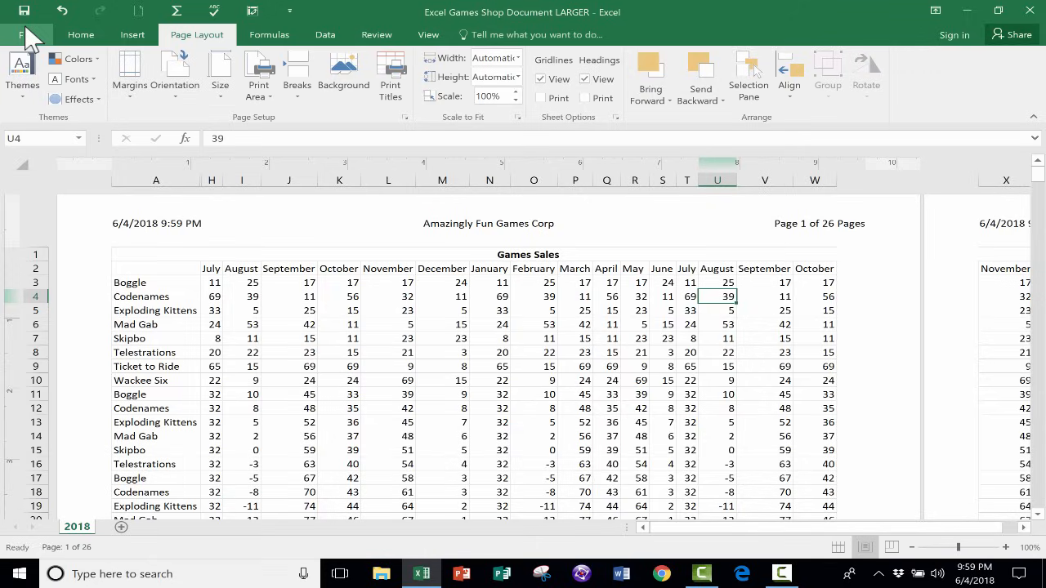
{"action": "mouse_move", "coordinate": [306, 163]}
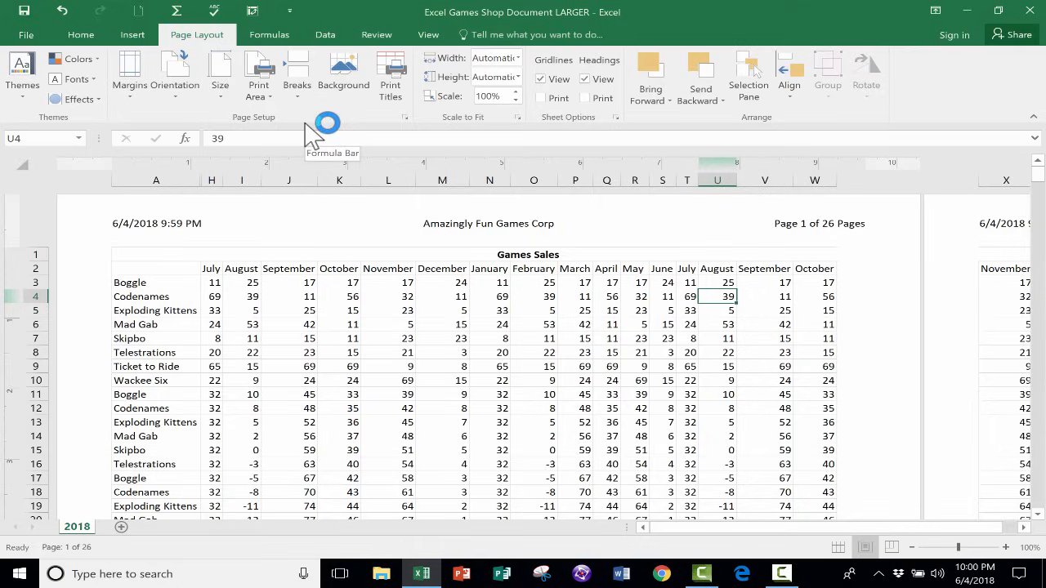
{"action": "mouse_move", "coordinate": [208, 43]}
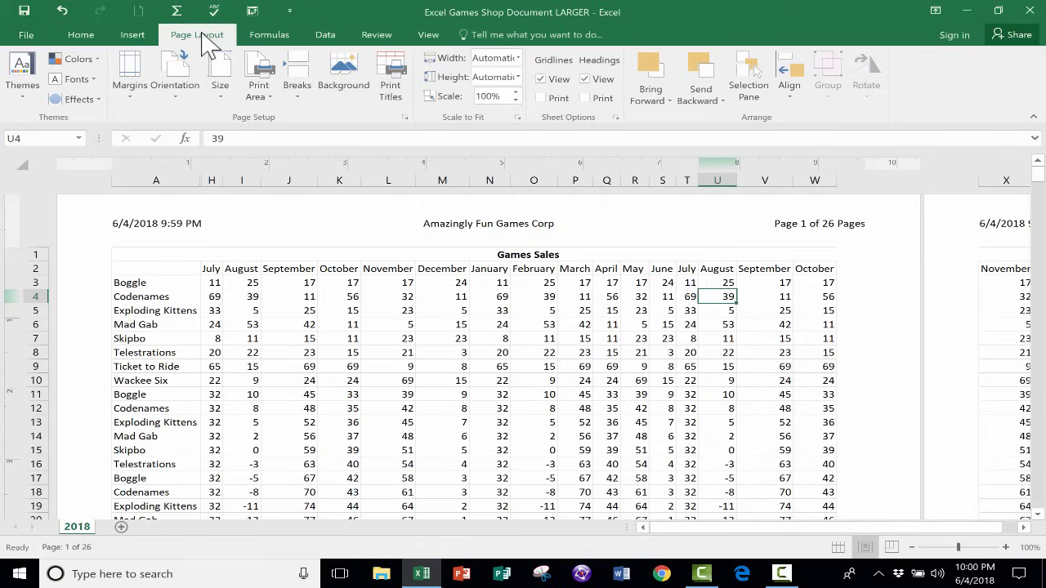
{"action": "mouse_move", "coordinate": [297, 73]}
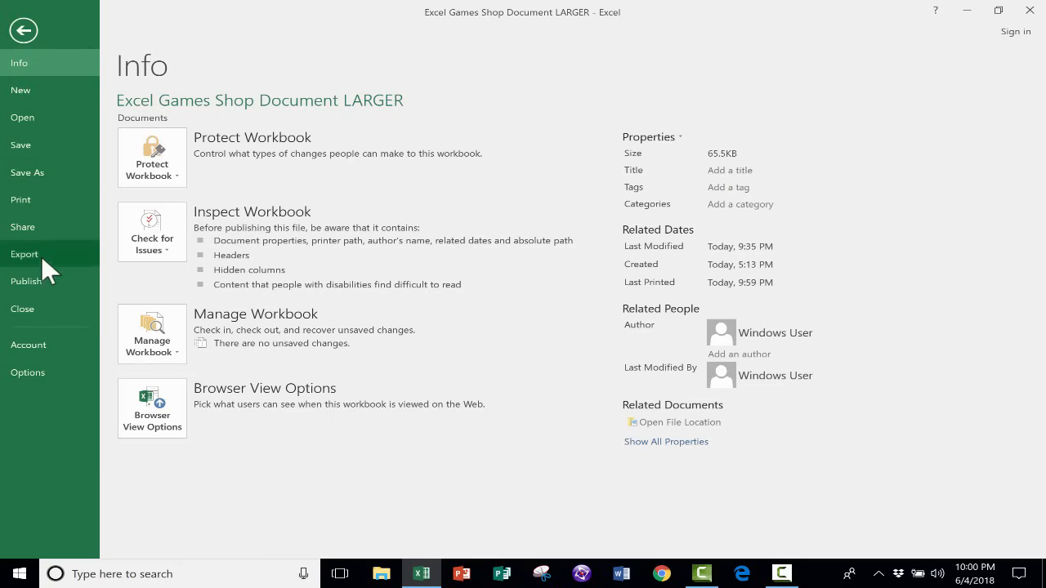
{"action": "left_click", "coordinate": [20, 199]}
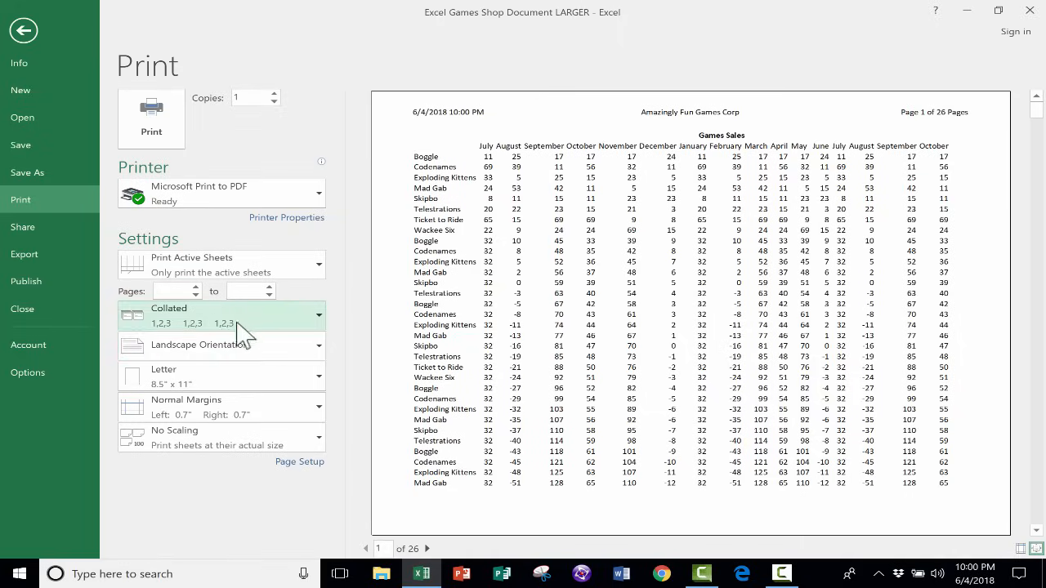
{"action": "mouse_move", "coordinate": [315, 356]}
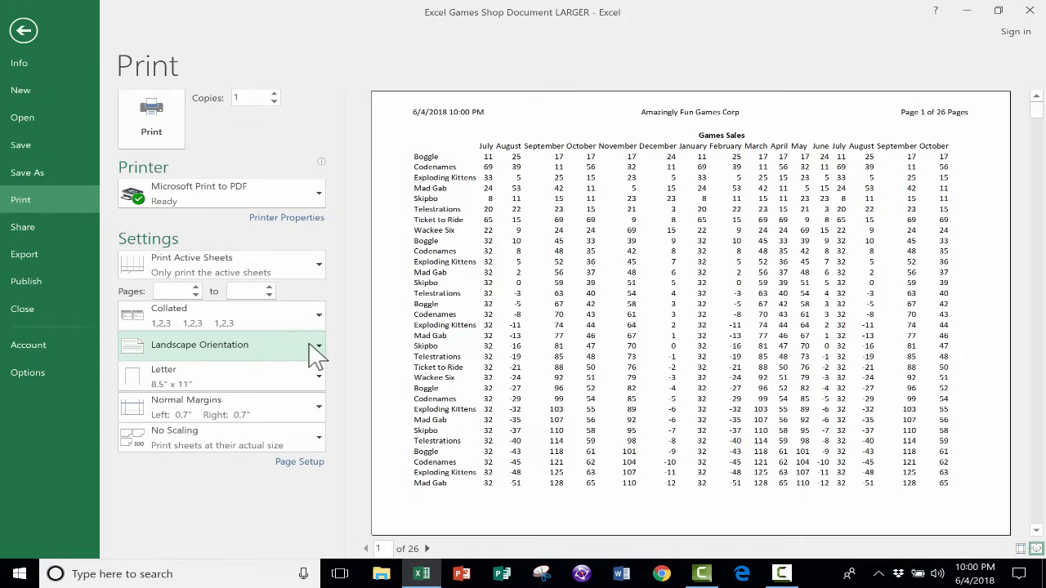
{"action": "mouse_move", "coordinate": [290, 412]}
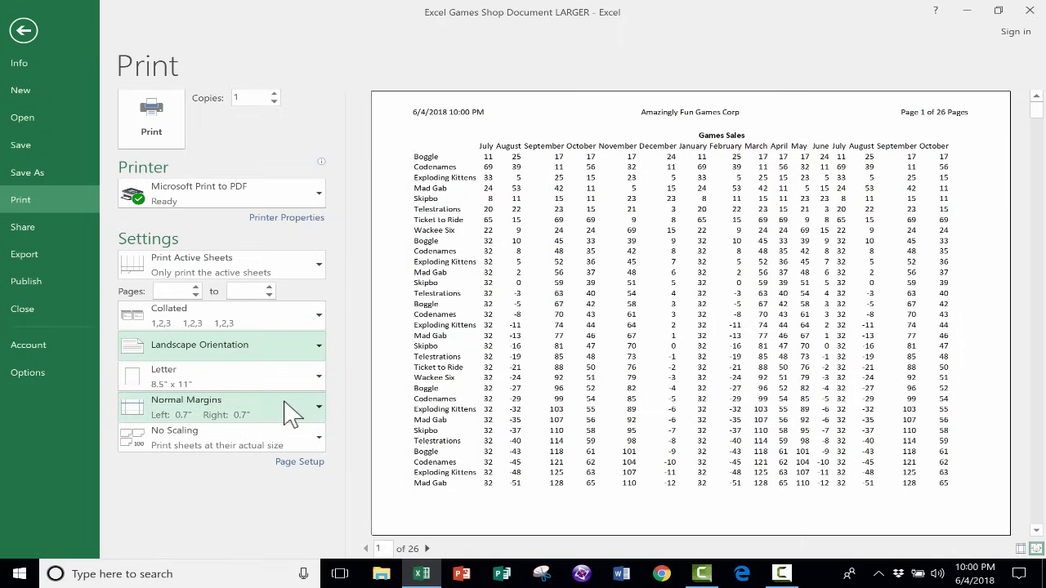
{"action": "mouse_move", "coordinate": [282, 360]}
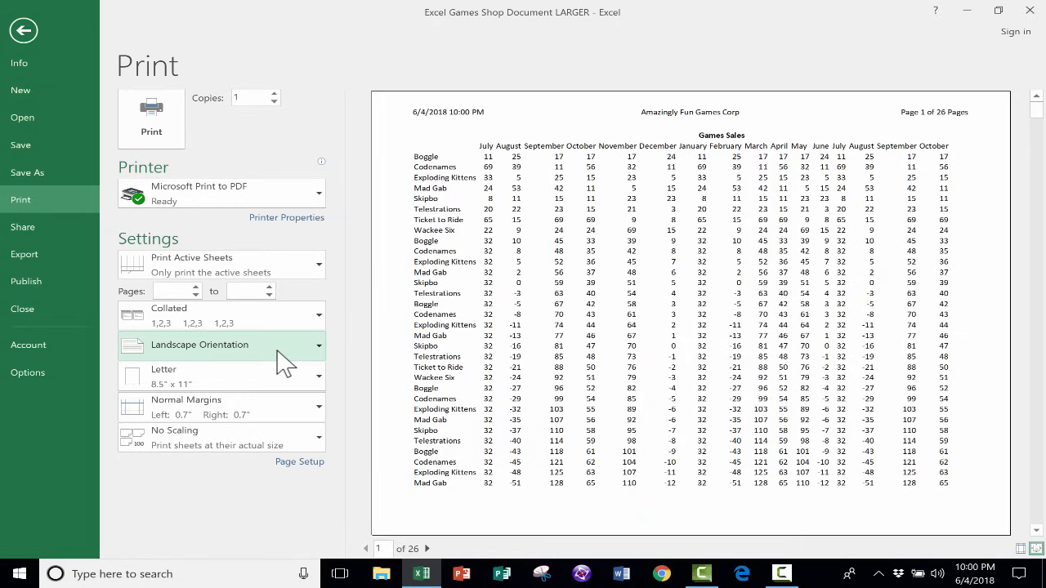
{"action": "mouse_move", "coordinate": [236, 406]}
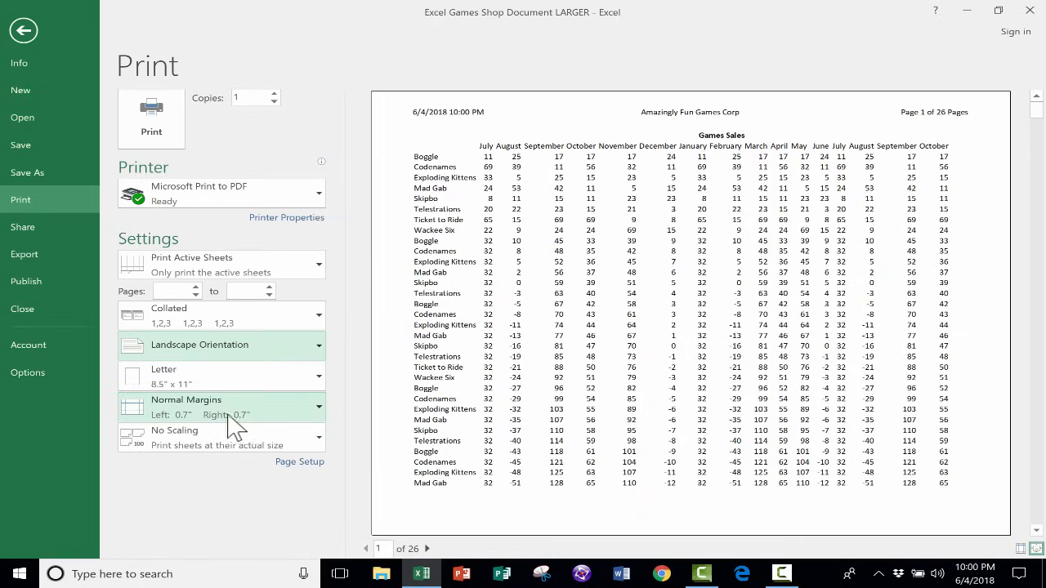
{"action": "mouse_move", "coordinate": [231, 421]}
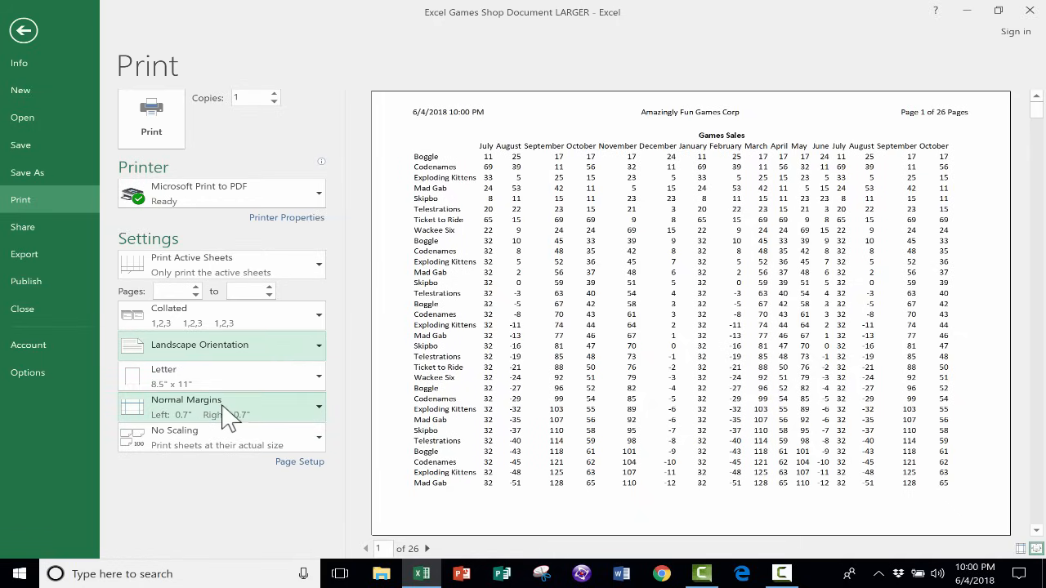
{"action": "left_click", "coordinate": [23, 29]}
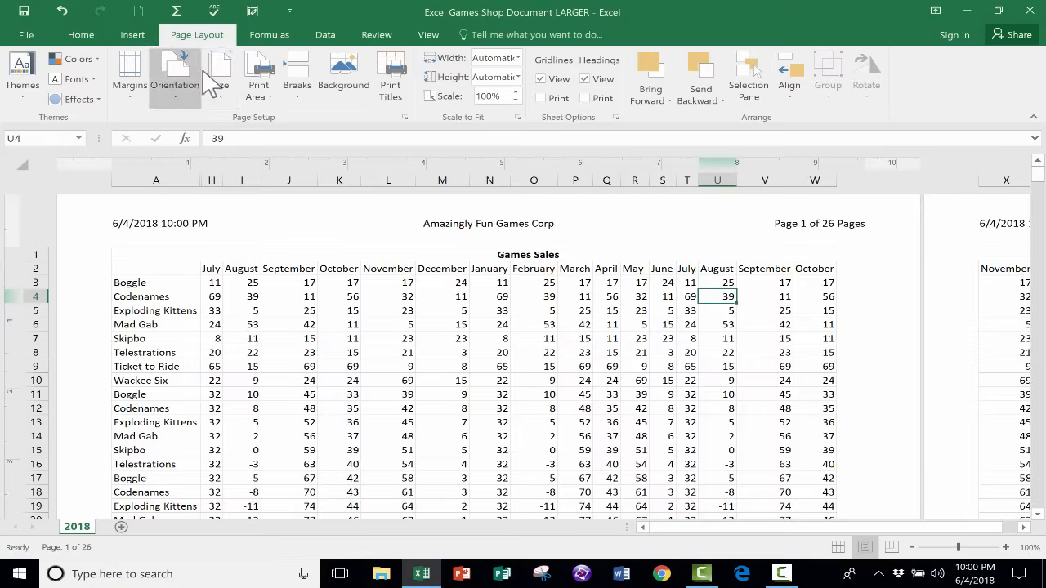
{"action": "mouse_move", "coordinate": [221, 74]}
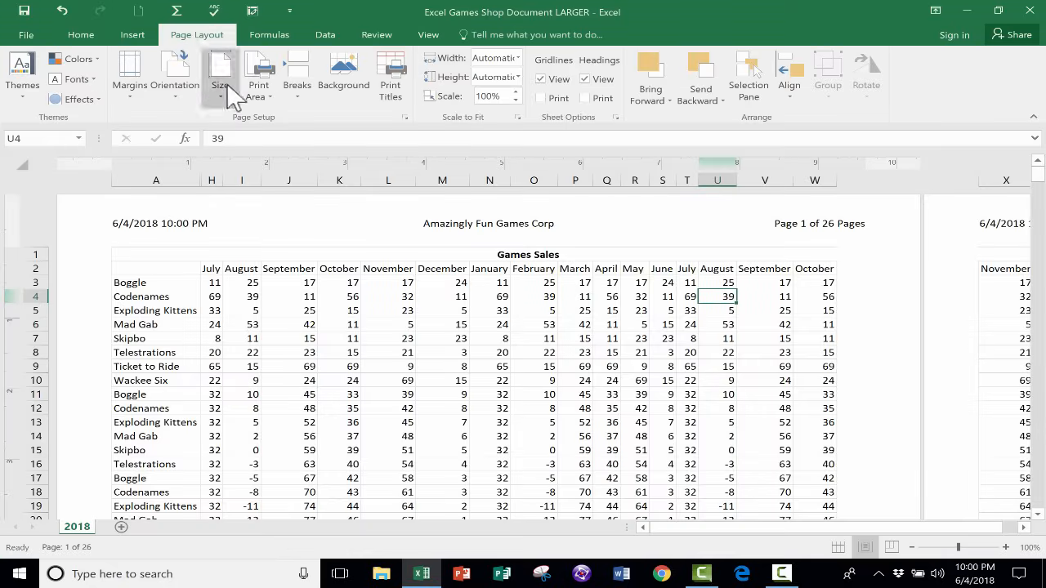
{"action": "left_click", "coordinate": [26, 35]}
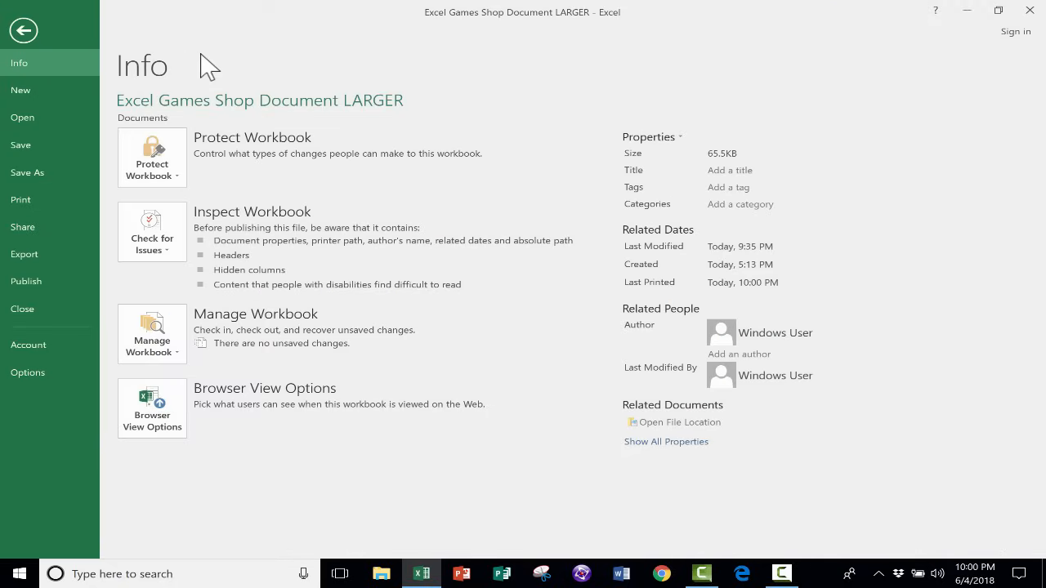
{"action": "left_click", "coordinate": [23, 29]}
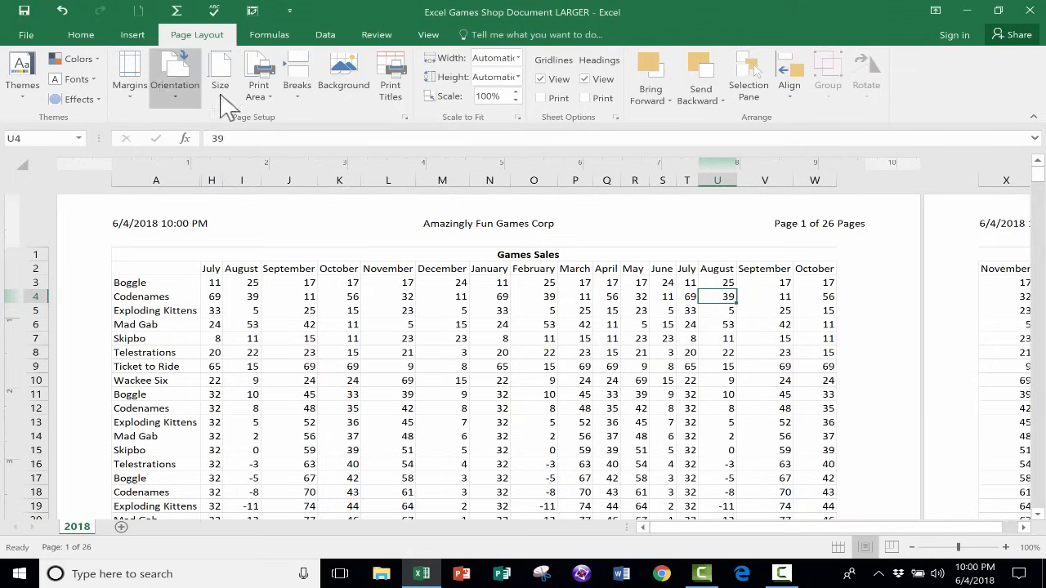
{"action": "mouse_move", "coordinate": [53, 62]}
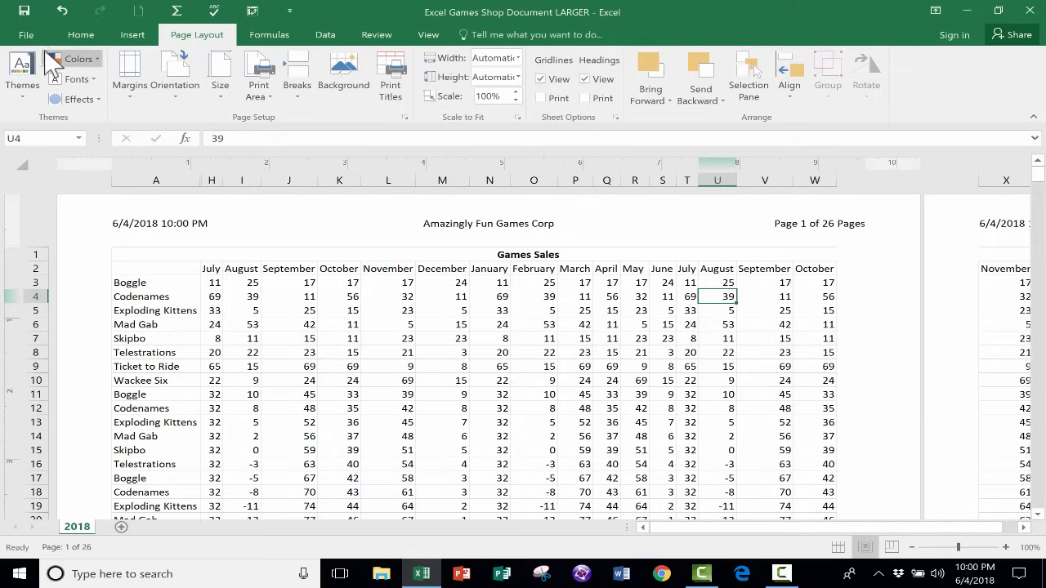
{"action": "left_click", "coordinate": [25, 34]}
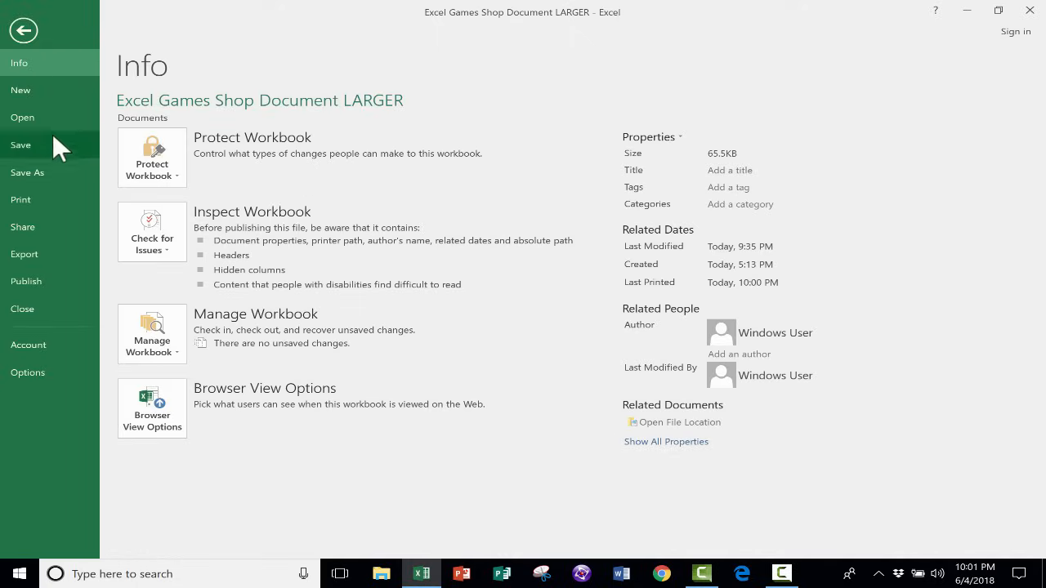
- Apply Narrow margins (0.25 inch left and right) and page back toward preview page 1
{"action": "left_click", "coordinate": [20, 199]}
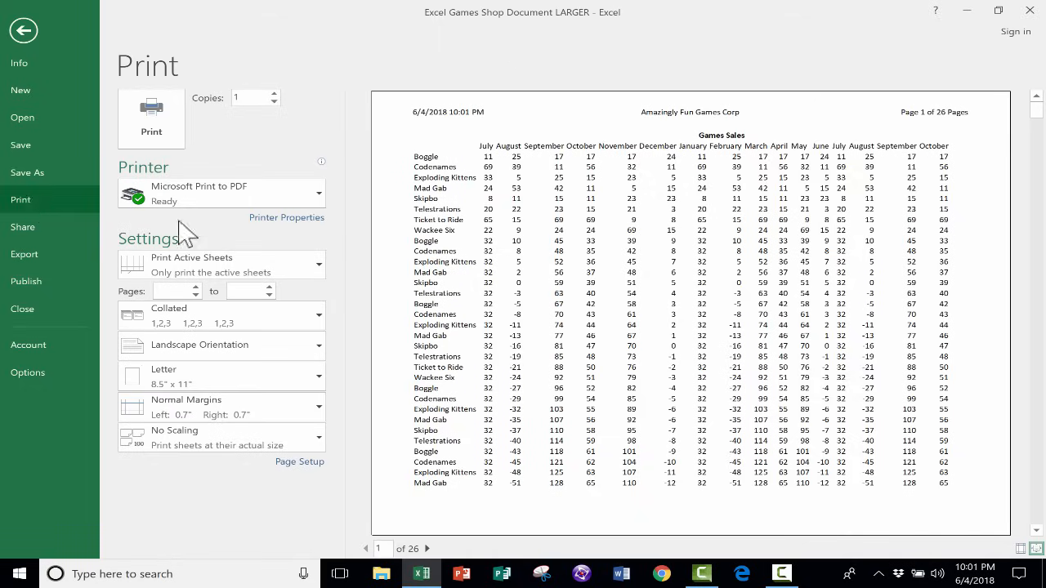
{"action": "mouse_move", "coordinate": [588, 425]}
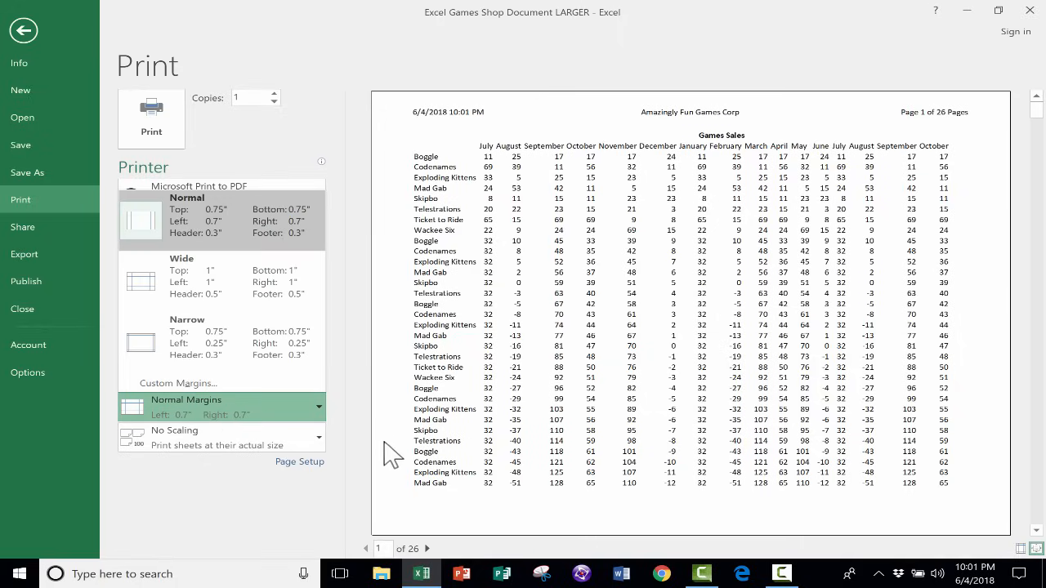
{"action": "mouse_move", "coordinate": [683, 503]}
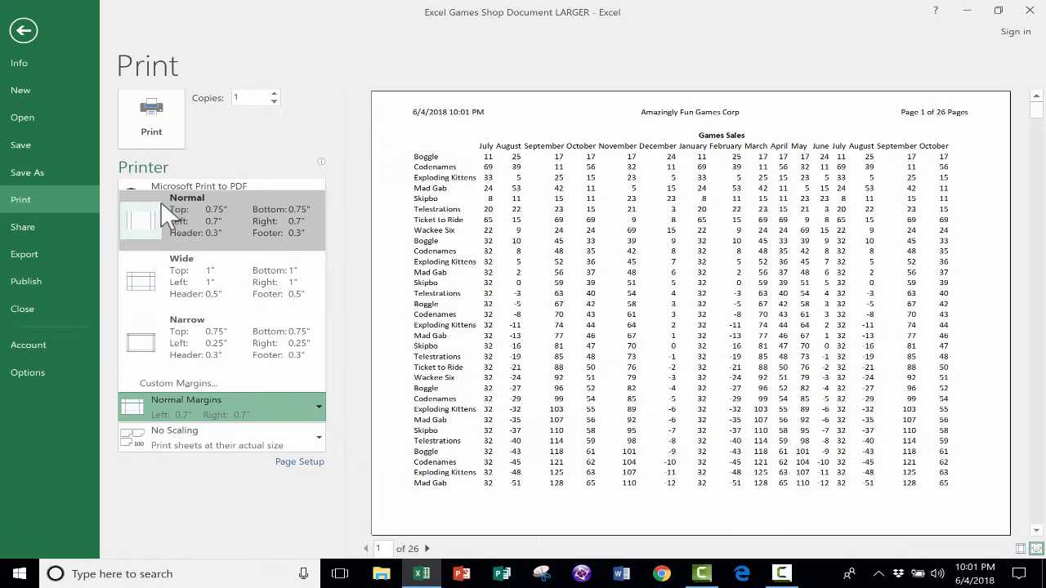
{"action": "mouse_move", "coordinate": [187, 342]}
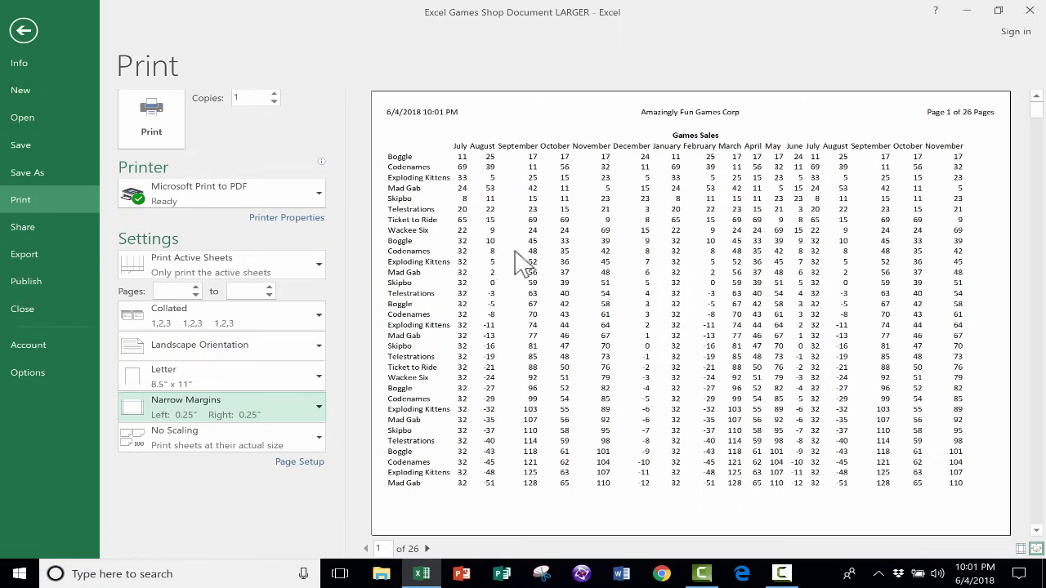
{"action": "mouse_move", "coordinate": [527, 457]}
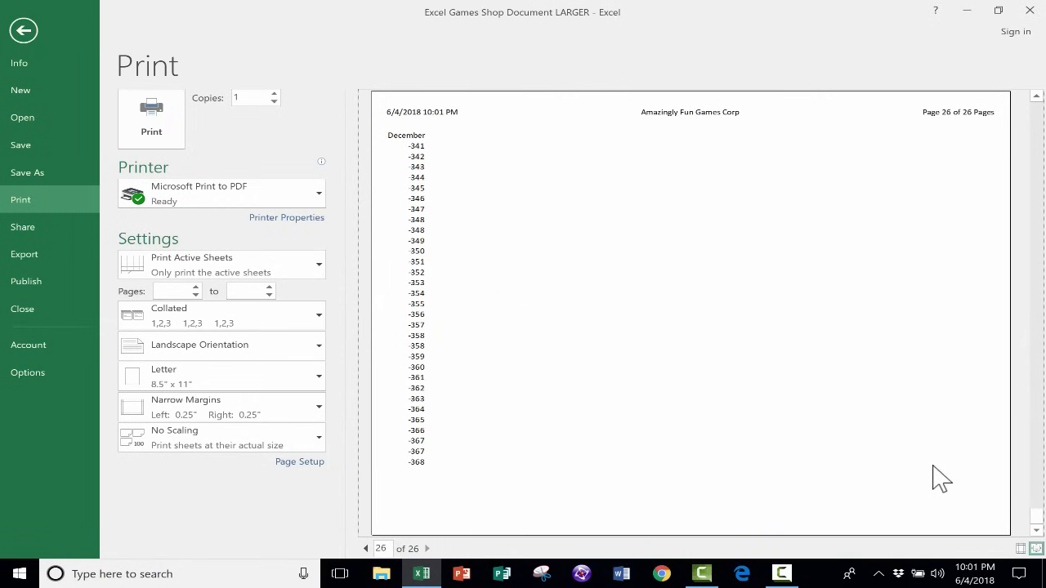
{"action": "mouse_move", "coordinate": [437, 174]}
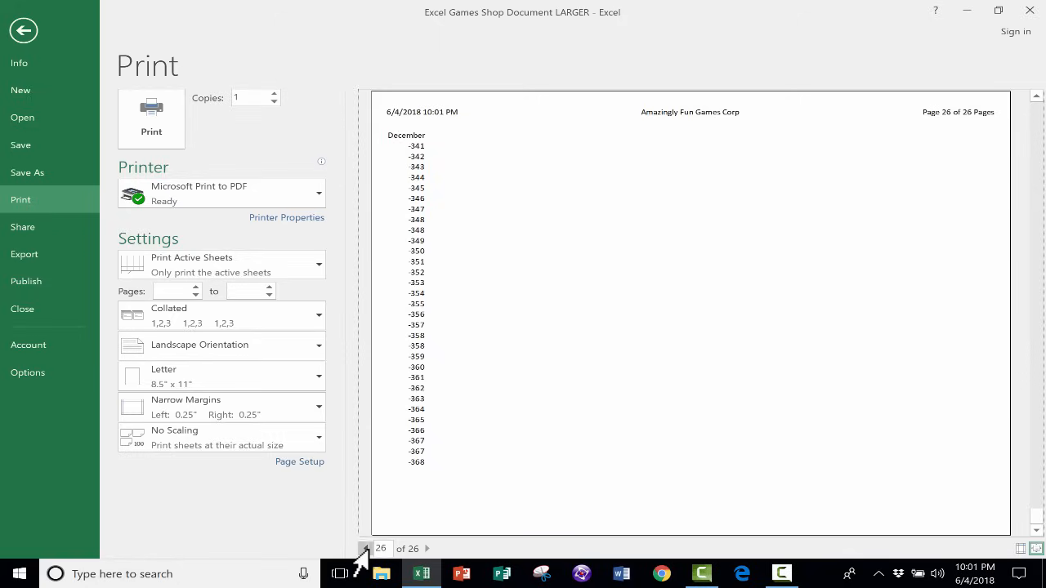
{"action": "left_click", "coordinate": [366, 549]}
{"action": "type", "text": "1"}
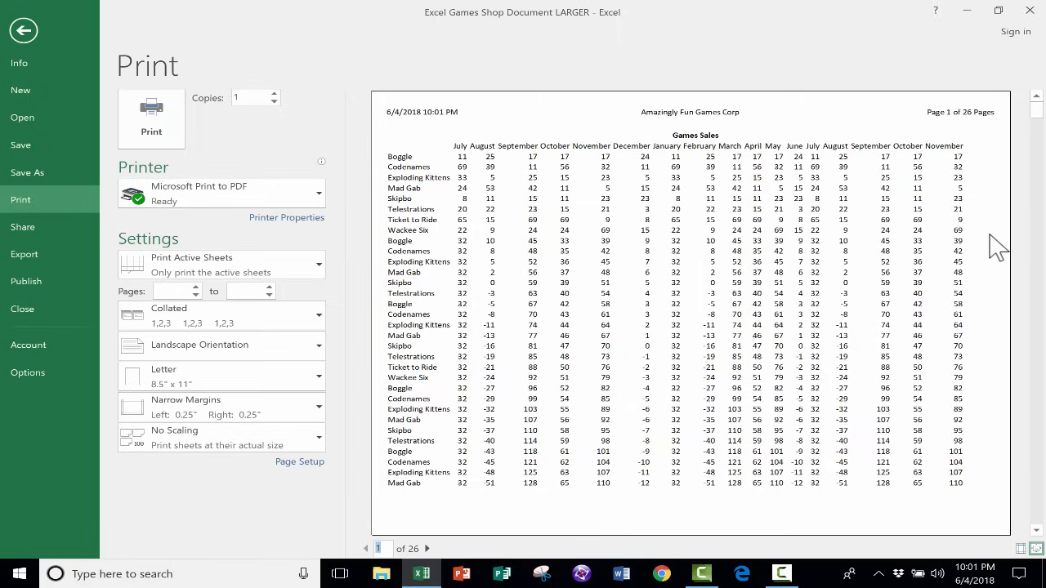
{"action": "mouse_move", "coordinate": [739, 188]}
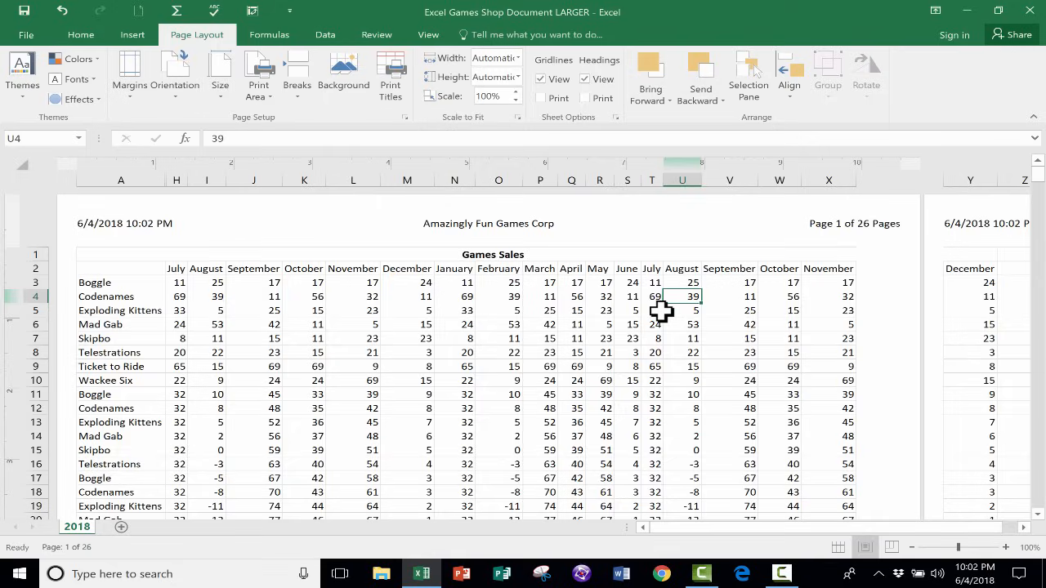
{"action": "mouse_move", "coordinate": [811, 430]}
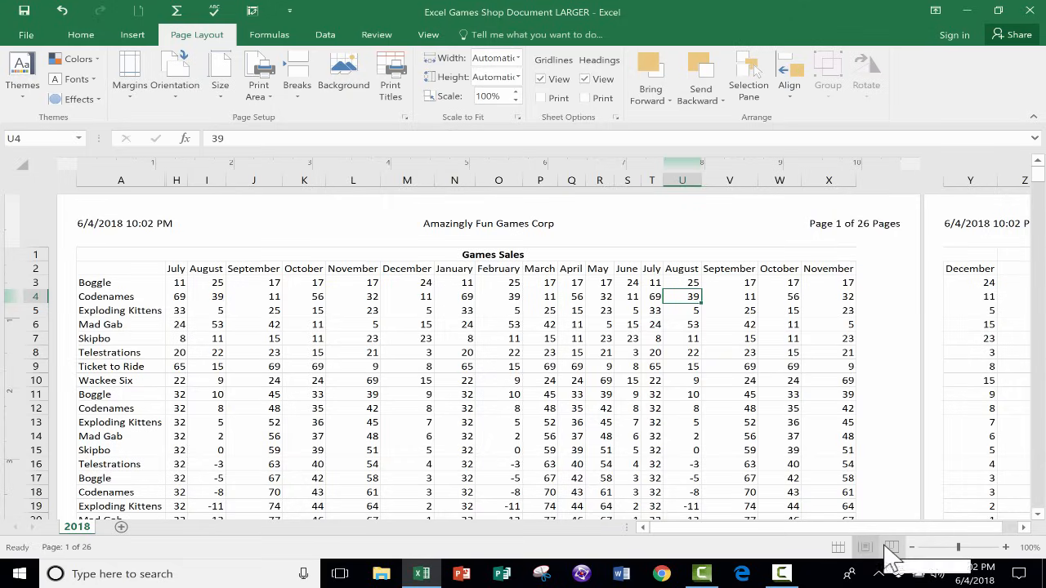
{"action": "mouse_move", "coordinate": [891, 547]}
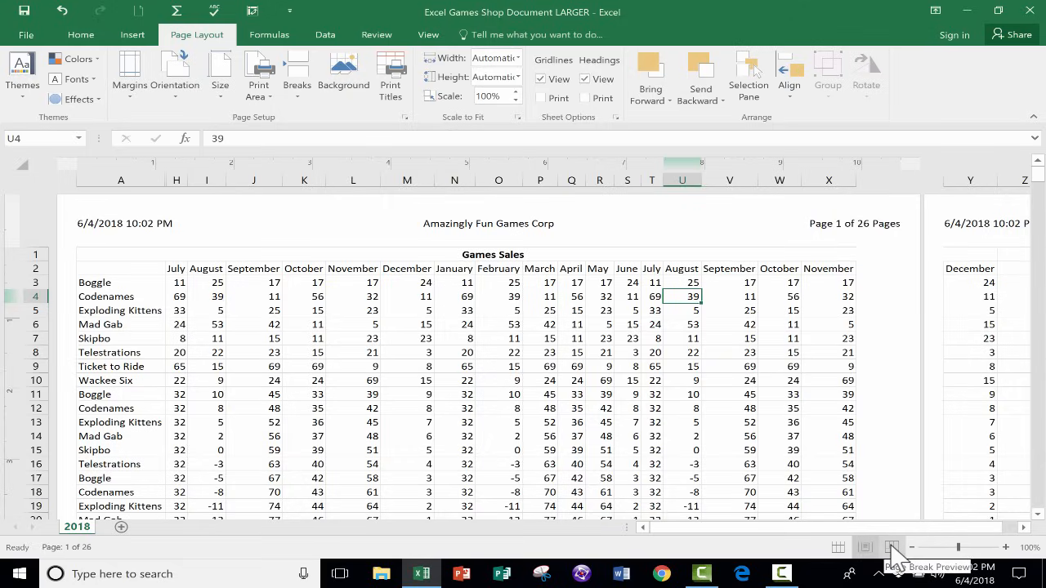
- Show the Games Sales sheet in Page Break Preview, zoomed out to see page boundaries
{"action": "left_click", "coordinate": [892, 547]}
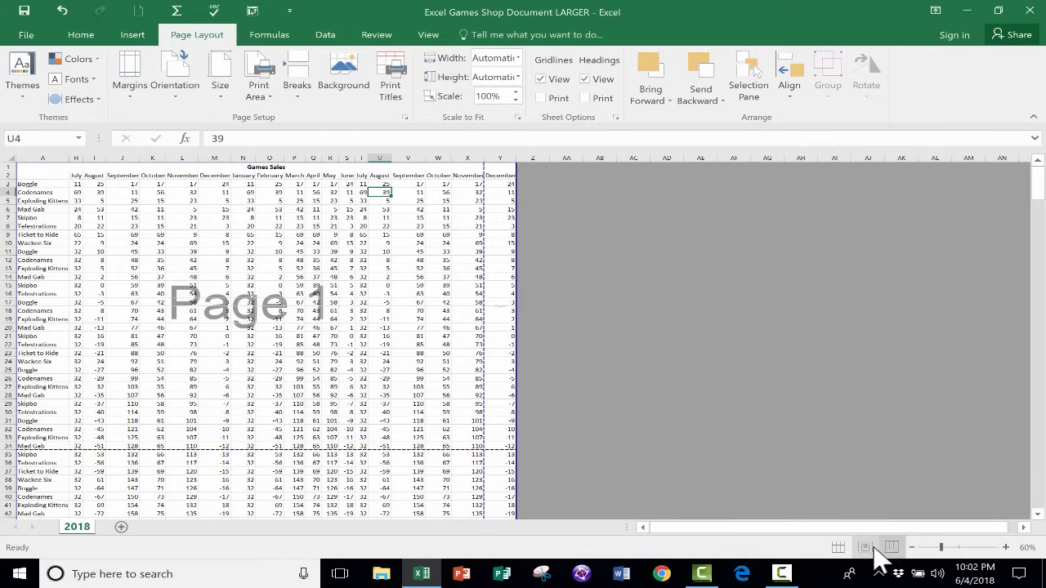
{"action": "left_click", "coordinate": [864, 547]}
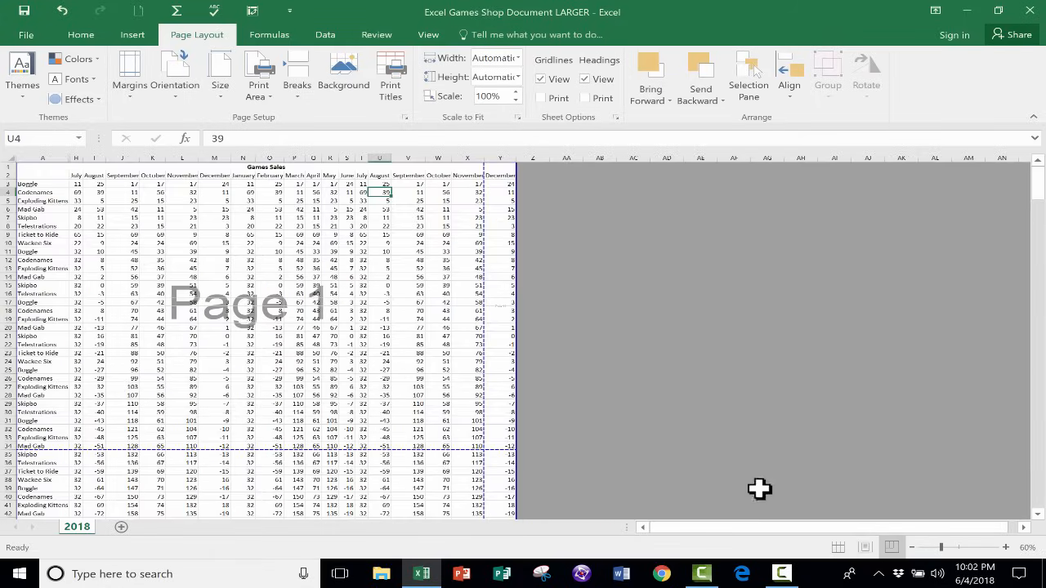
{"action": "mouse_move", "coordinate": [514, 276]}
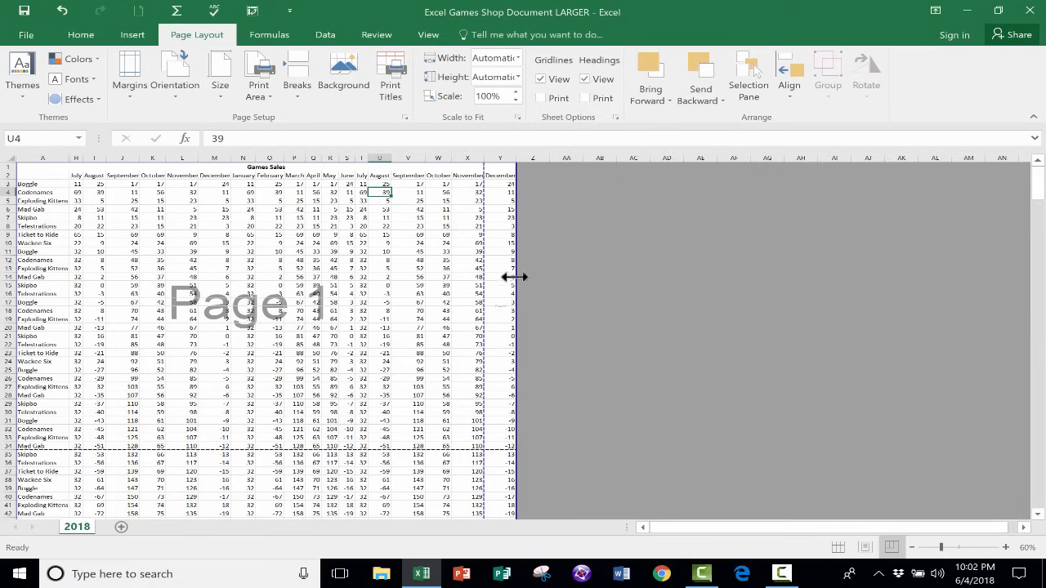
{"action": "mouse_move", "coordinate": [537, 262]}
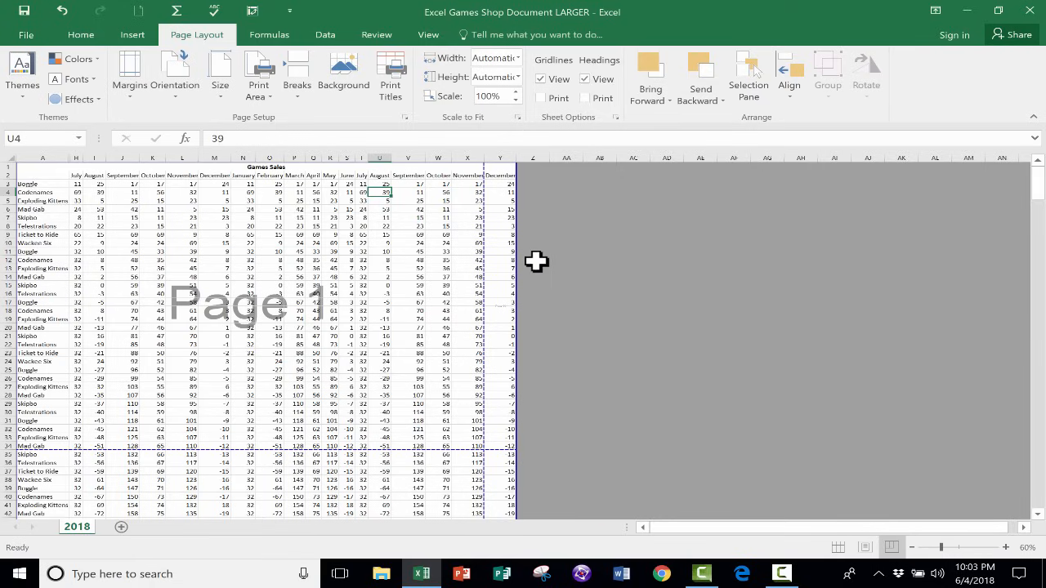
{"action": "mouse_move", "coordinate": [943, 555]}
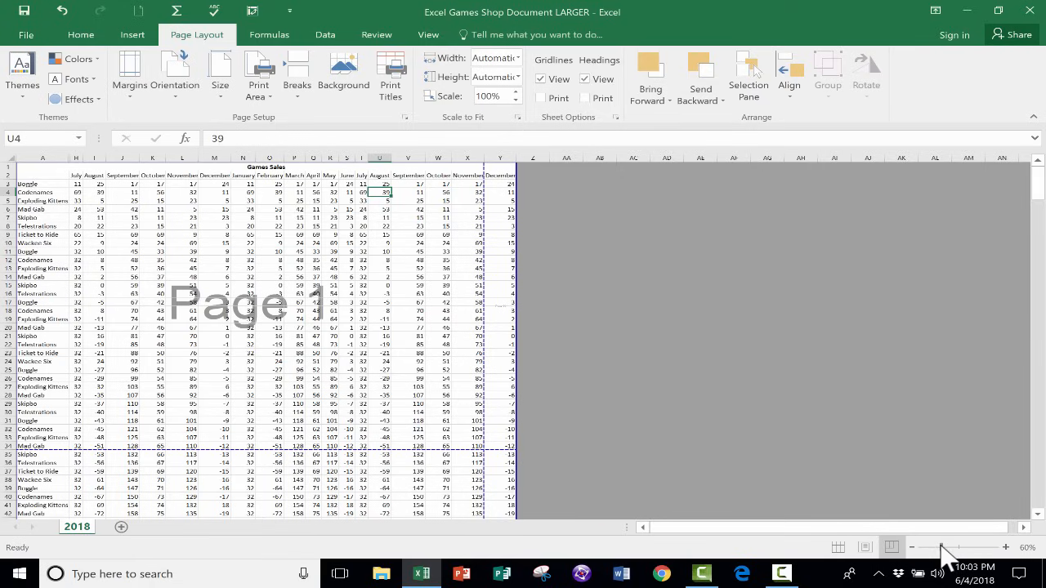
{"action": "left_click", "coordinate": [984, 547]}
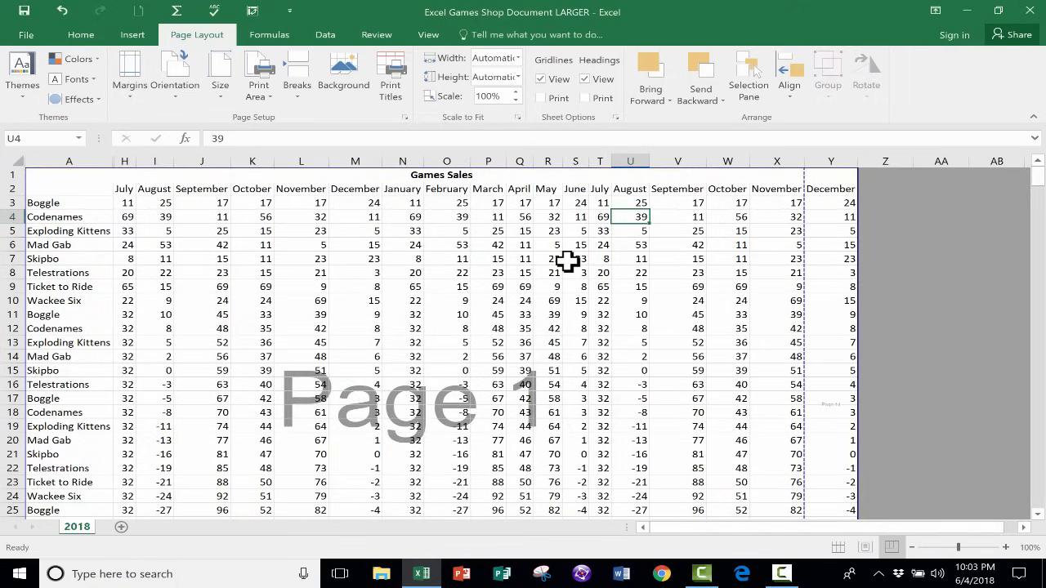
{"action": "scroll", "scroll_direction": "down", "scroll_amount": 3}
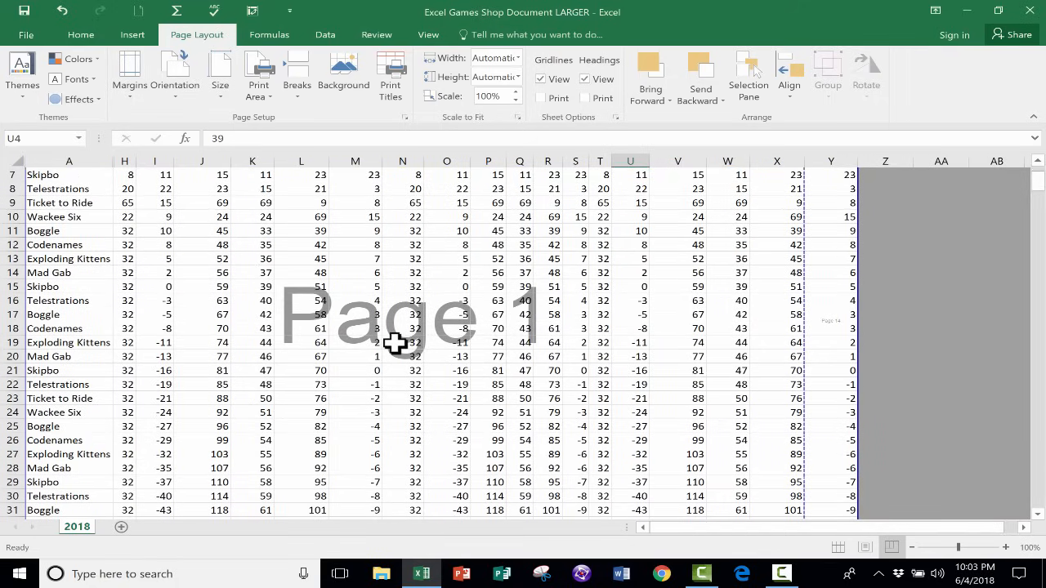
{"action": "scroll", "scroll_direction": "down", "scroll_amount": 3}
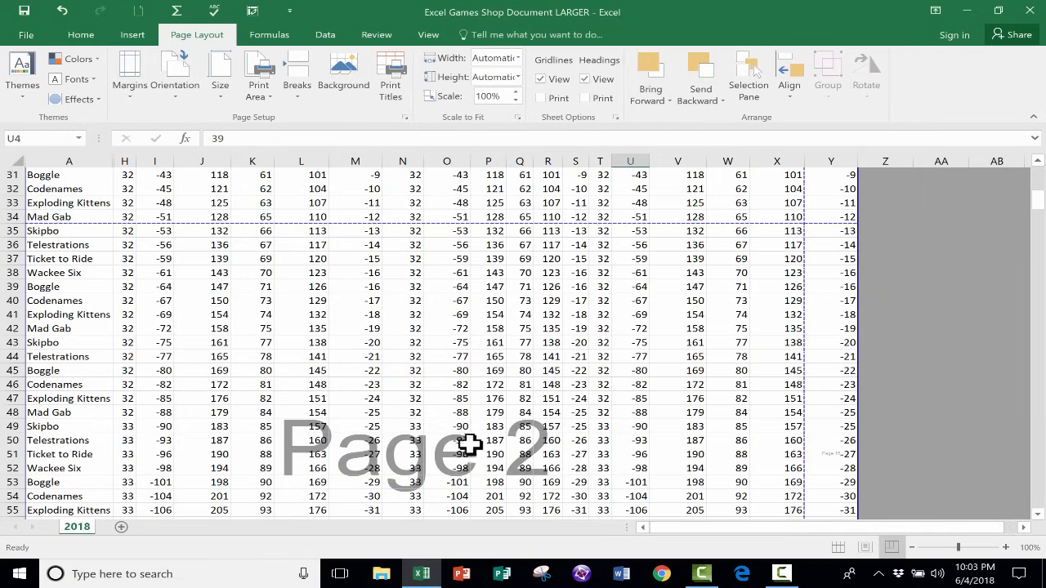
{"action": "scroll", "scroll_direction": "down", "scroll_amount": 3}
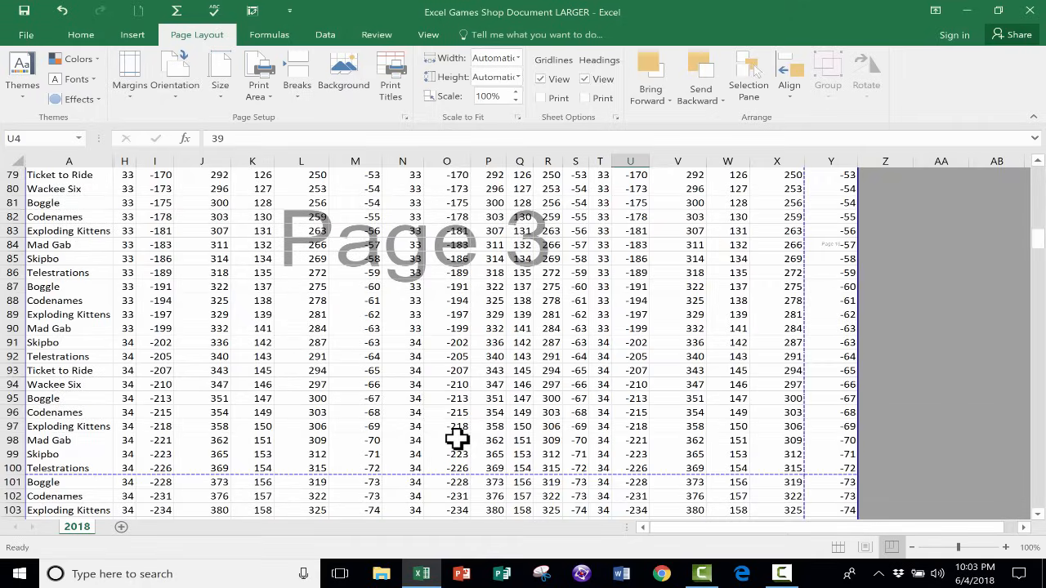
{"action": "scroll", "scroll_direction": "up", "scroll_amount": 3}
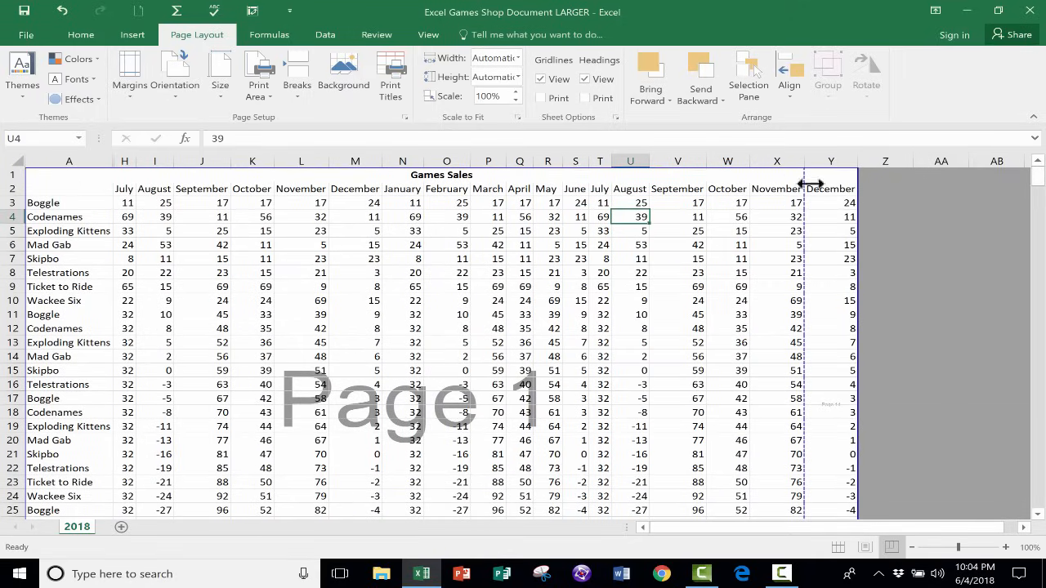
{"action": "mouse_move", "coordinate": [841, 231]}
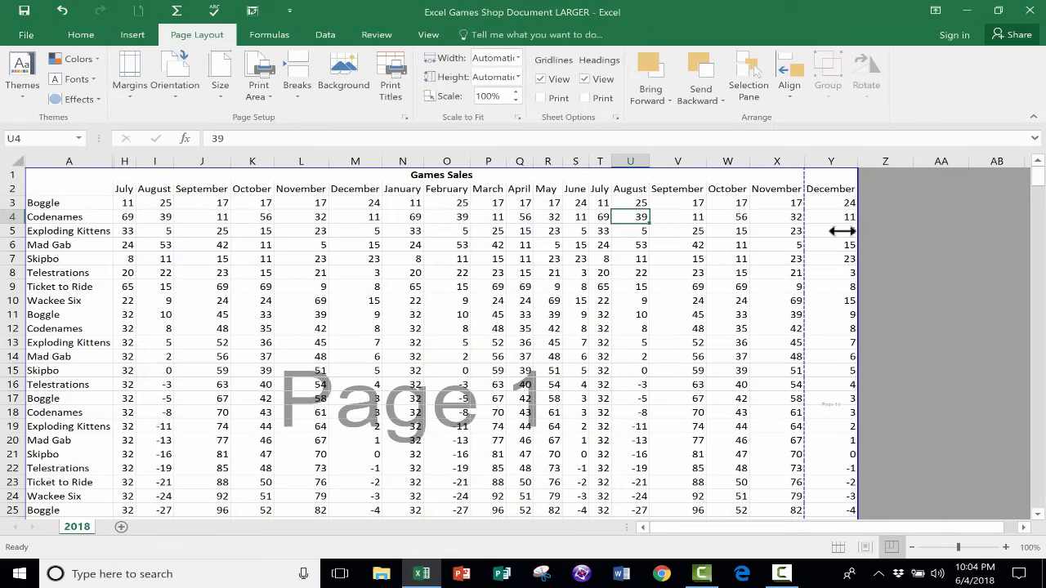
{"action": "mouse_move", "coordinate": [847, 425]}
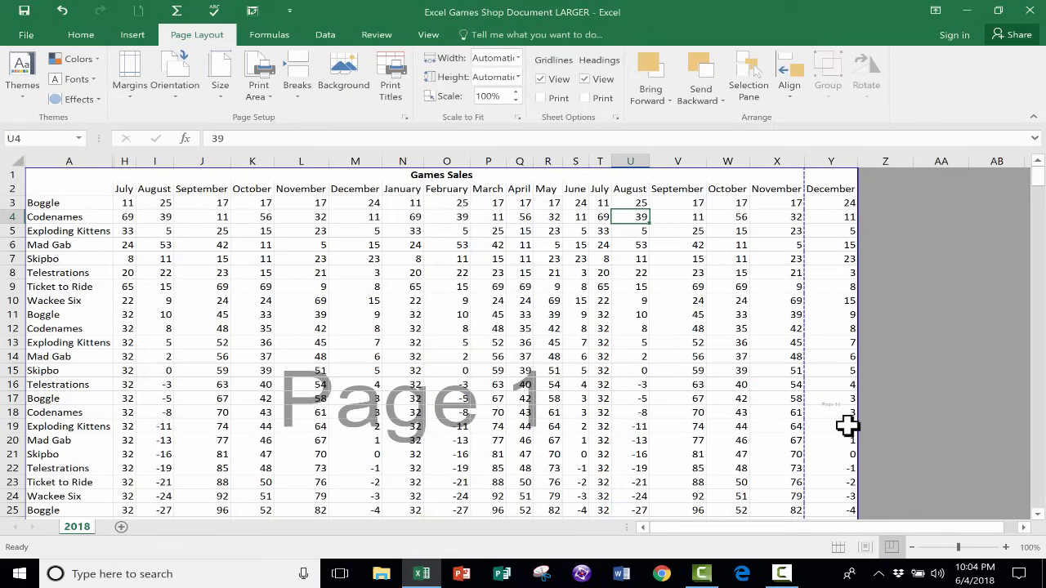
{"action": "mouse_move", "coordinate": [833, 334]}
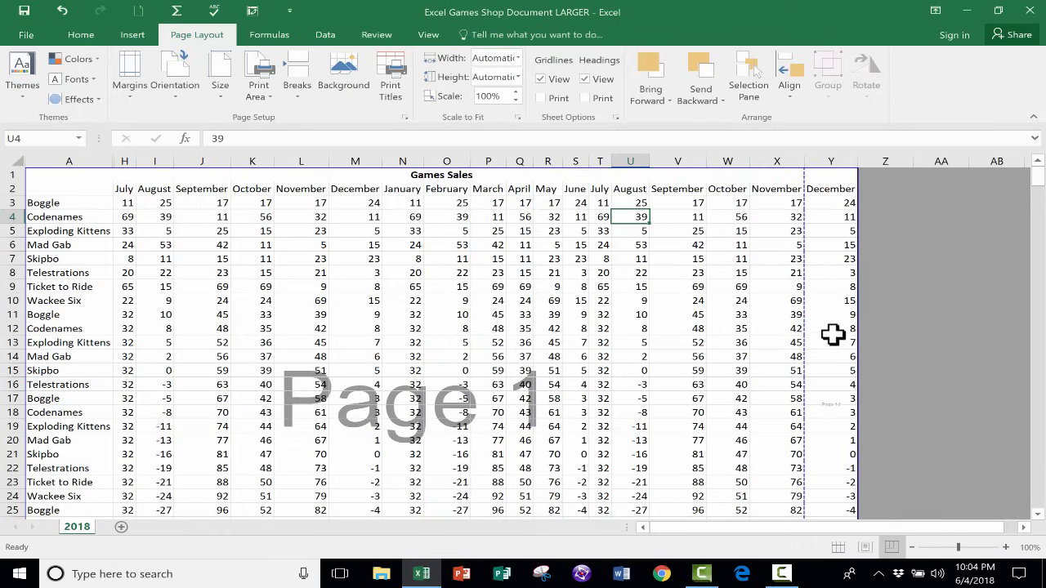
{"action": "mouse_move", "coordinate": [892, 546]}
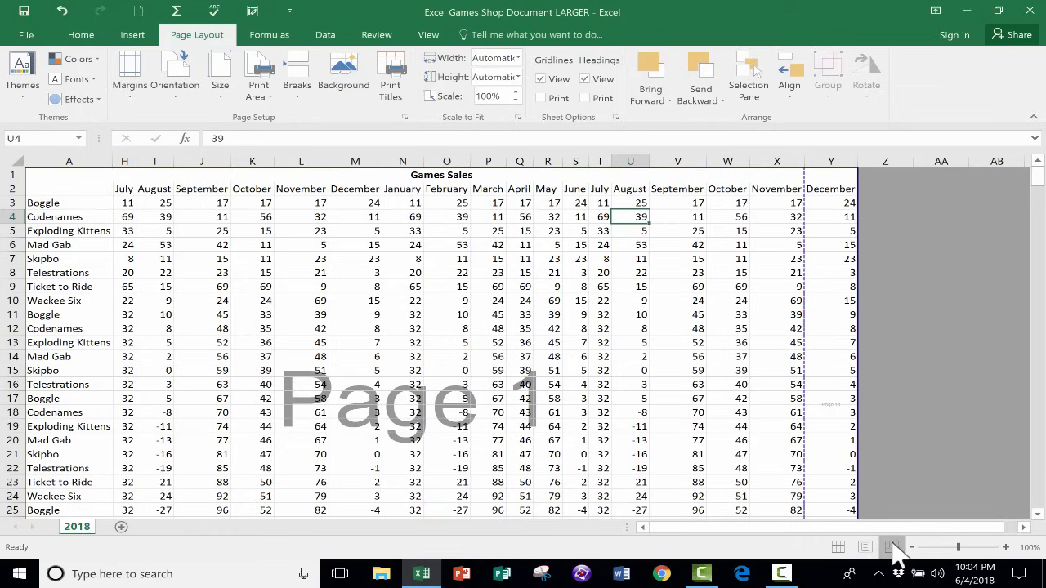
{"action": "mouse_move", "coordinate": [893, 546]}
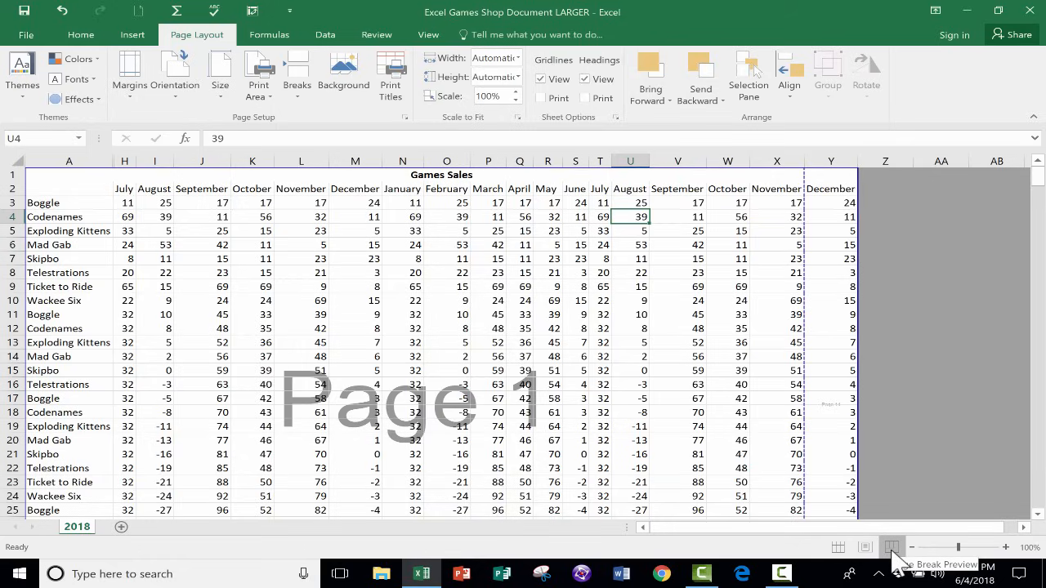
{"action": "mouse_move", "coordinate": [857, 373]}
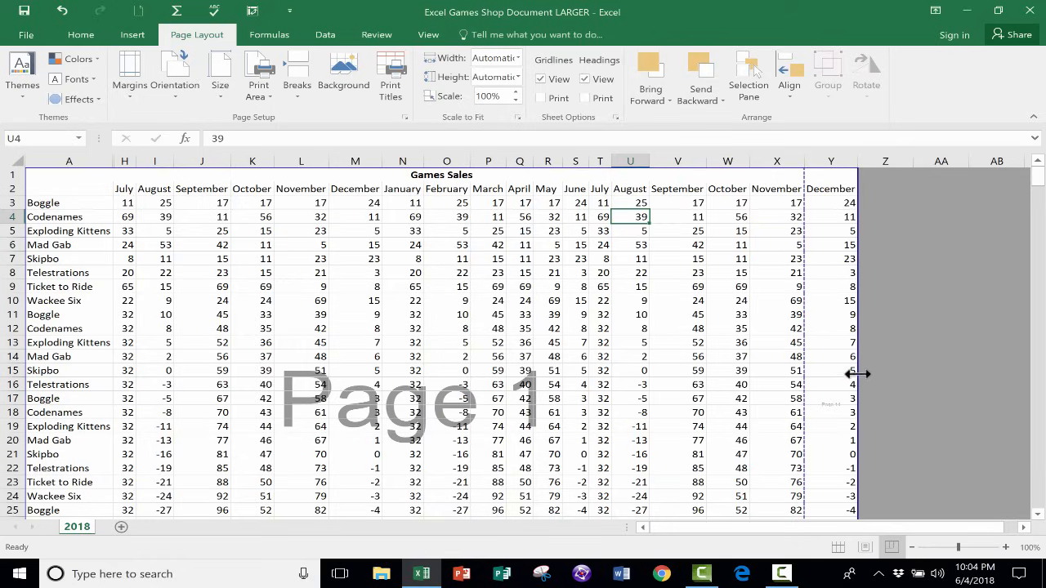
{"action": "mouse_move", "coordinate": [852, 180]}
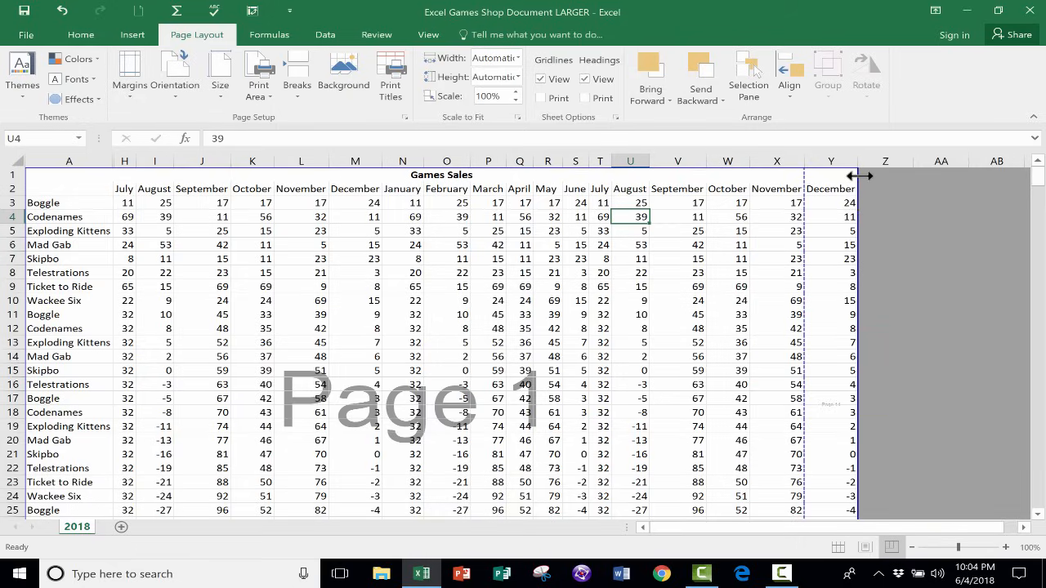
{"action": "mouse_move", "coordinate": [862, 260]}
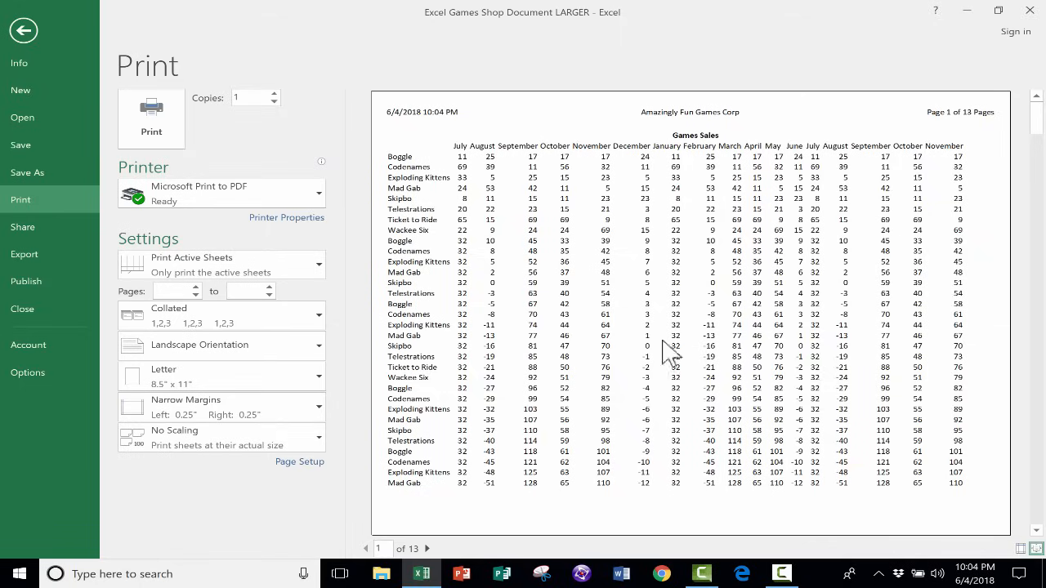
{"action": "mouse_move", "coordinate": [476, 511]}
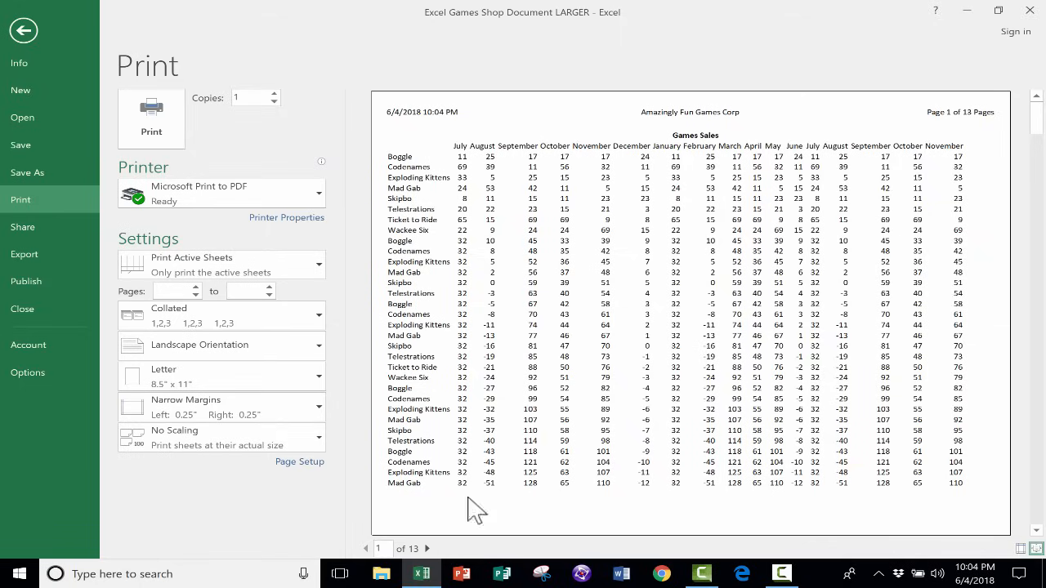
{"action": "mouse_move", "coordinate": [886, 423]}
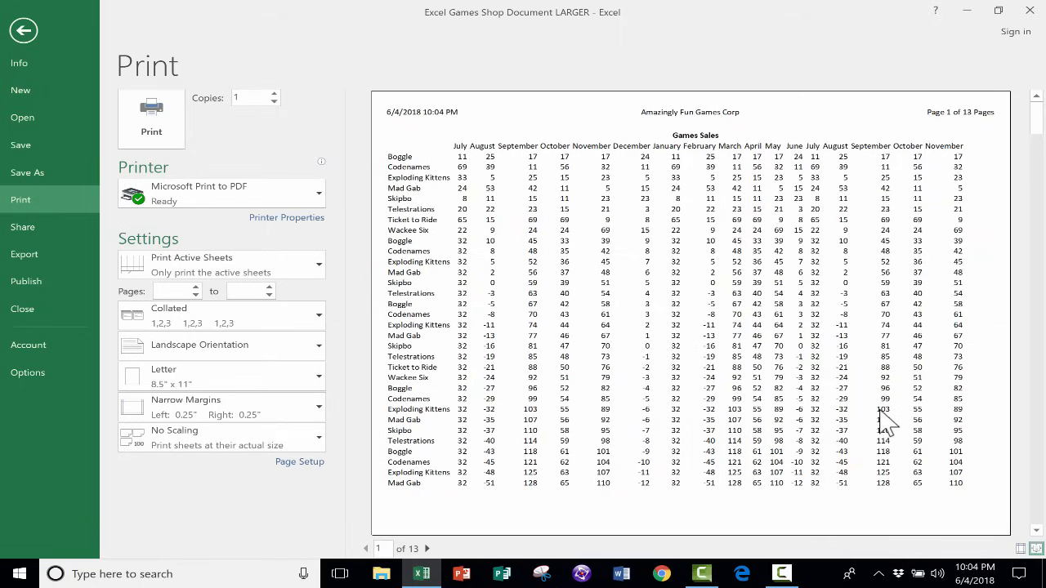
- Page forward to page 7 of the 13-page landscape print preview
{"action": "left_click", "coordinate": [426, 548]}
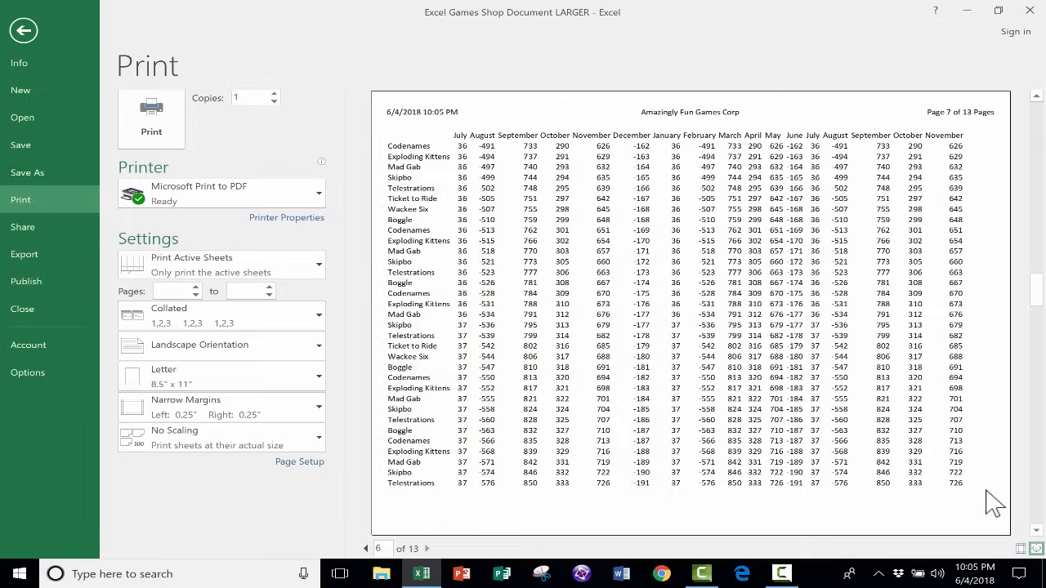
- Leave the print preview and return to the Games Sales sheet
{"action": "left_click", "coordinate": [23, 29]}
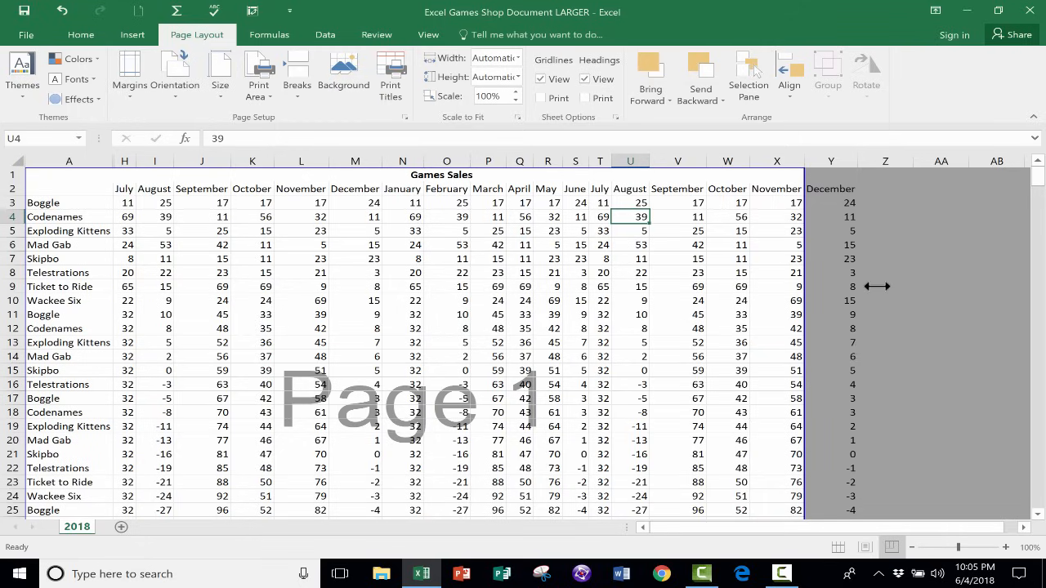
{"action": "mouse_move", "coordinate": [78, 16]}
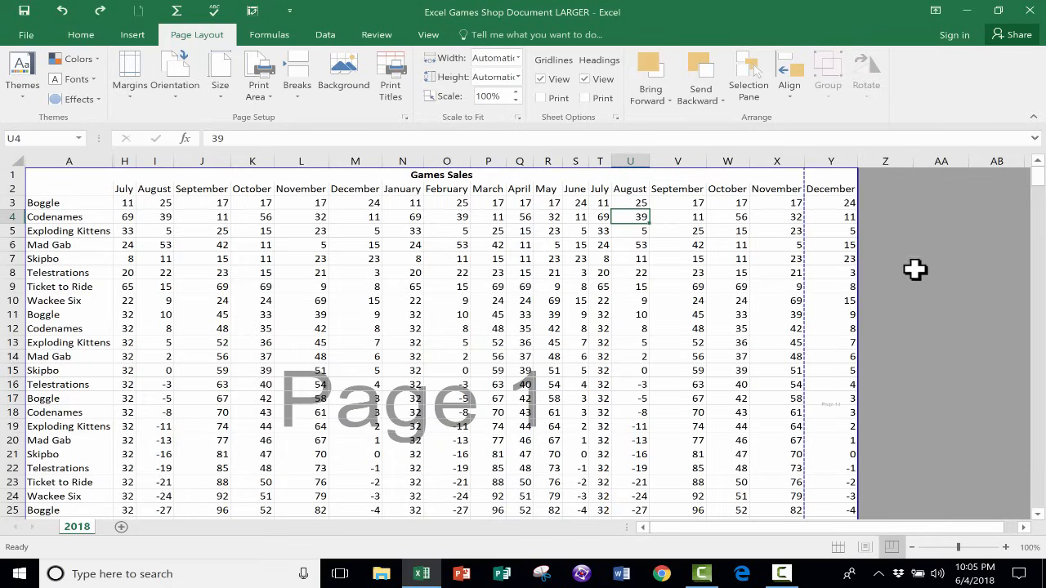
{"action": "mouse_move", "coordinate": [795, 209]}
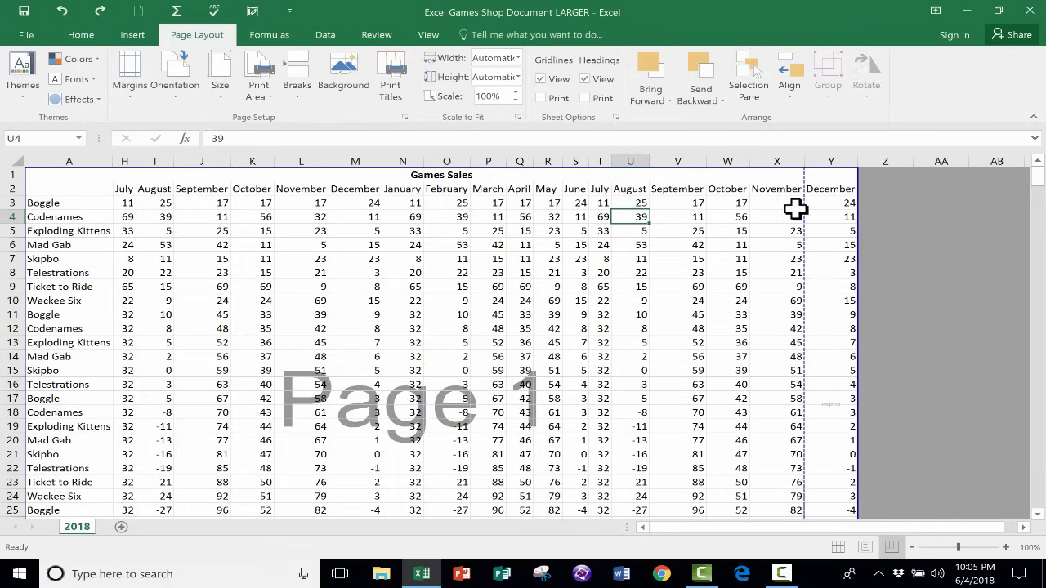
{"action": "mouse_move", "coordinate": [802, 175]}
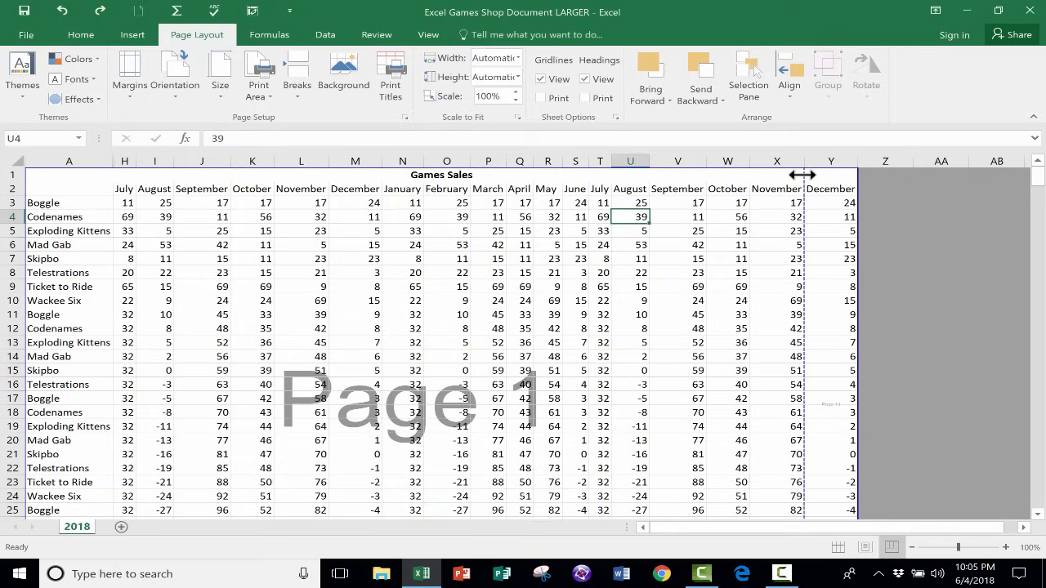
{"action": "mouse_move", "coordinate": [864, 177]}
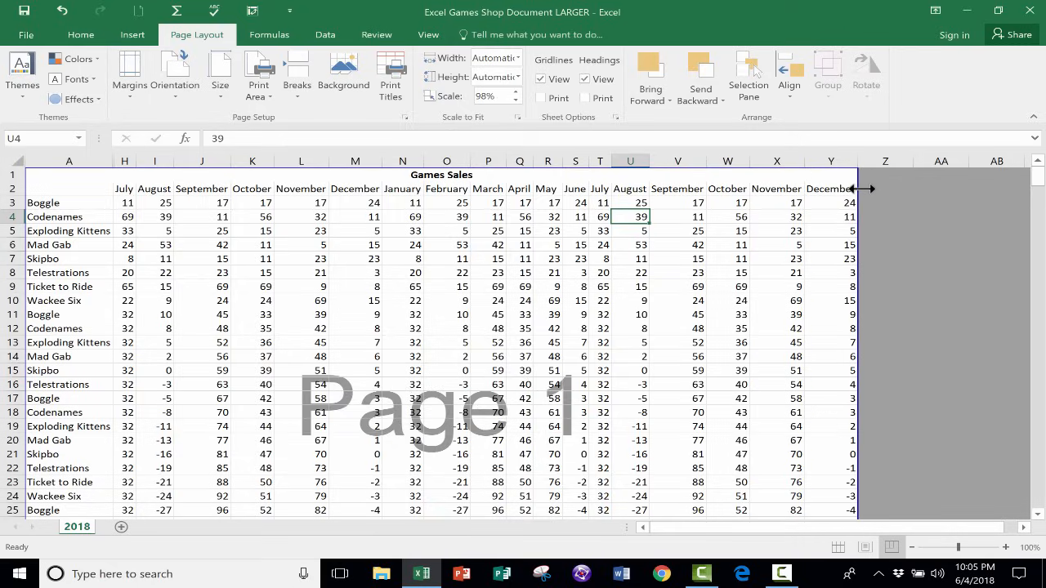
{"action": "mouse_move", "coordinate": [817, 237]}
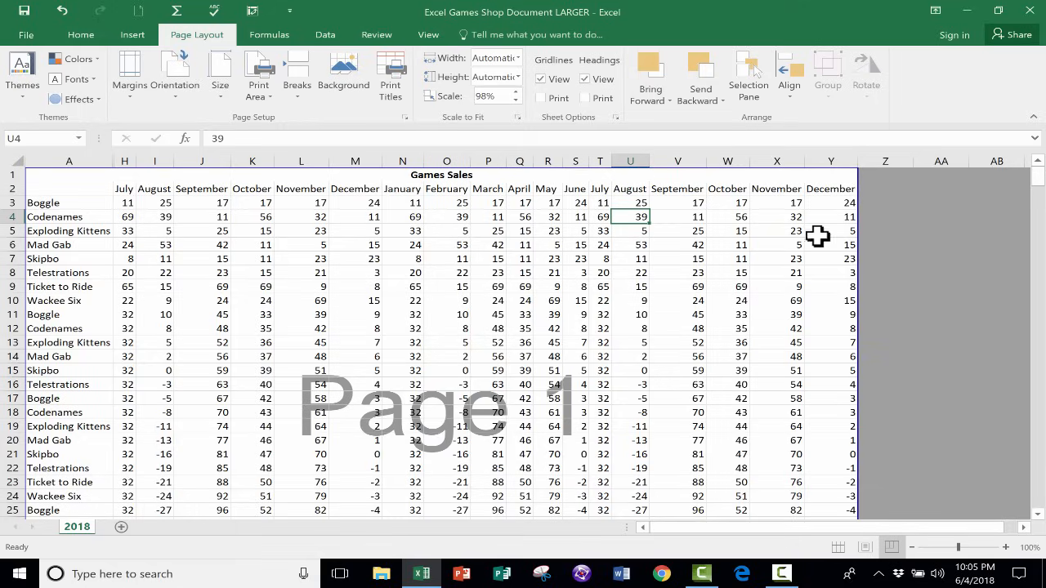
{"action": "mouse_move", "coordinate": [566, 271]}
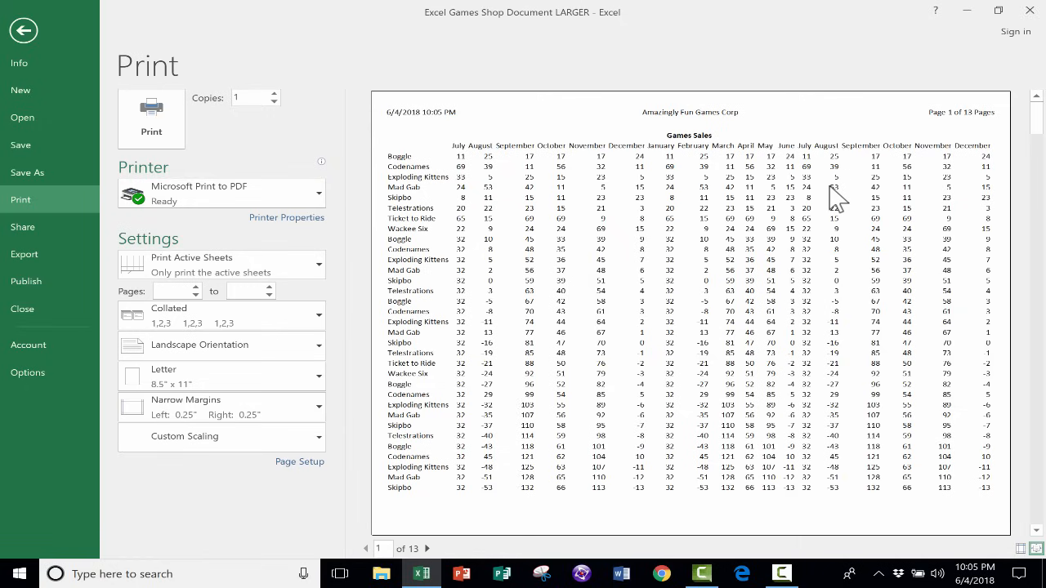
{"action": "mouse_move", "coordinate": [883, 221]}
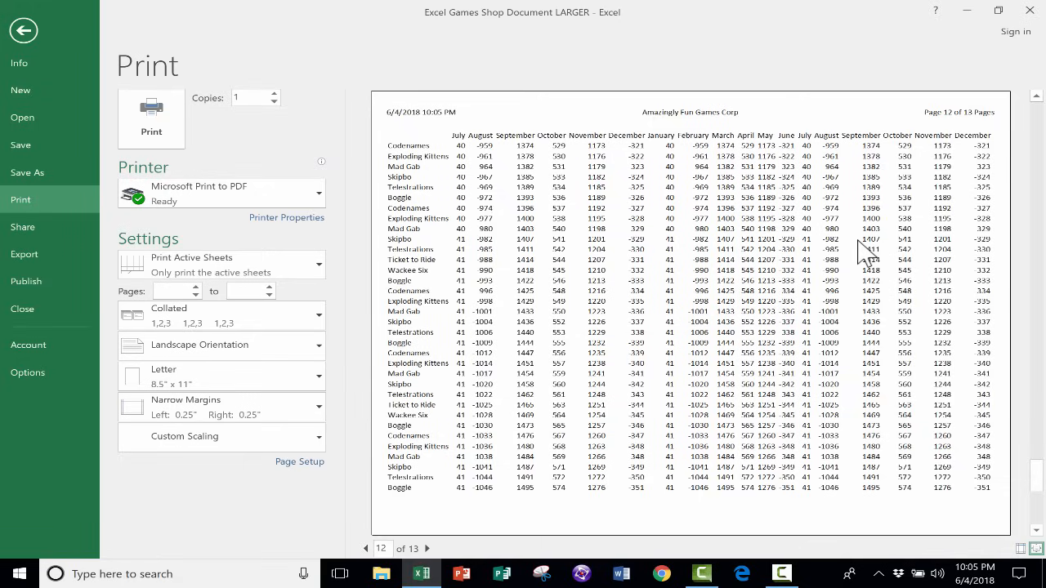
- Page through the 13-page preview with December on page 1 at 98% scaling
{"action": "left_click", "coordinate": [427, 548]}
{"action": "type", "text": "3"}
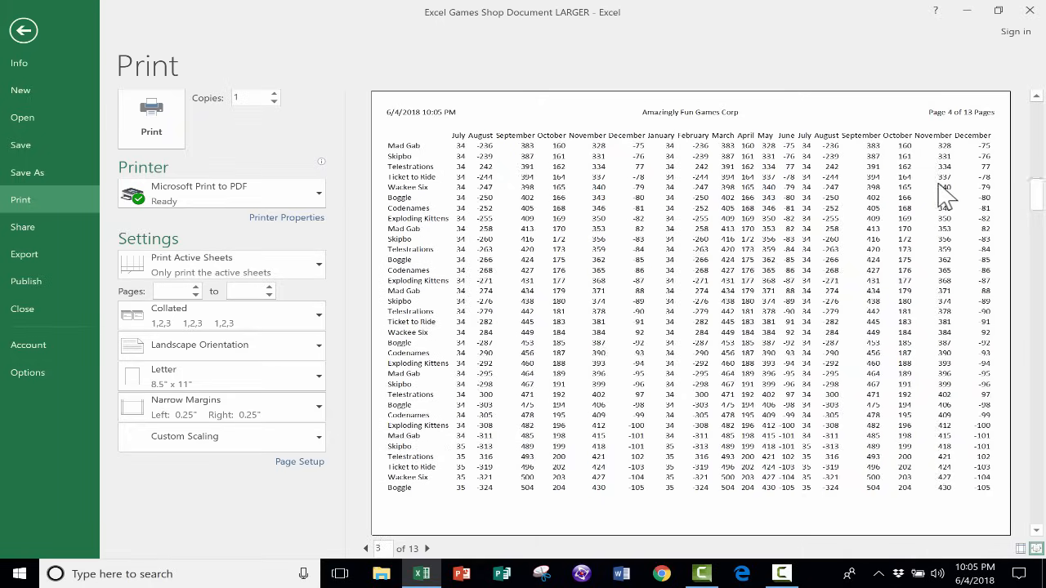
{"action": "left_click", "coordinate": [365, 548]}
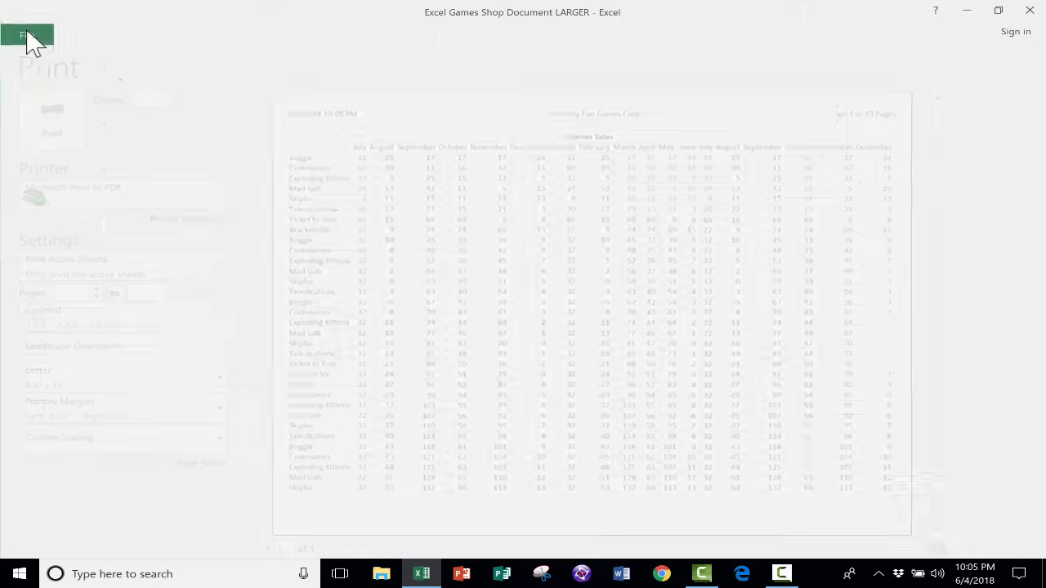
- Unhide the January–June columns and push the page break past the last month, giving 10 pages
{"action": "left_click", "coordinate": [16, 35]}
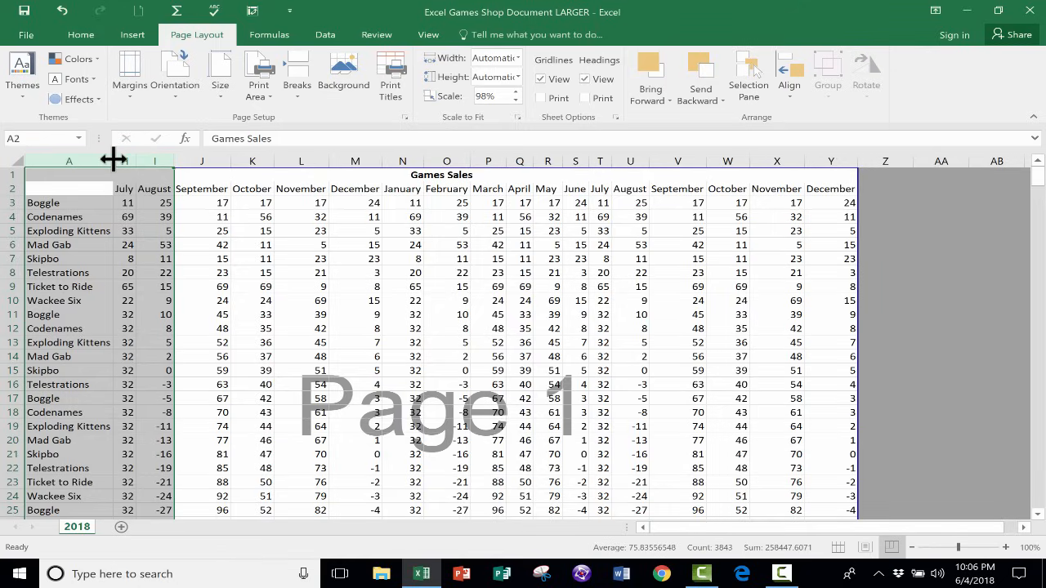
{"action": "right_click", "coordinate": [114, 160]}
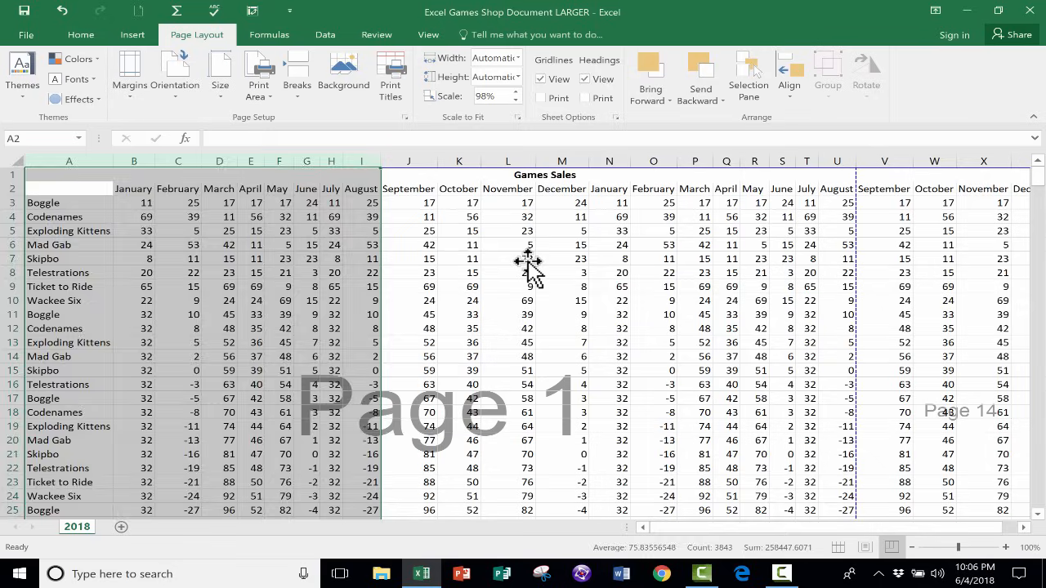
{"action": "left_click", "coordinate": [562, 258]}
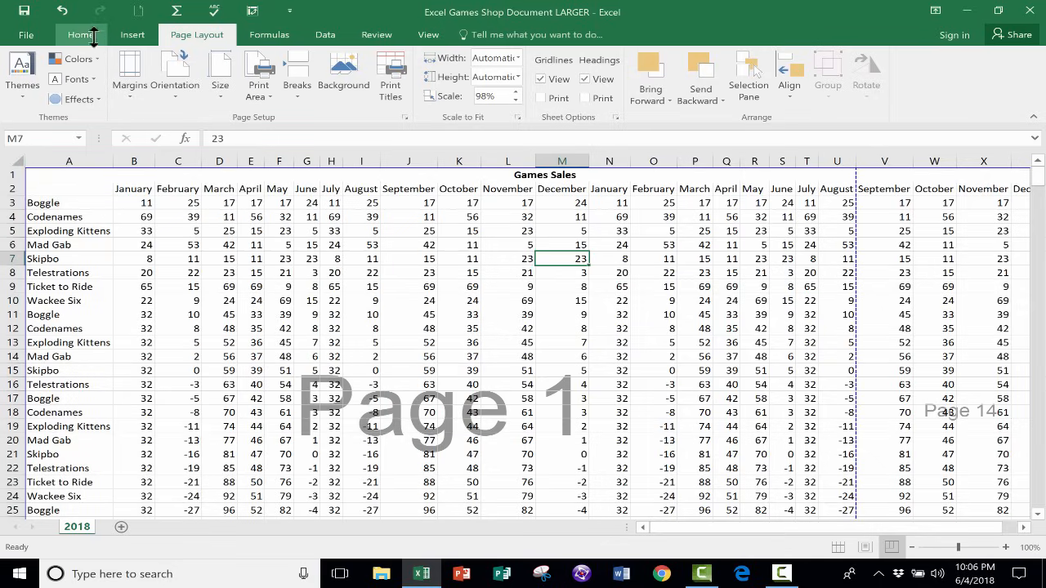
{"action": "mouse_move", "coordinate": [421, 107]}
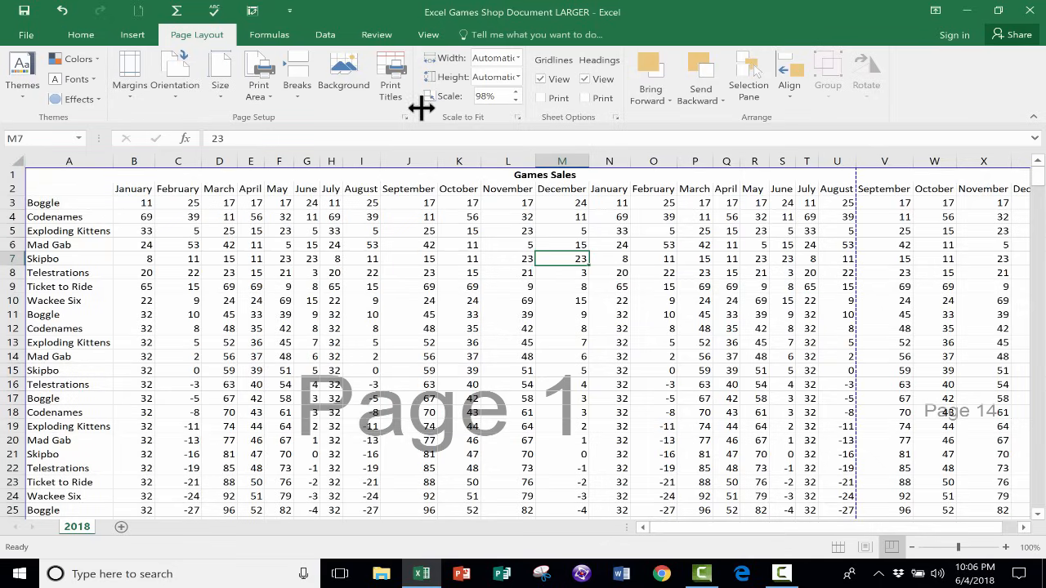
{"action": "scroll", "scroll_direction": "right", "scroll_amount": 3}
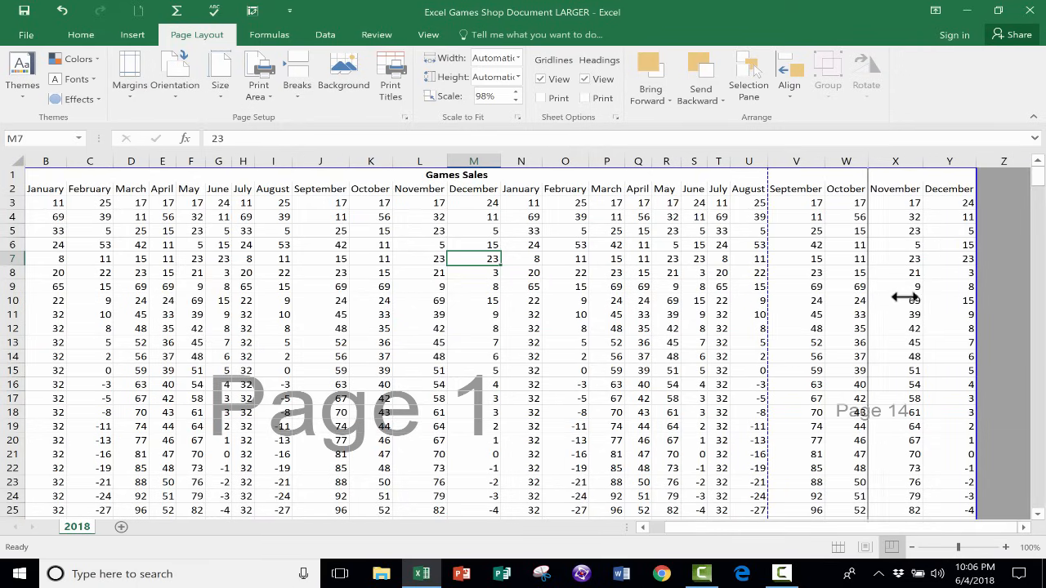
{"action": "scroll", "scroll_direction": "right", "scroll_amount": 3}
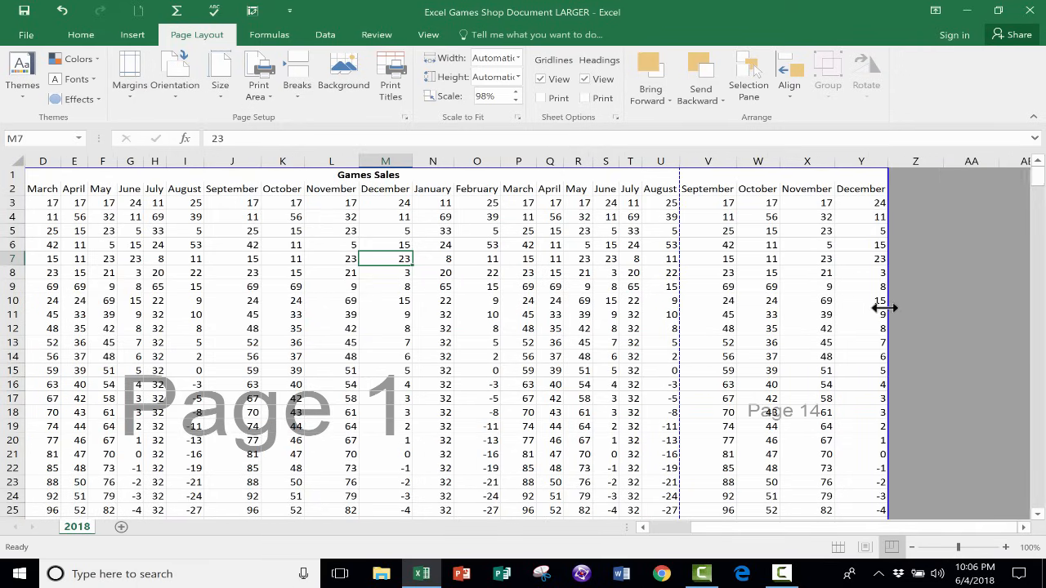
{"action": "left_click", "coordinate": [26, 35]}
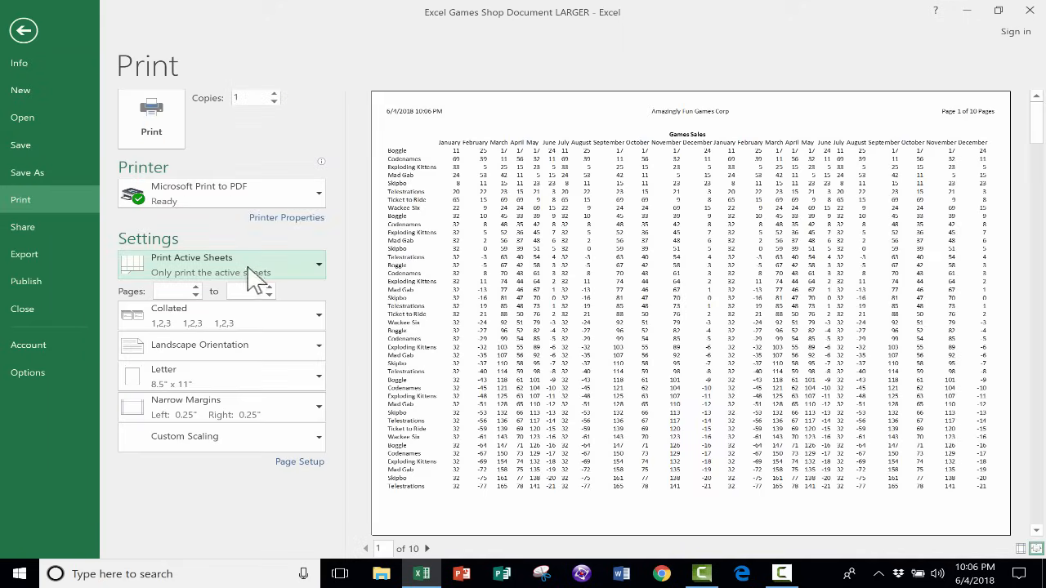
{"action": "mouse_move", "coordinate": [809, 298]}
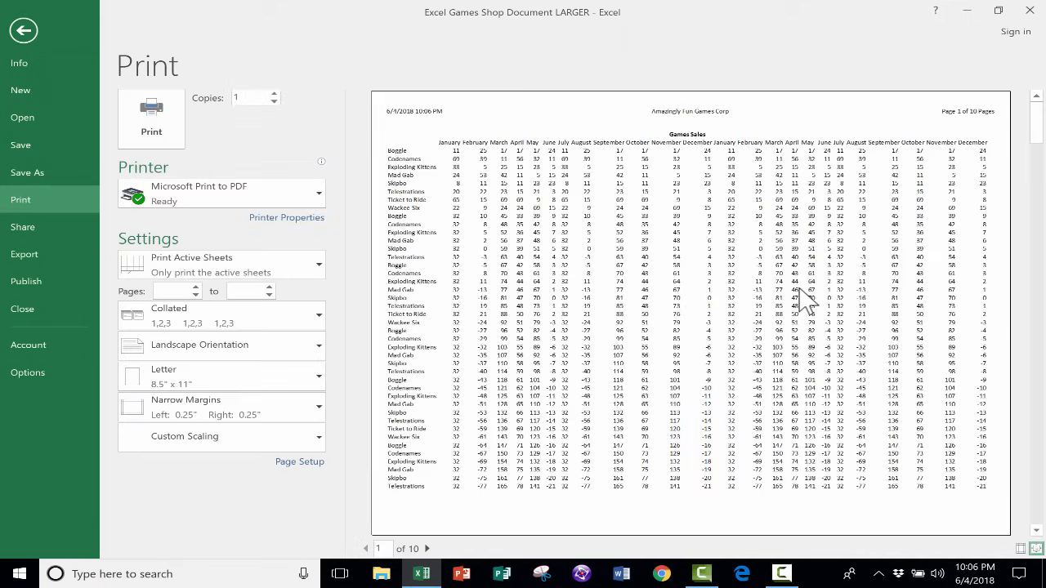
- Print the 10-page landscape printout to Microsoft Print to PDF
{"action": "left_click", "coordinate": [426, 549]}
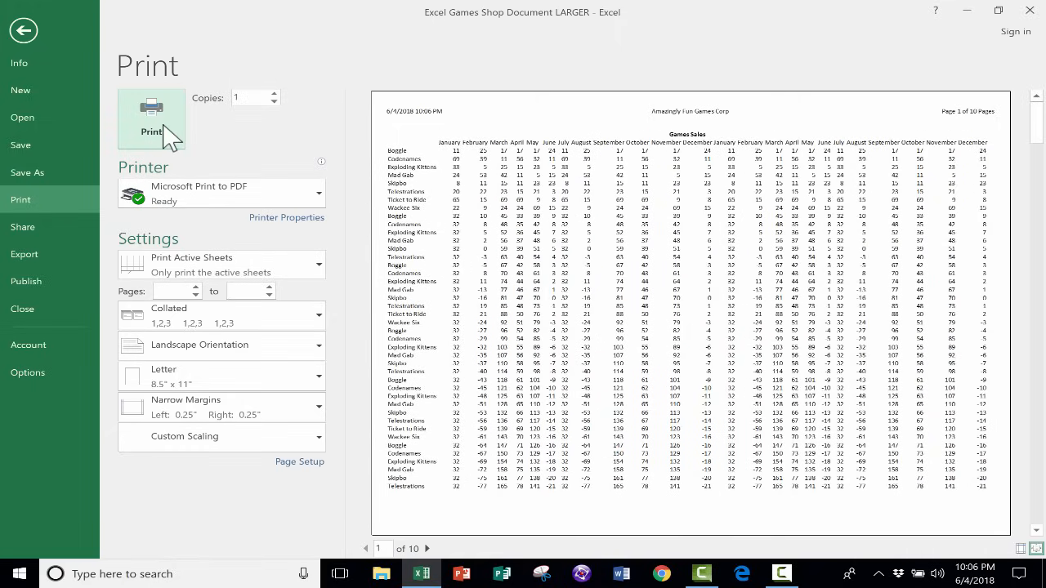
{"action": "left_click", "coordinate": [151, 108]}
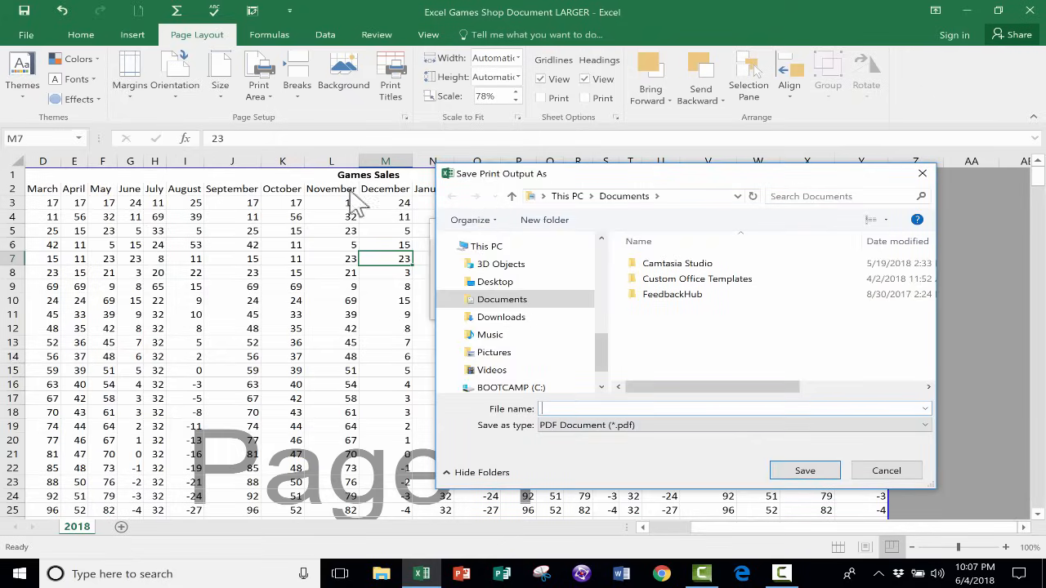
- Cancel the PDF save dialog and return from print preview to the Games Sales sheet
{"action": "left_click", "coordinate": [886, 470]}
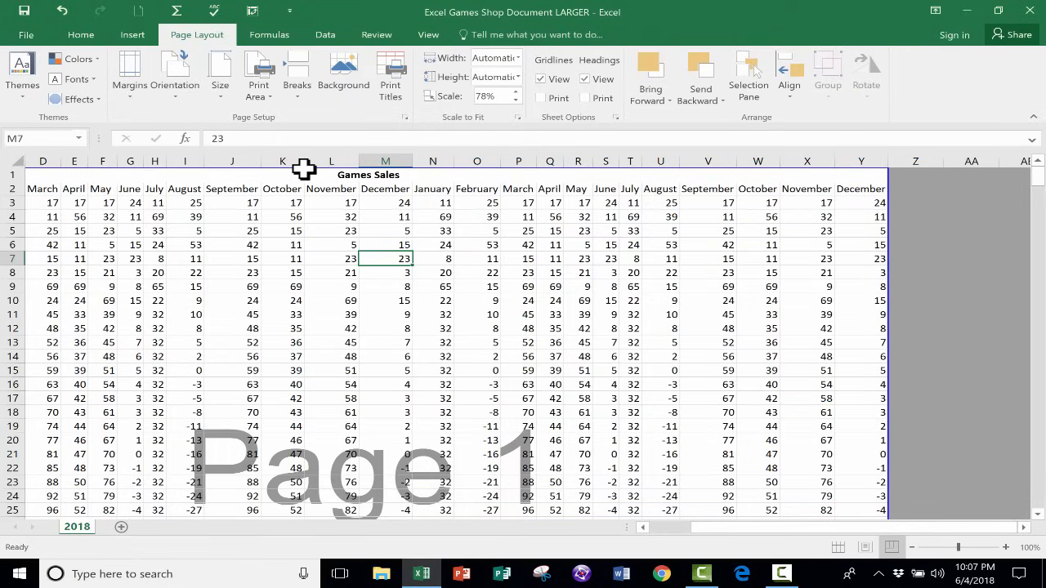
{"action": "mouse_move", "coordinate": [37, 45]}
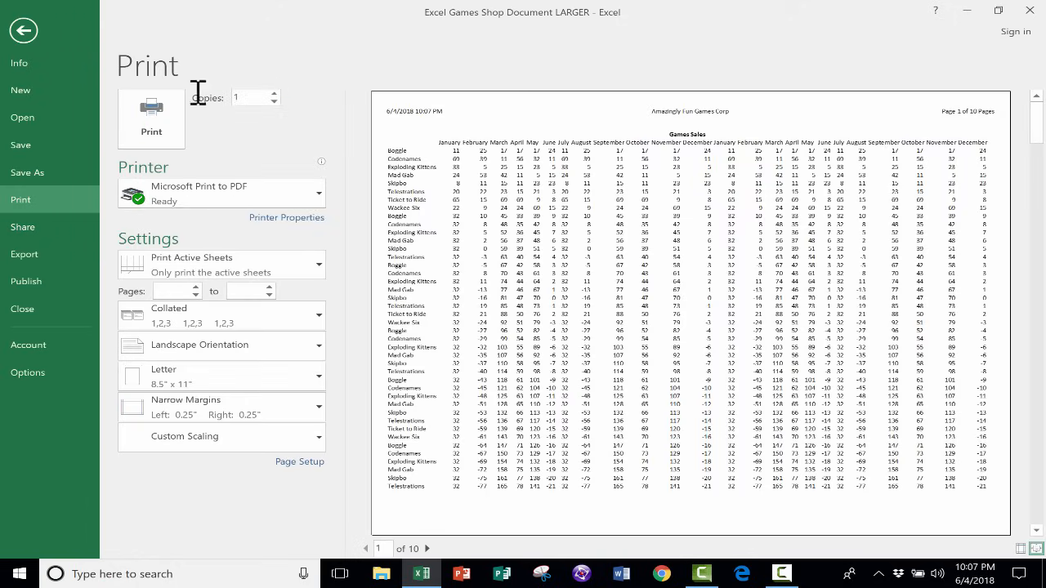
{"action": "left_click", "coordinate": [23, 30]}
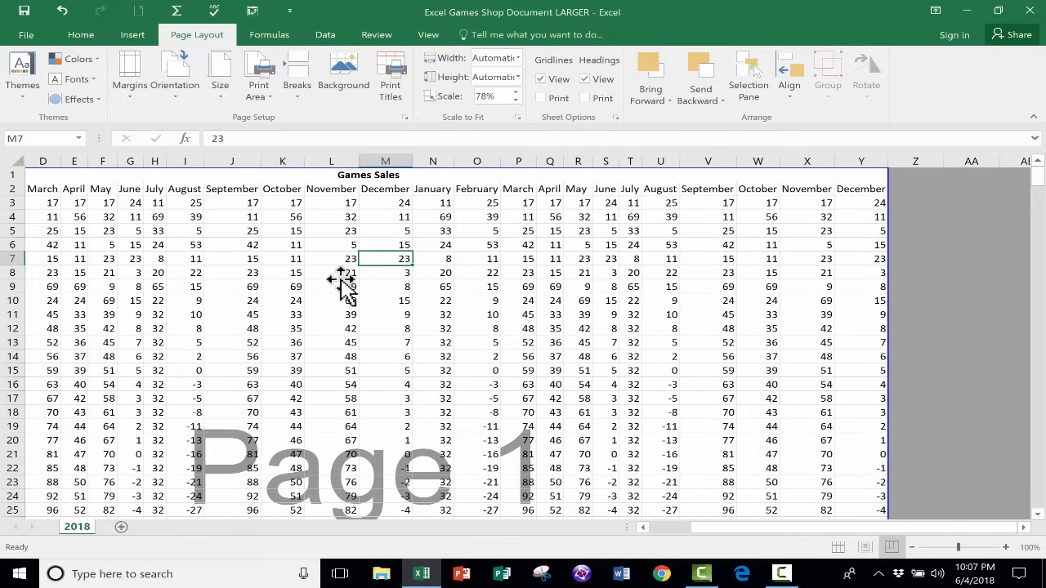
{"action": "mouse_move", "coordinate": [617, 351]}
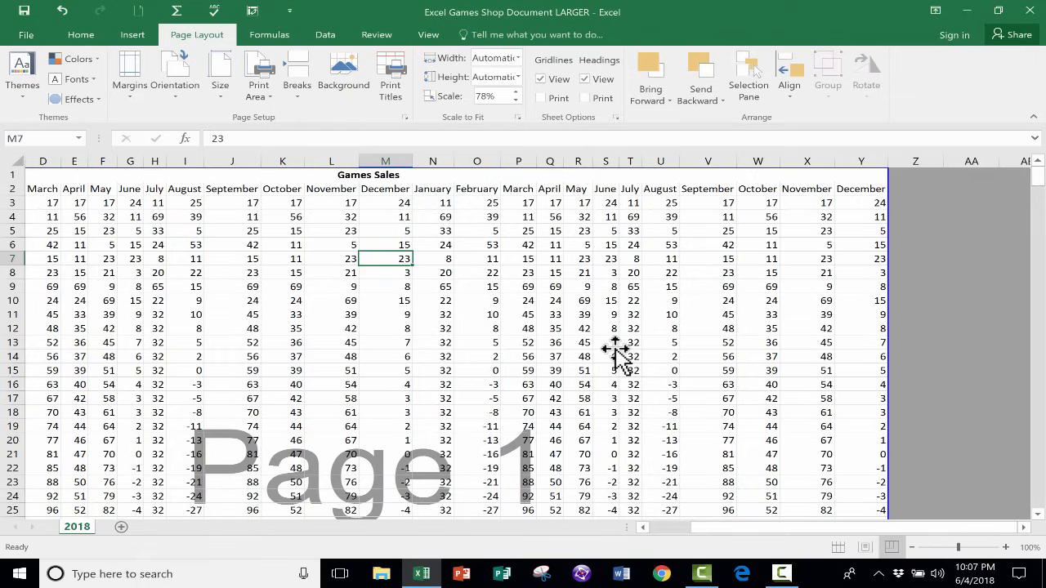
{"action": "mouse_move", "coordinate": [570, 184]}
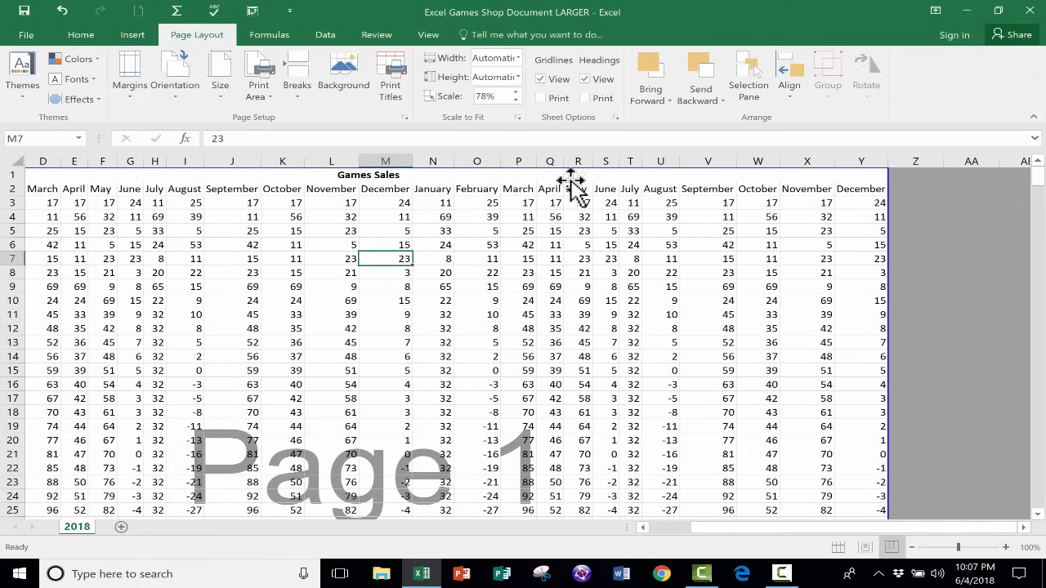
{"action": "mouse_move", "coordinate": [201, 48]}
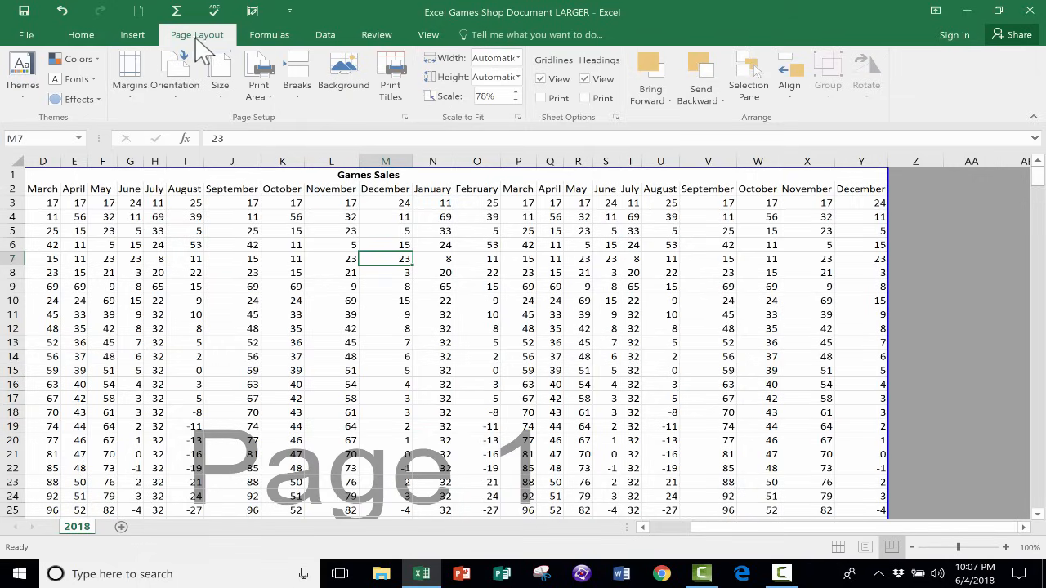
{"action": "mouse_move", "coordinate": [476, 123]}
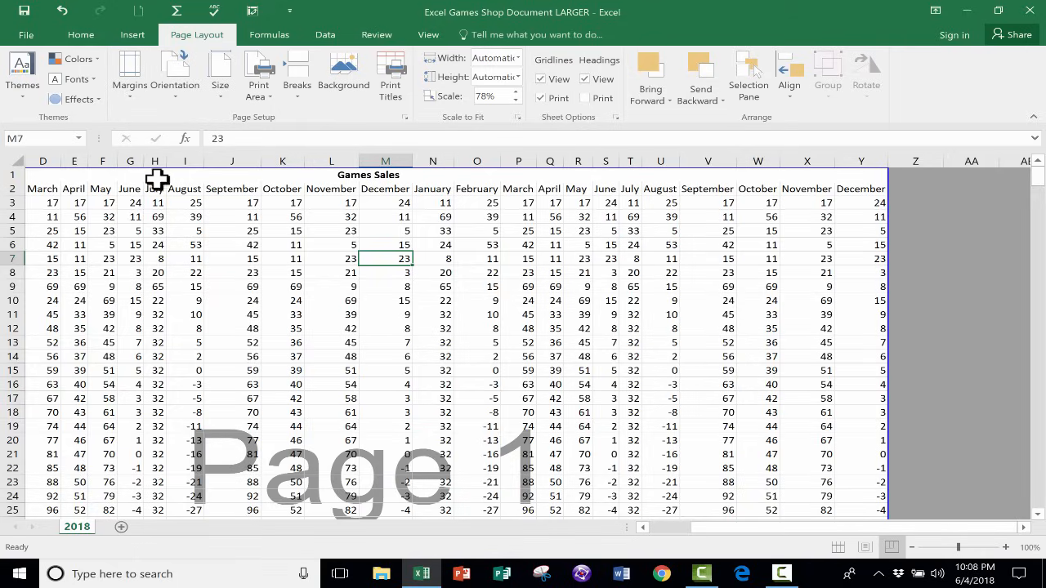
{"action": "mouse_move", "coordinate": [106, 207]}
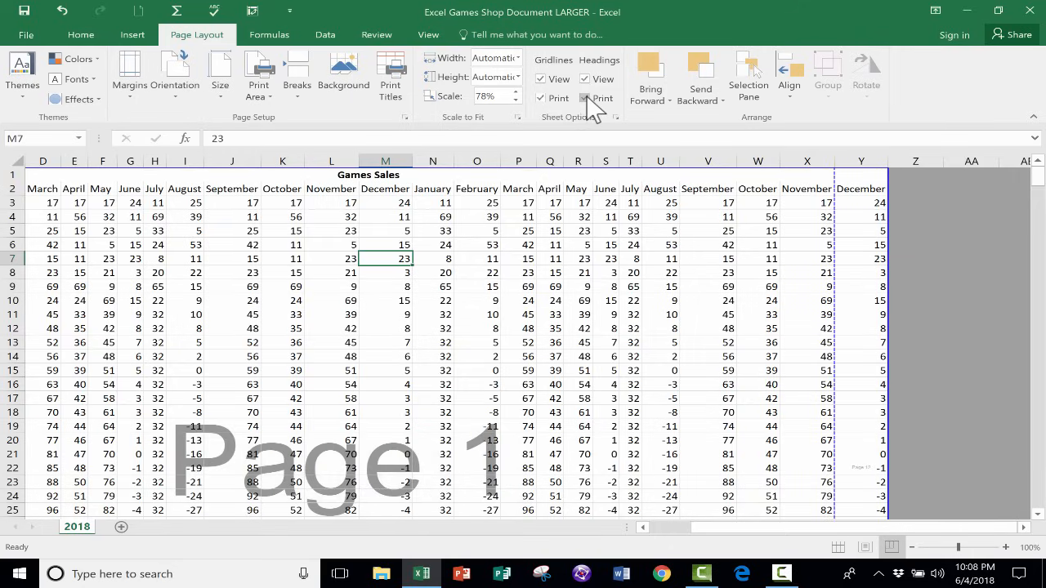
{"action": "mouse_move", "coordinate": [839, 210]}
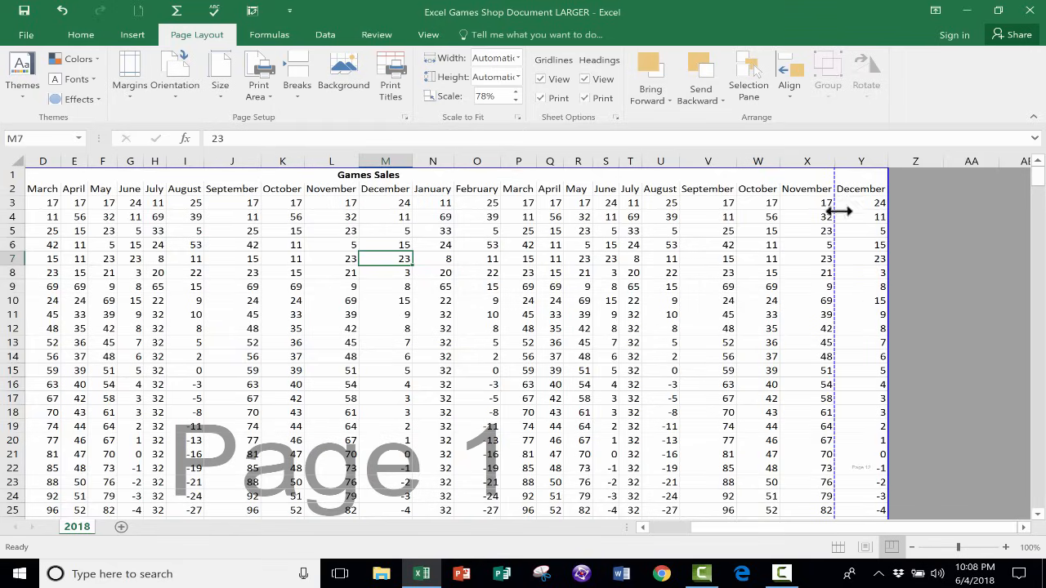
{"action": "mouse_move", "coordinate": [841, 217]}
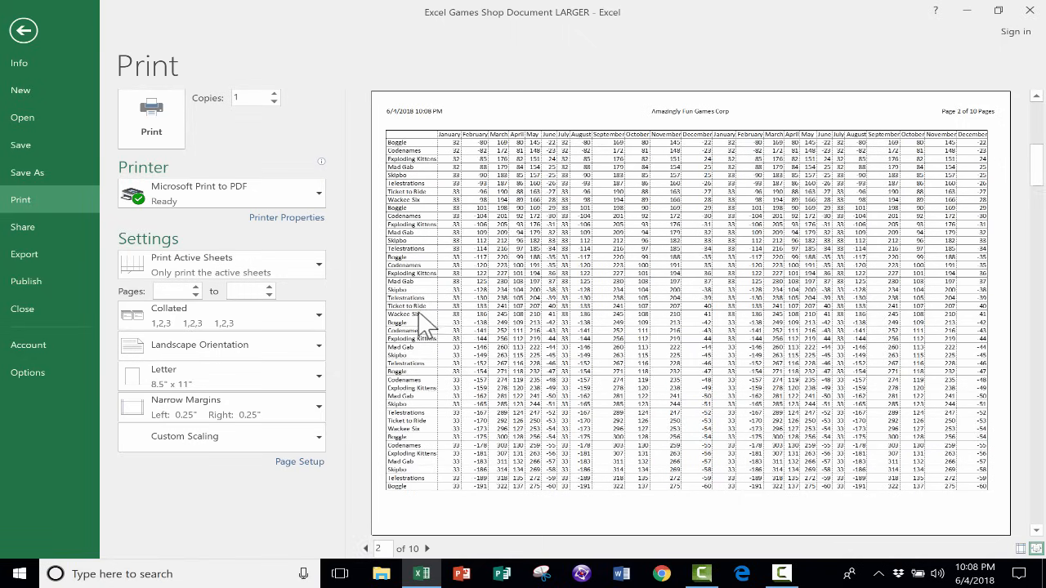
{"action": "mouse_move", "coordinate": [217, 407]}
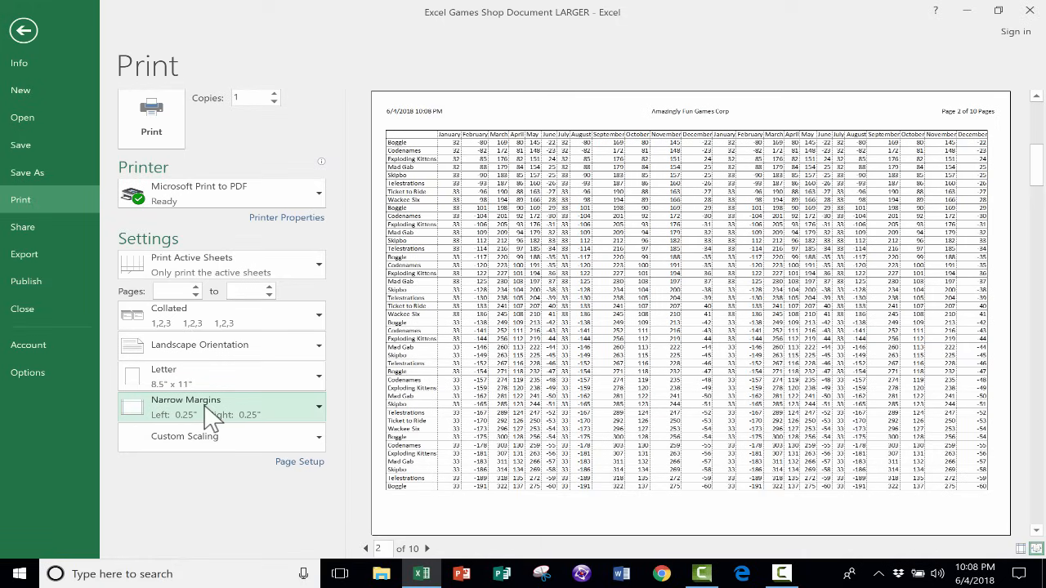
- Return from the 10-page gridlined preview to the sheet, then bring up the File Info page
{"action": "left_click", "coordinate": [23, 30]}
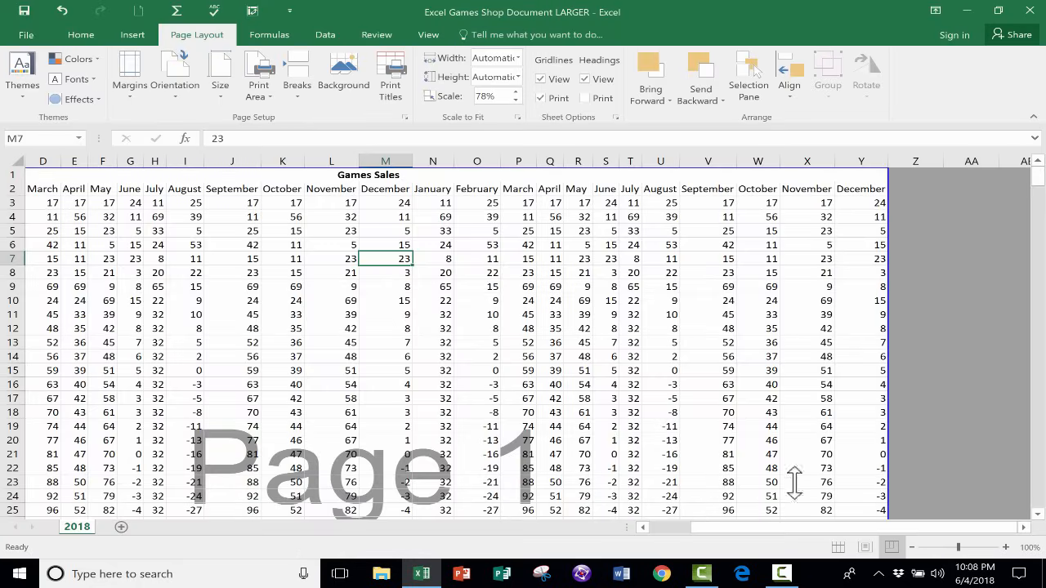
{"action": "mouse_move", "coordinate": [892, 546]}
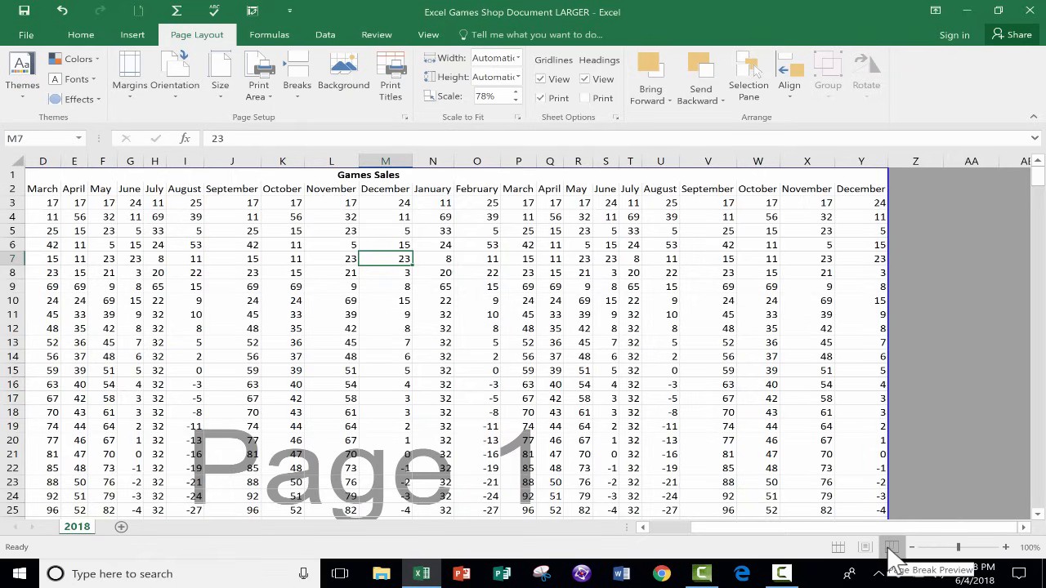
{"action": "left_click", "coordinate": [837, 546]}
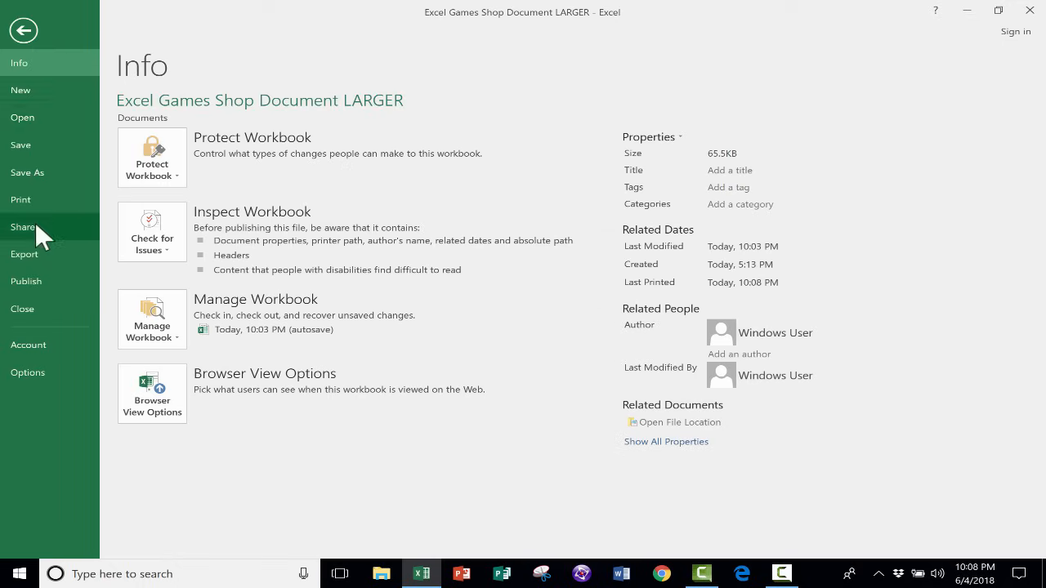
- Open Print in Backstage to show the 10-page landscape preview
{"action": "left_click", "coordinate": [20, 200]}
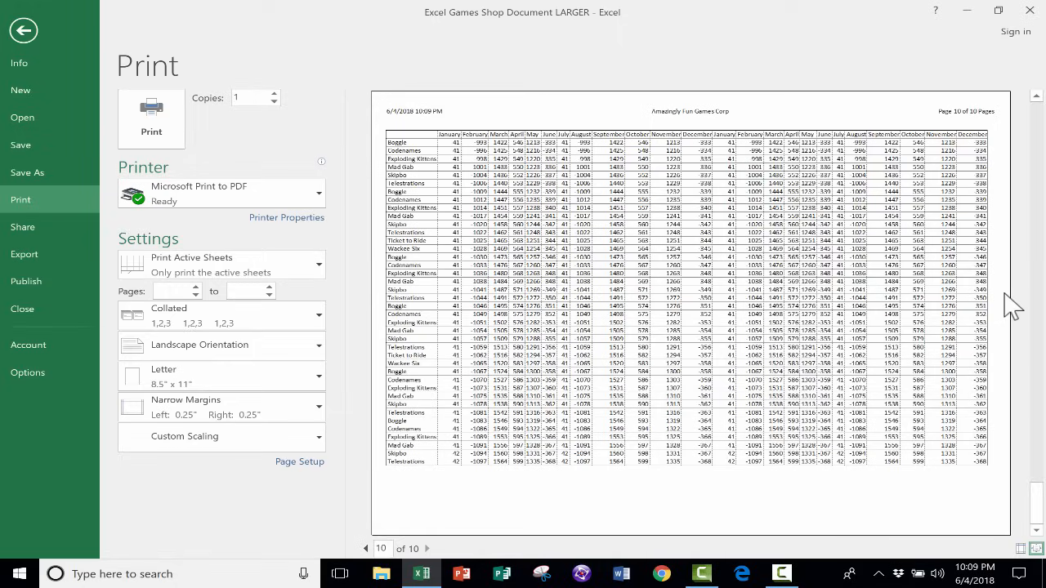
{"action": "mouse_move", "coordinate": [539, 200]}
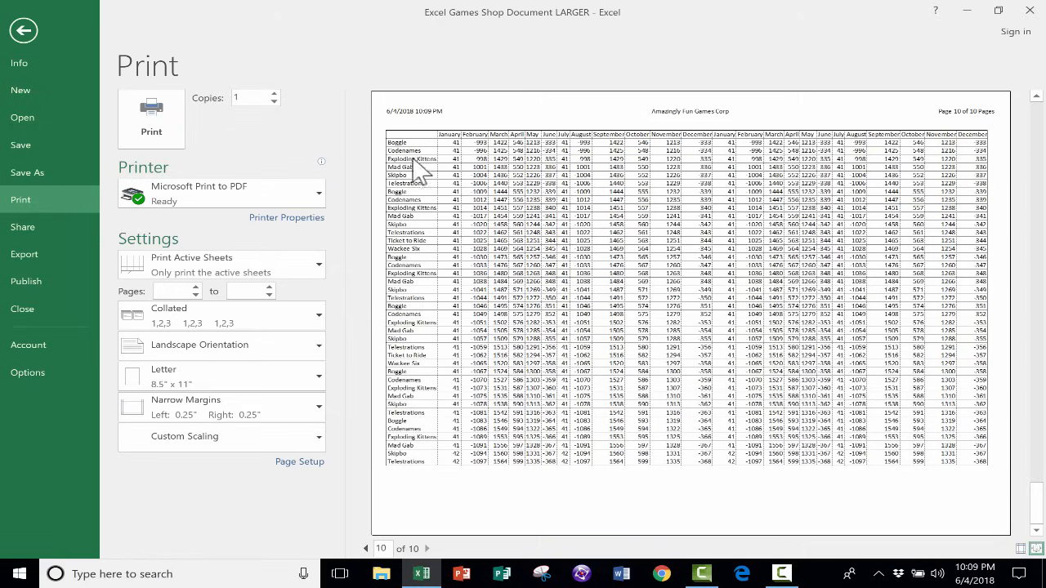
{"action": "mouse_move", "coordinate": [421, 267]}
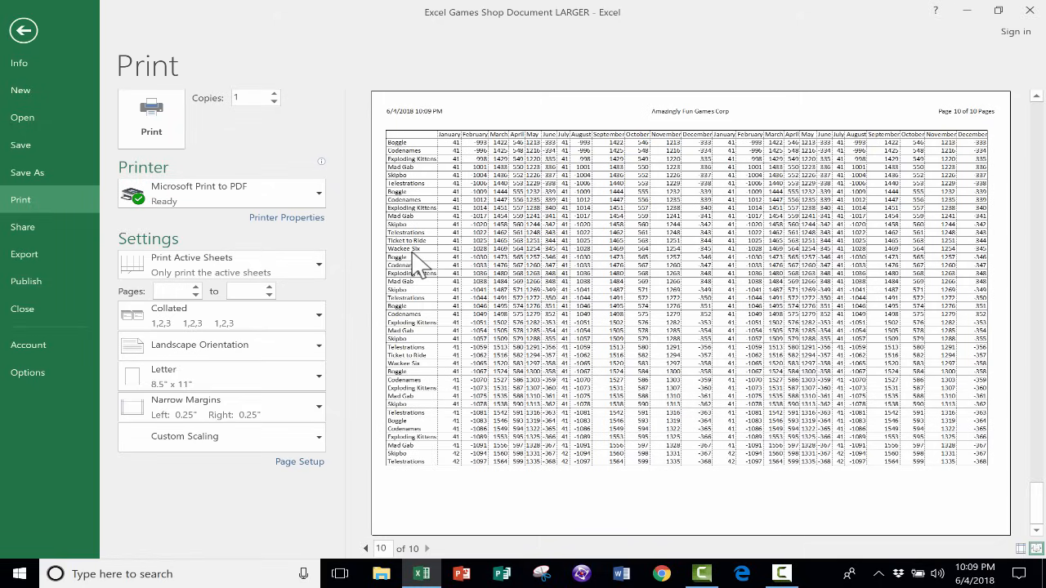